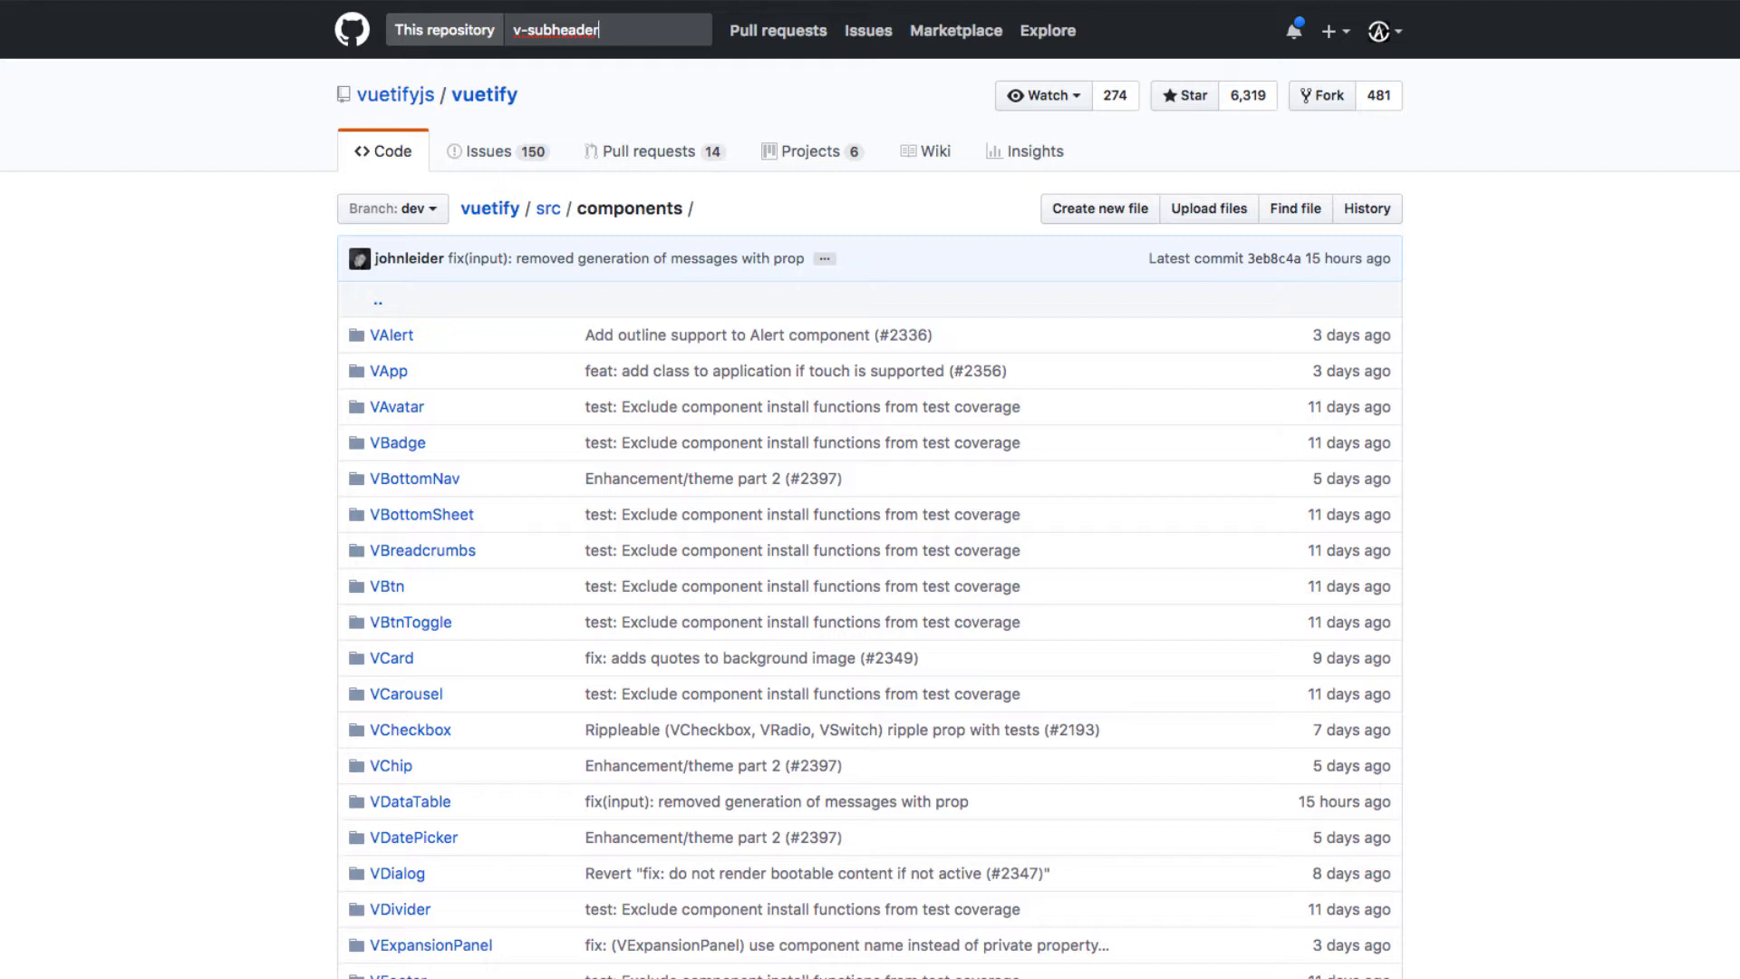
# Run the vuetify repository search for v-subheader, then start a new 'v-a' query.
pyautogui.press('Enter')
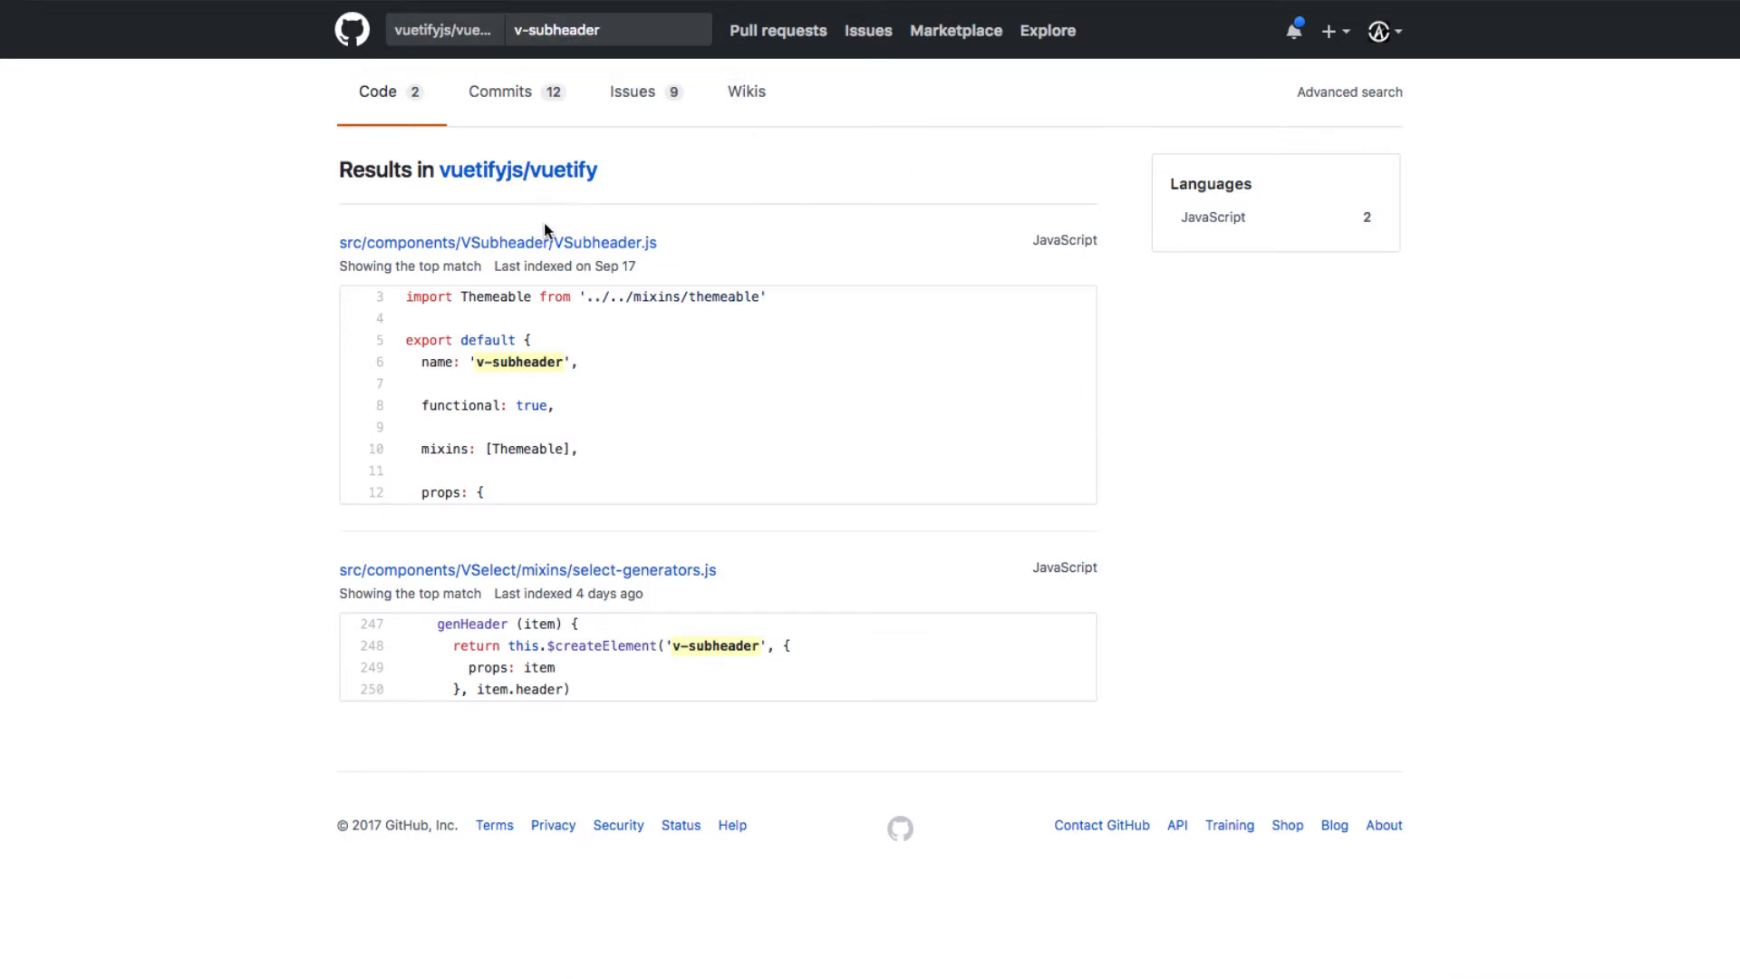
pyautogui.moveTo(546, 359)
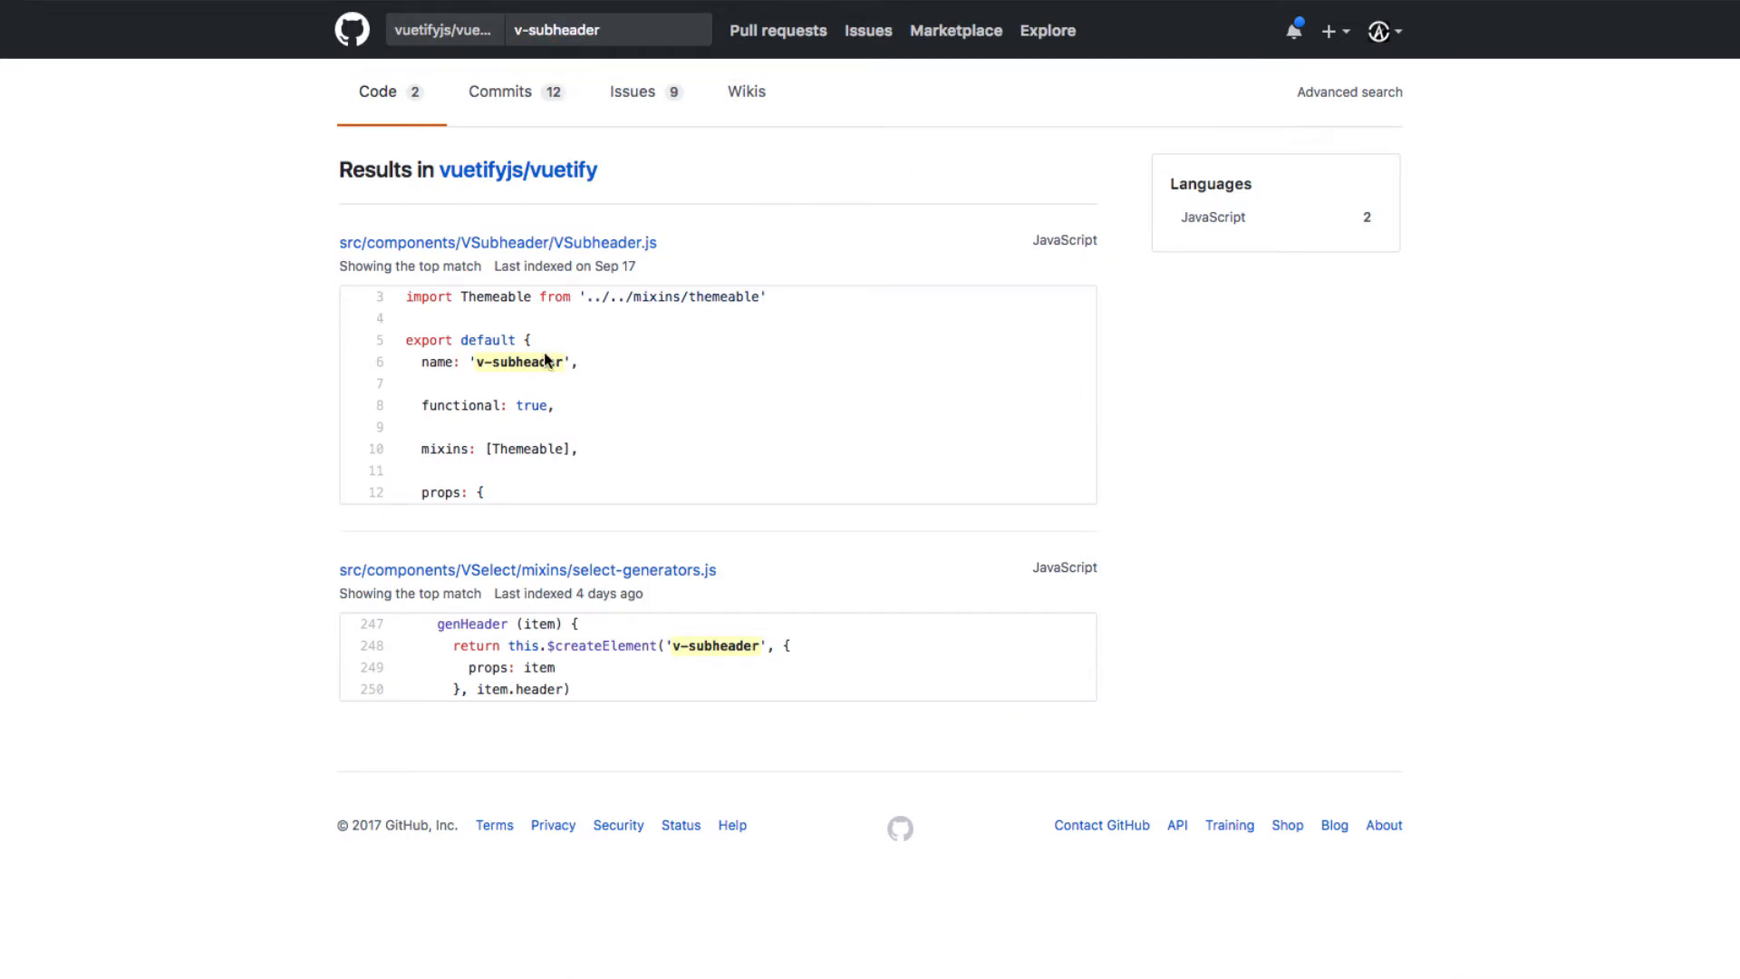
pyautogui.moveTo(498, 242)
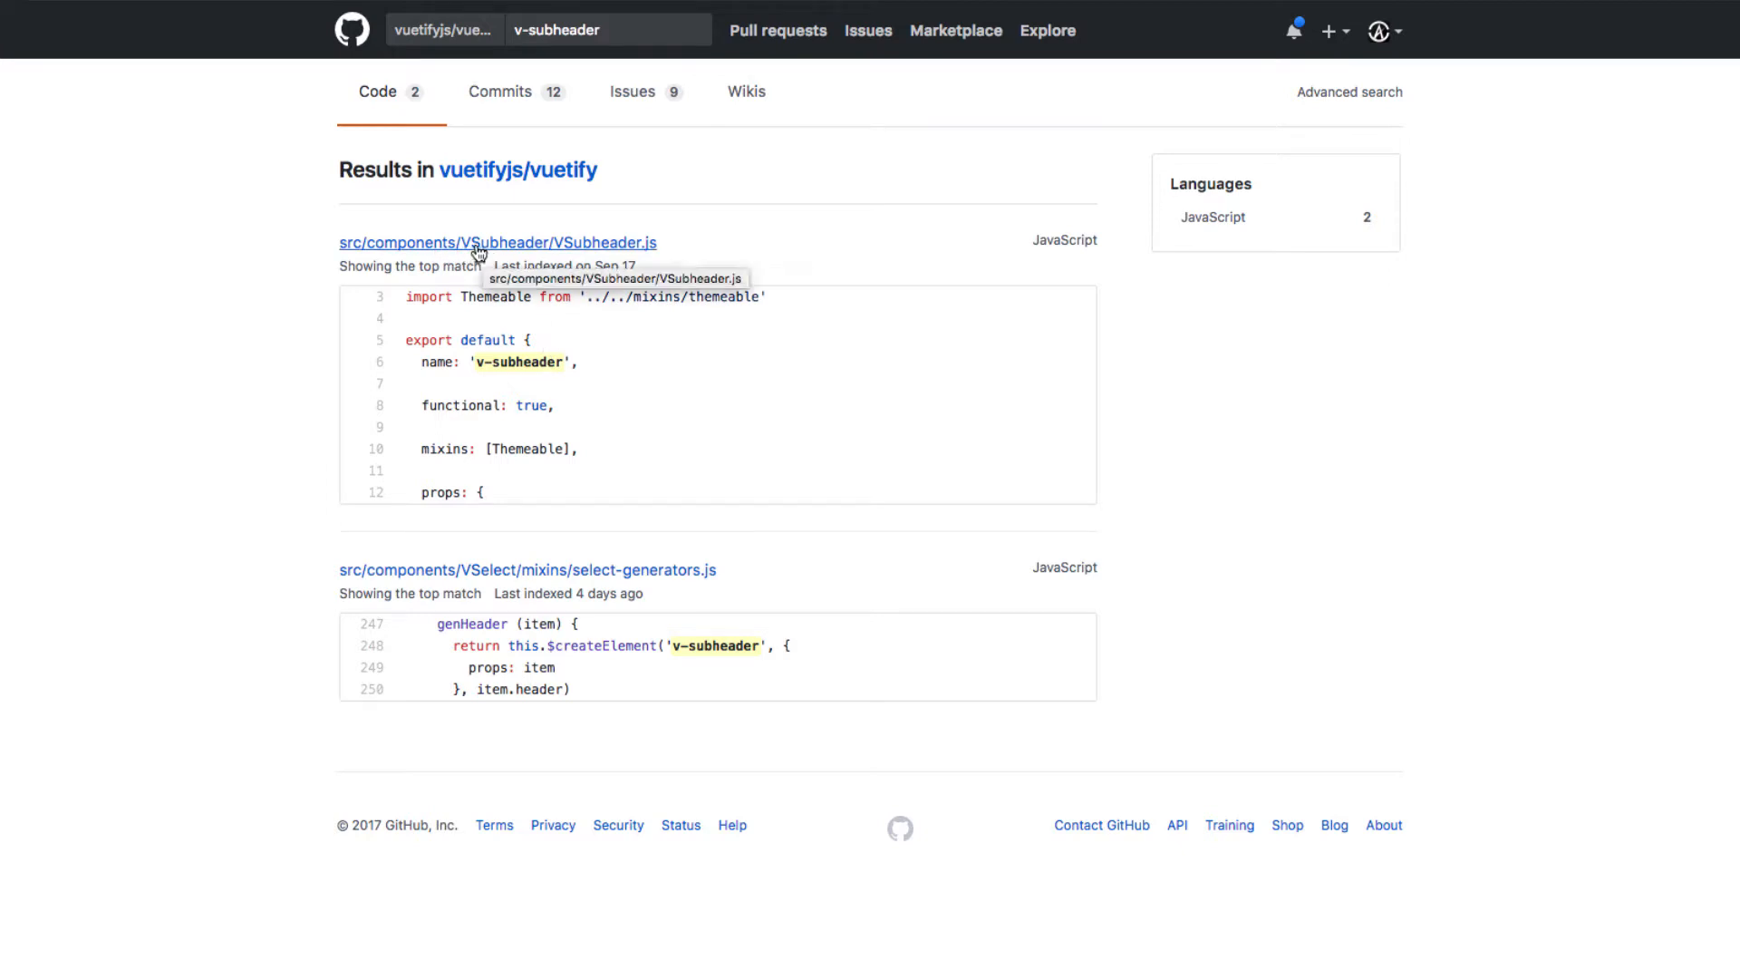
pyautogui.click(609, 30)
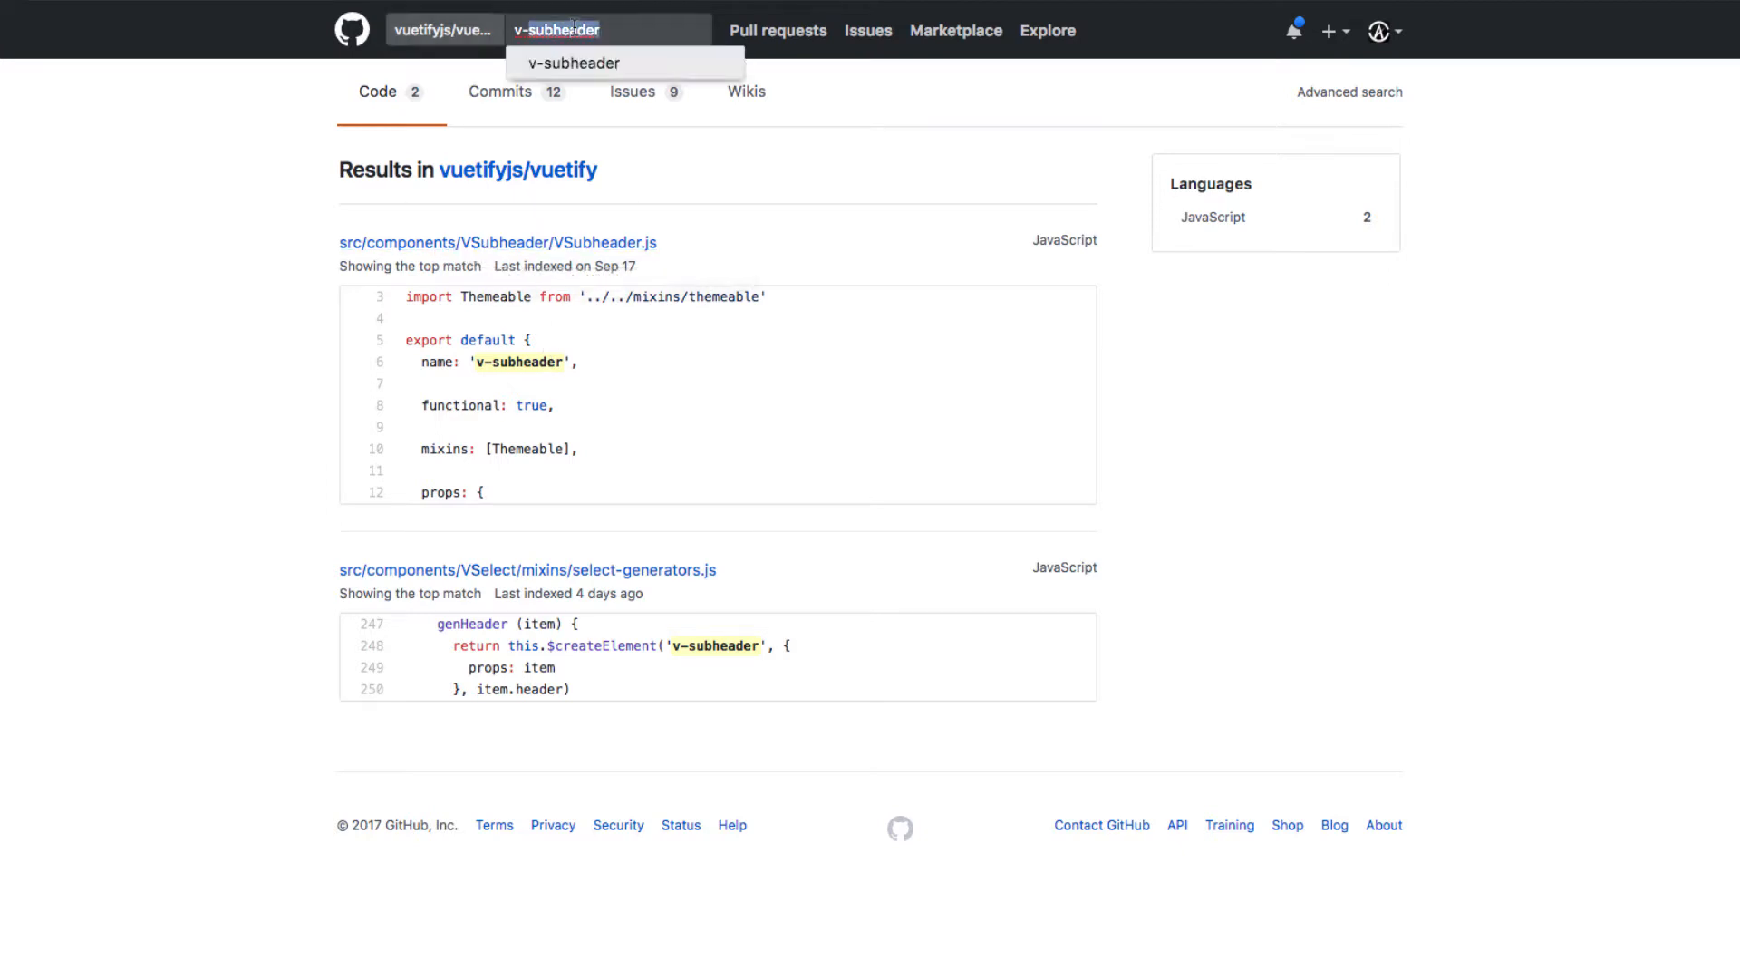
pyautogui.write('v-app>')
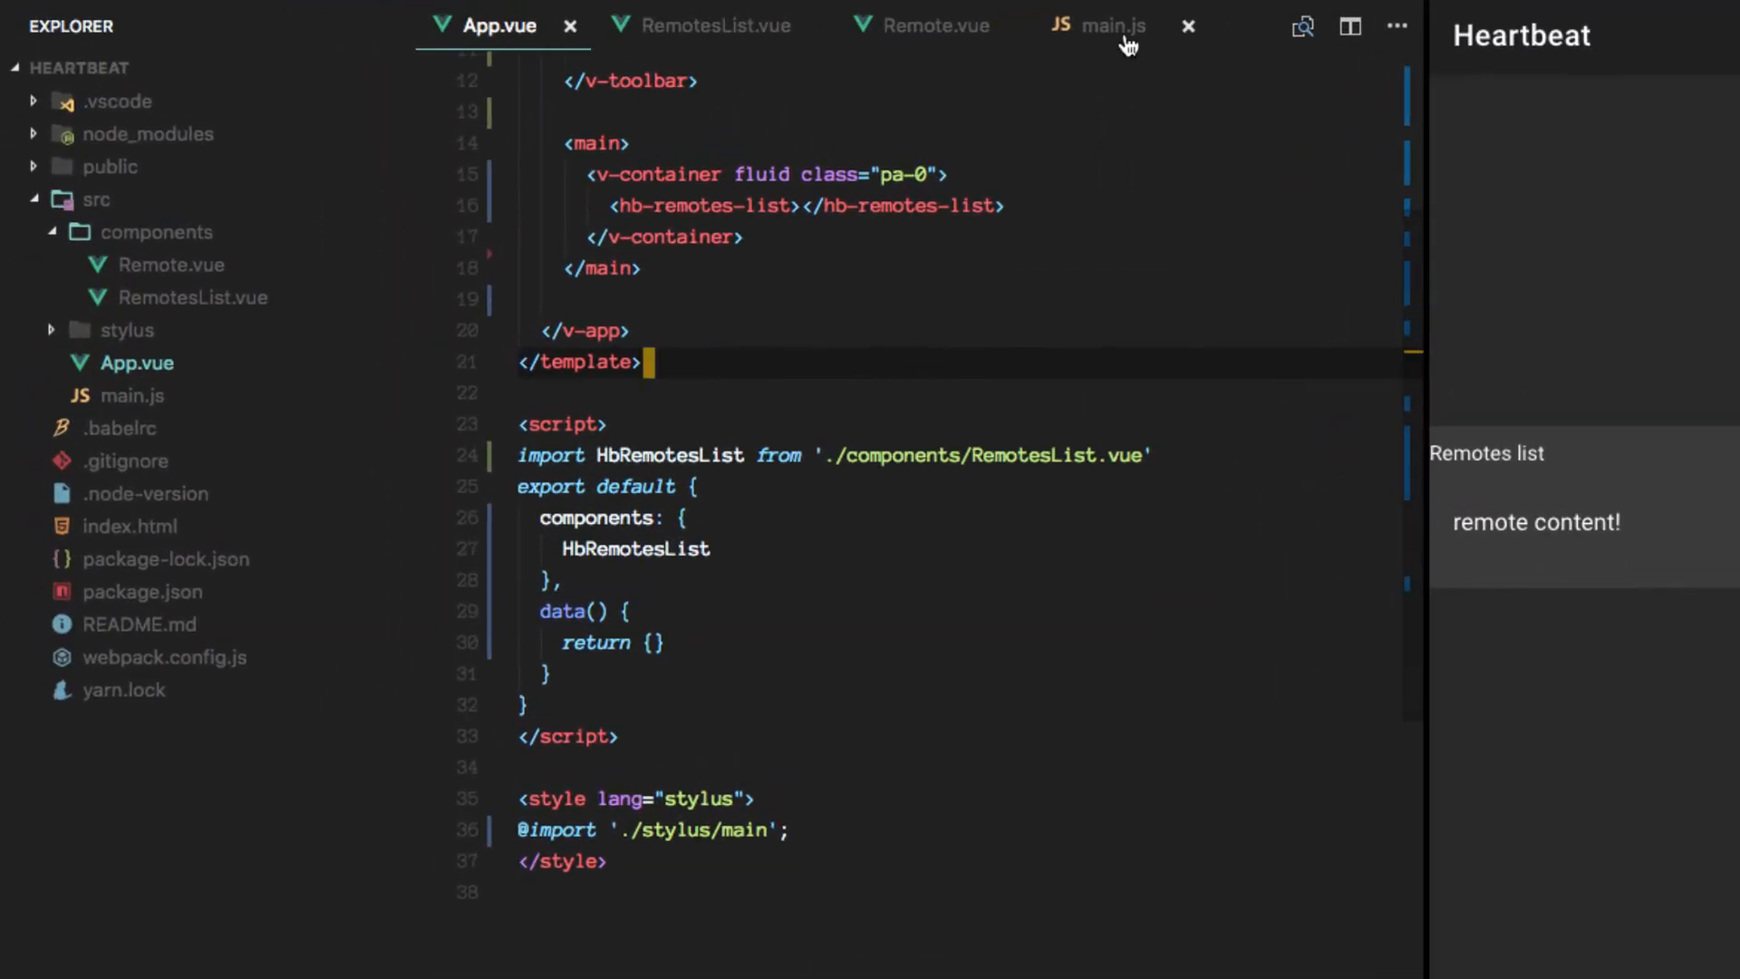
# Add VSubheader and VAvatar to main.js's vuetify import list.
pyautogui.click(1111, 25)
pyautogui.write('V')
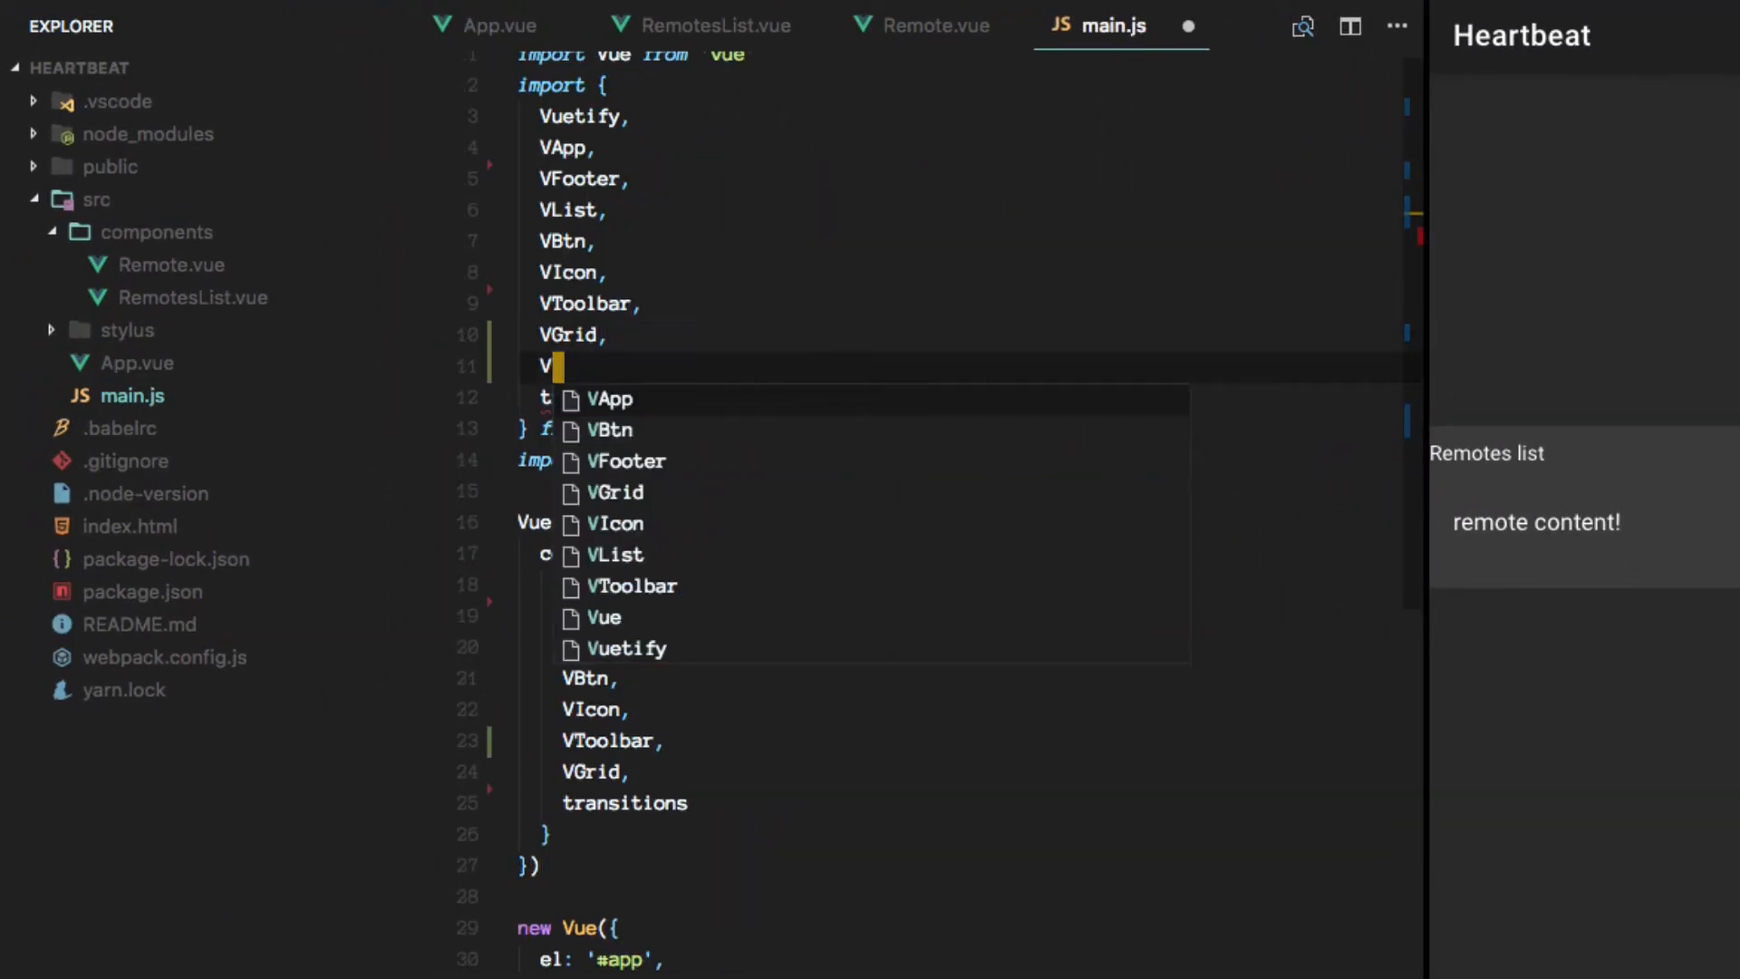
pyautogui.write('Subheader,')
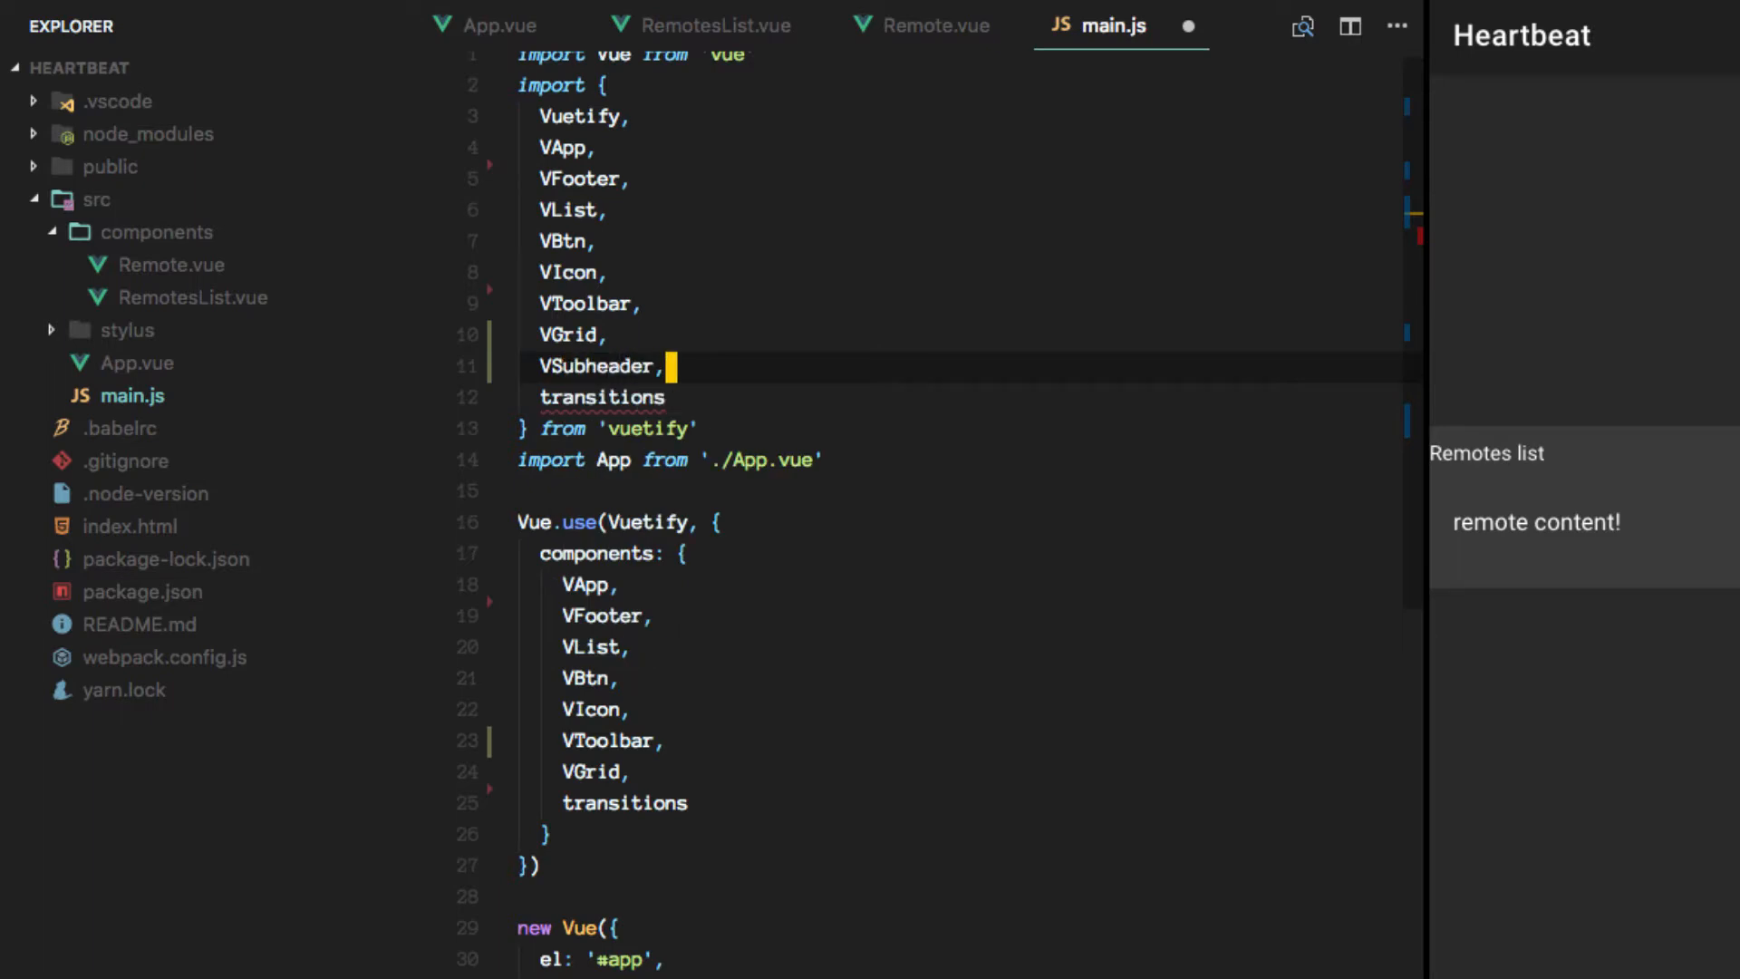
pyautogui.write('VA')
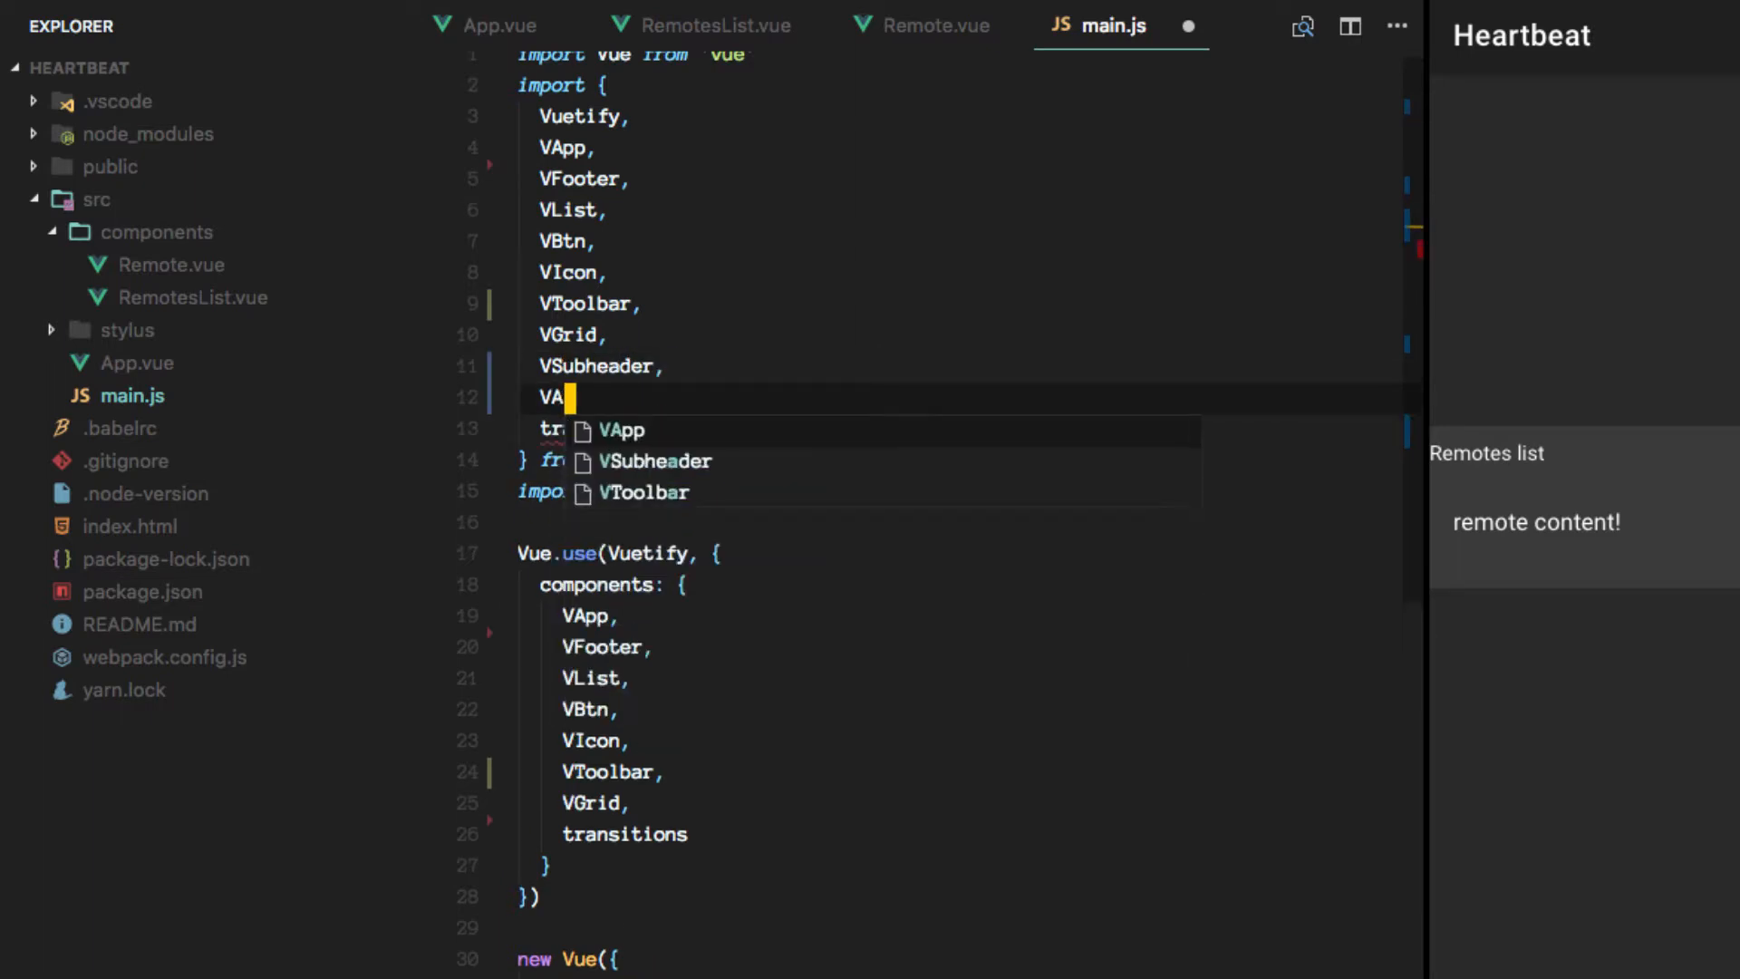
pyautogui.write('vatar,')
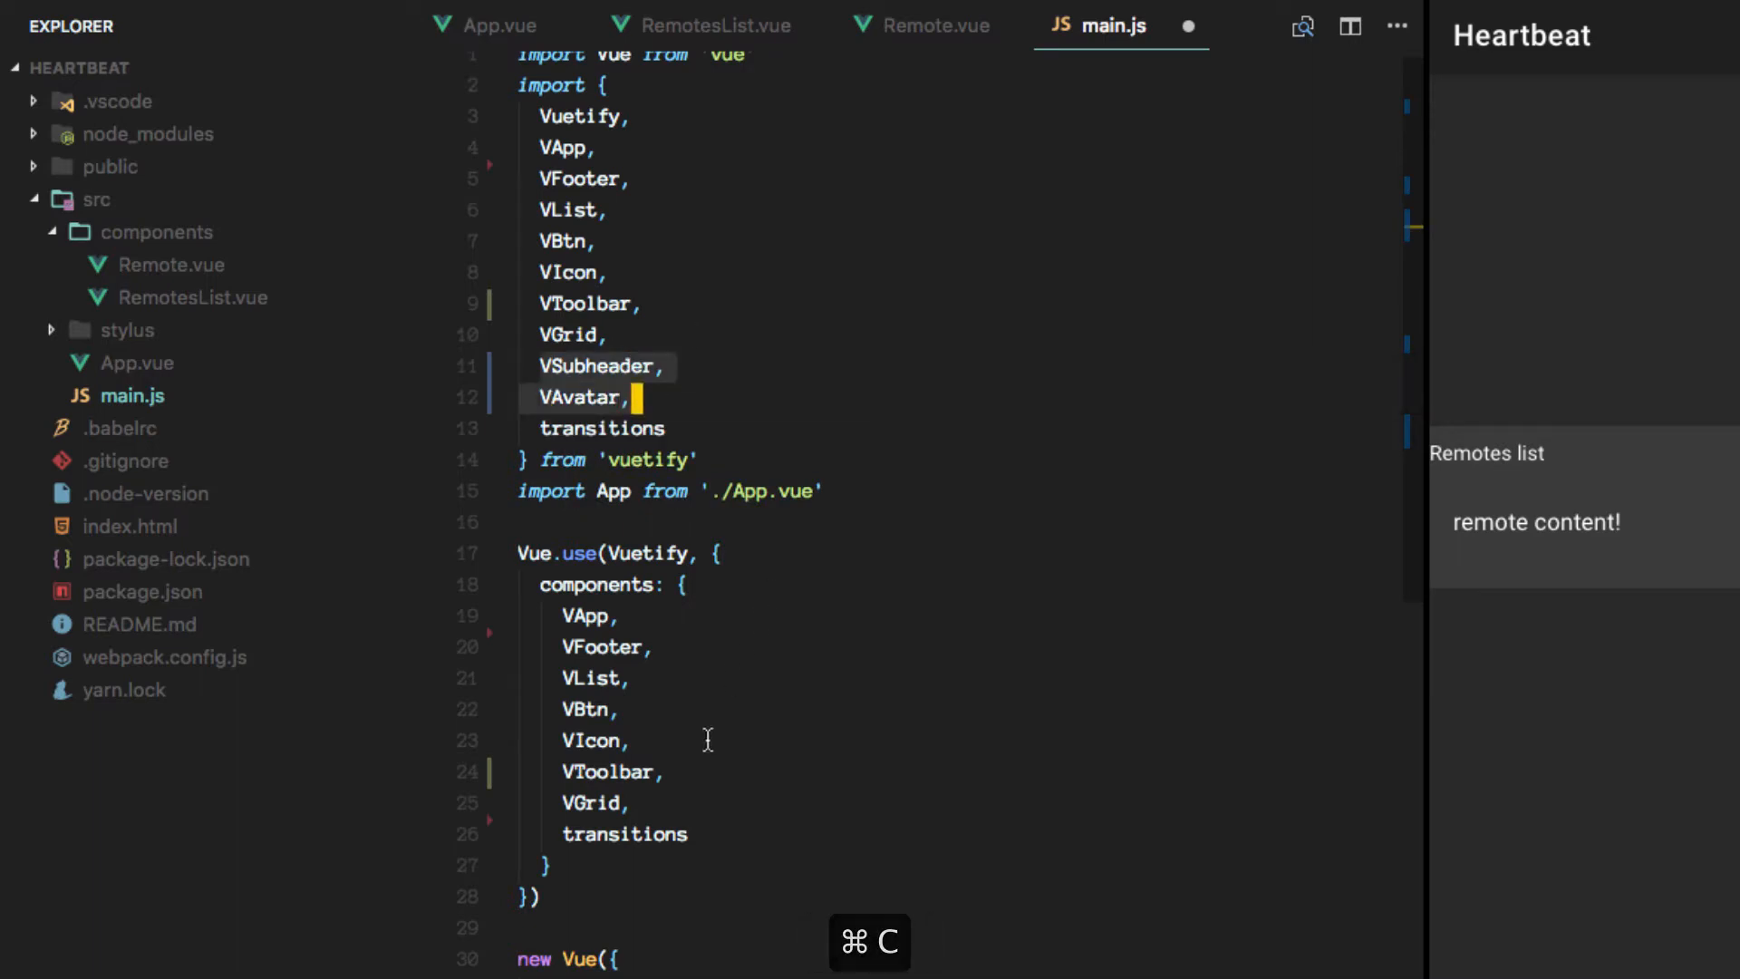
pyautogui.press('cmd+v')
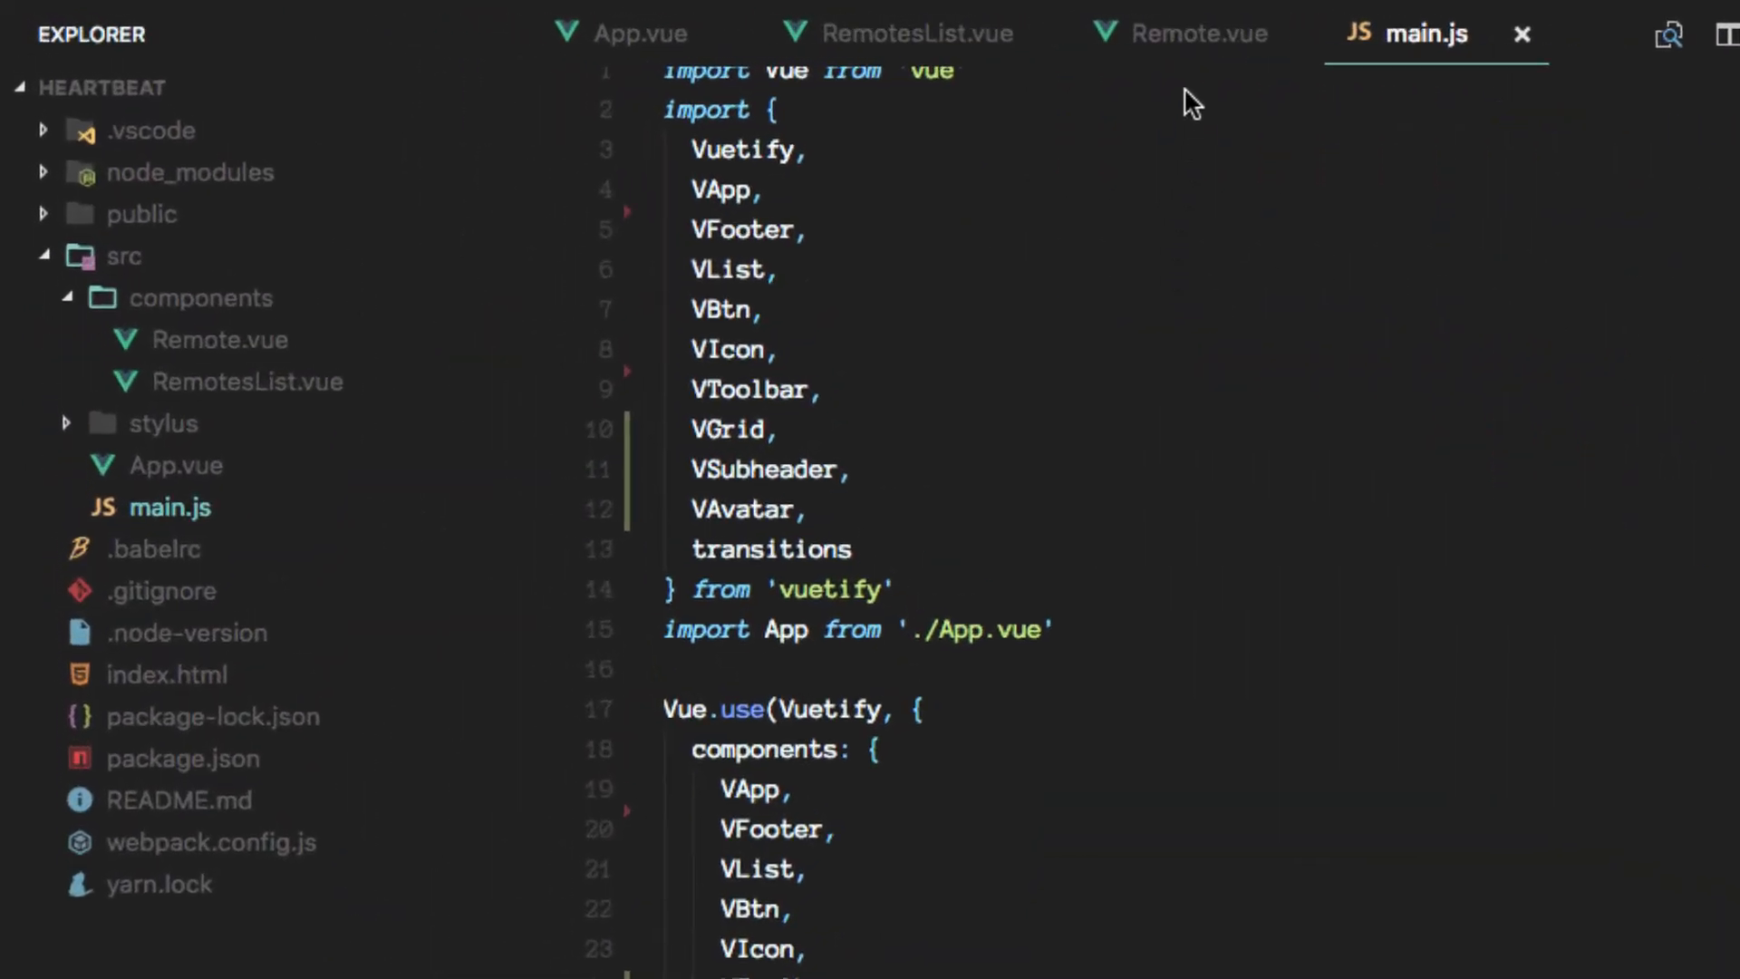
# In Remote.vue's v-list-tile-avatar, add a white--text v-icon showing report_problem.
pyautogui.click(1195, 33)
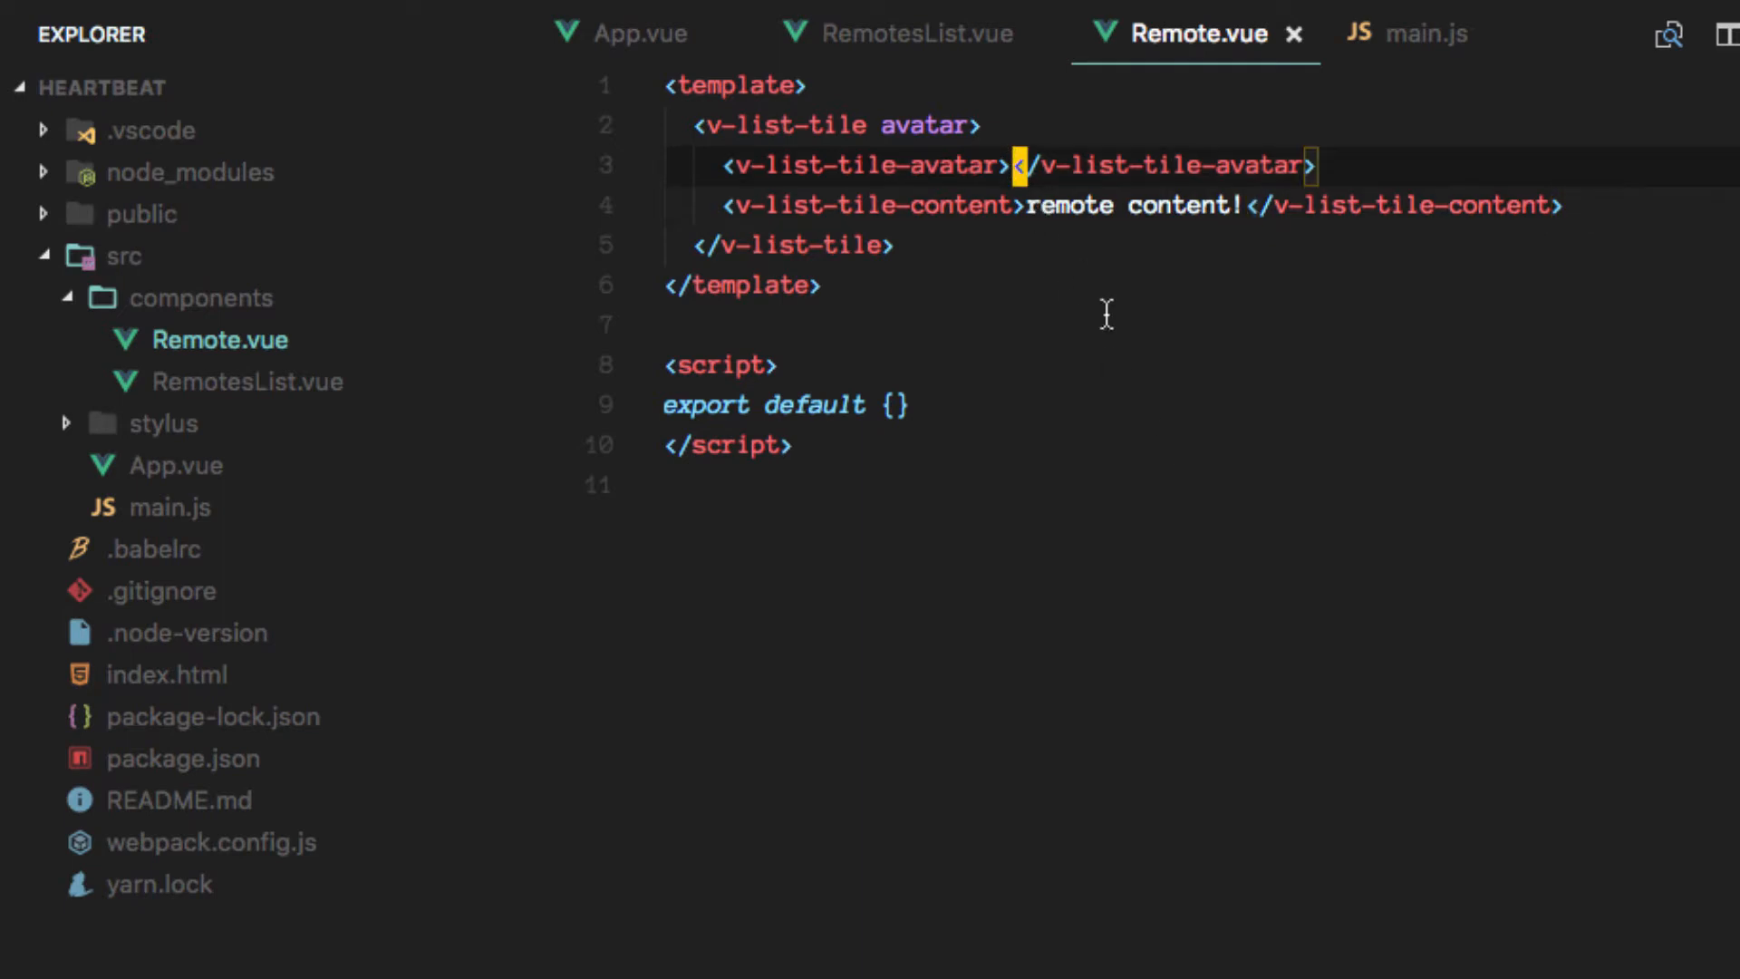
pyautogui.press('Enter')
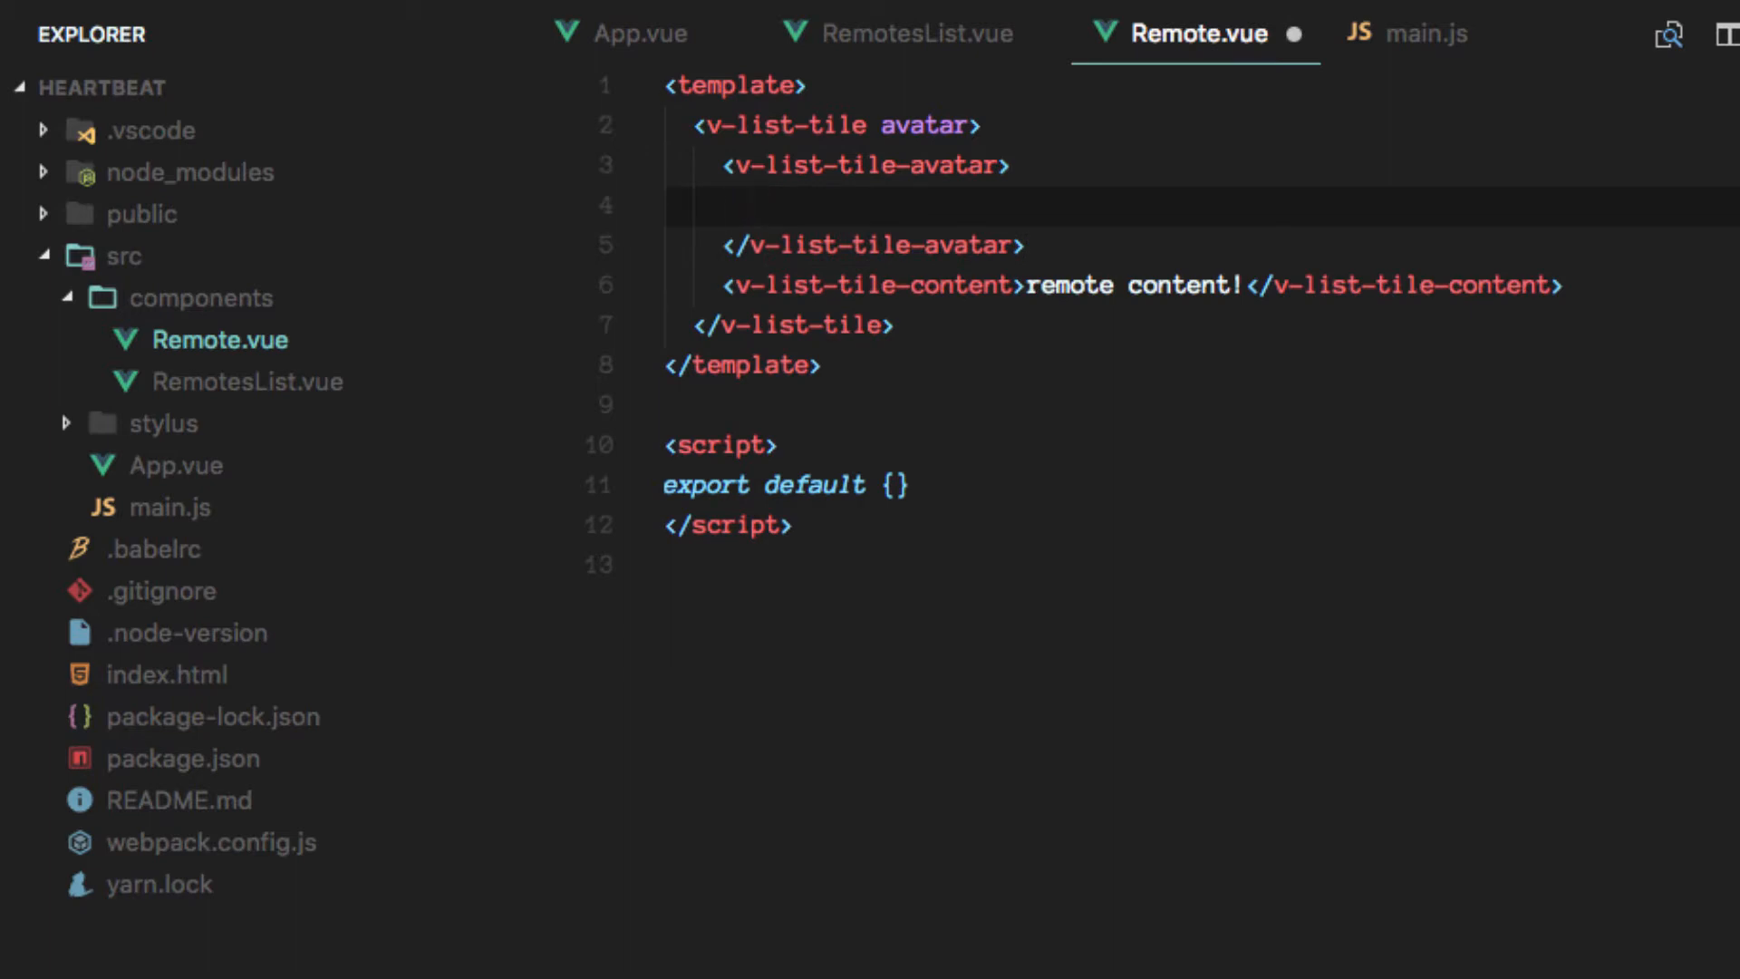
pyautogui.write('v-icon></v-icon>')
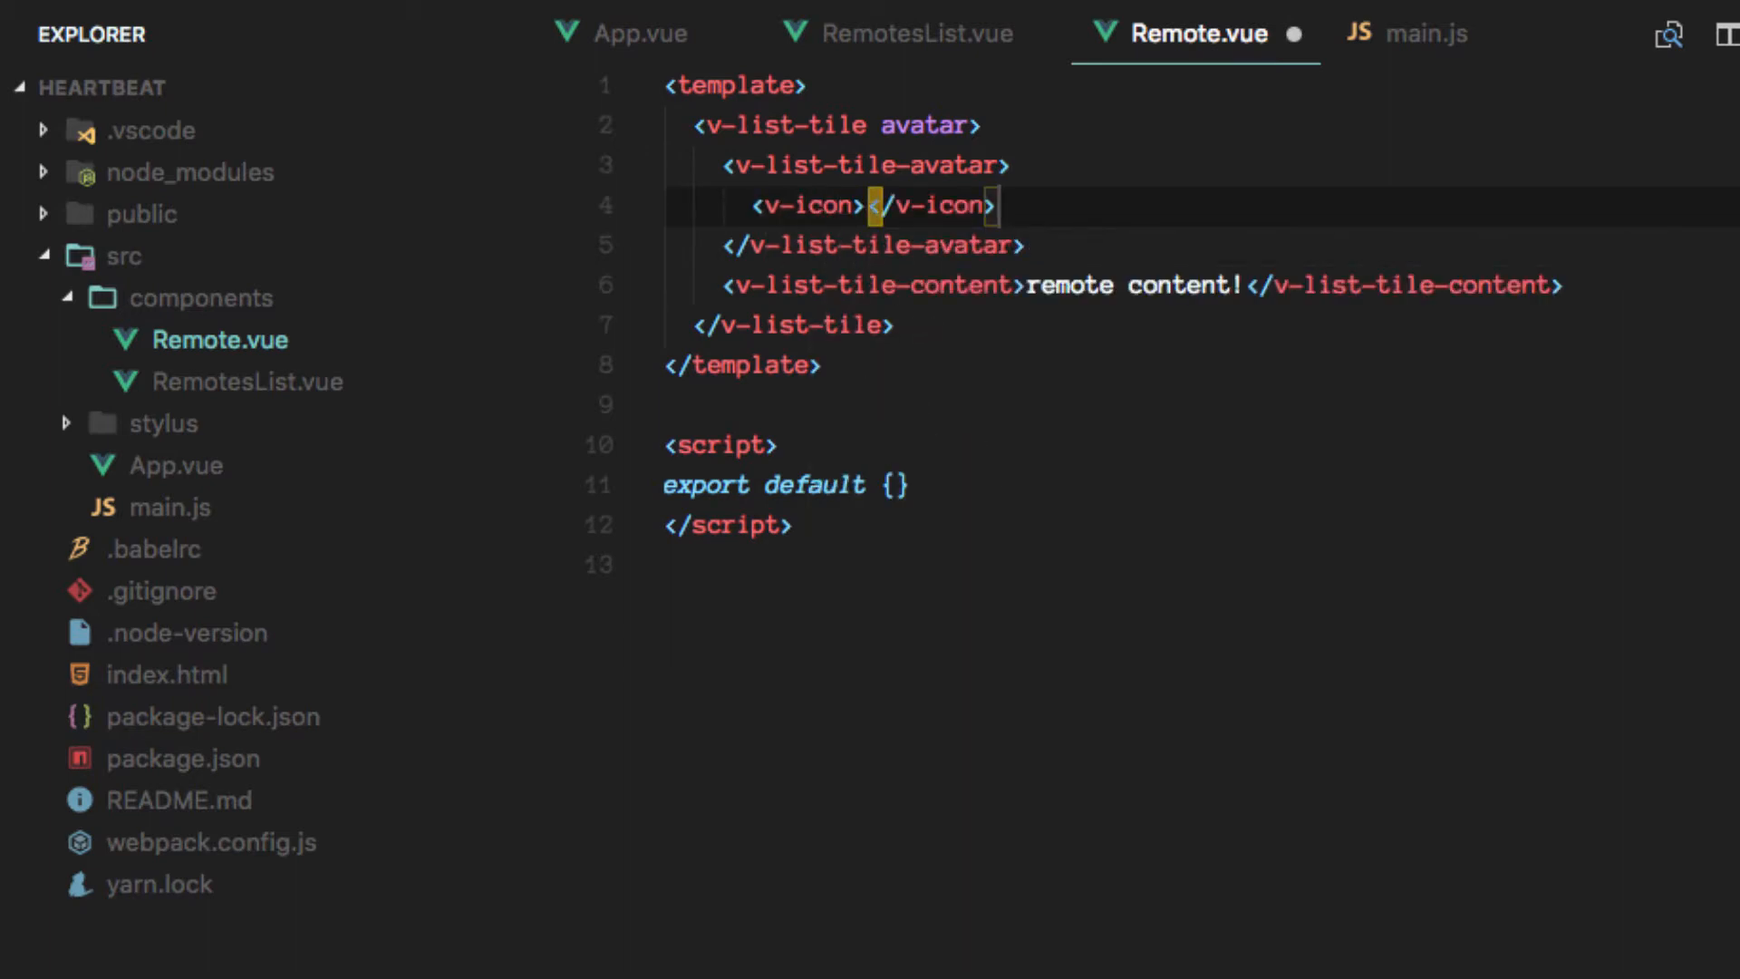
pyautogui.write('class="whi')
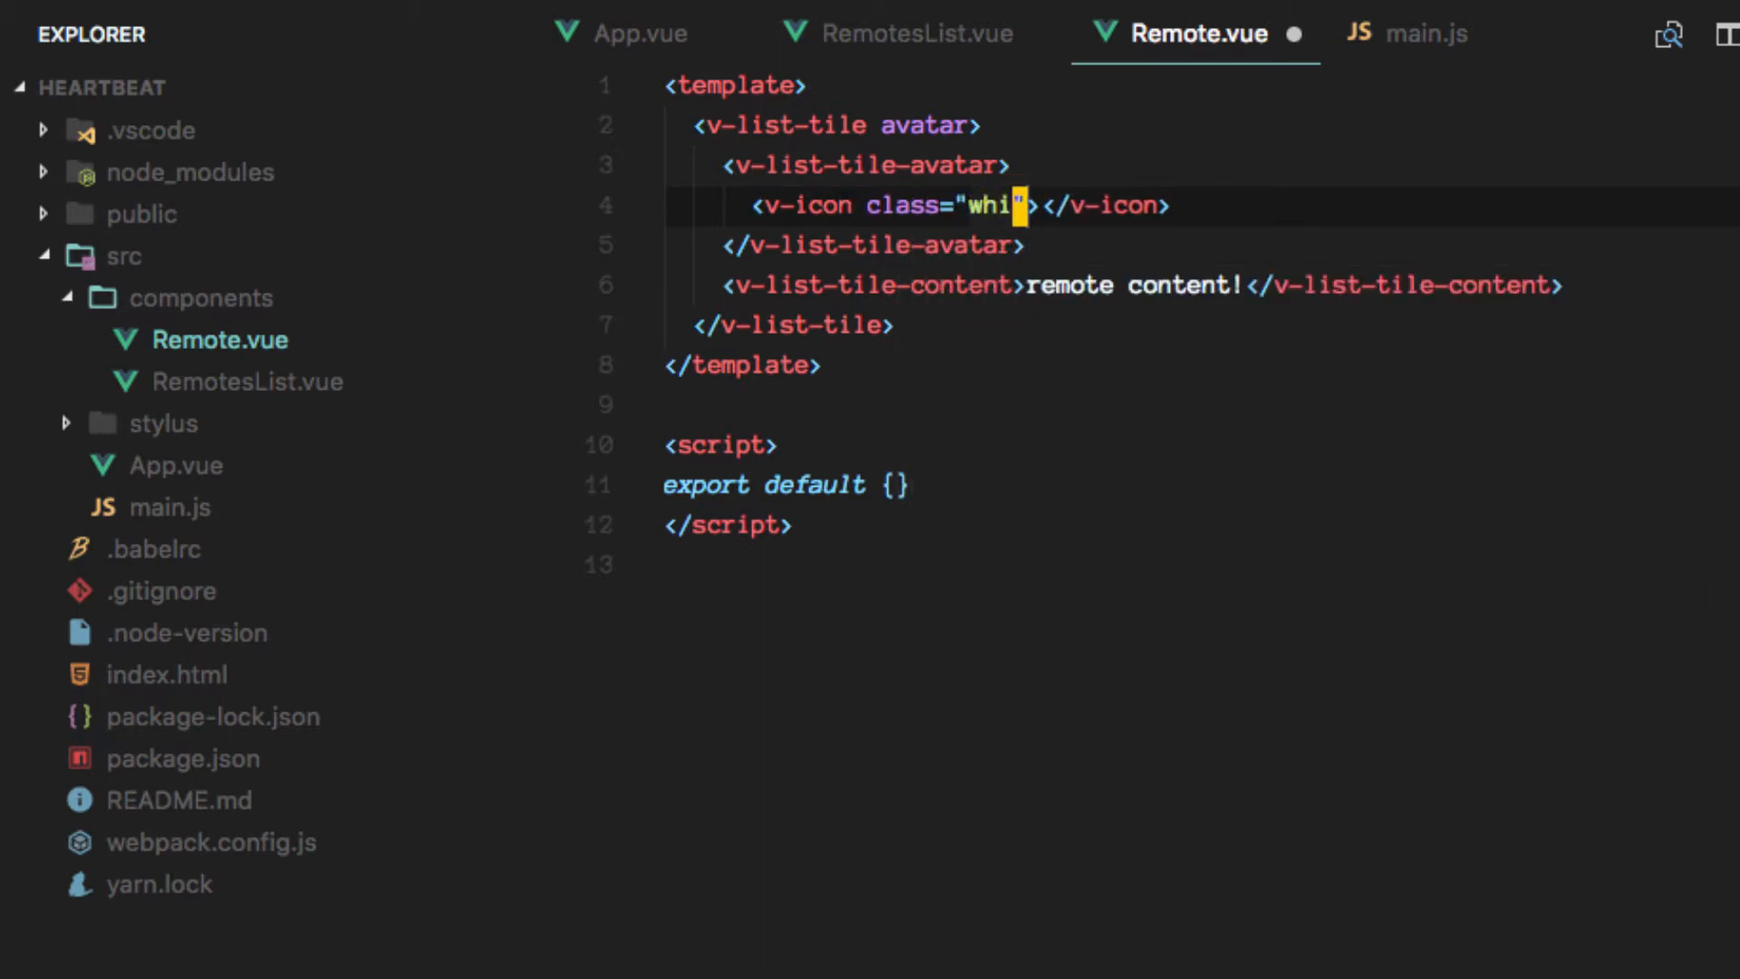
pyautogui.write('te--text')
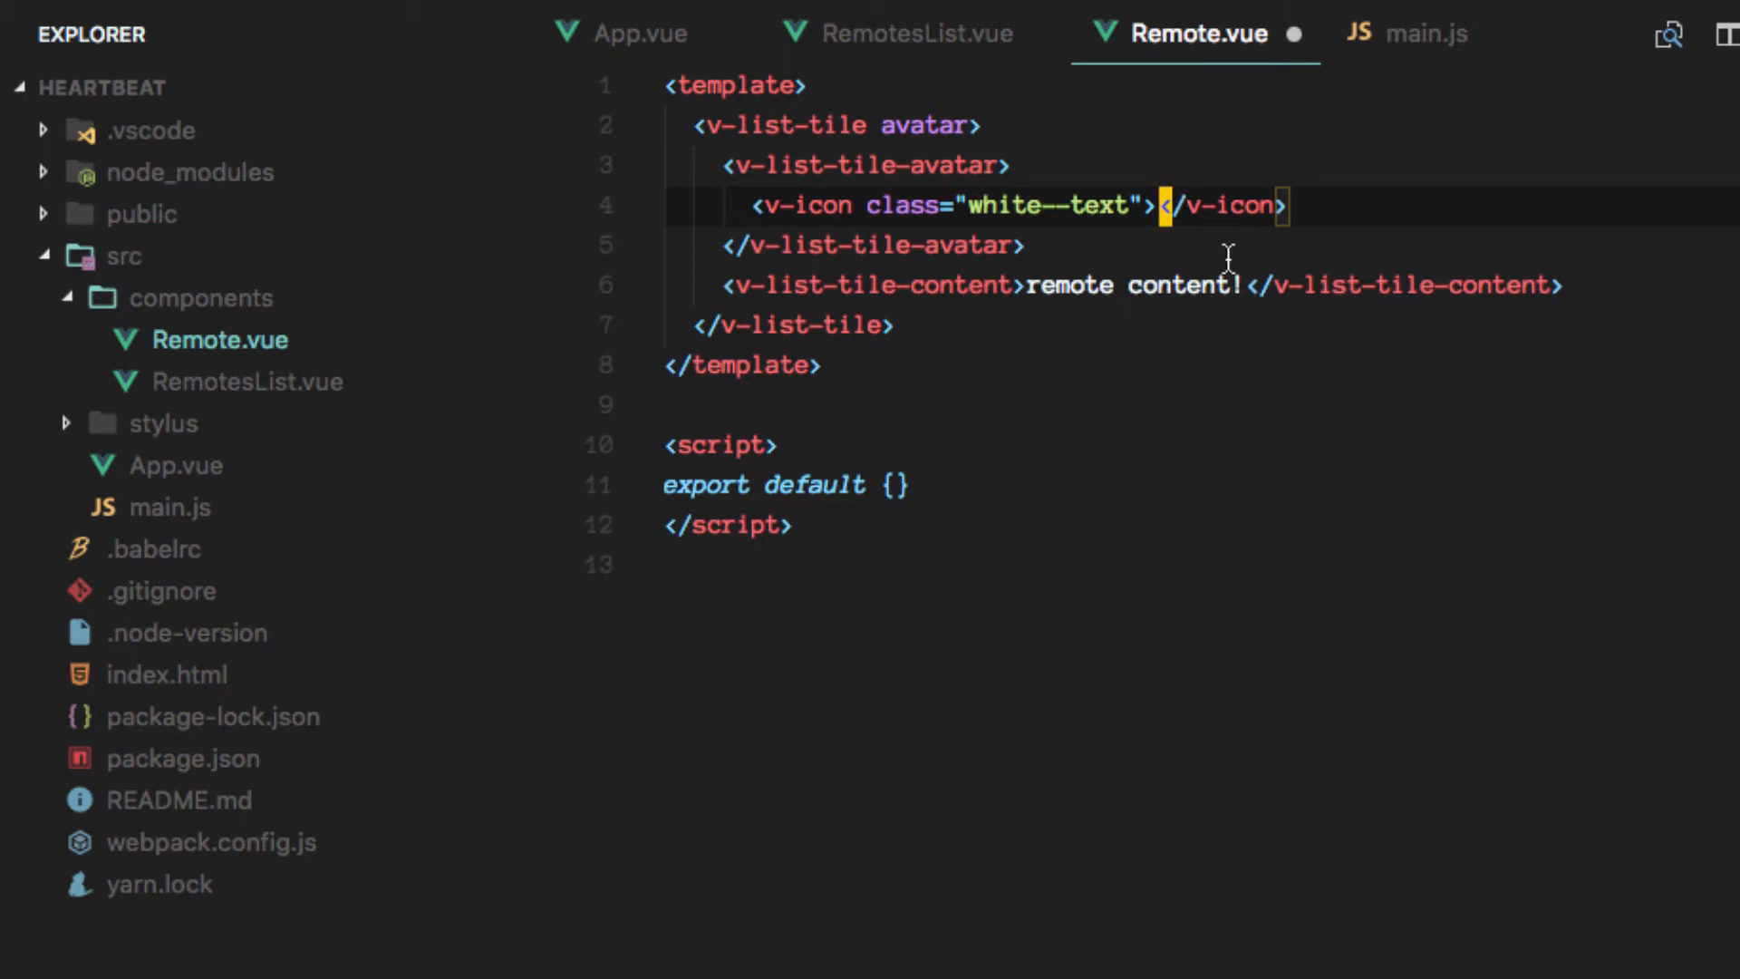
pyautogui.write('report_rp')
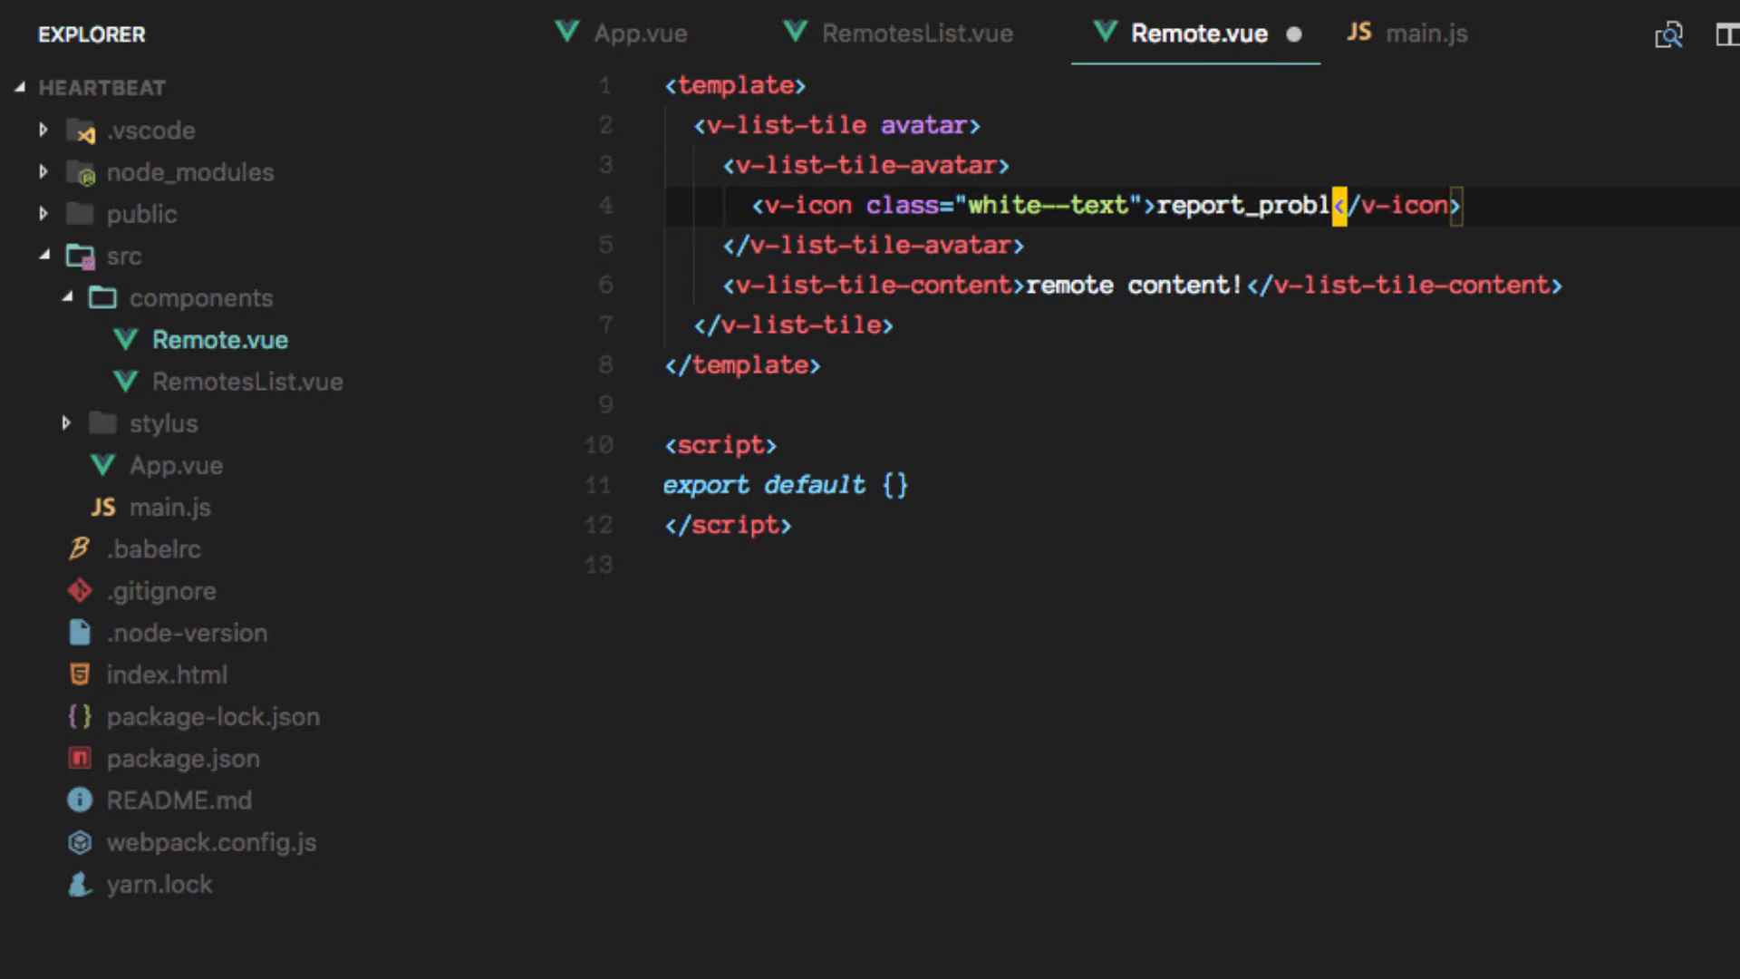
pyautogui.write('em')
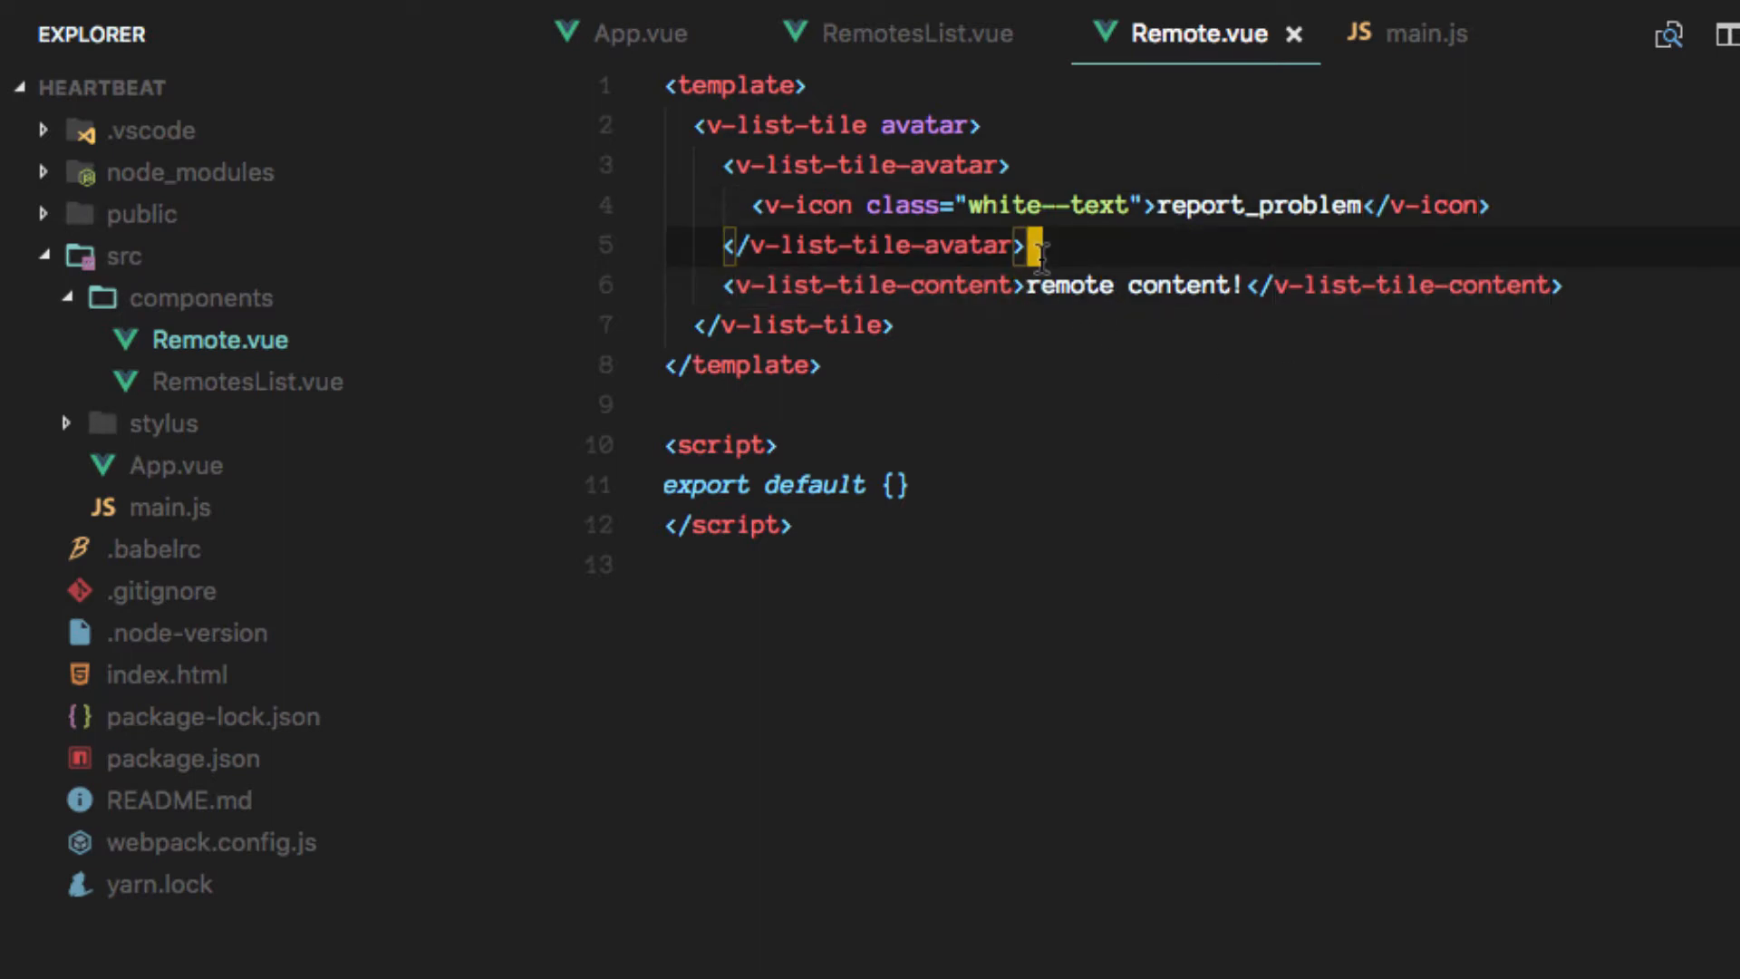
# Swap the 'remote content!' placeholder for a v-list-tile-title 'alias' and v-list-tile-sub-title 'uri'.
pyautogui.press('Enter')
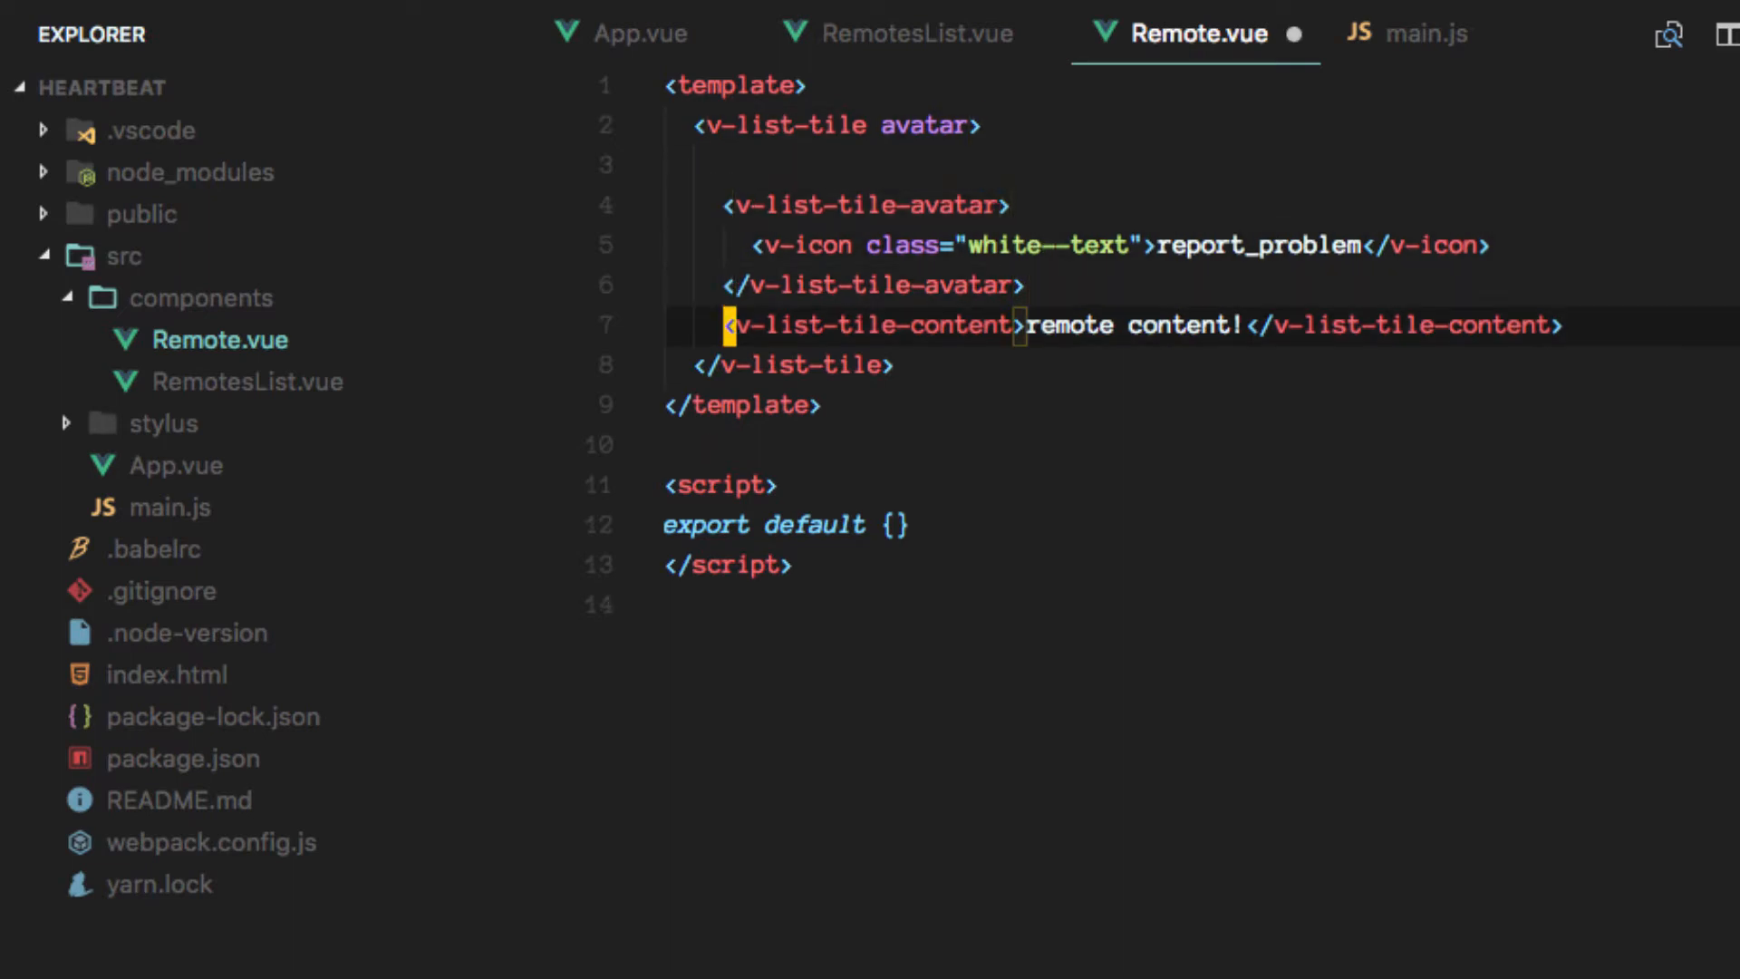
pyautogui.press('Enter')
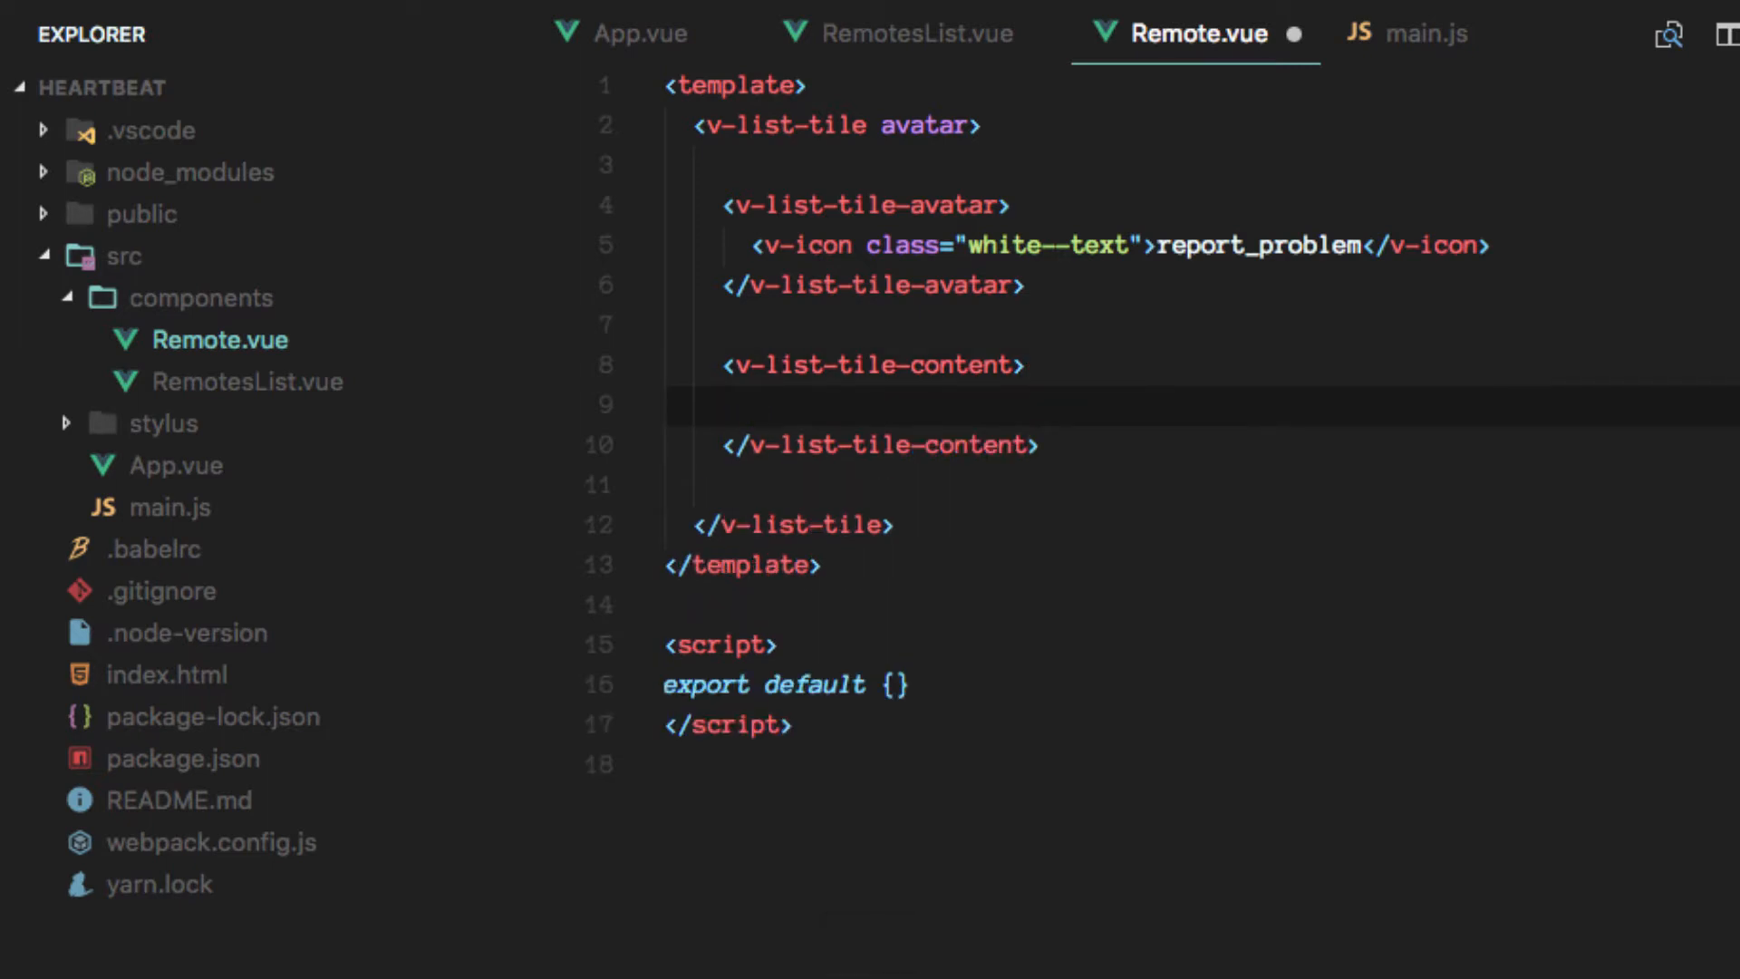
pyautogui.write('v-list-tile-title></v-list-tile-title>')
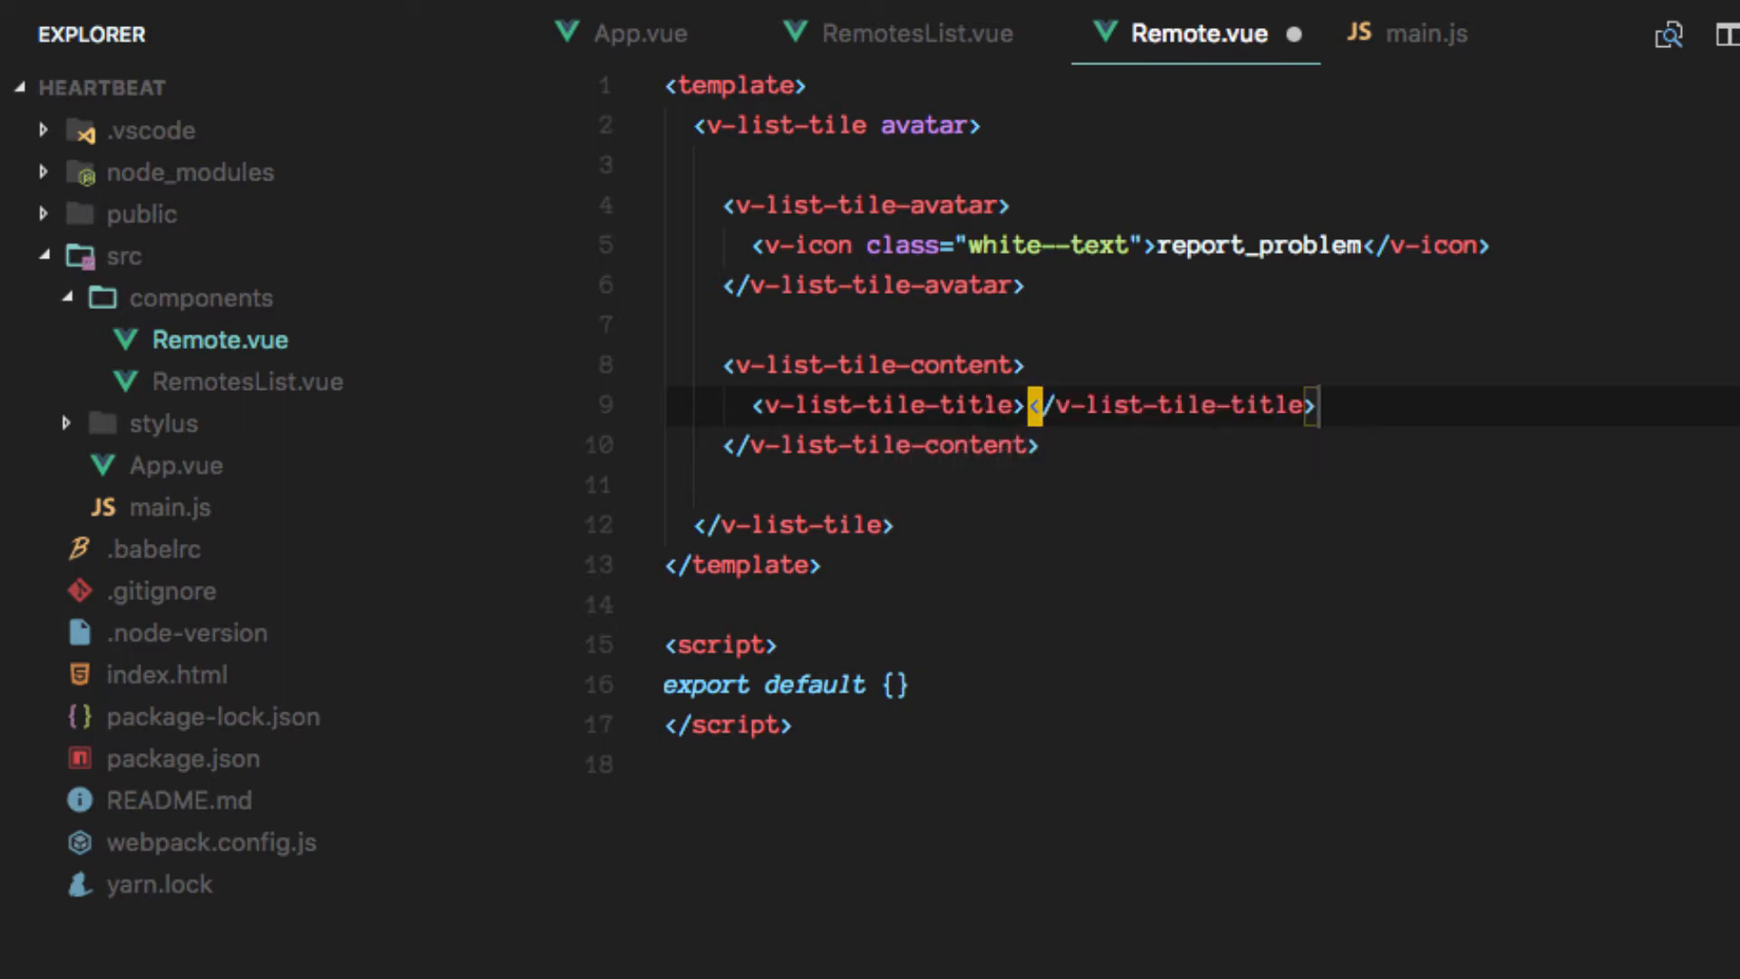
pyautogui.write('alis')
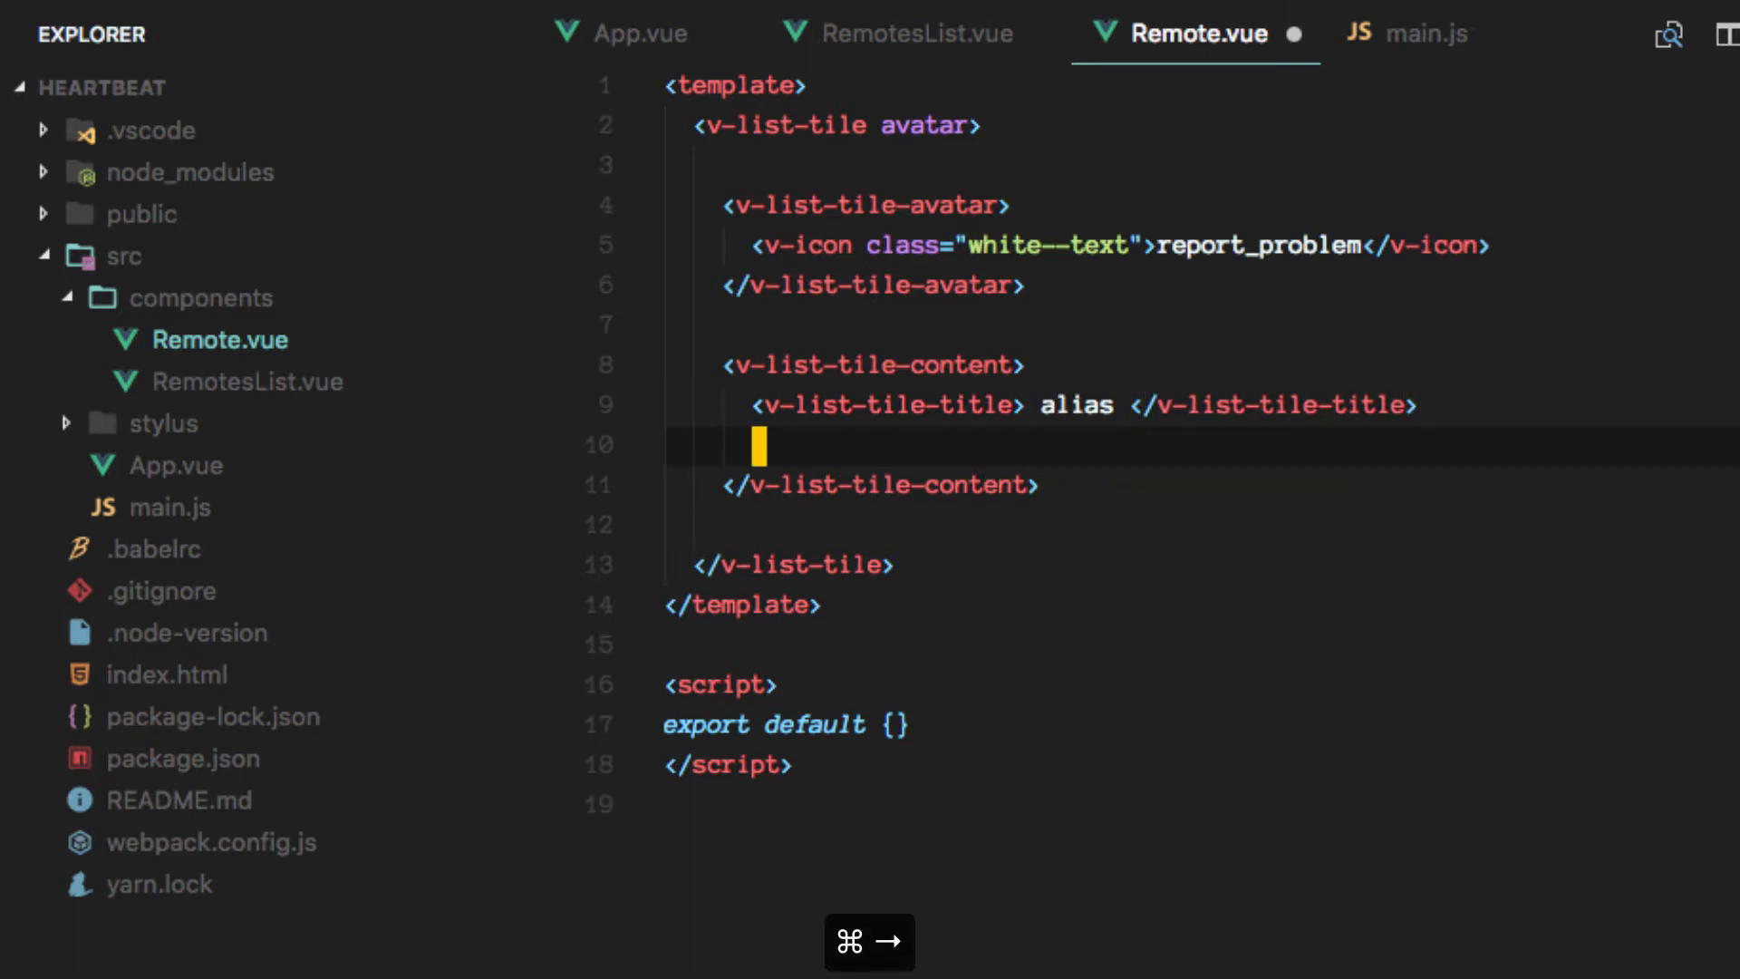
pyautogui.write('v-list-')
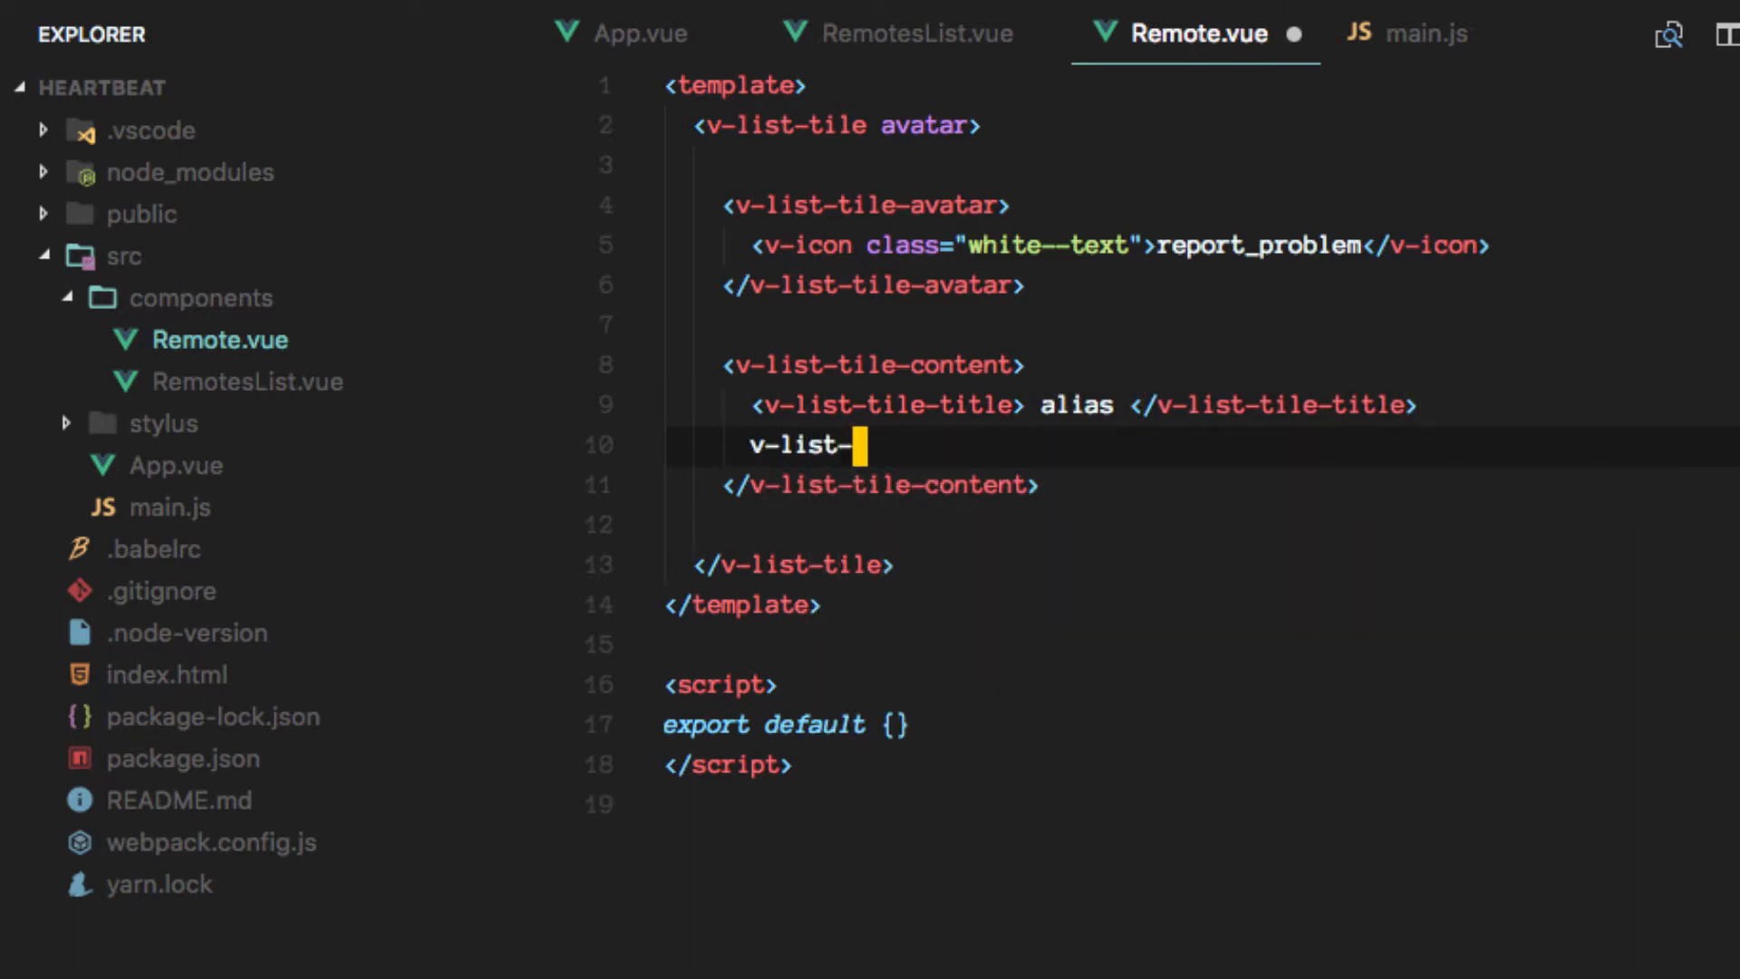
pyautogui.write('tile-sub')
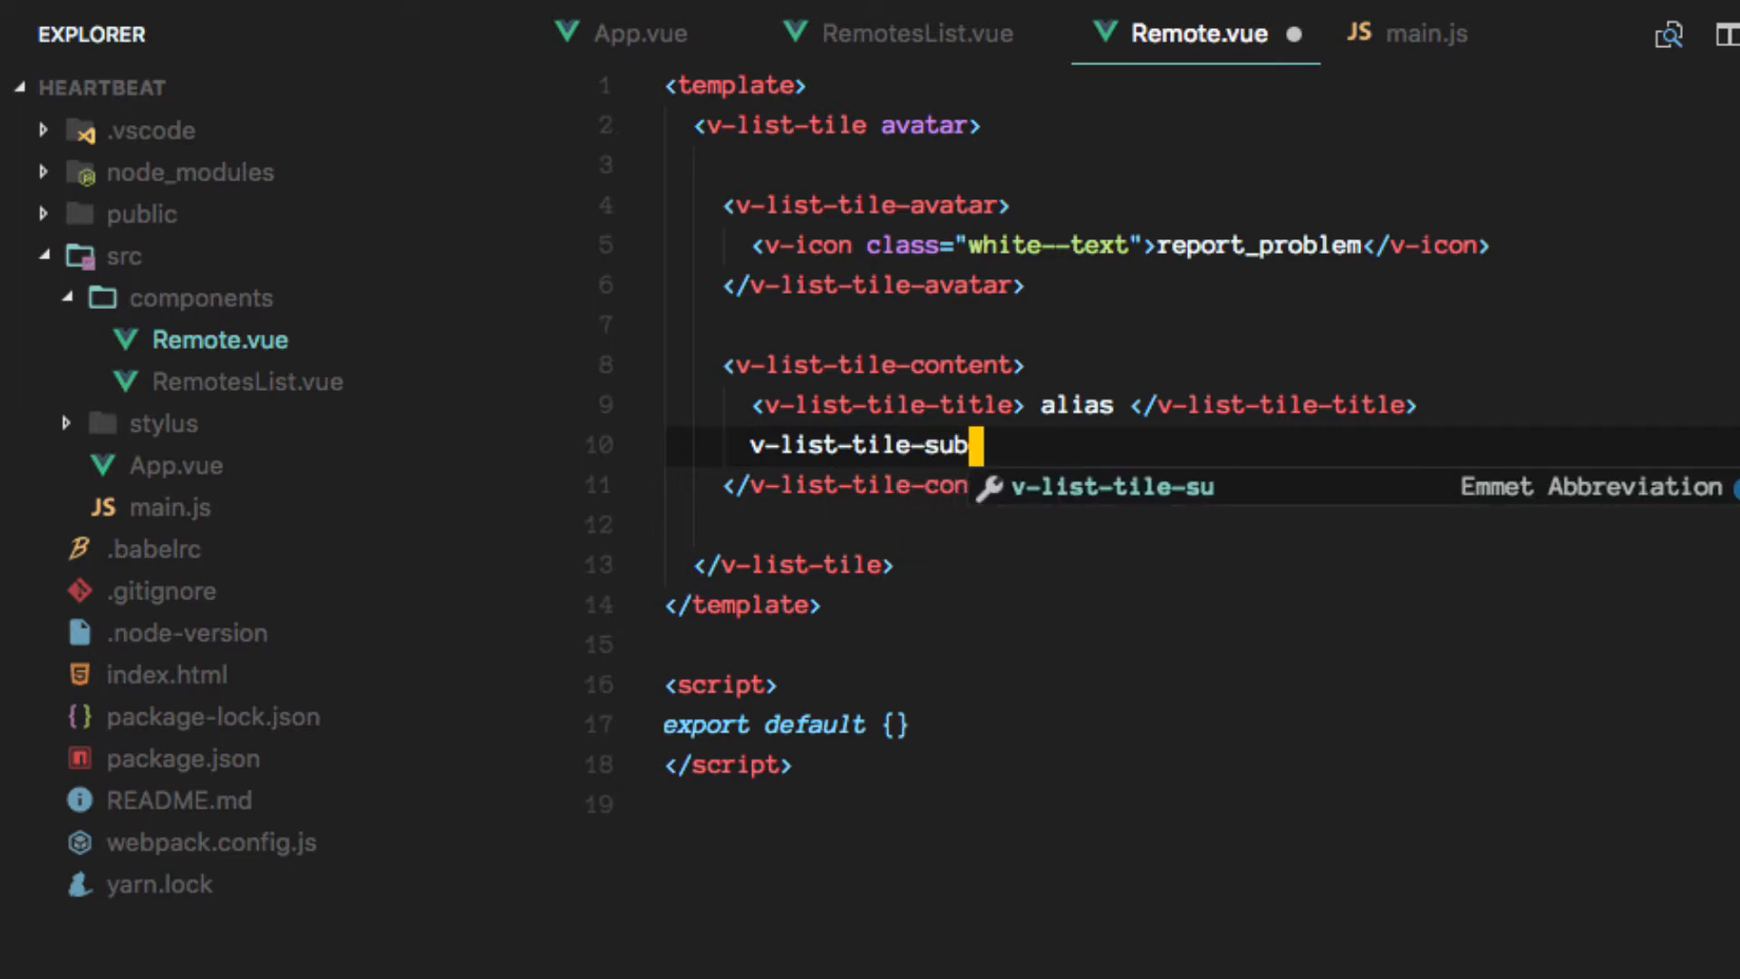
pyautogui.write('-title></v-list-tile-sub-title>')
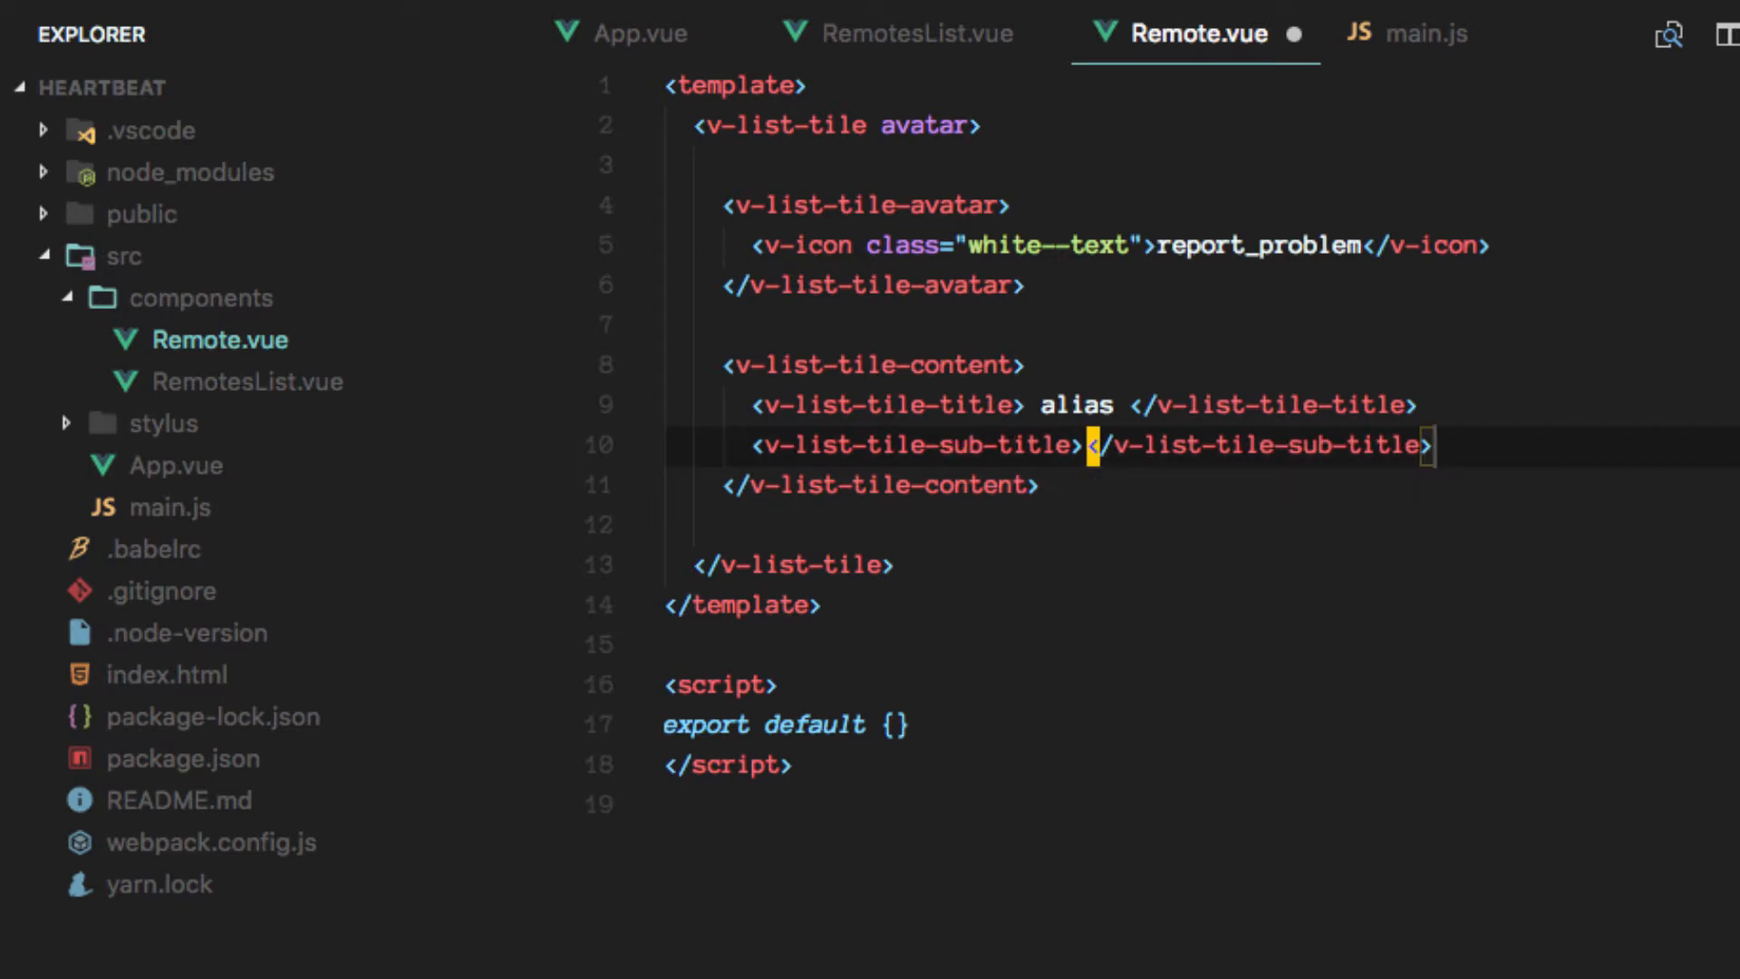
pyautogui.write('uri')
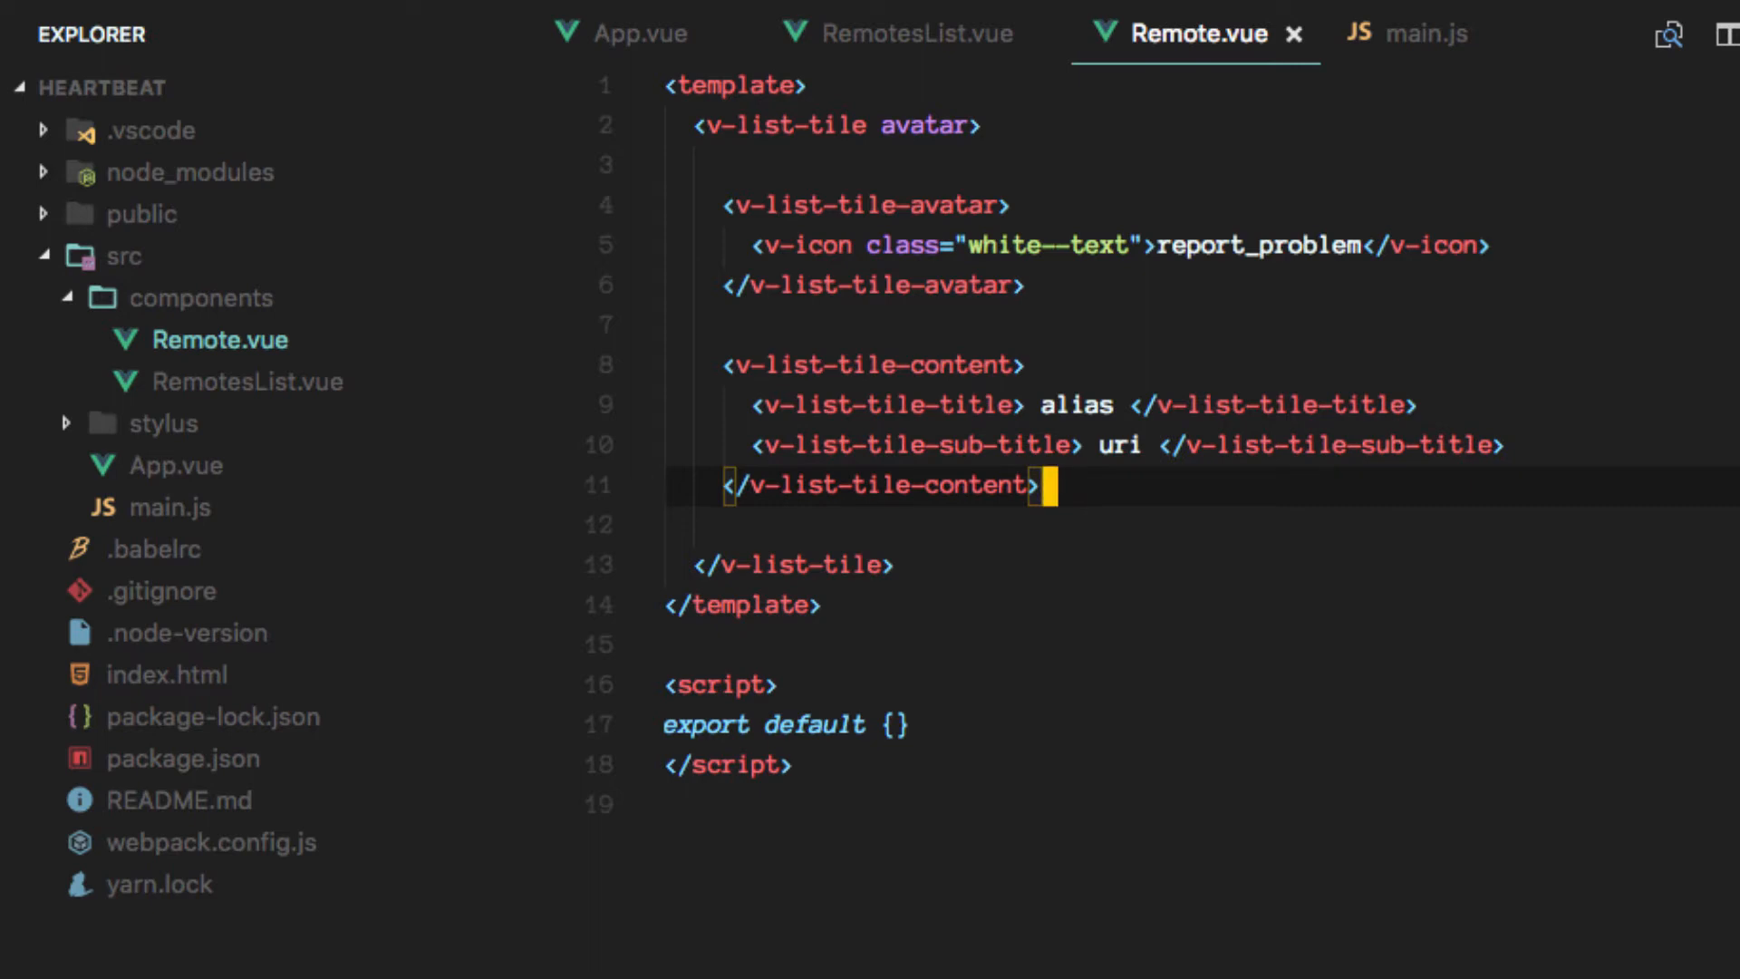
# Add a v-list-tile-action containing a v-menu below the tile content.
pyautogui.press('enter')
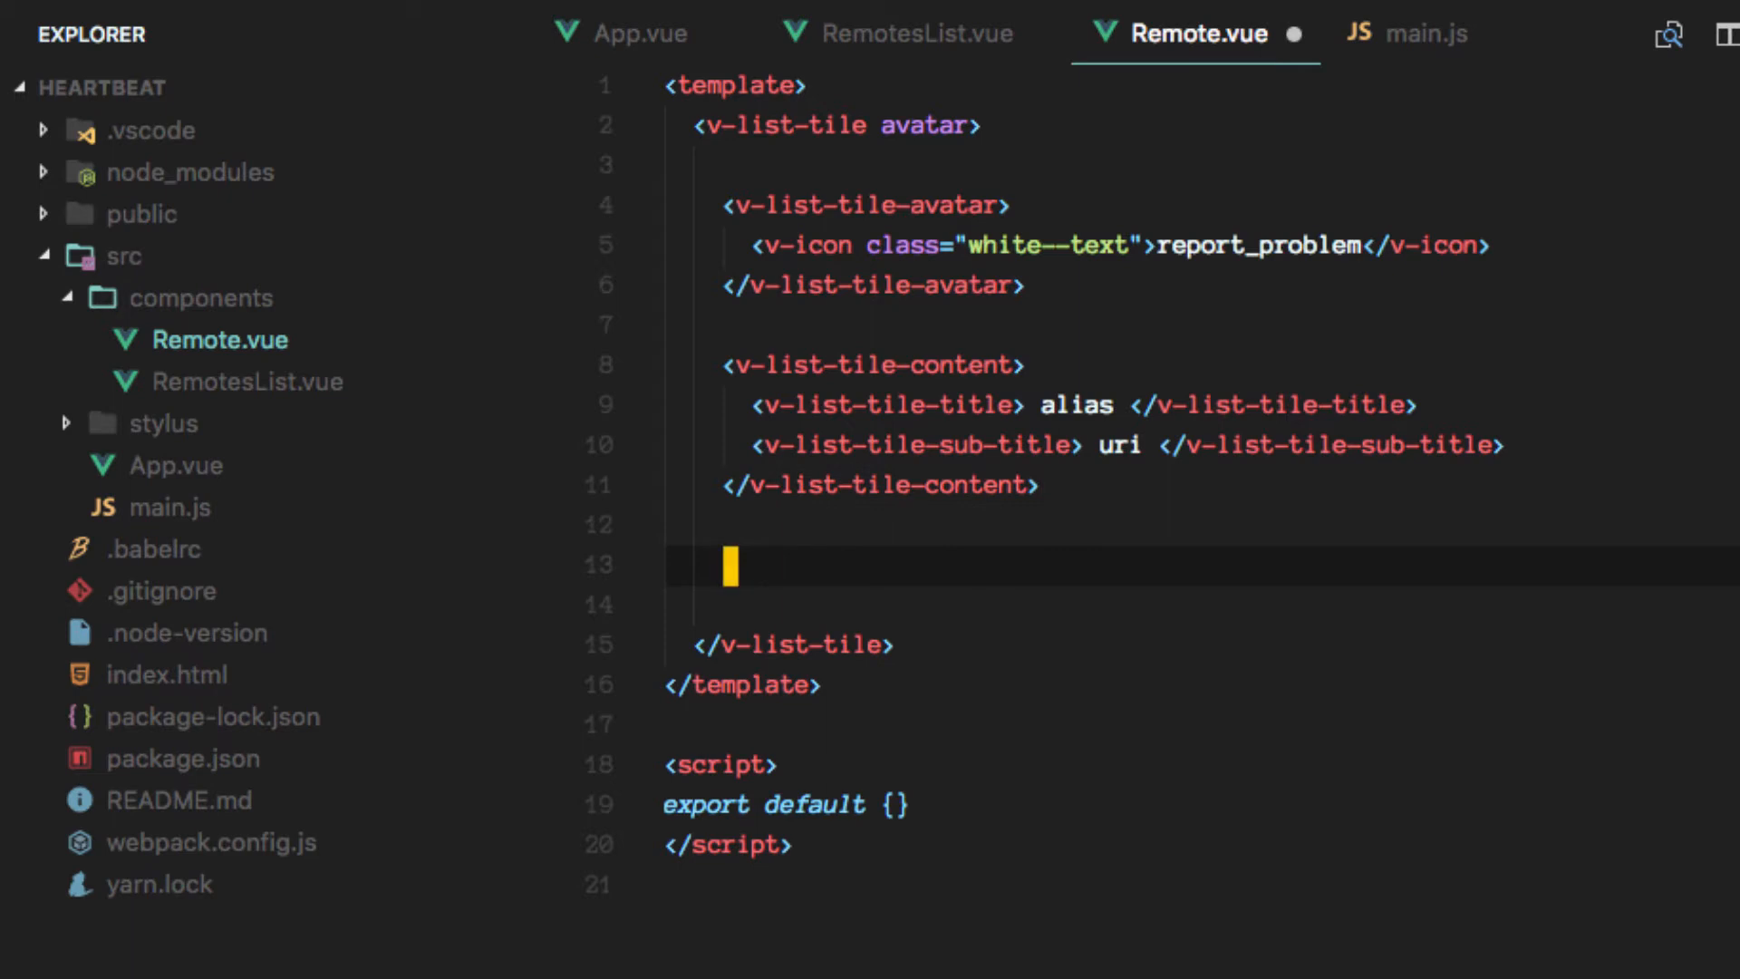
pyautogui.write('v')
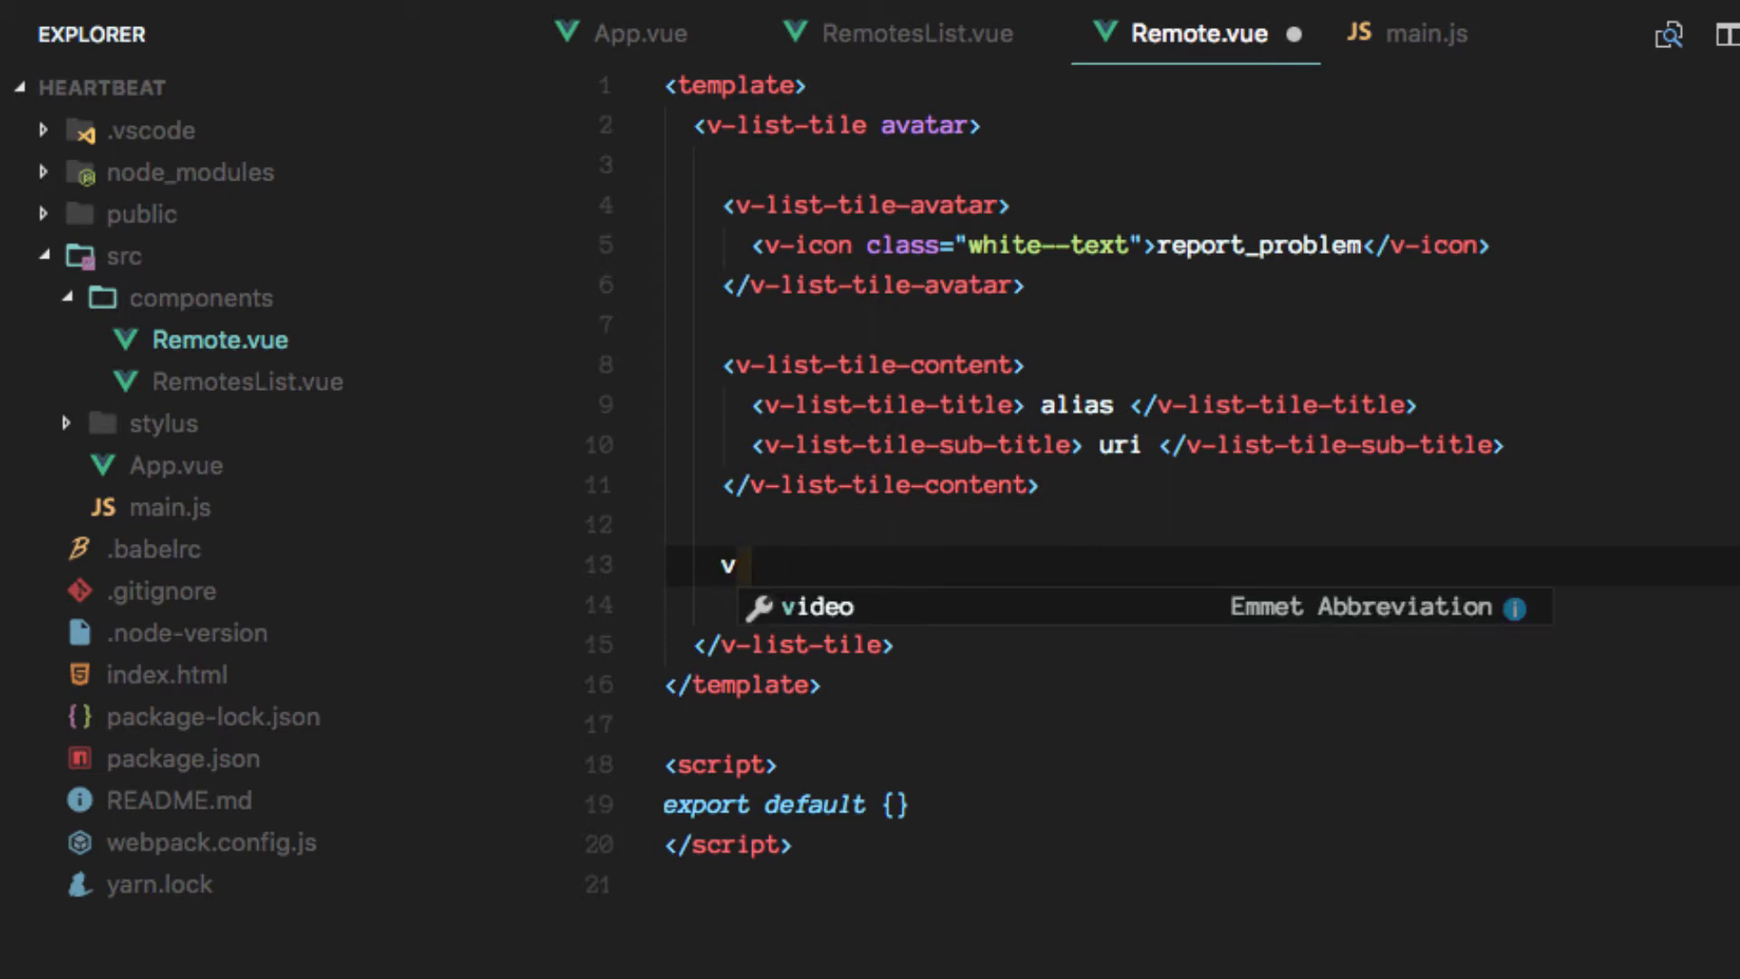
pyautogui.write('-list-tile-action>')
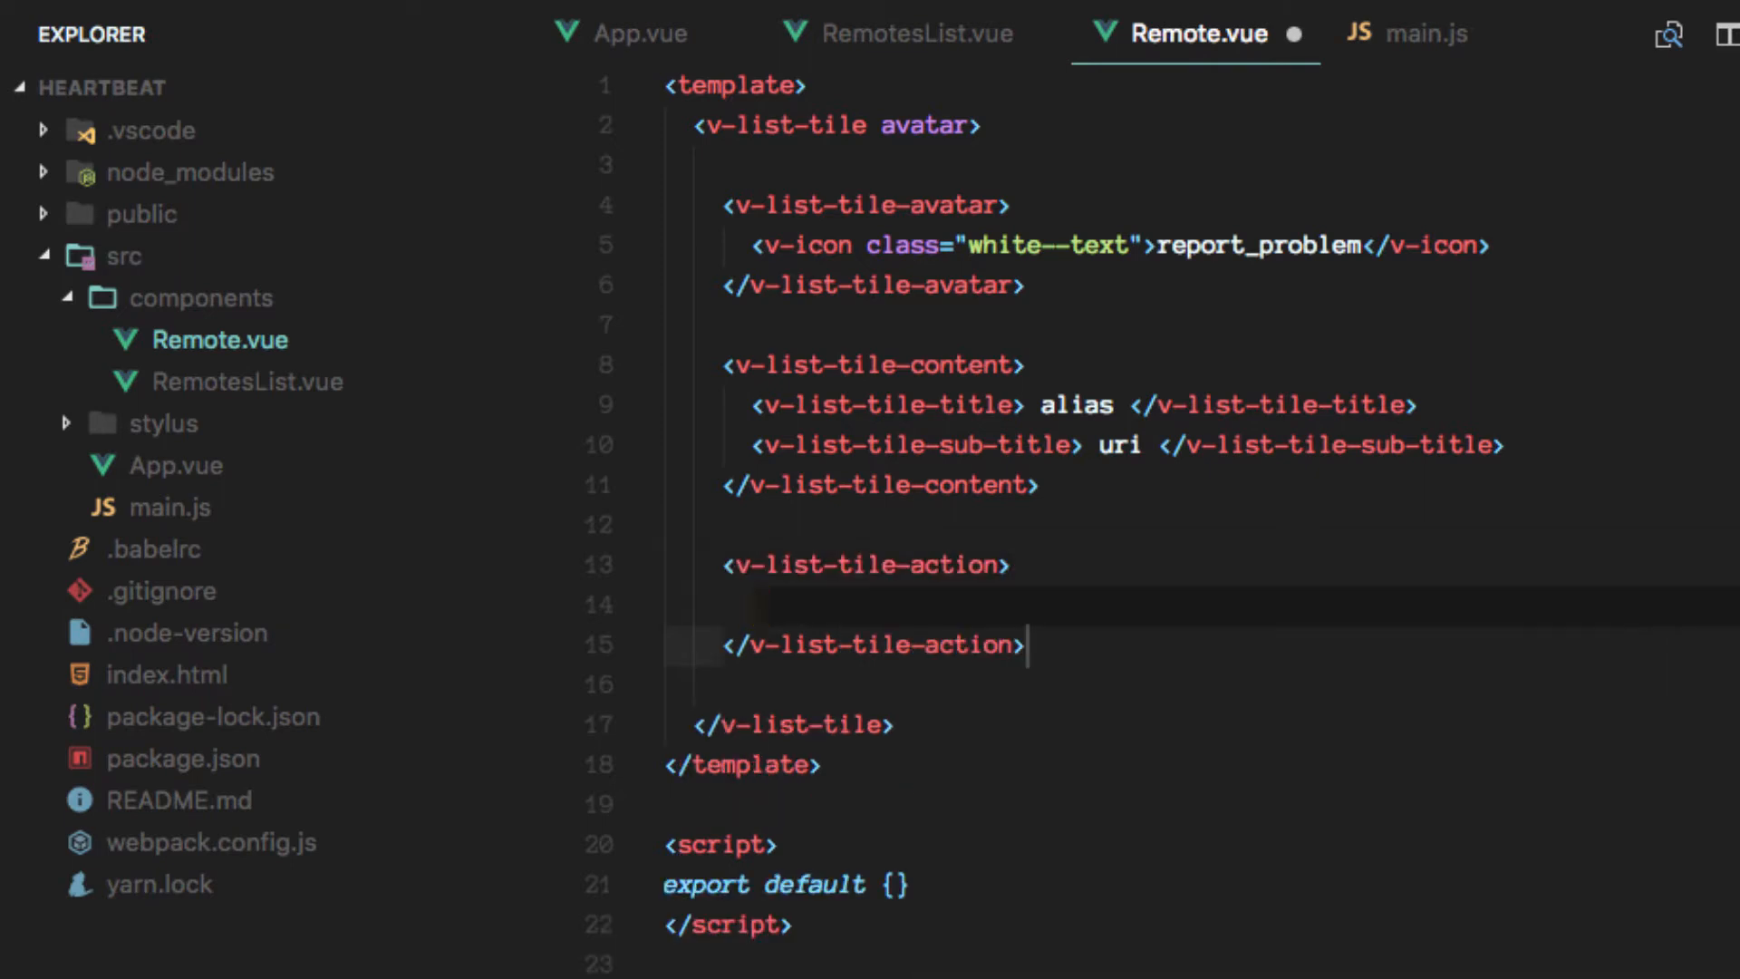
pyautogui.write('v')
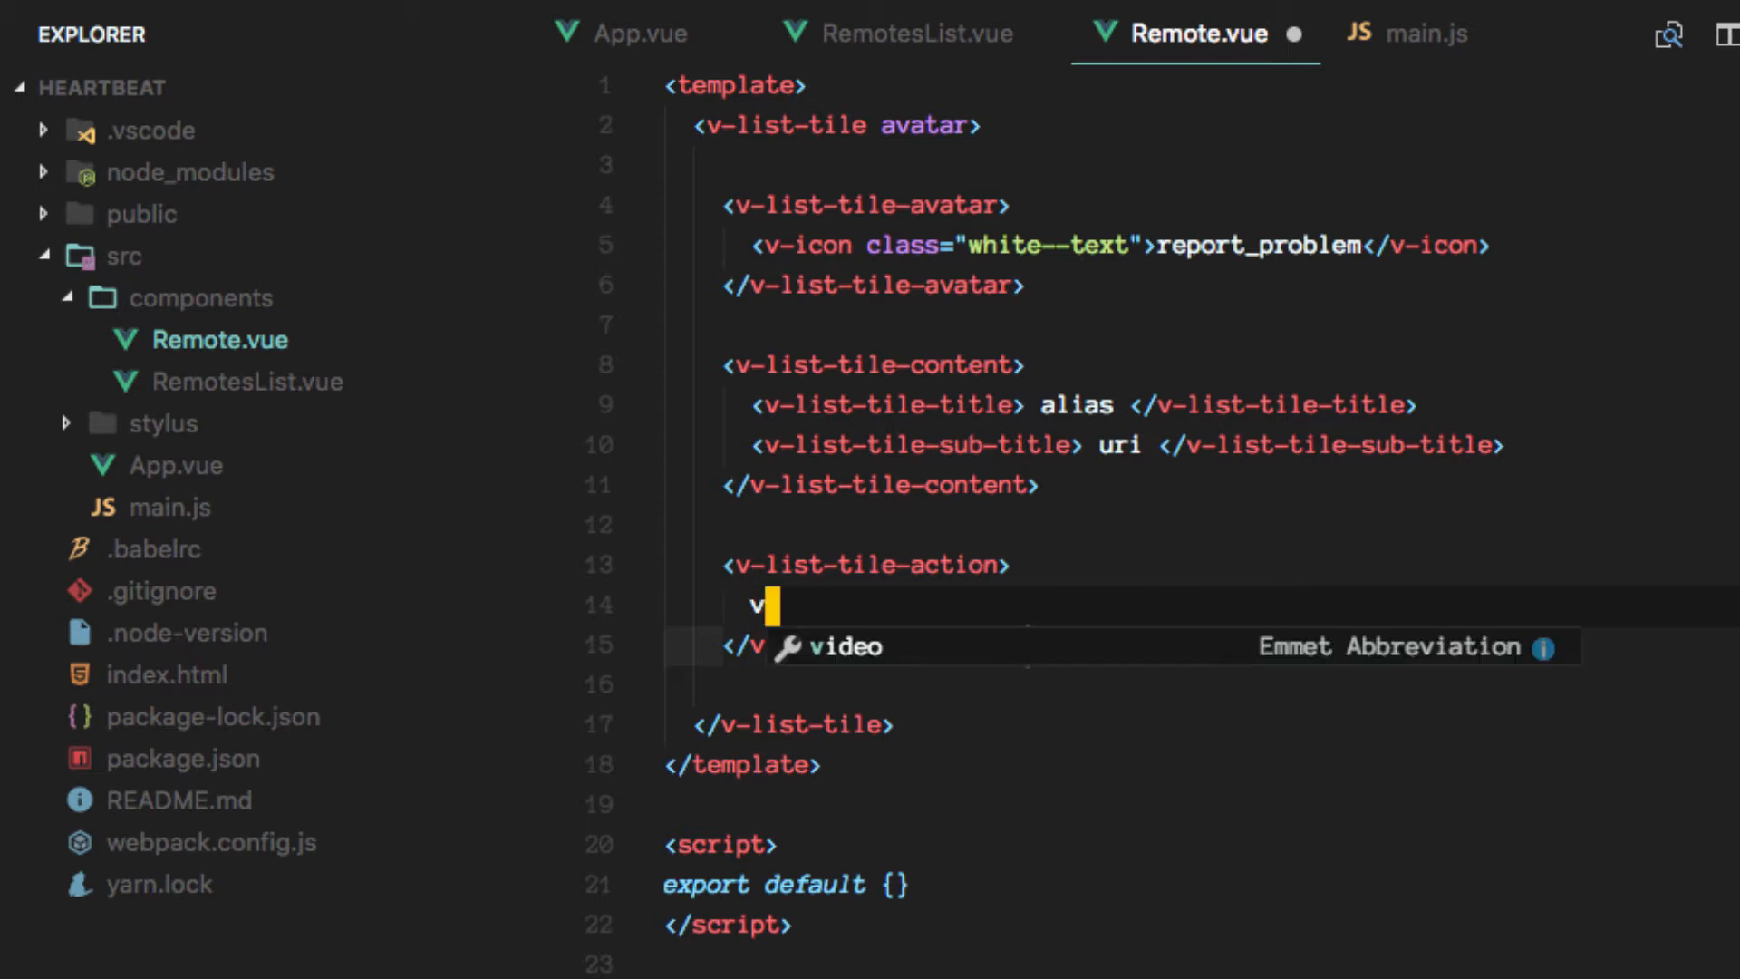
pyautogui.write('-menu>')
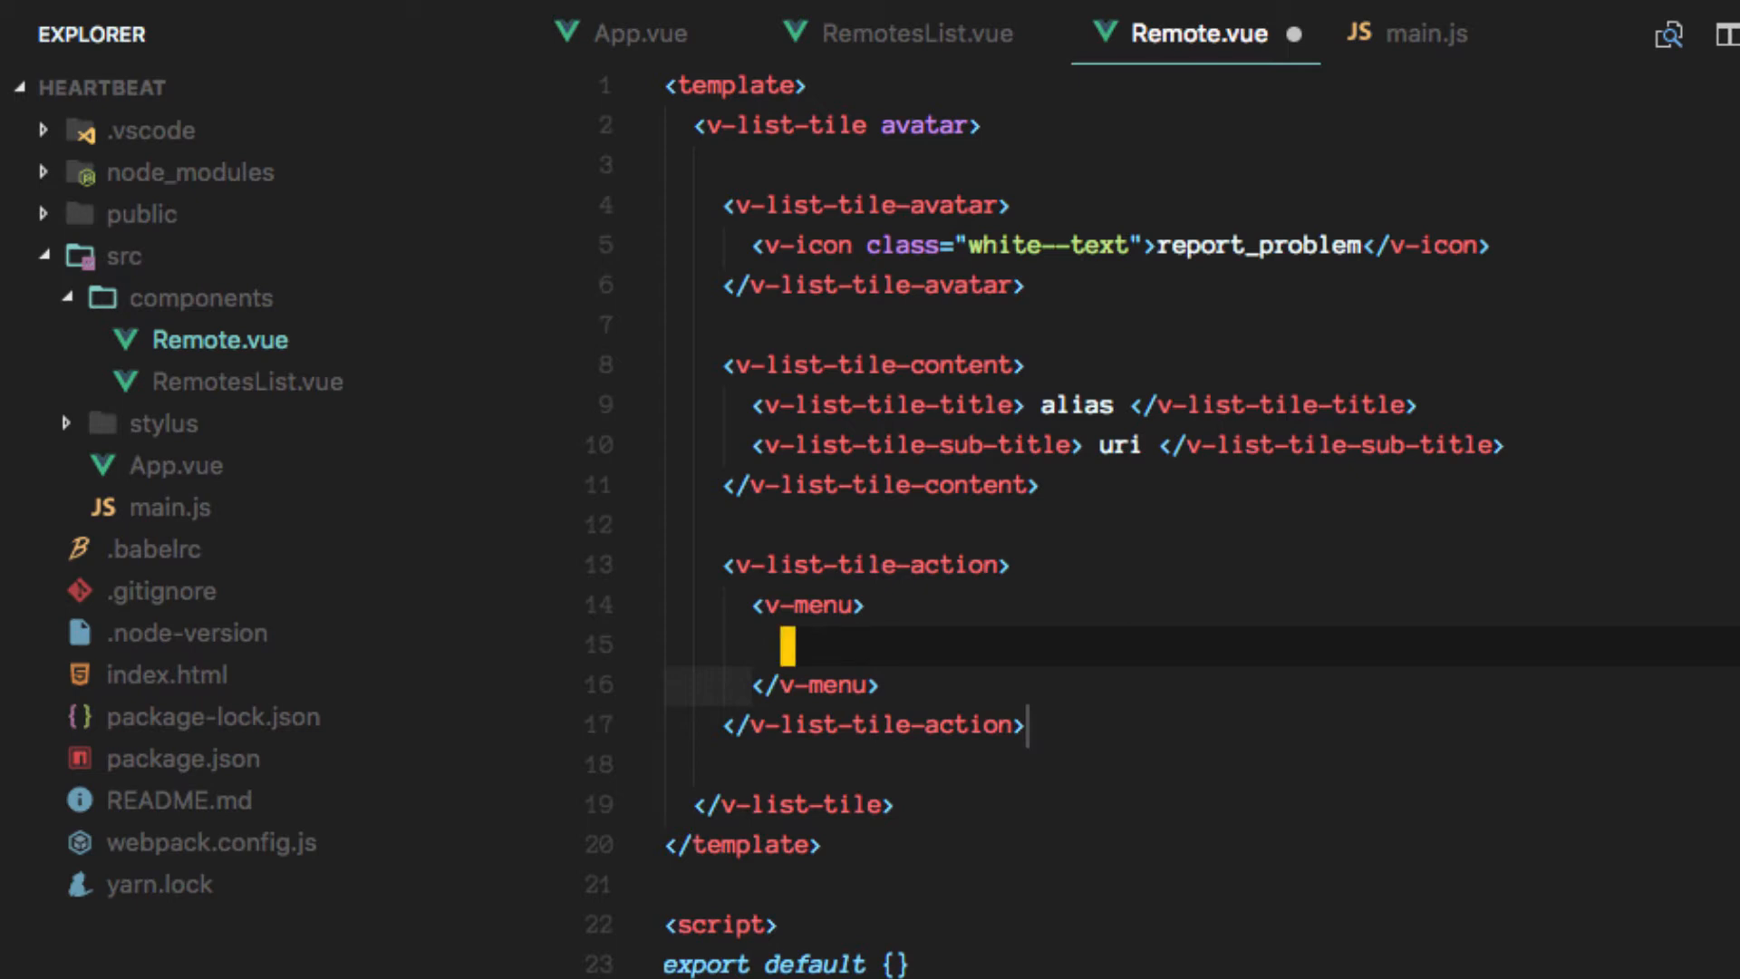
# Put an icon button with slot="activator" and class "ml-2" inside the menu.
pyautogui.write('v-btn></v-btn>')
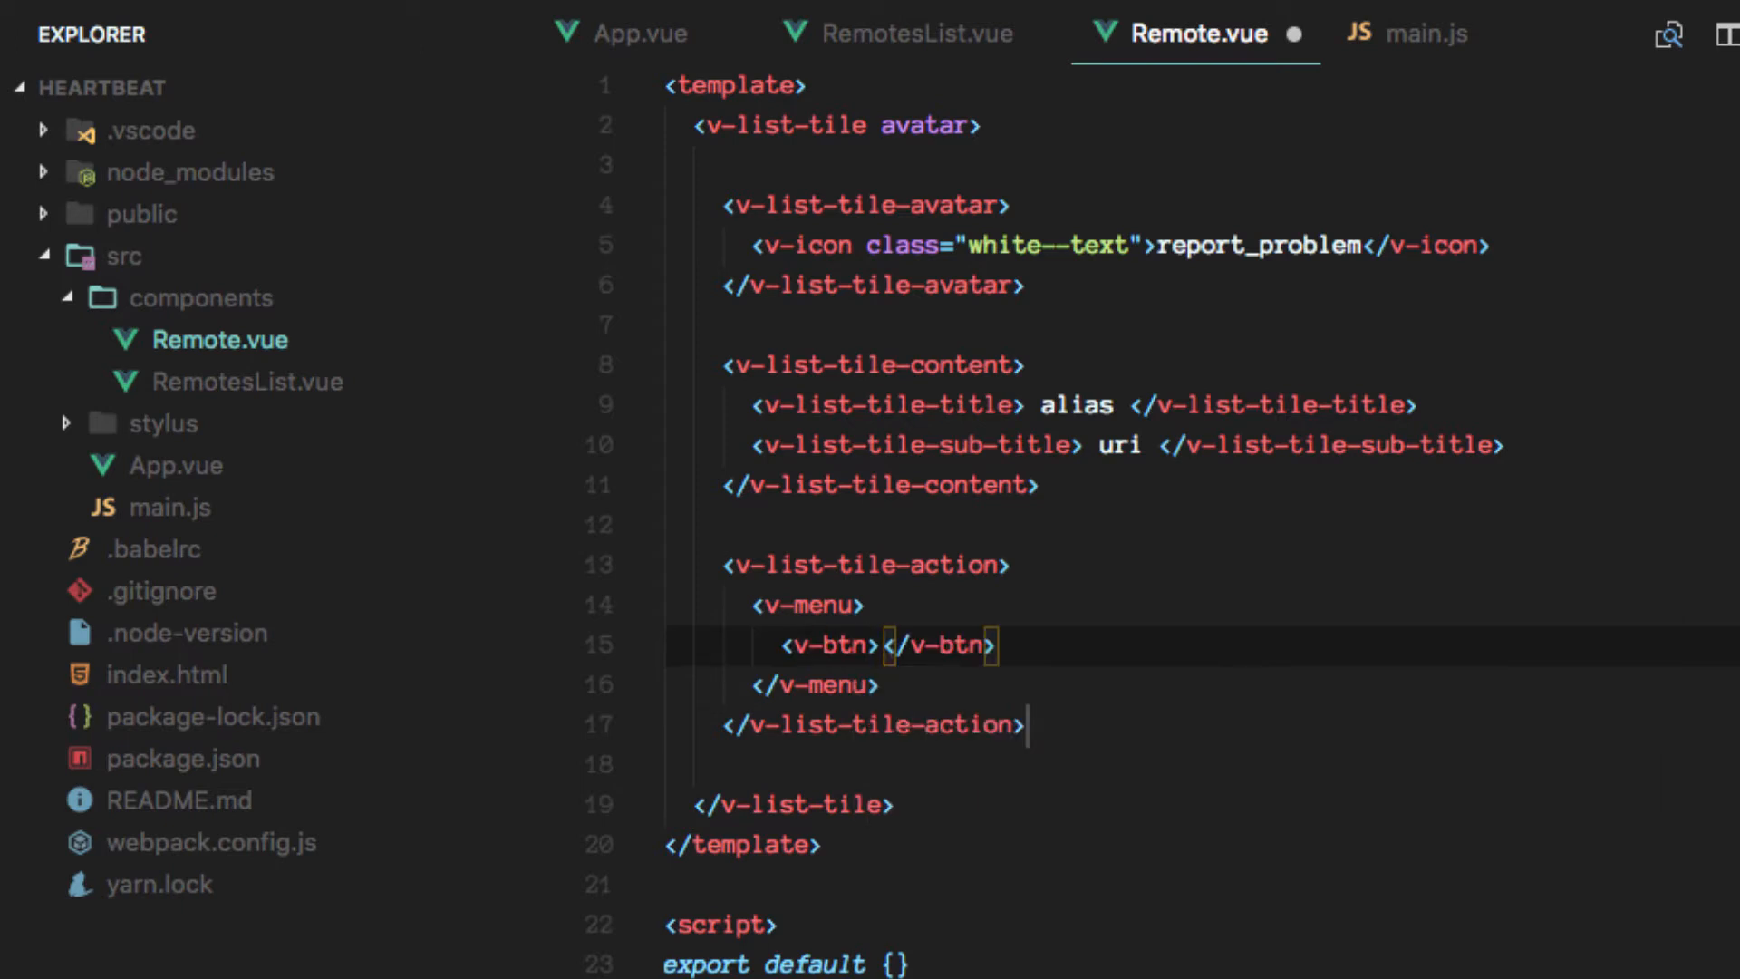
pyautogui.write('icon')
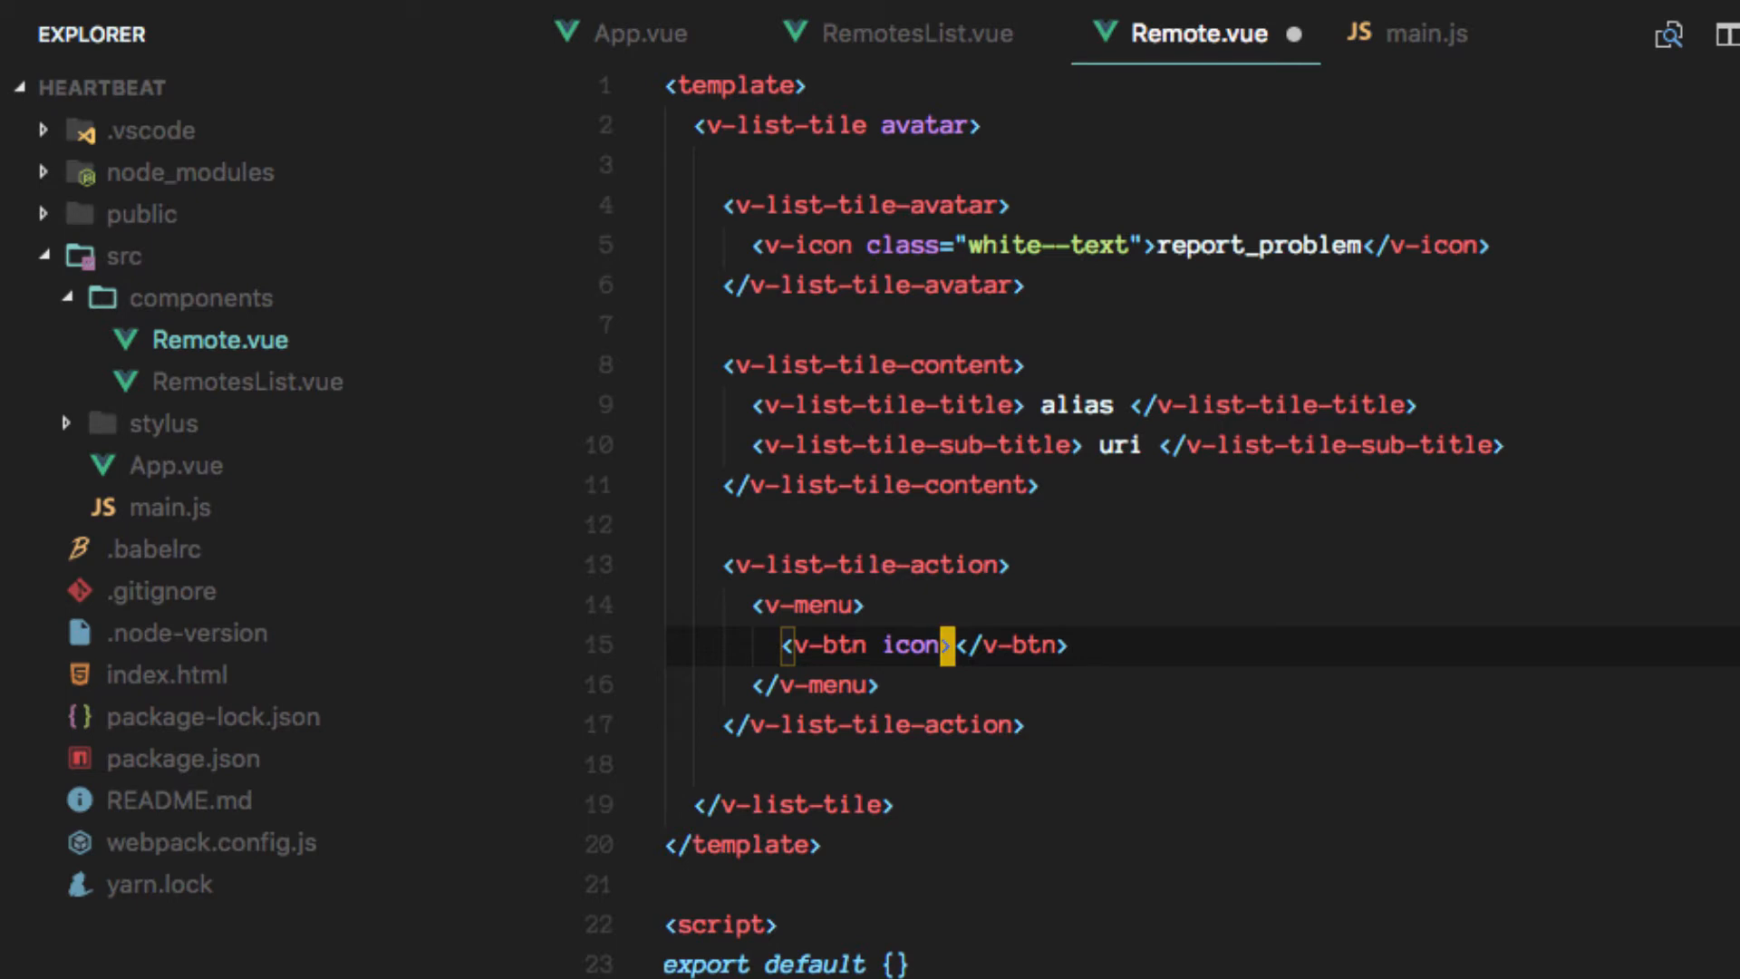
pyautogui.write('slot="')
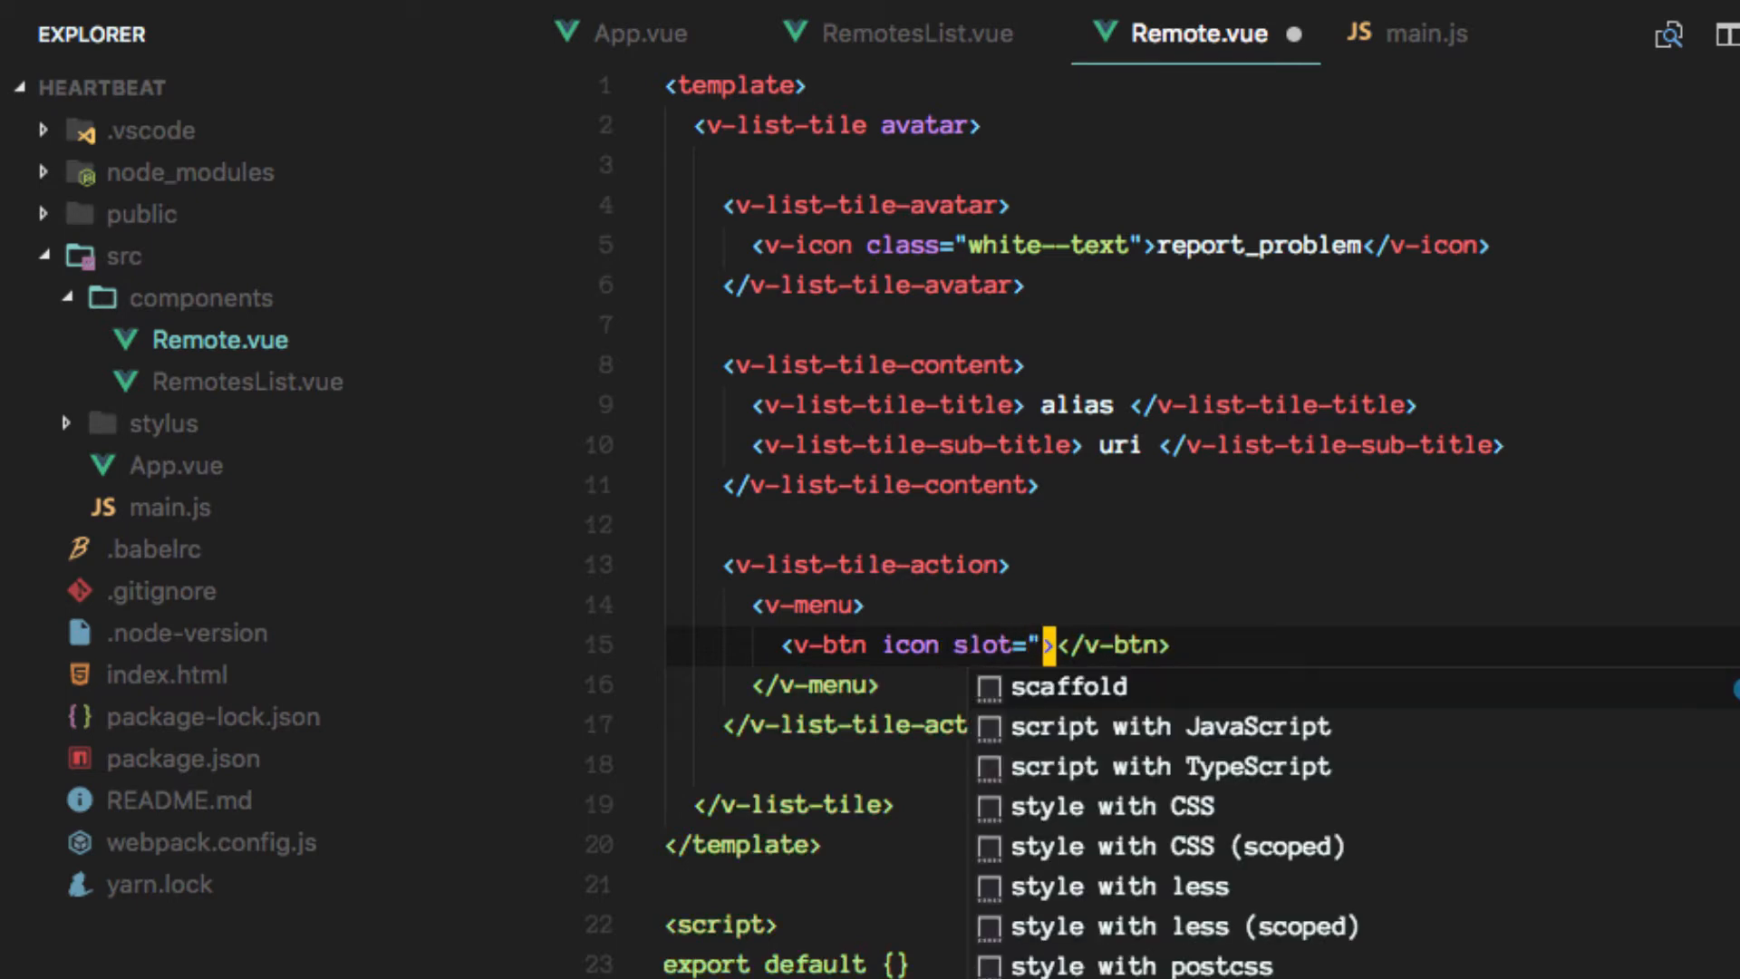
pyautogui.write('activator')
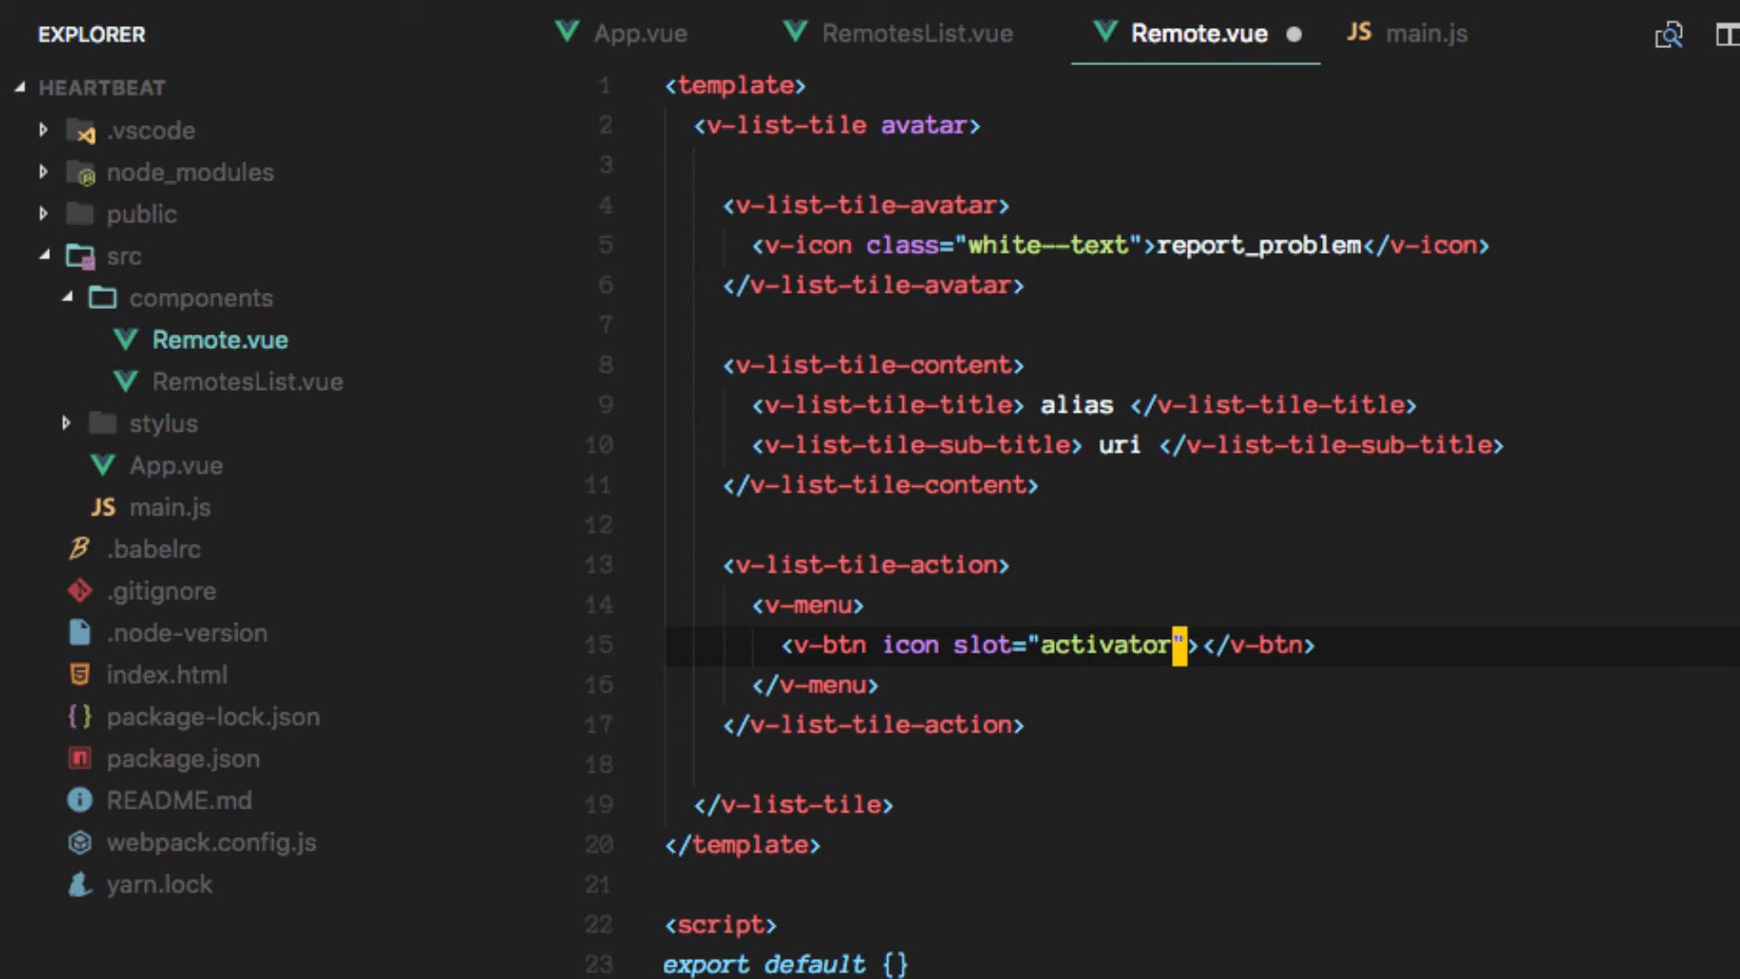
pyautogui.write('cl')
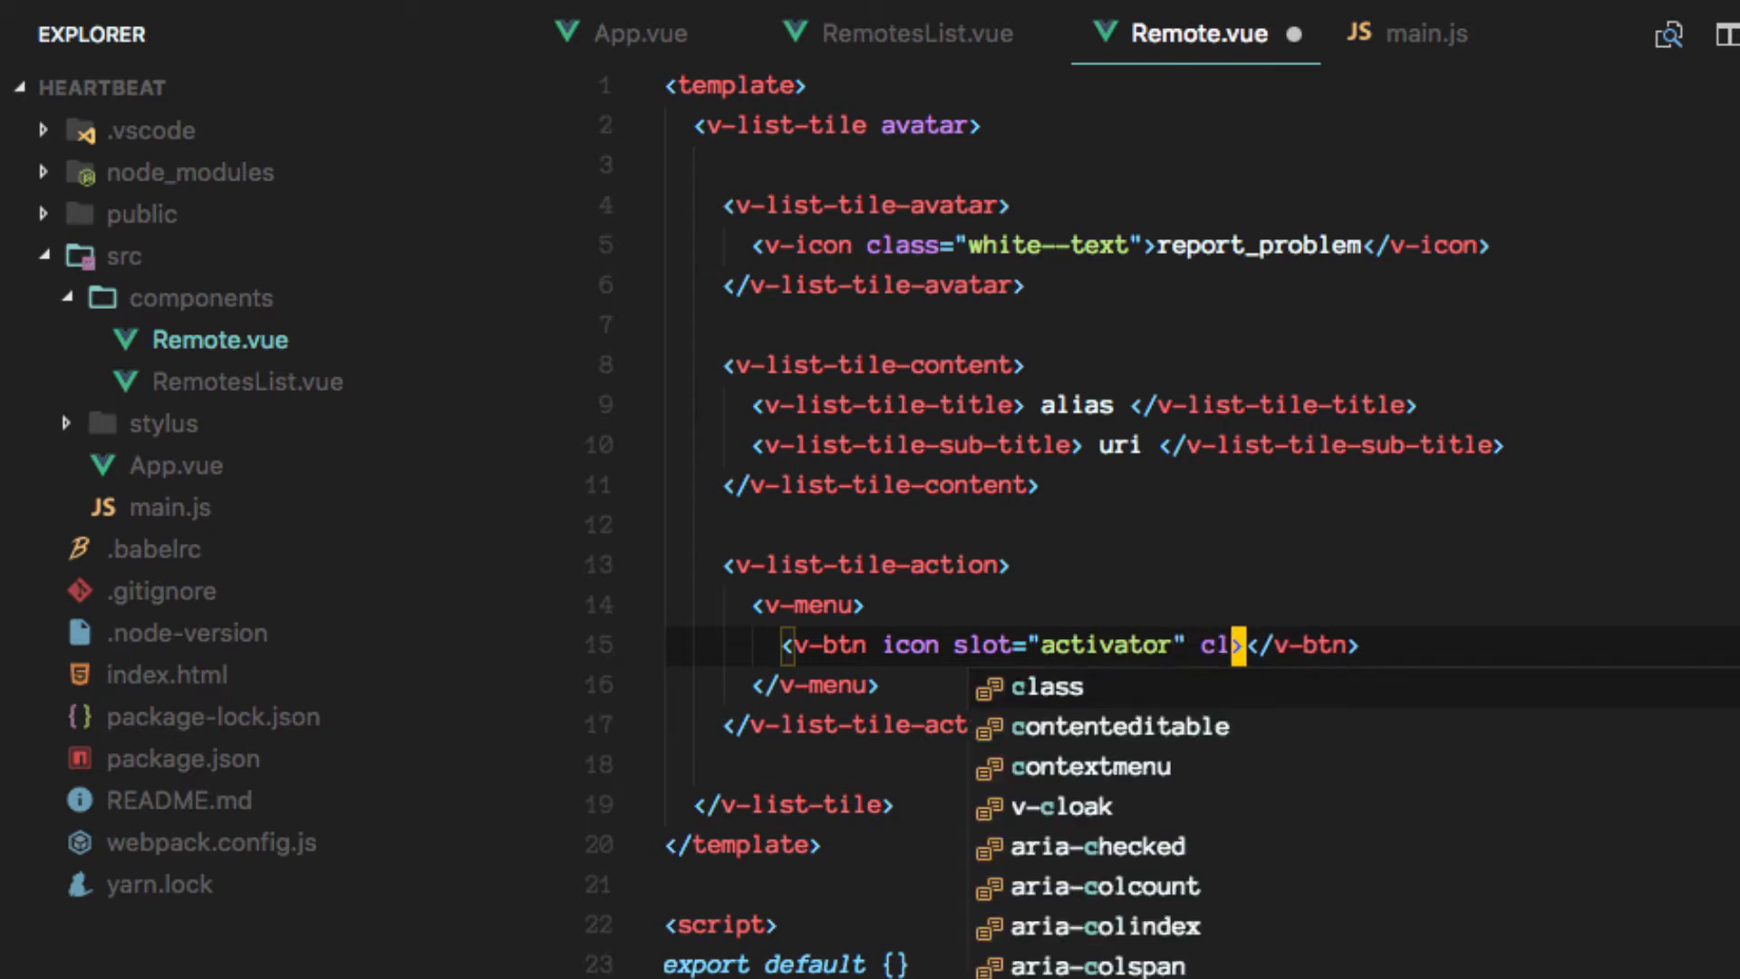
pyautogui.write('class="m"')
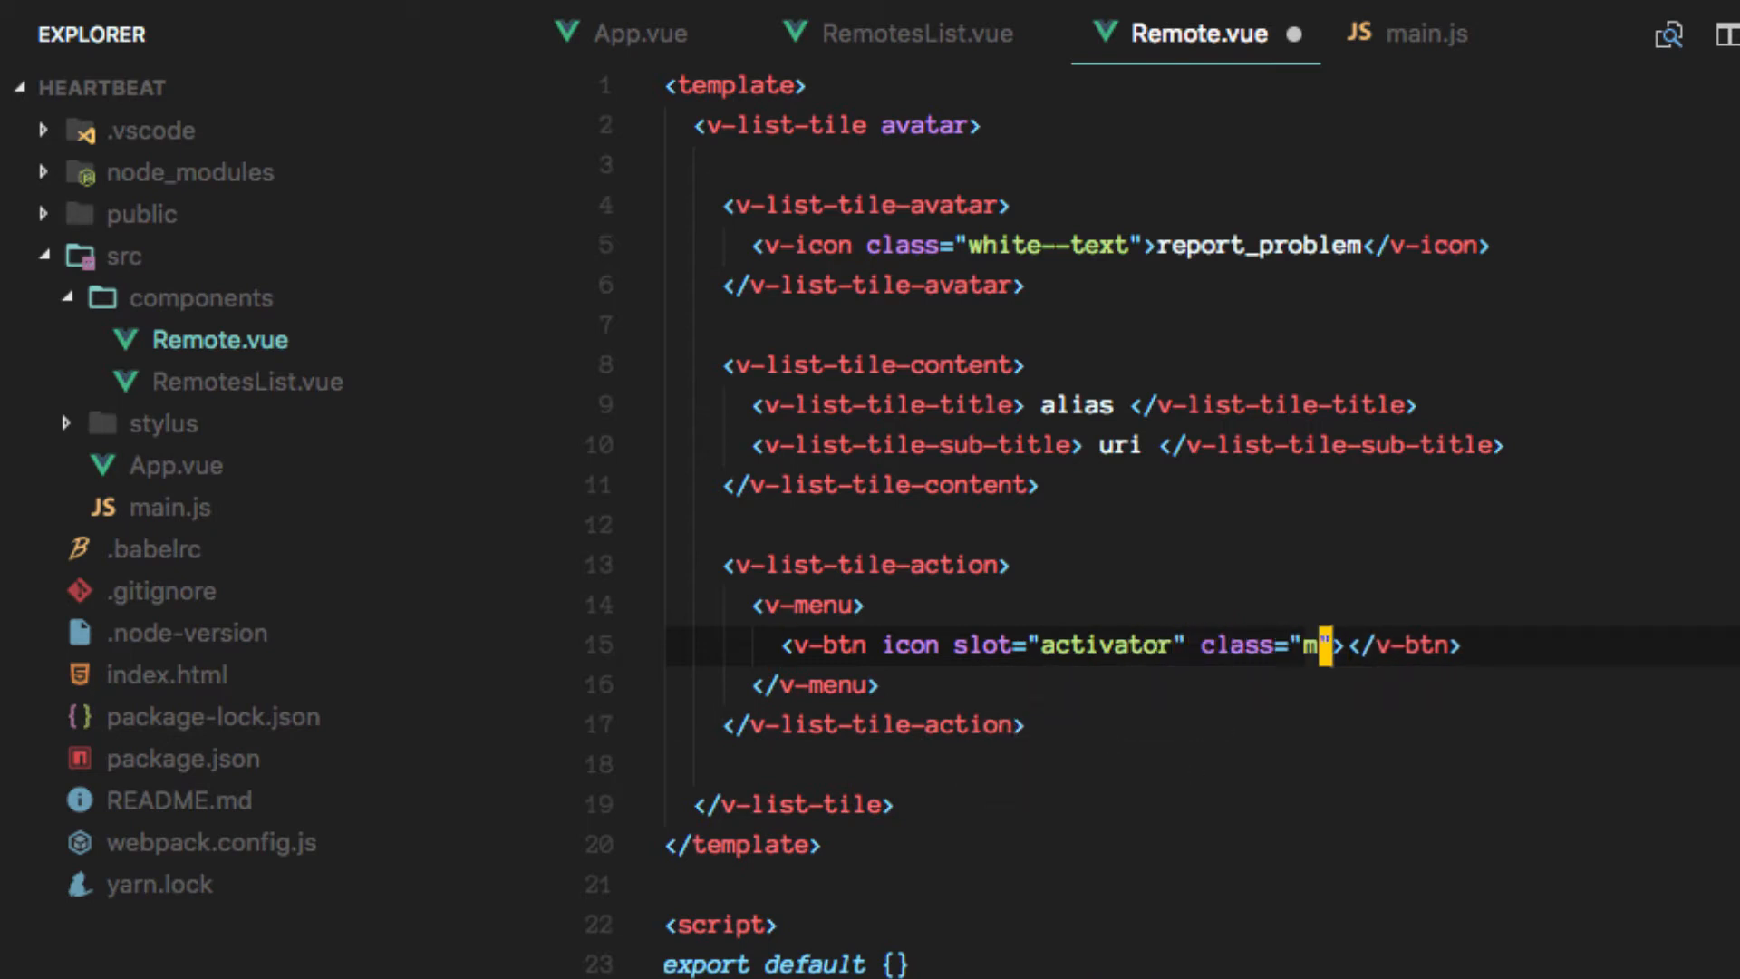
pyautogui.write('l-')
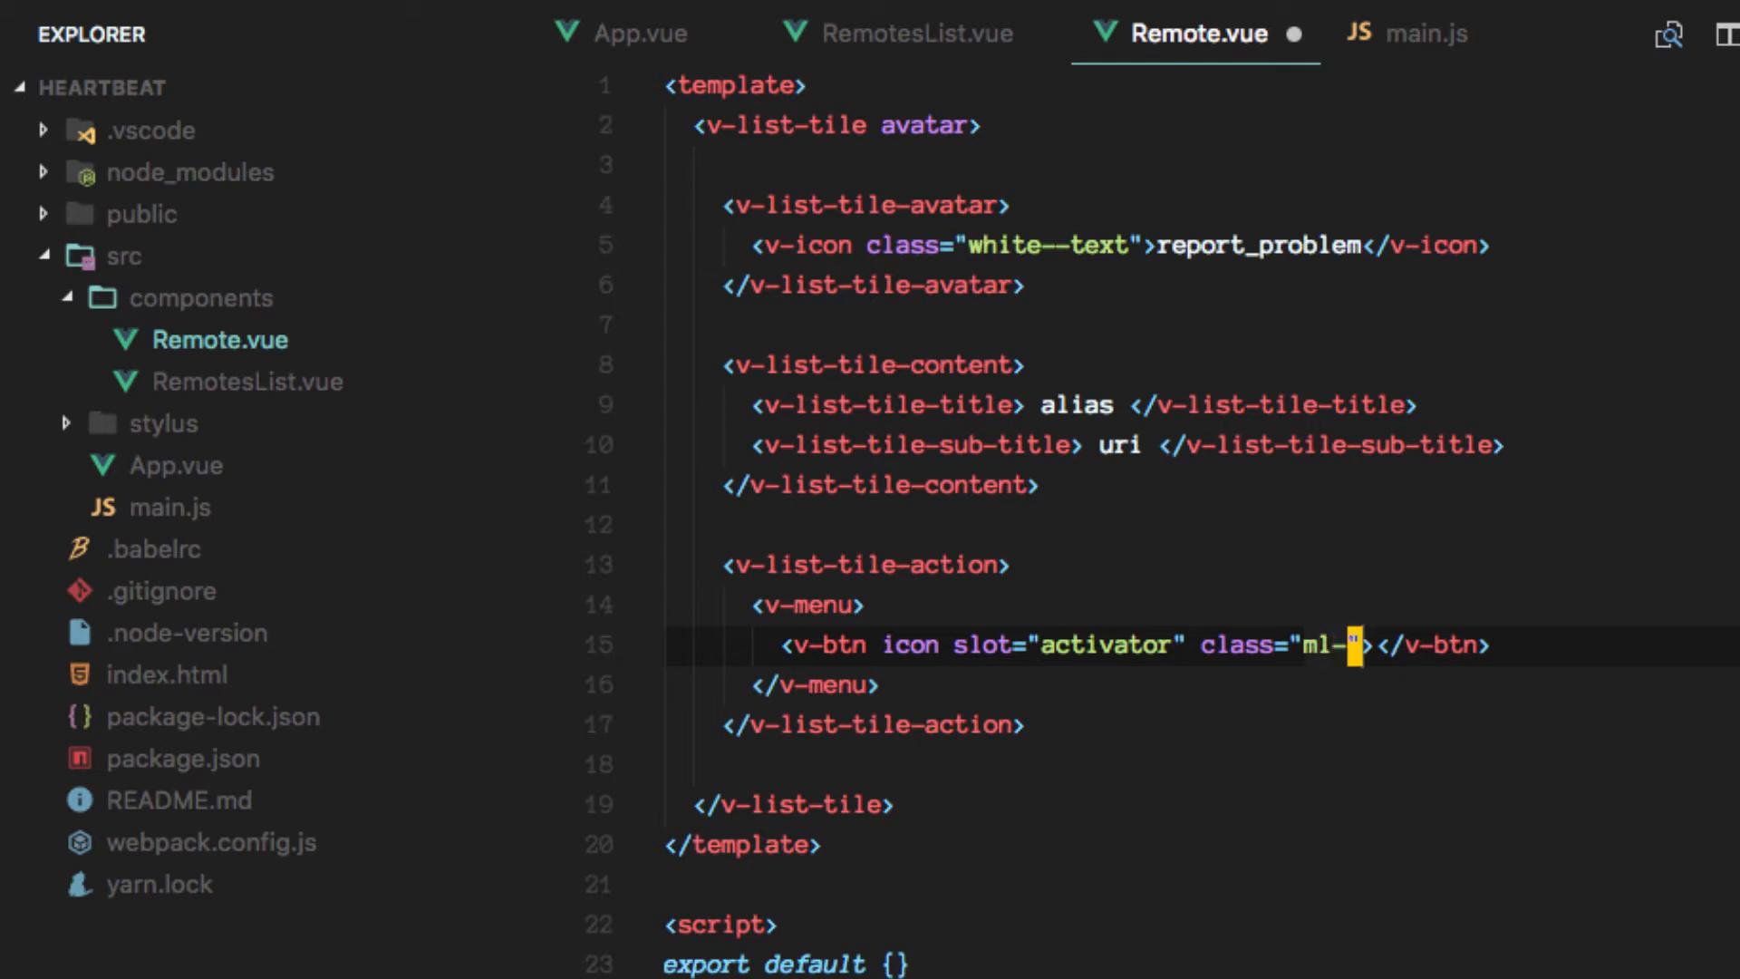
pyautogui.write('2')
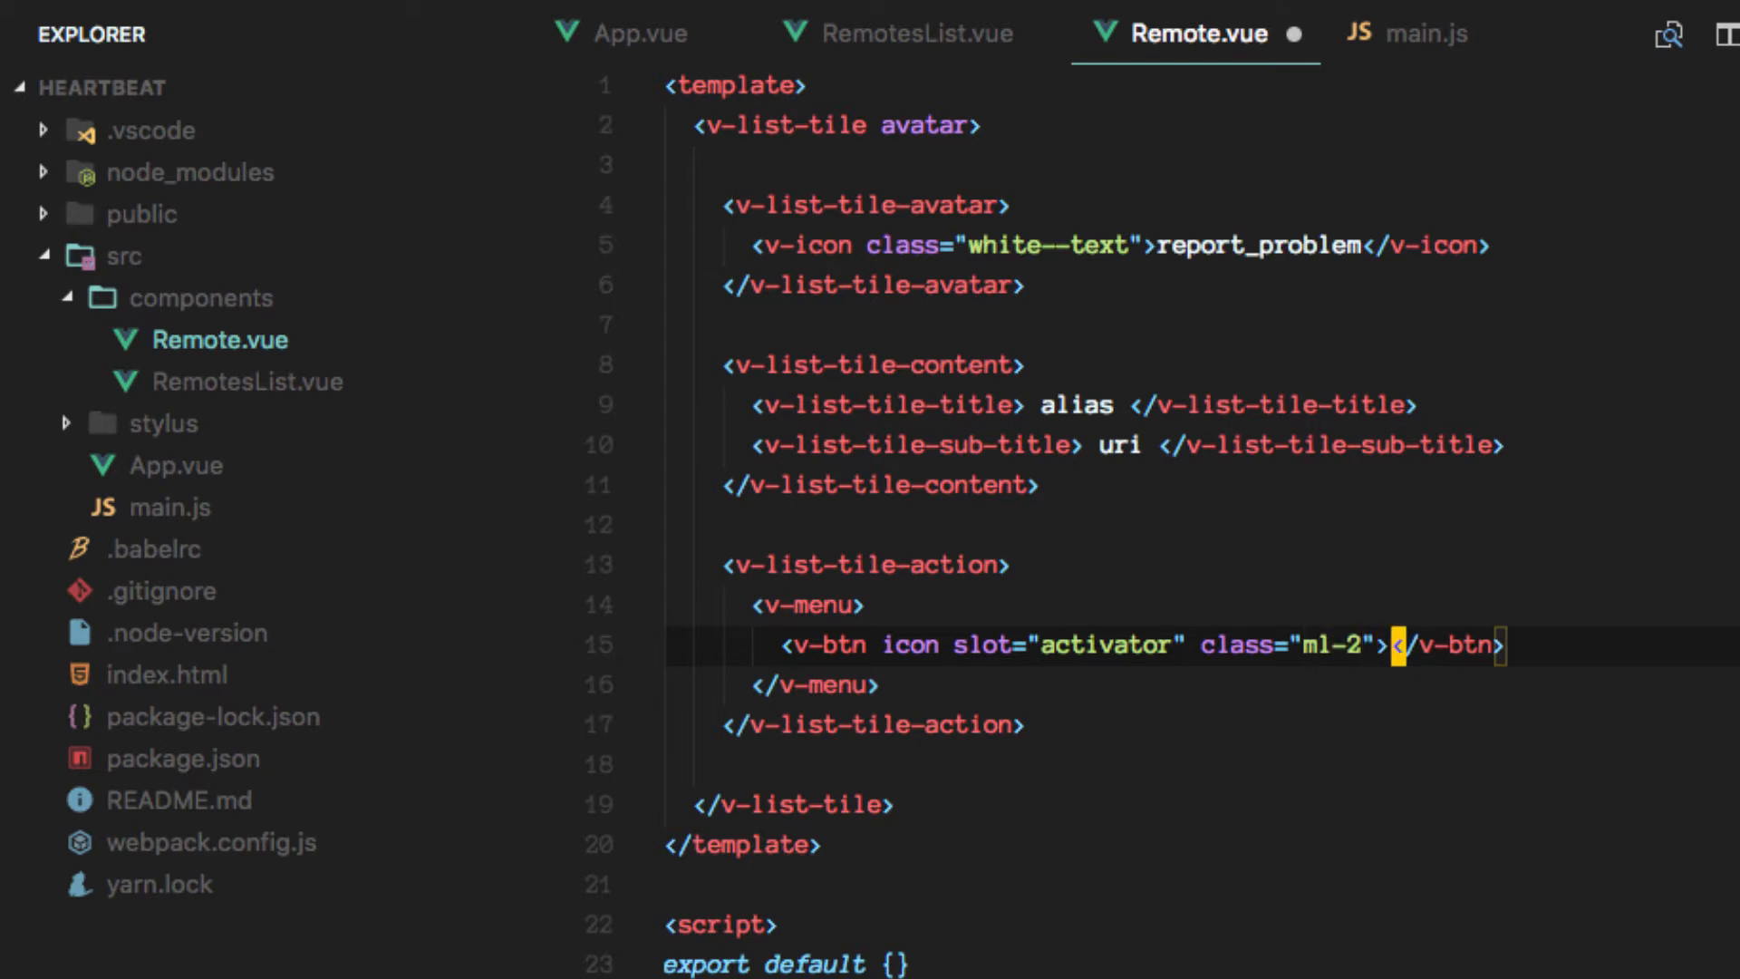
pyautogui.press('Enter')
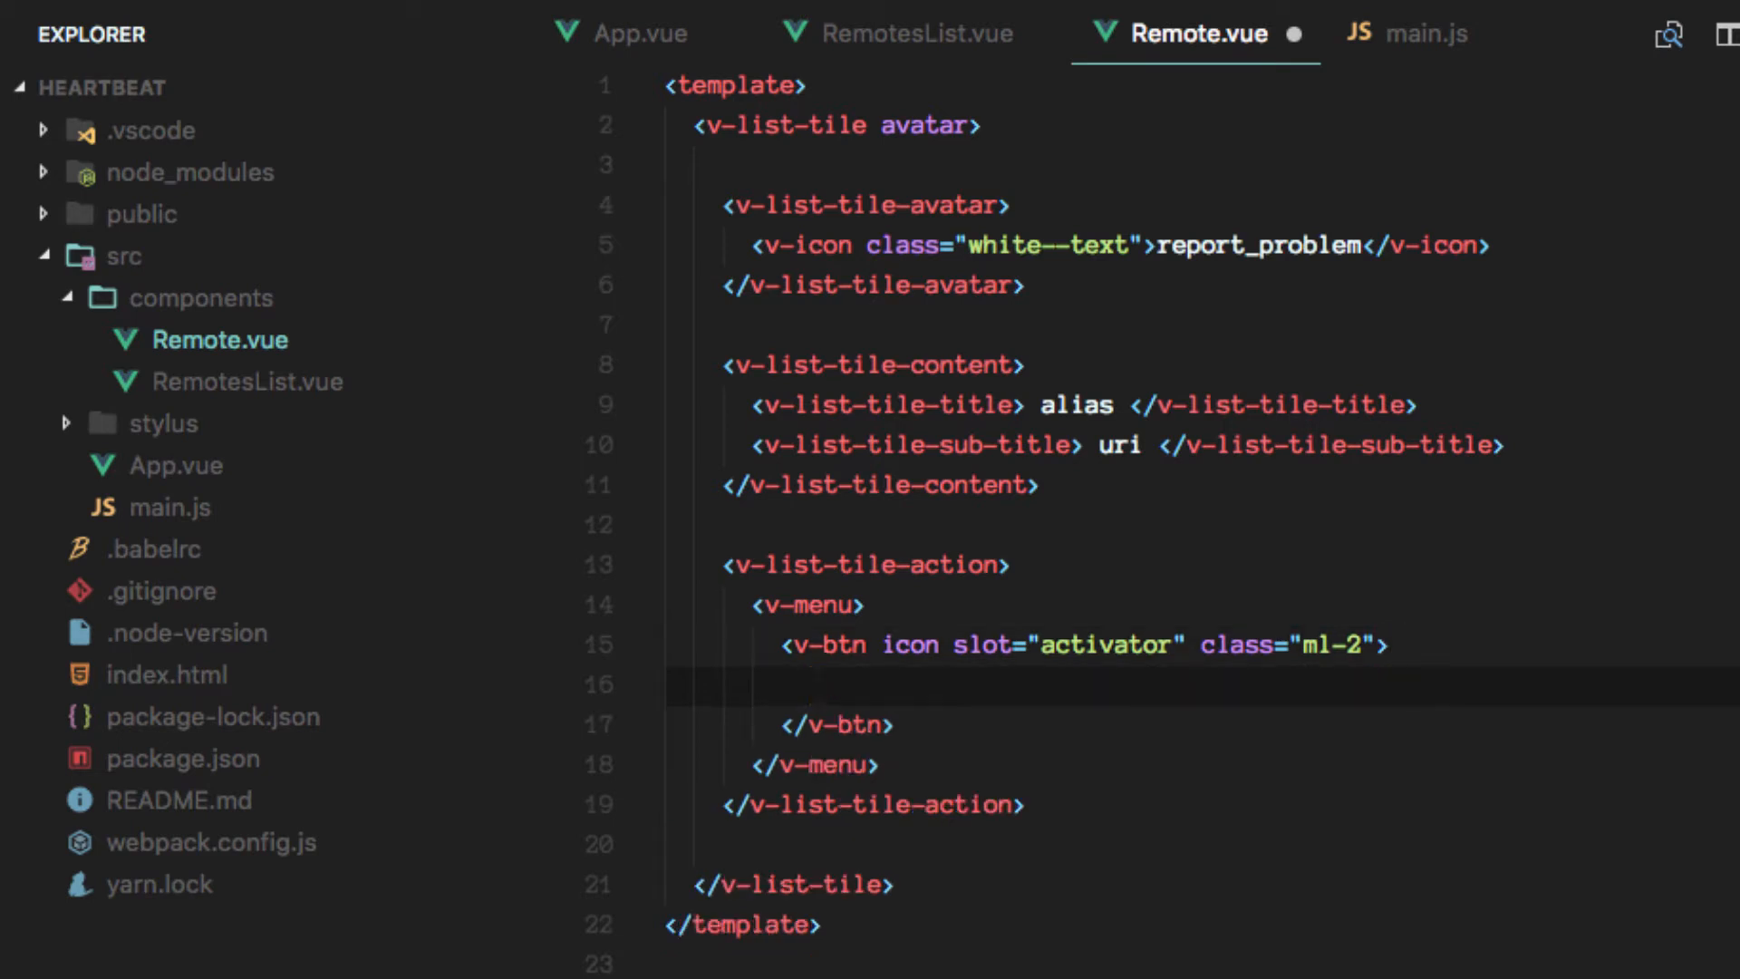
# Expand a v-icon inside the button showing more_vert.
pyautogui.write('v-icon')
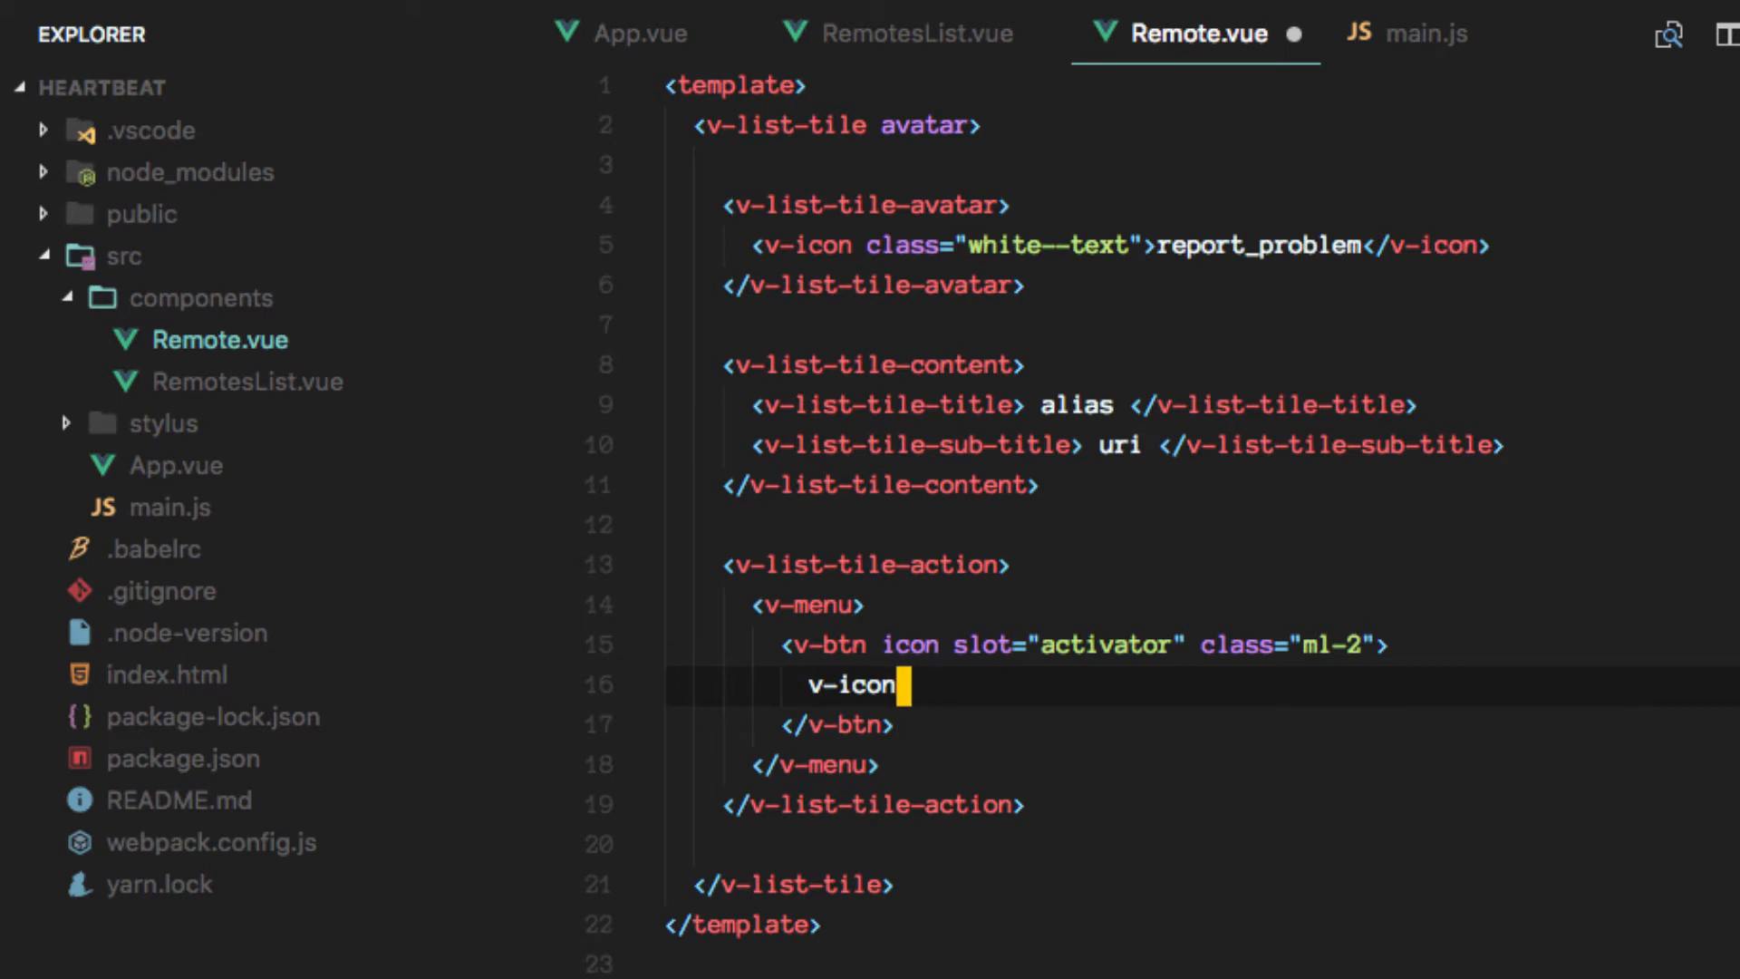
pyautogui.press('Cmd+Shift+P')
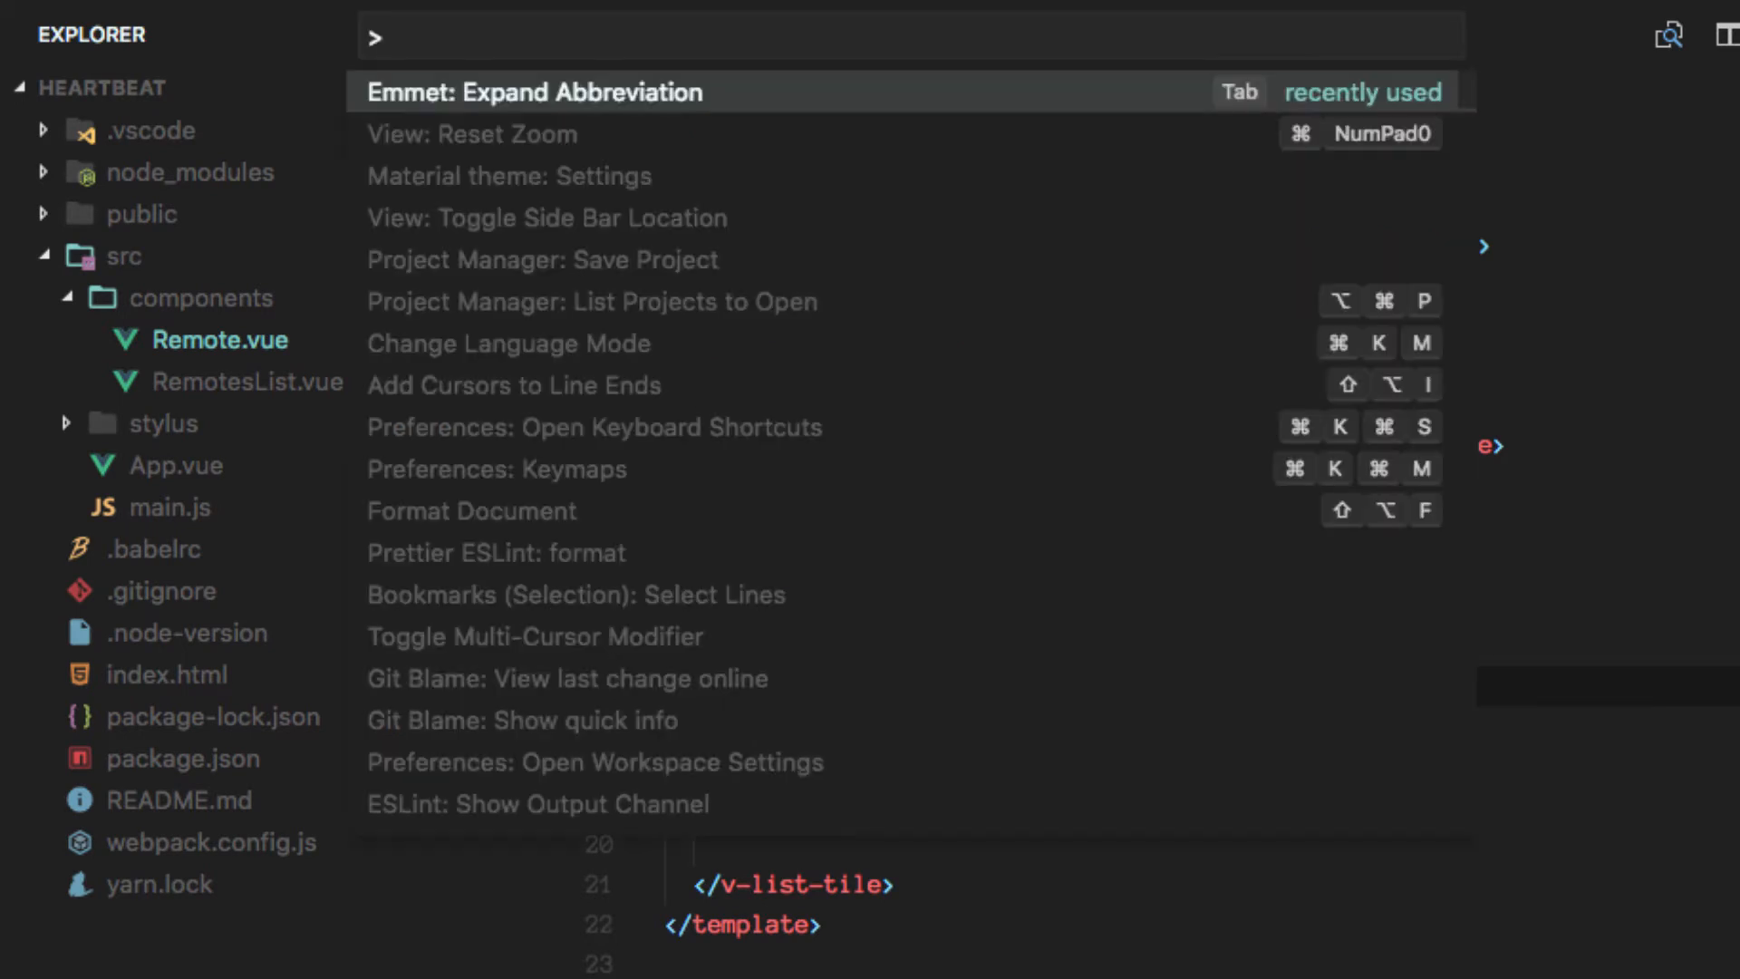
pyautogui.press('Escape')
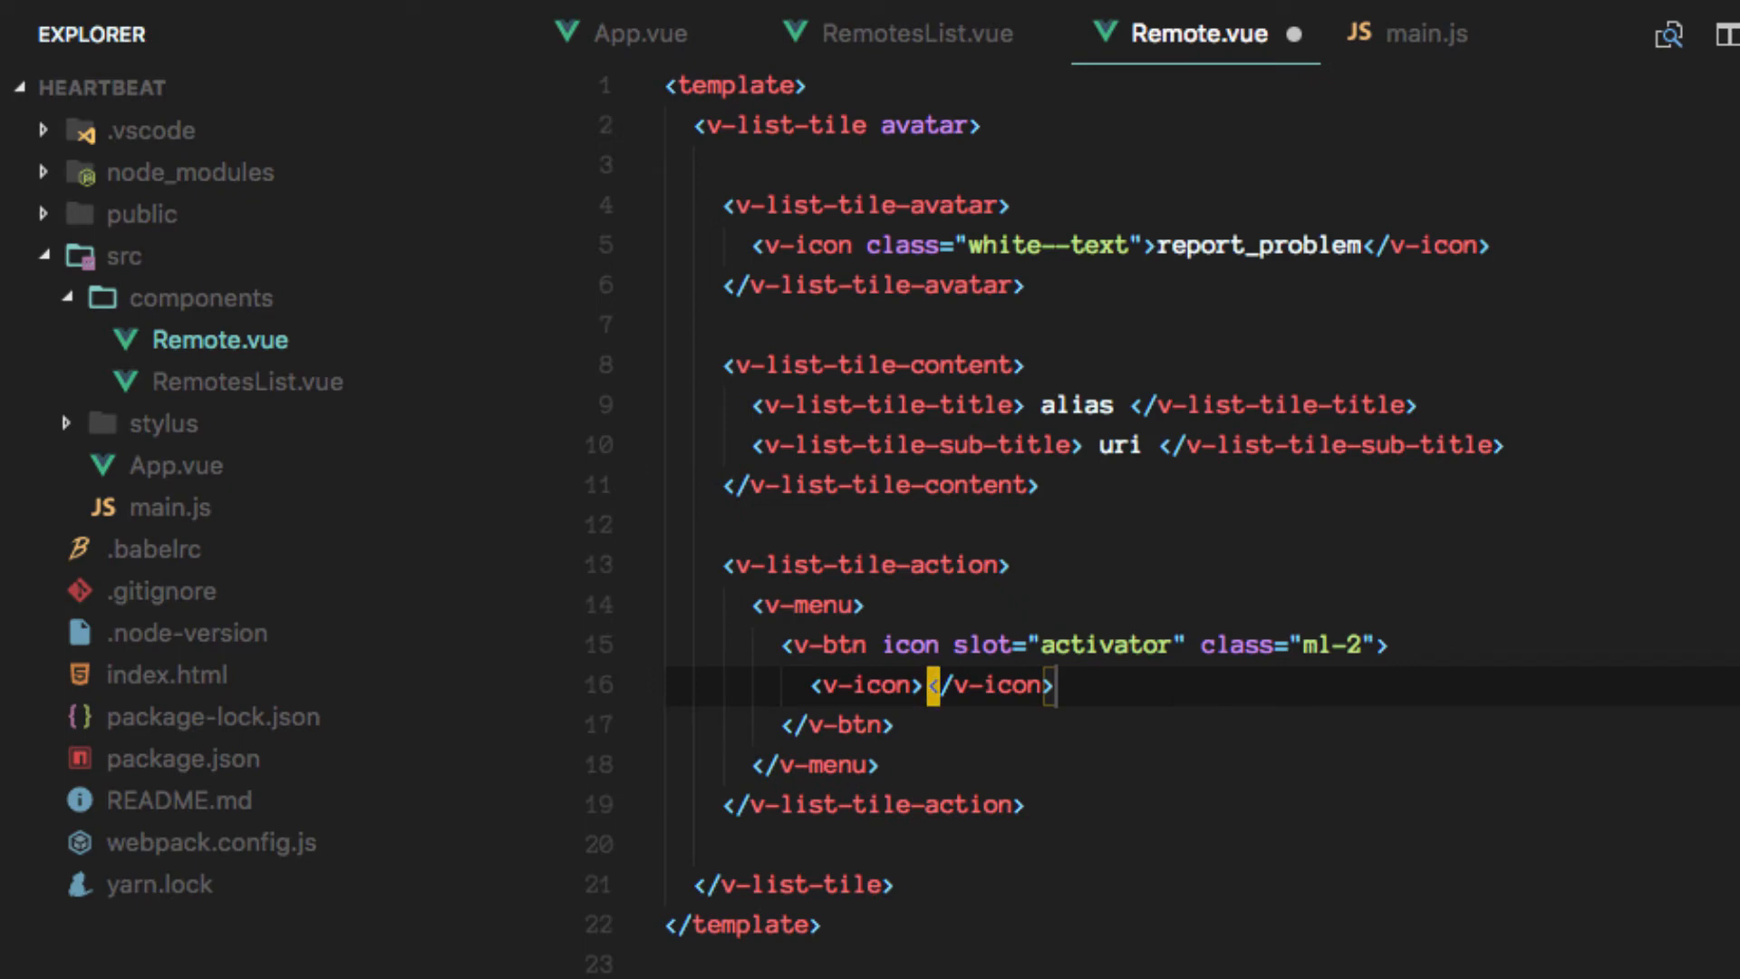
pyautogui.write('more')
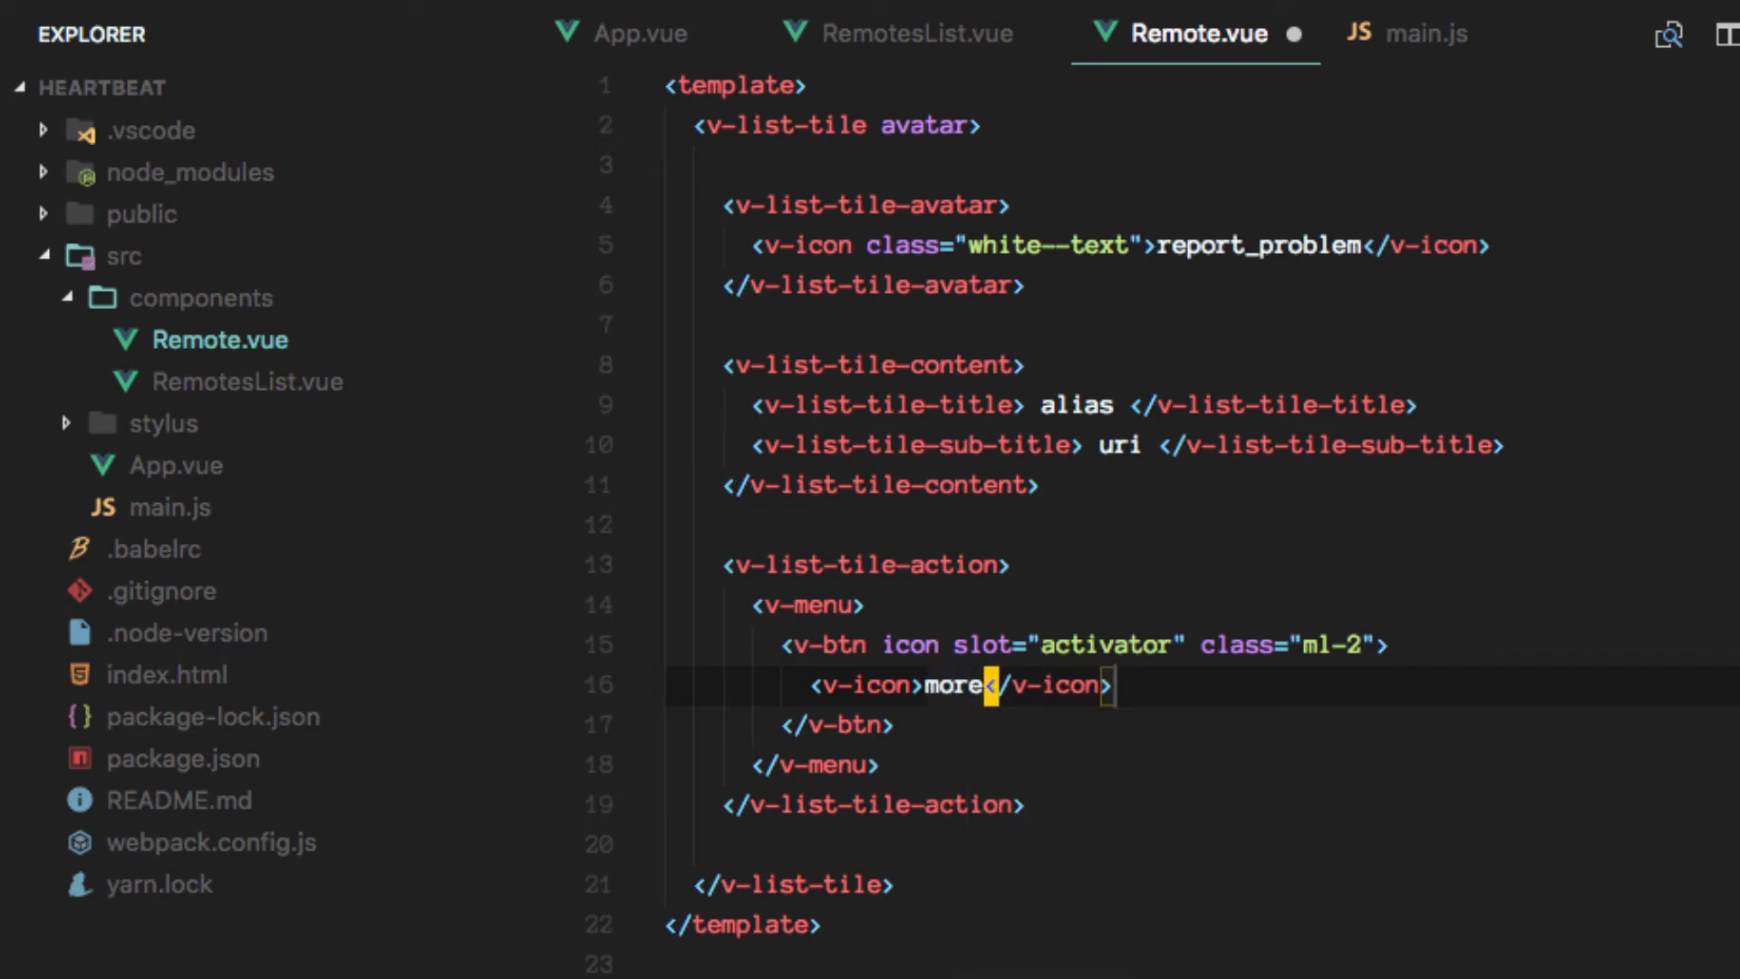
pyautogui.write('_vert')
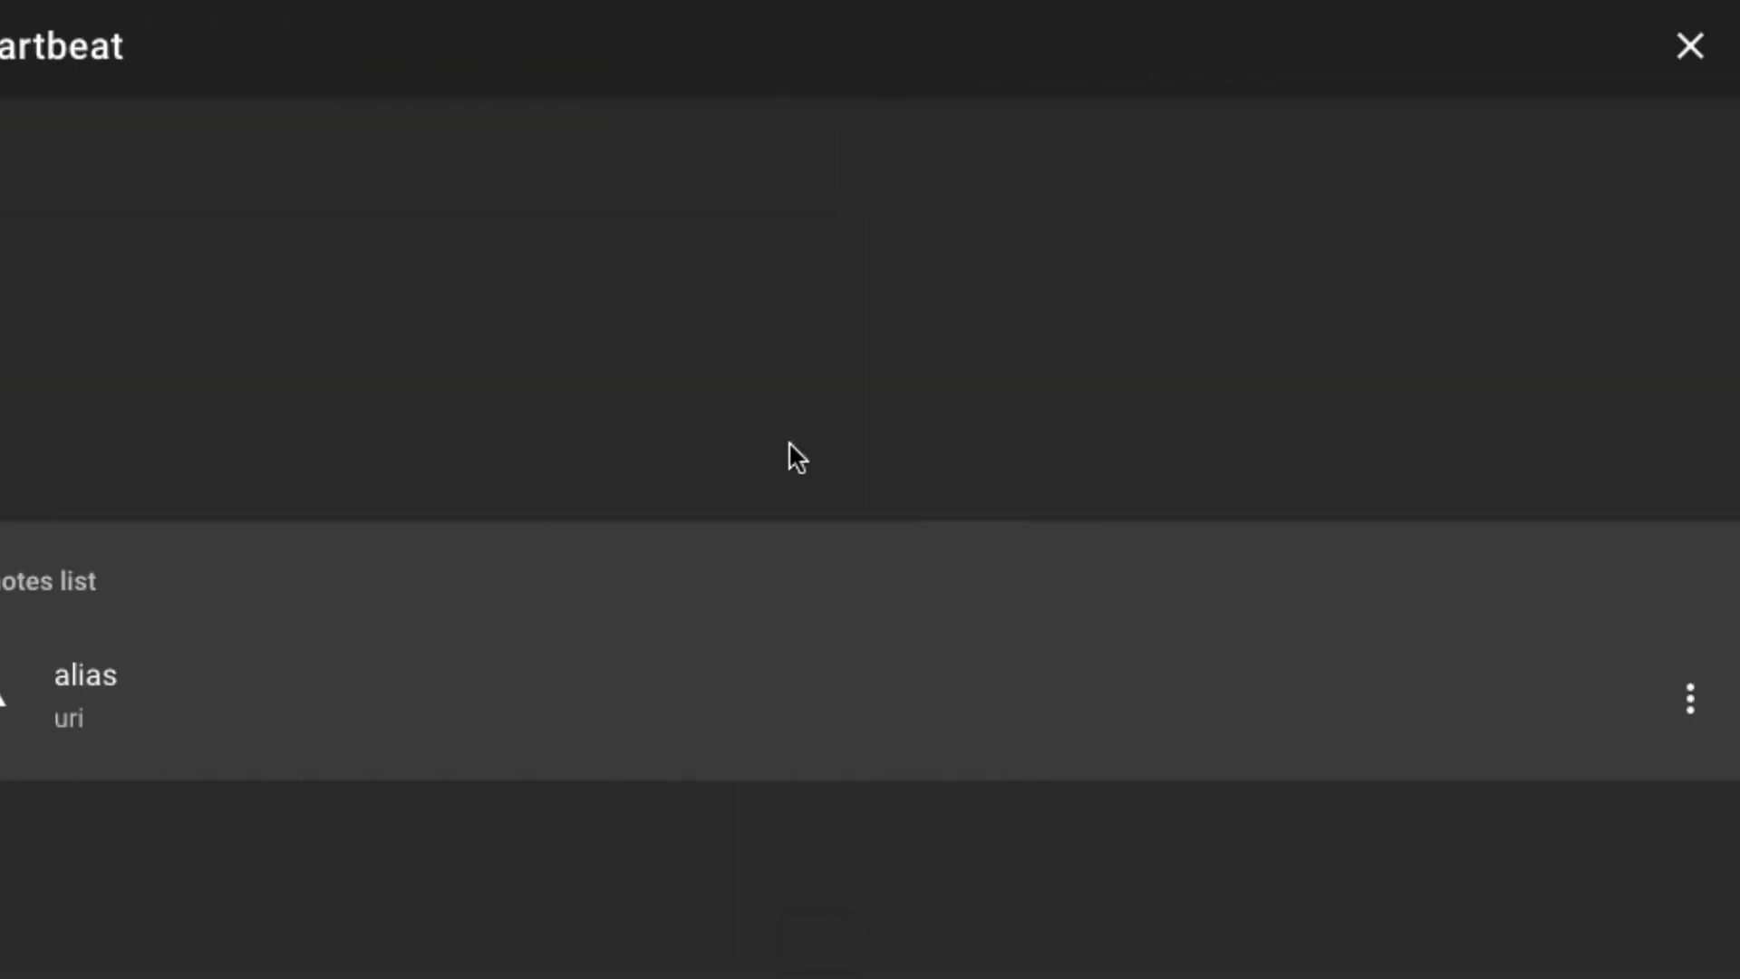
pyautogui.moveTo(1695, 706)
pyautogui.write('V')
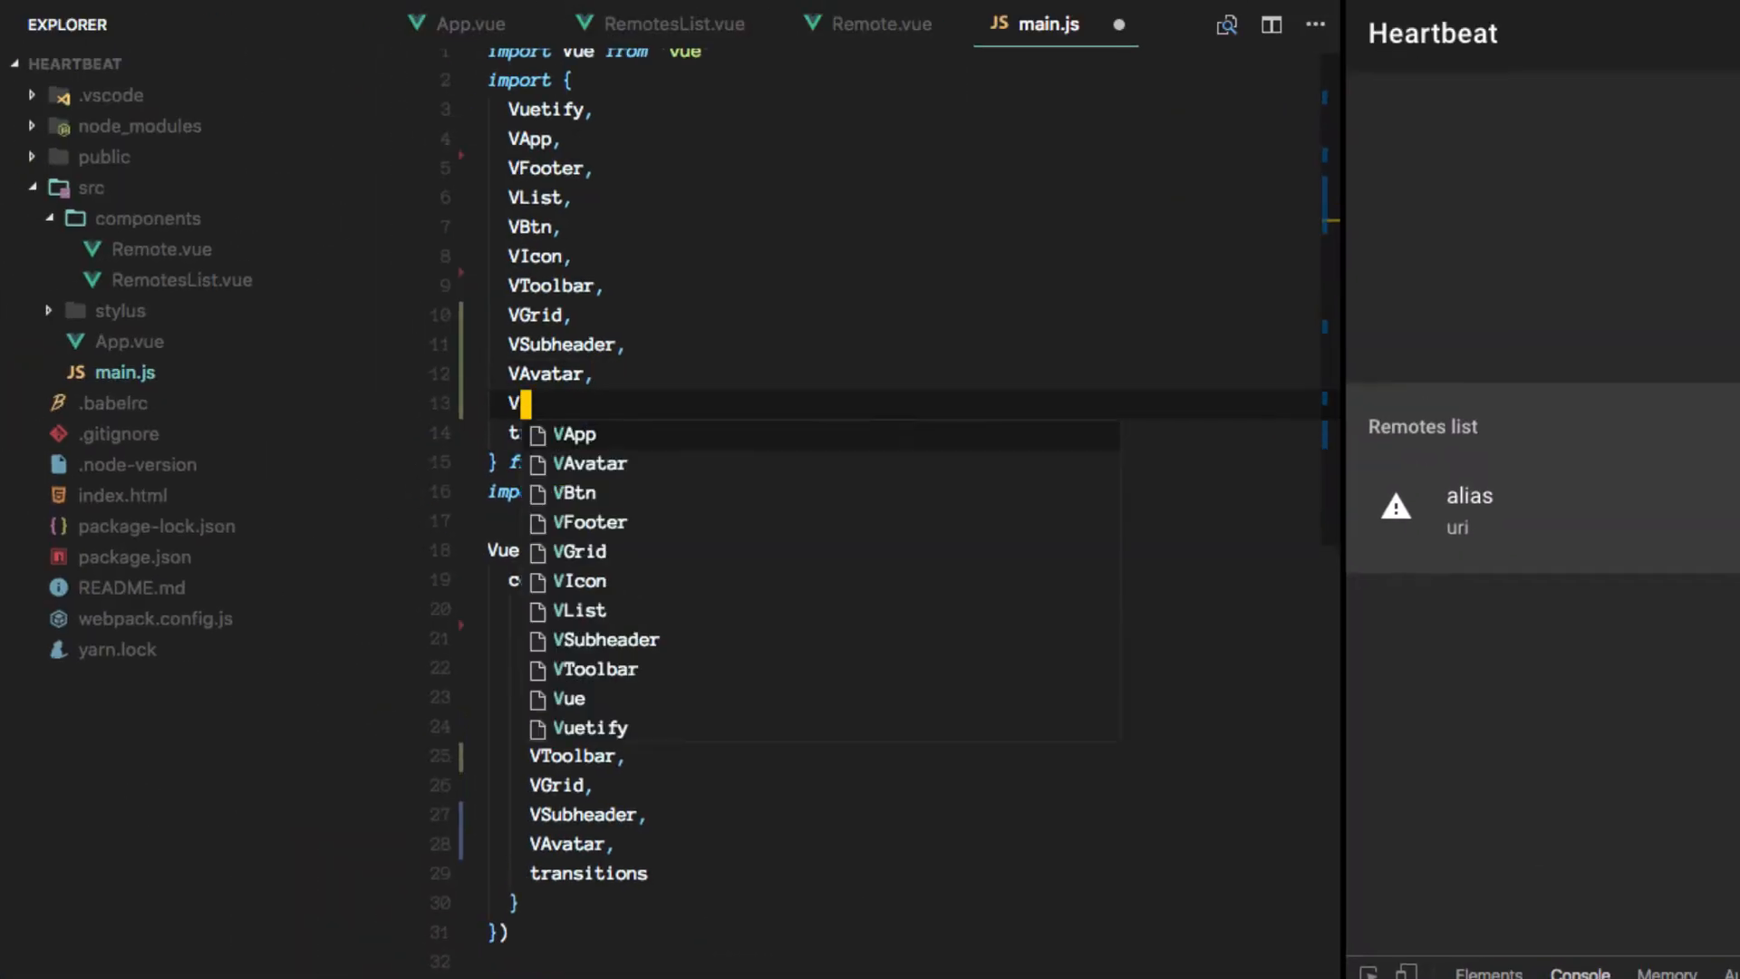
# Add VMenu to main.js's vuetify imports and components list, then save.
pyautogui.write('Menu,')
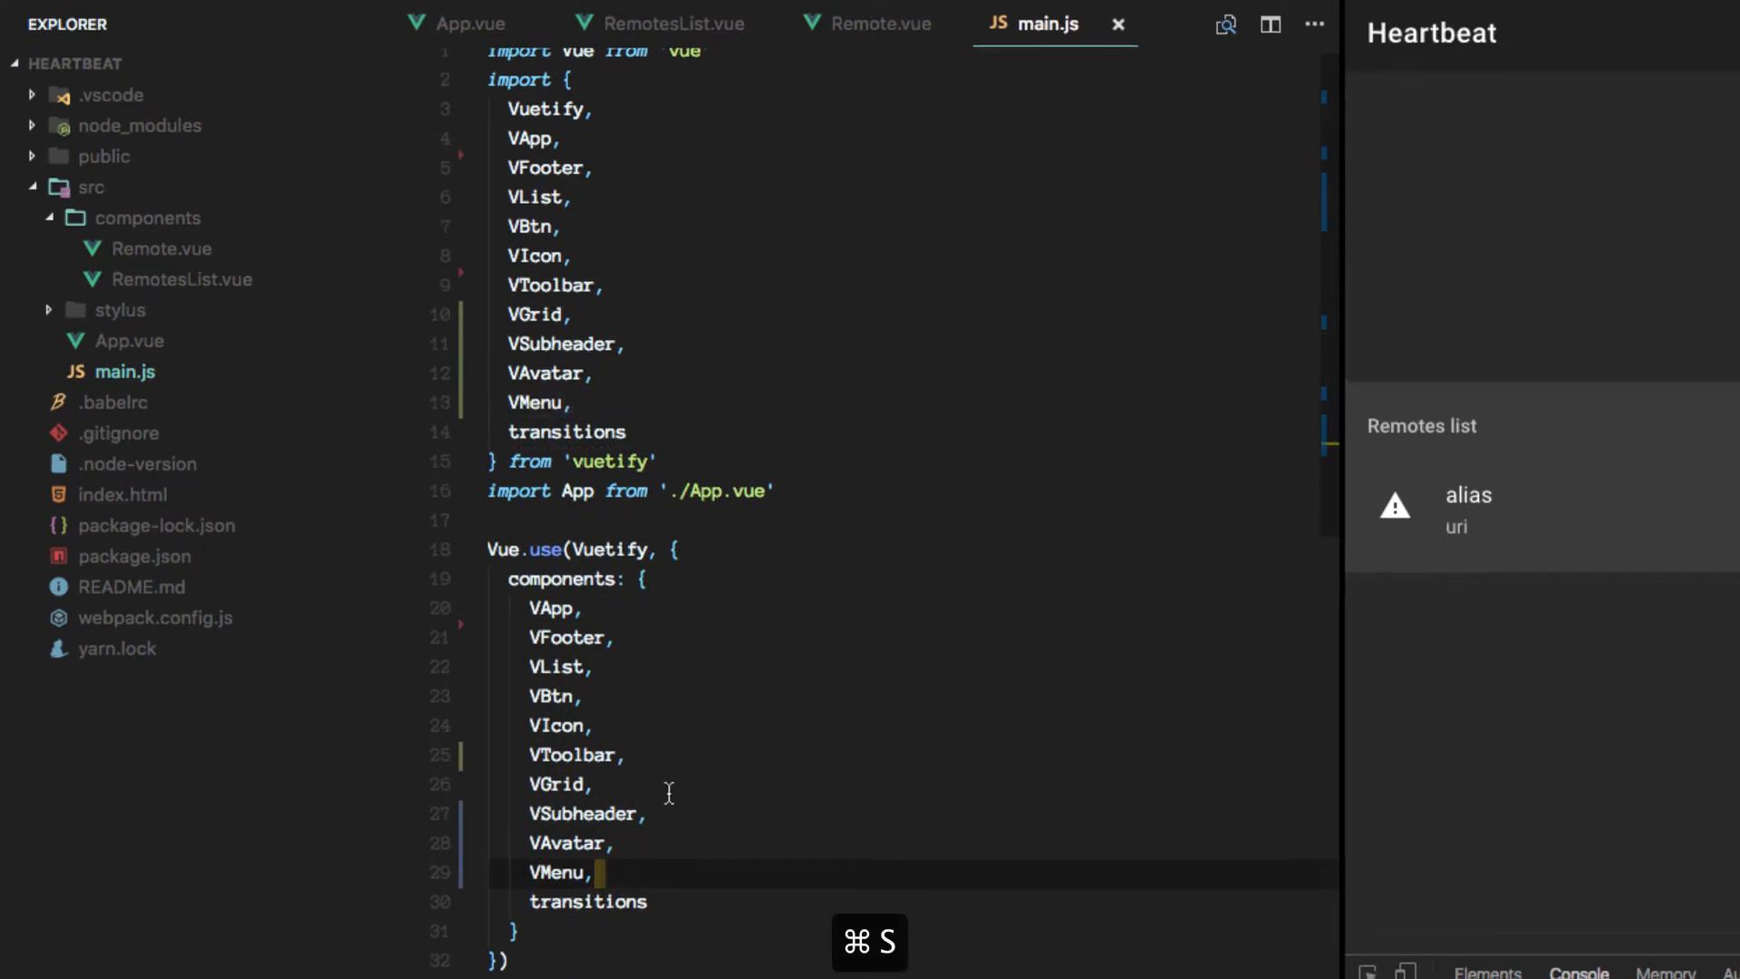
pyautogui.click(569, 23)
pyautogui.write('v')
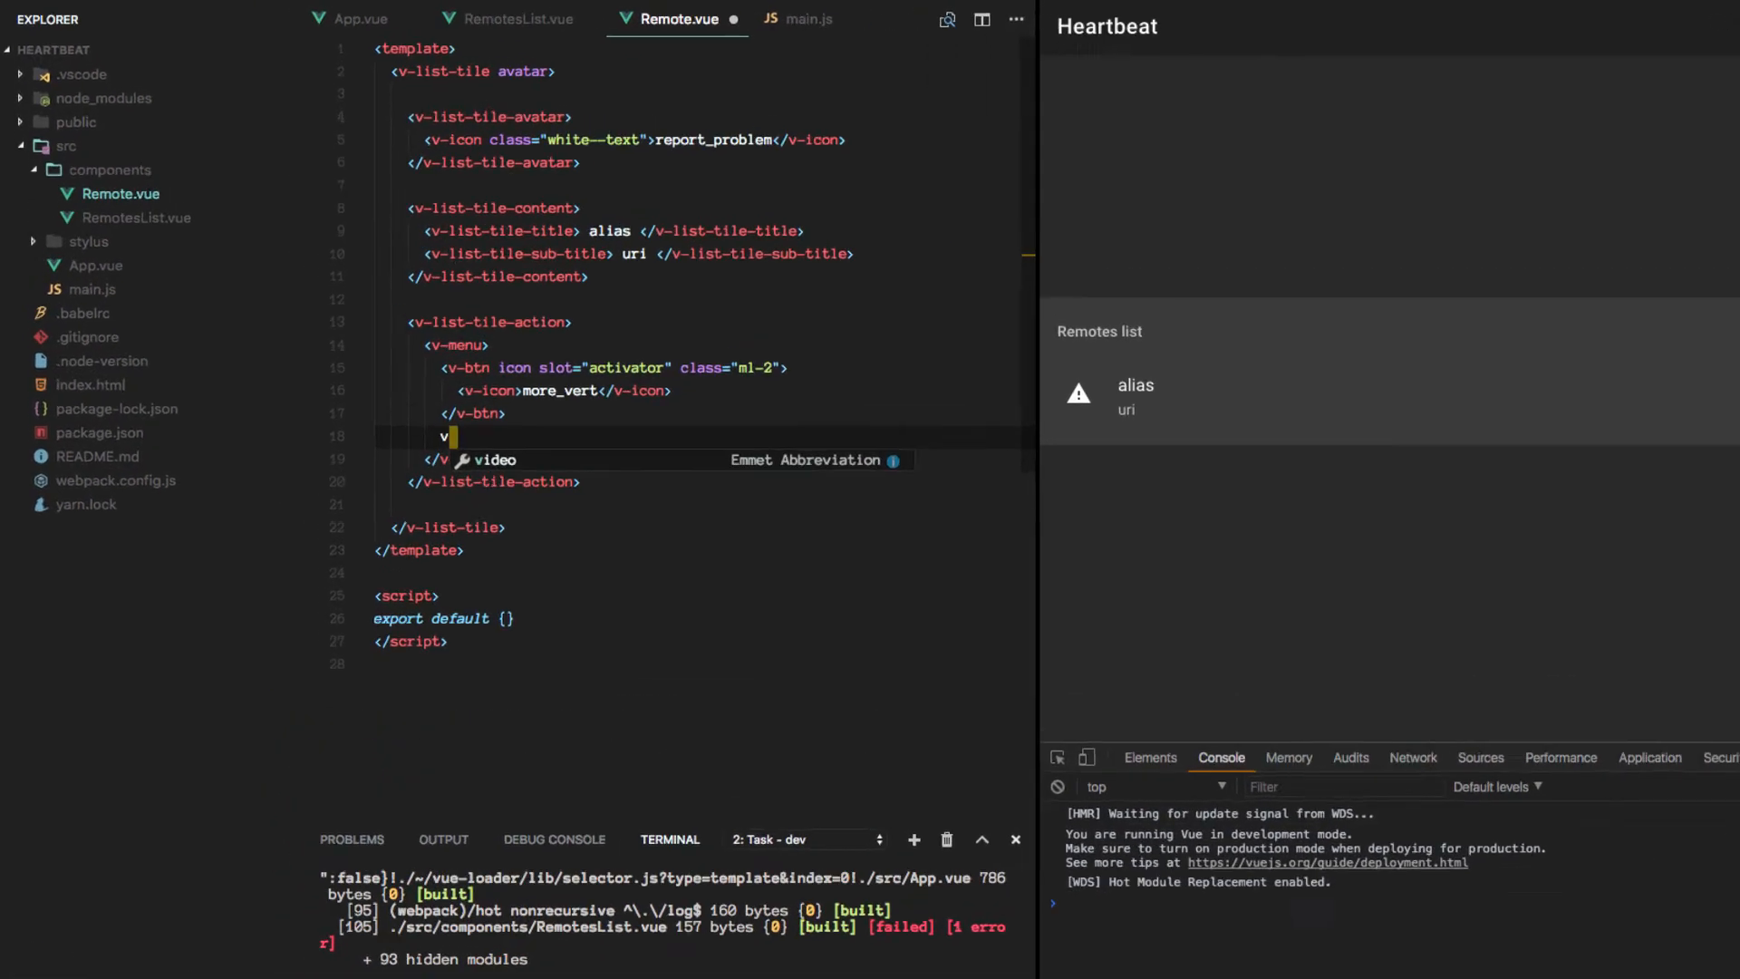
# Build a v-list inside the menu with a v-list-tile titled 'Edit'.
pyautogui.write('-lst')
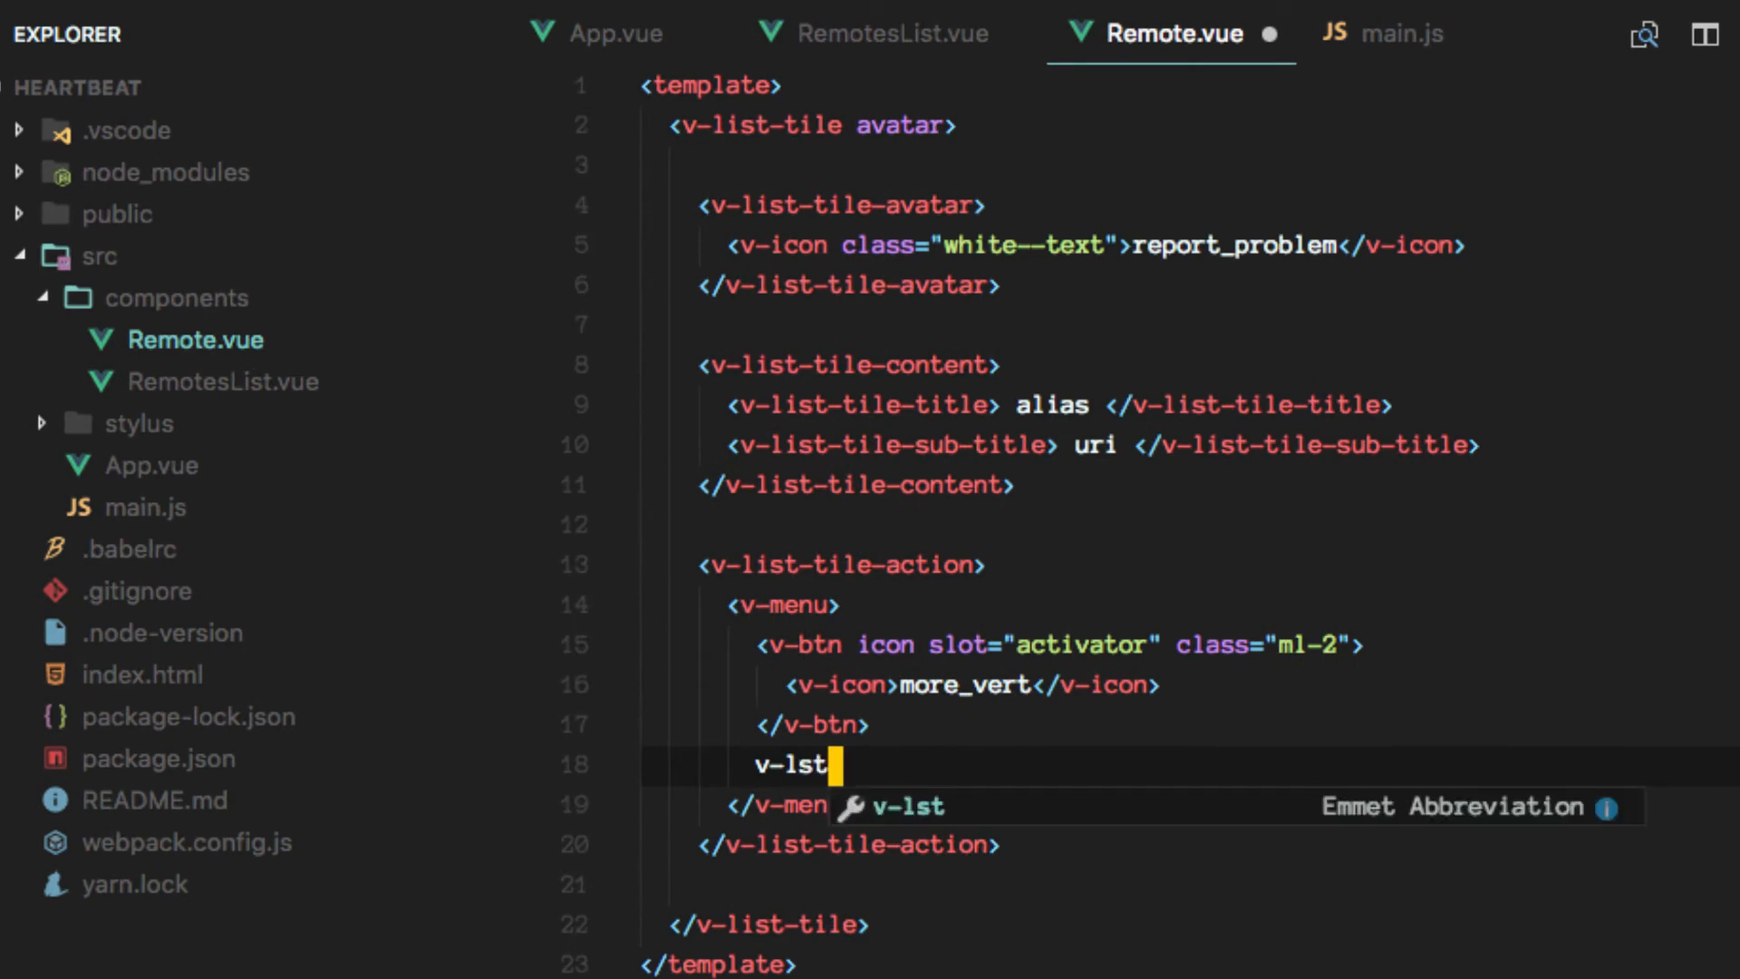
pyautogui.press('Tab')
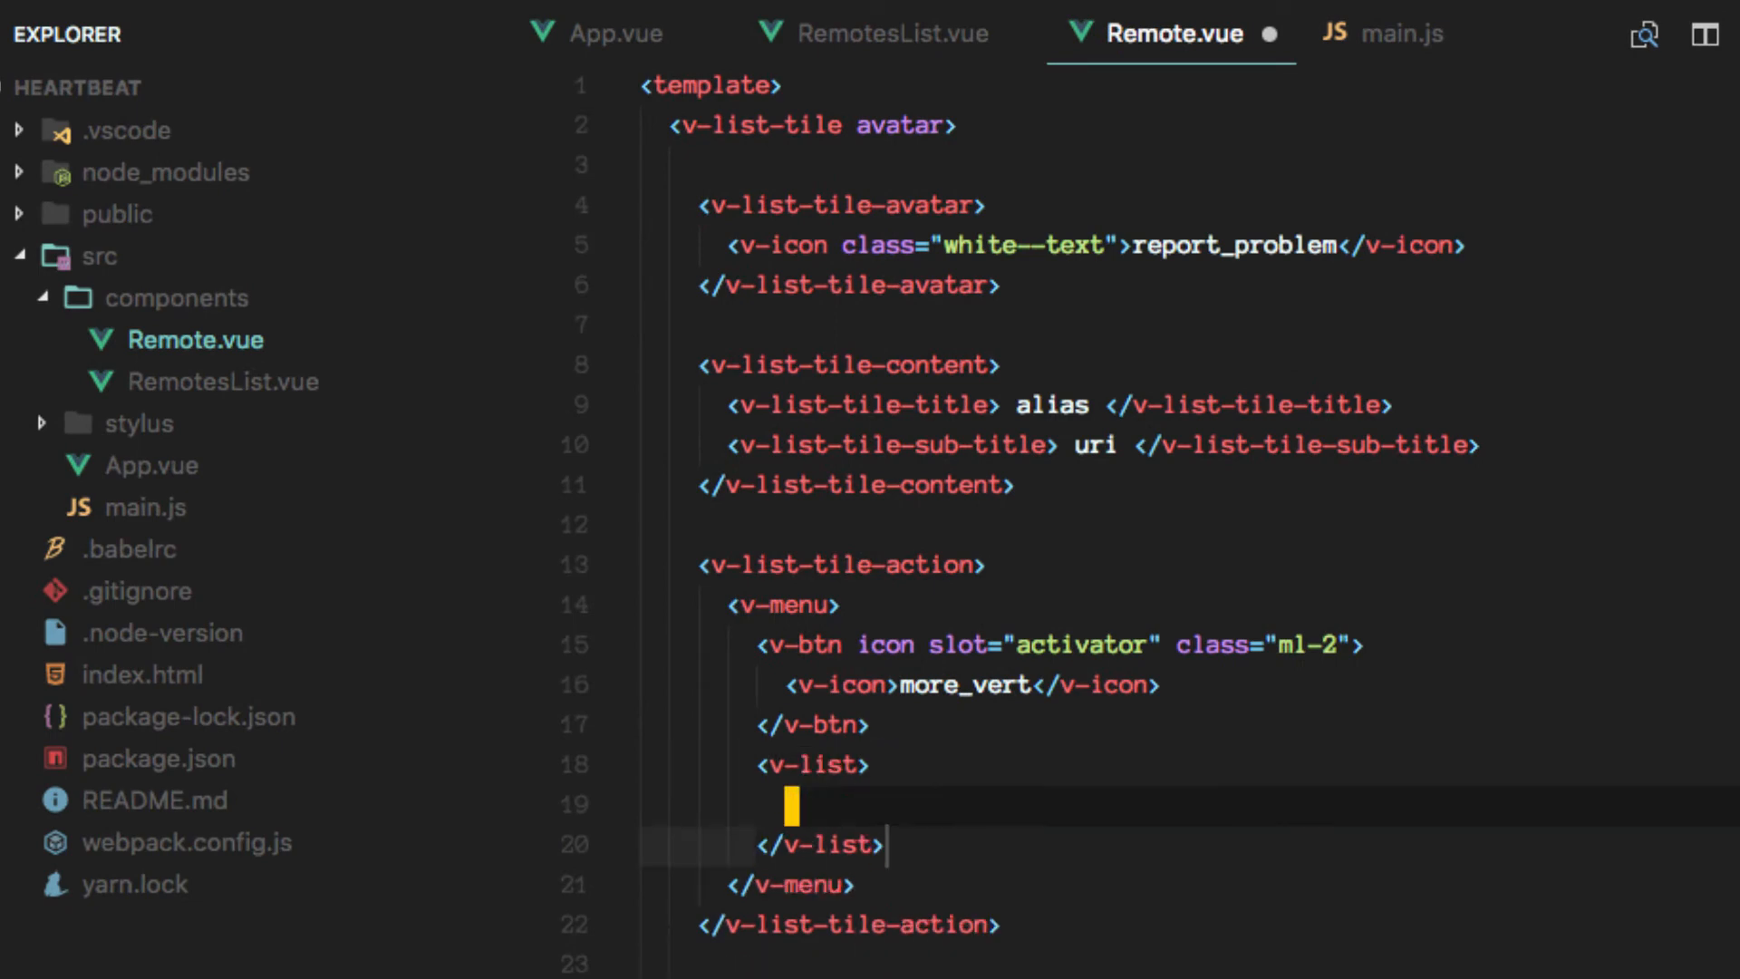
pyautogui.write('v-list')
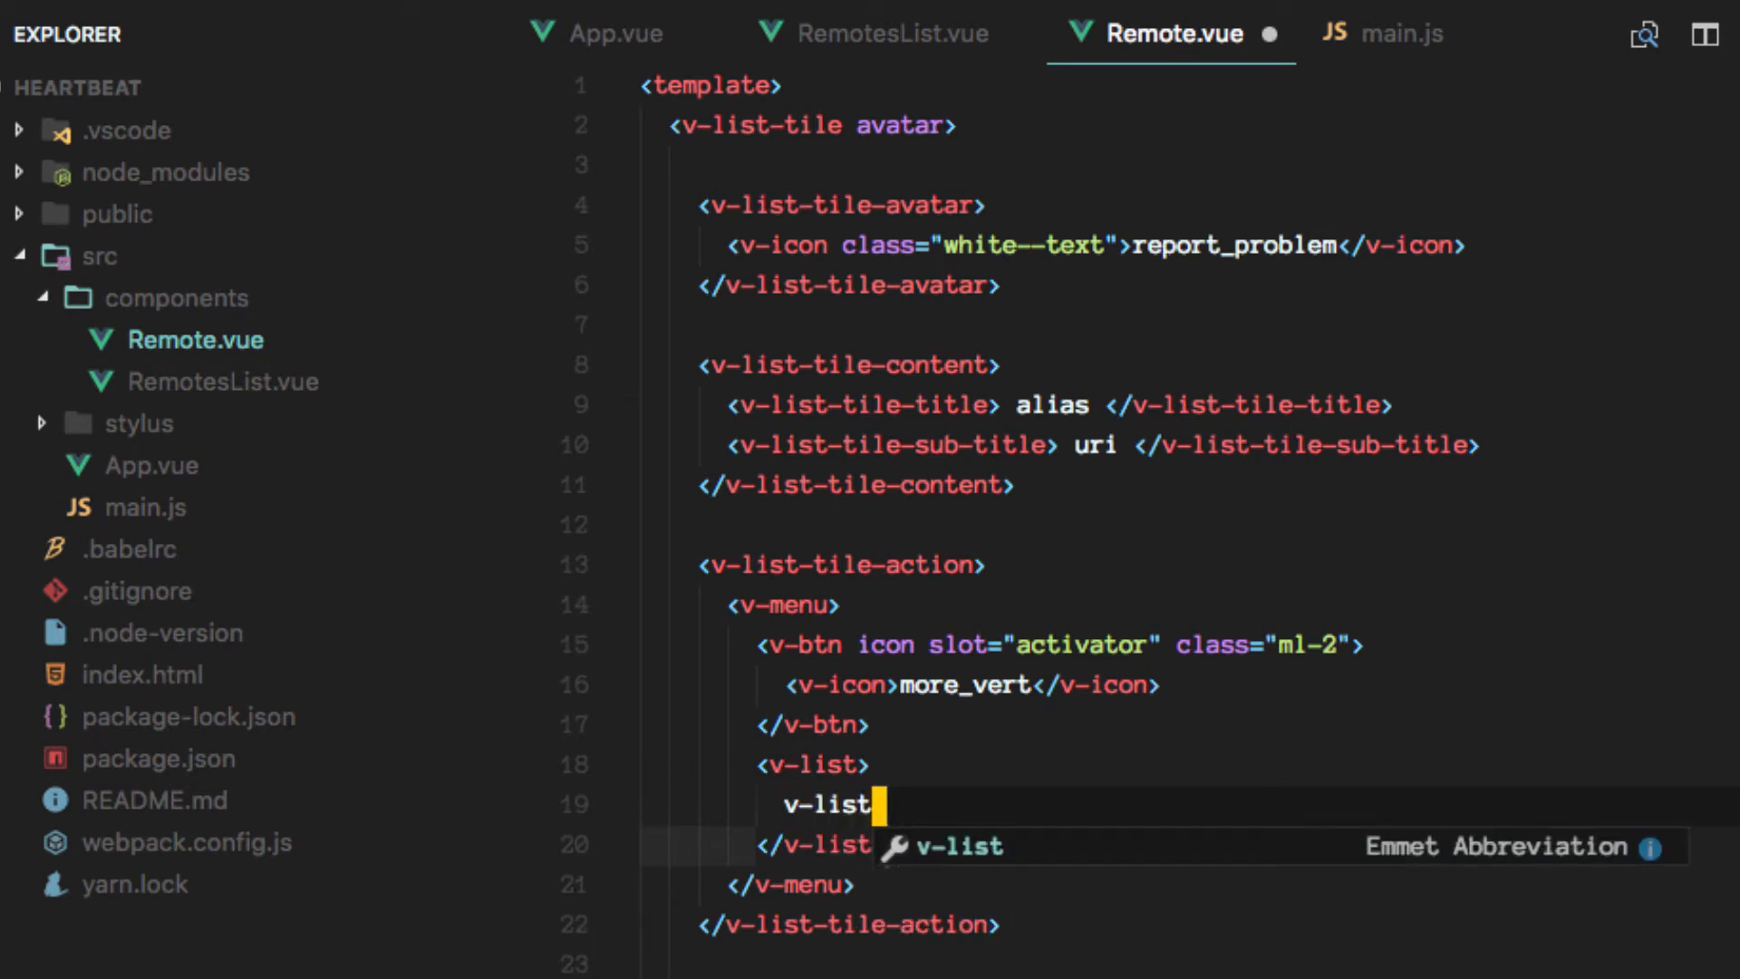
pyautogui.write('-til')
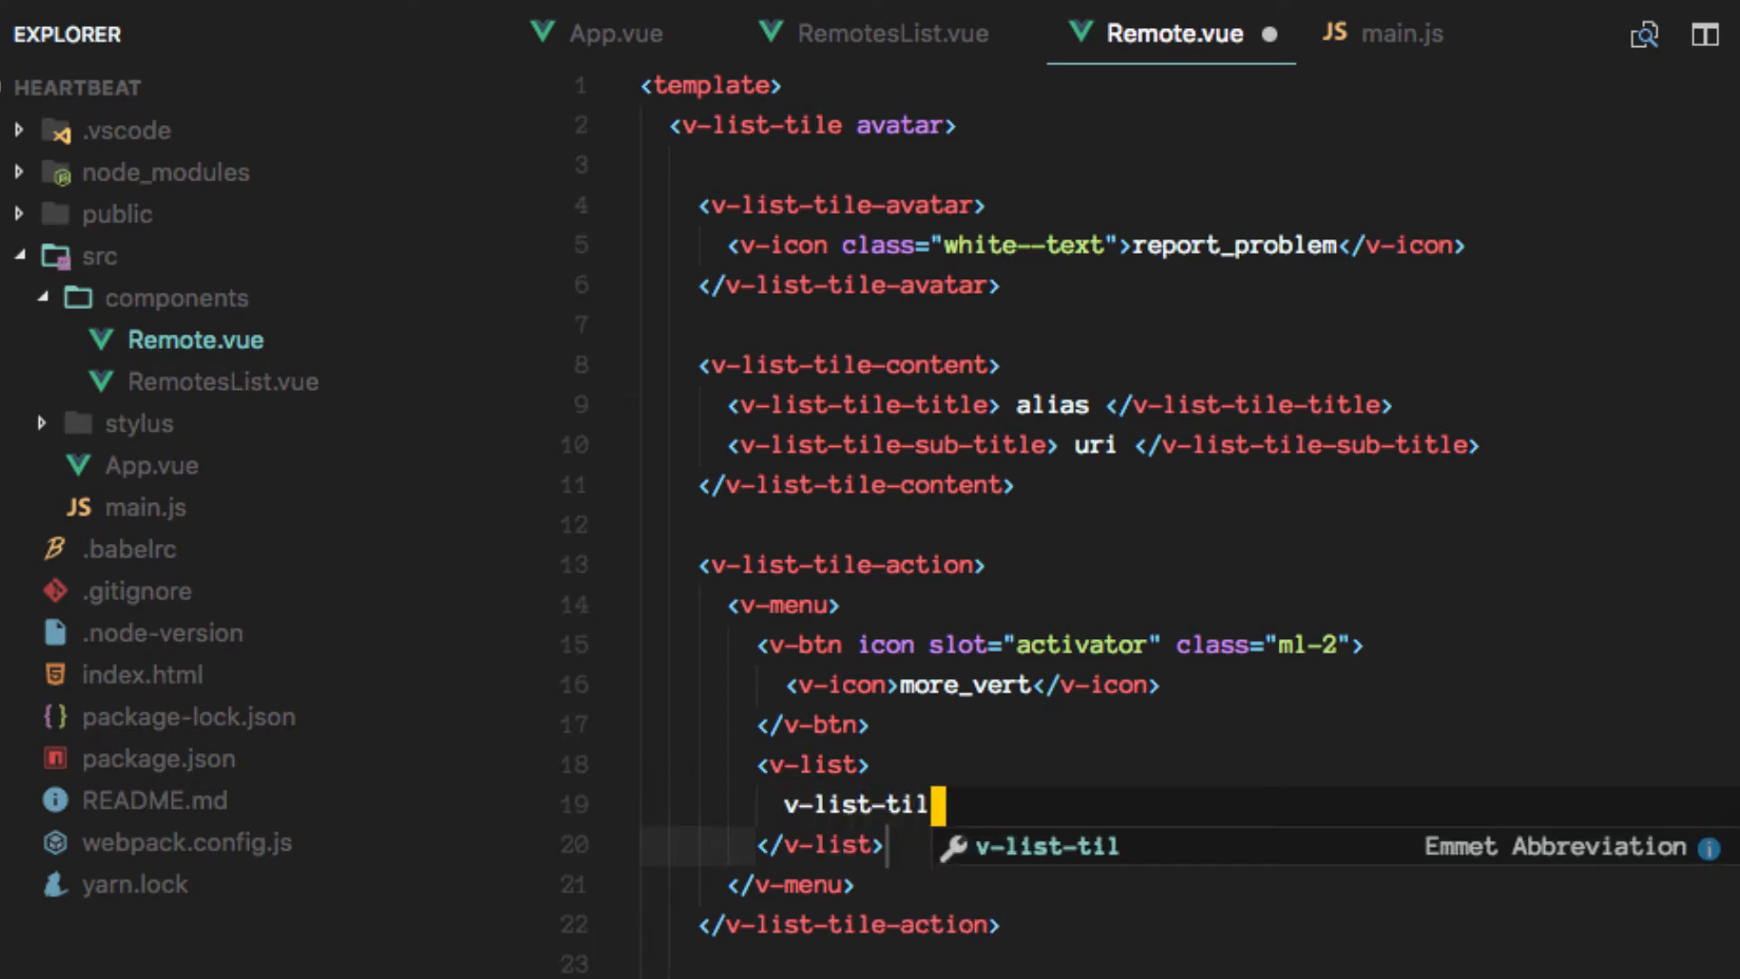
pyautogui.press('tab')
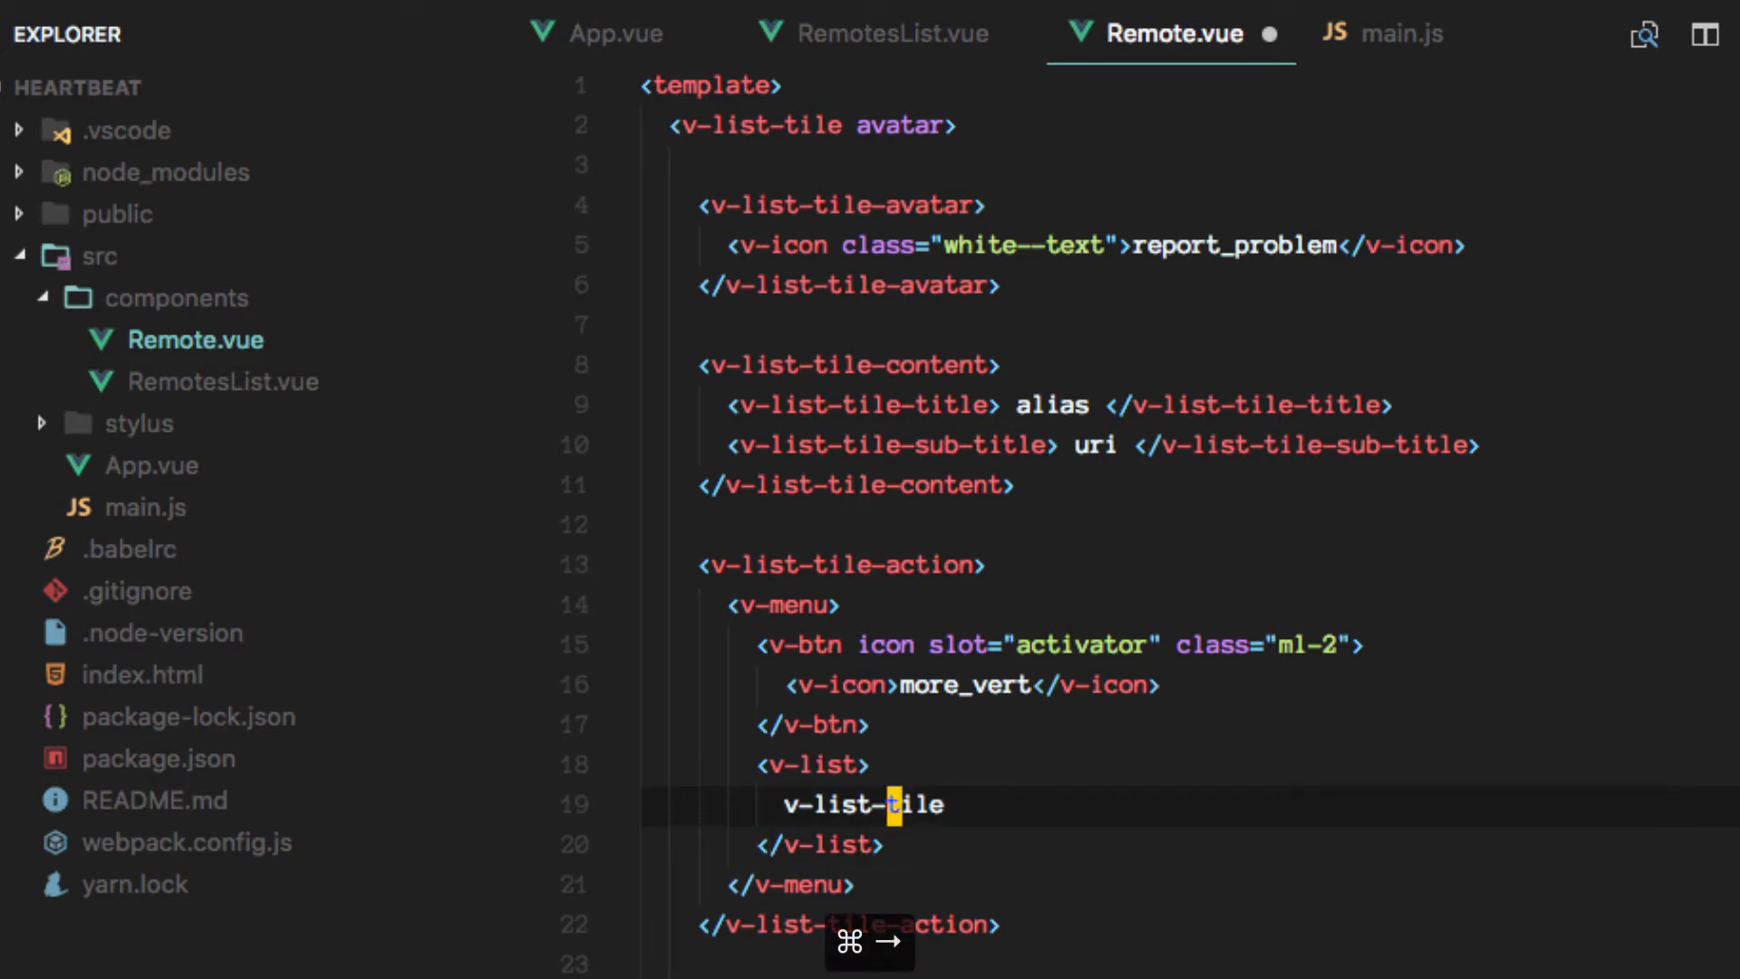
pyautogui.press('cmd+shift+p')
pyautogui.write('v')
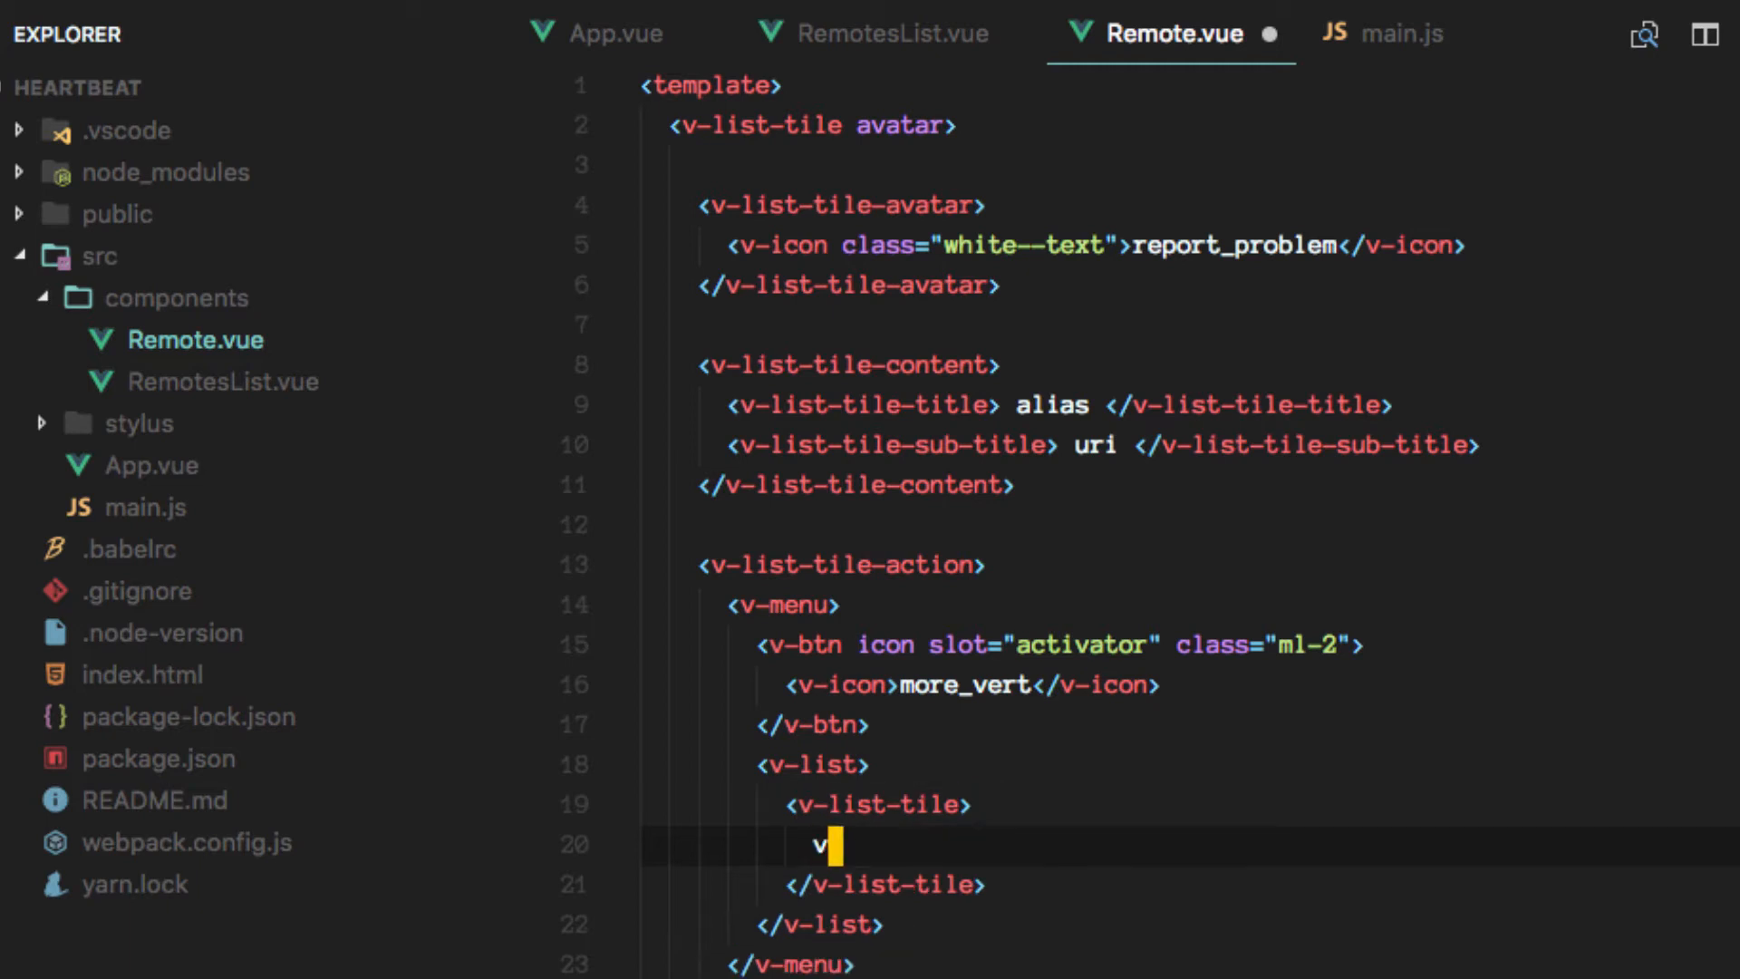
pyautogui.write('-list-tile-title></v-list-tile-title>')
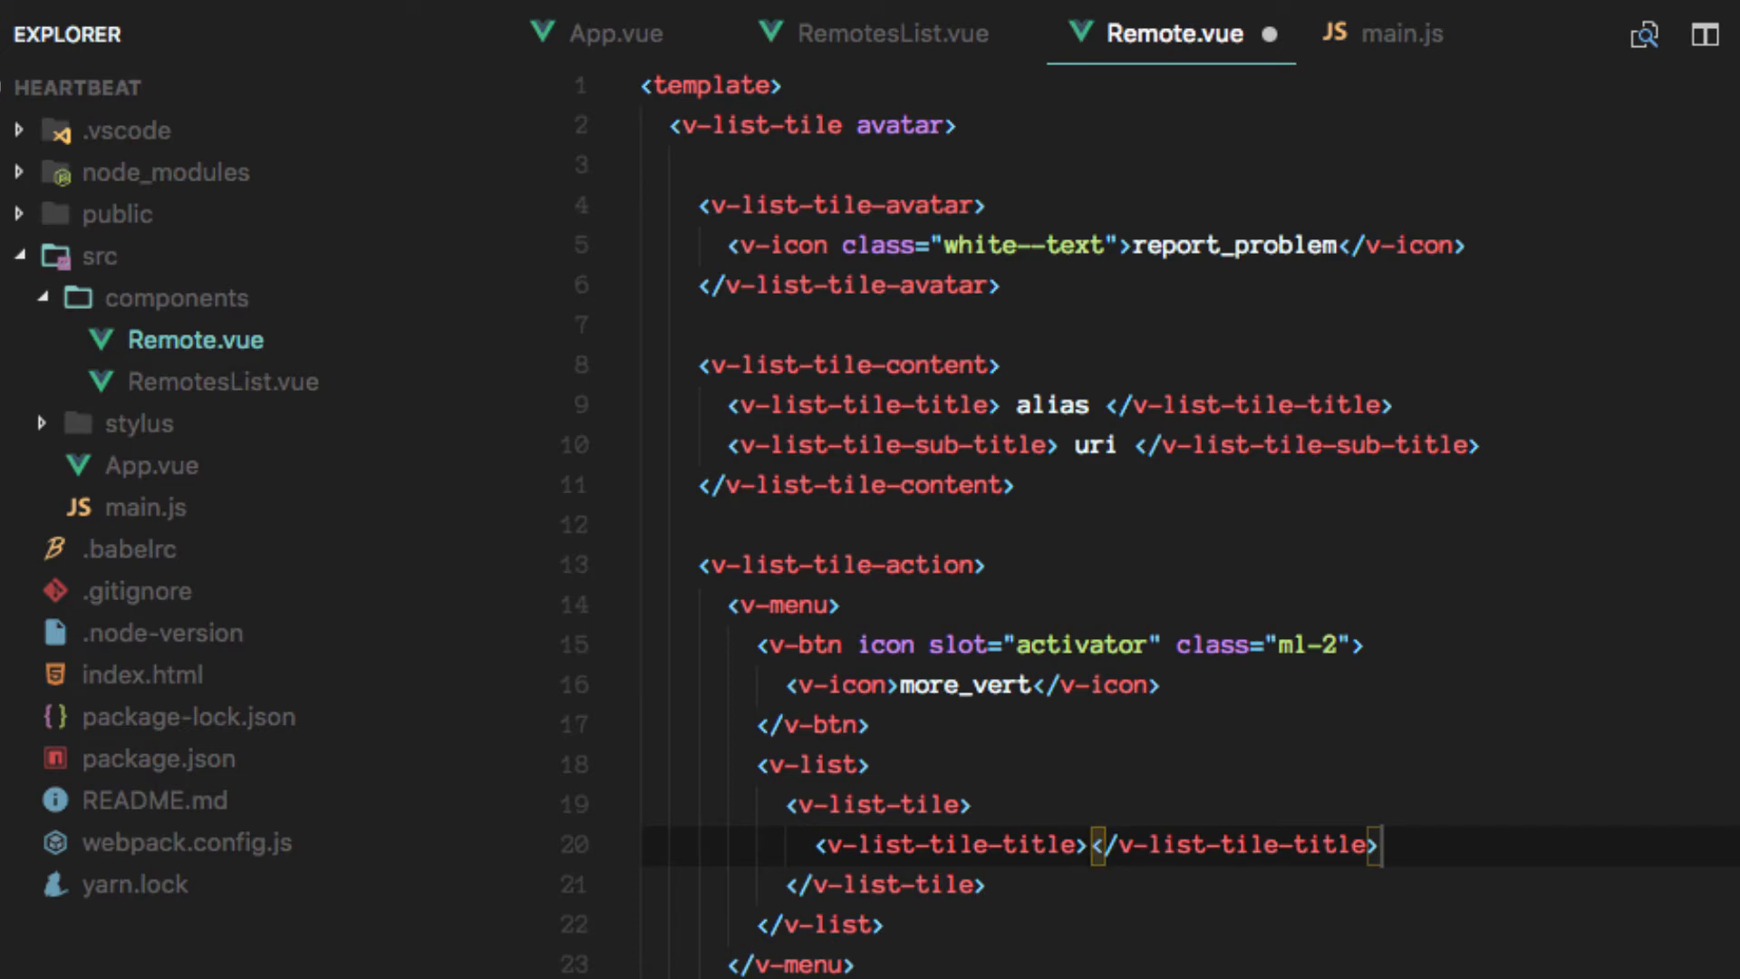
pyautogui.write('Edit')
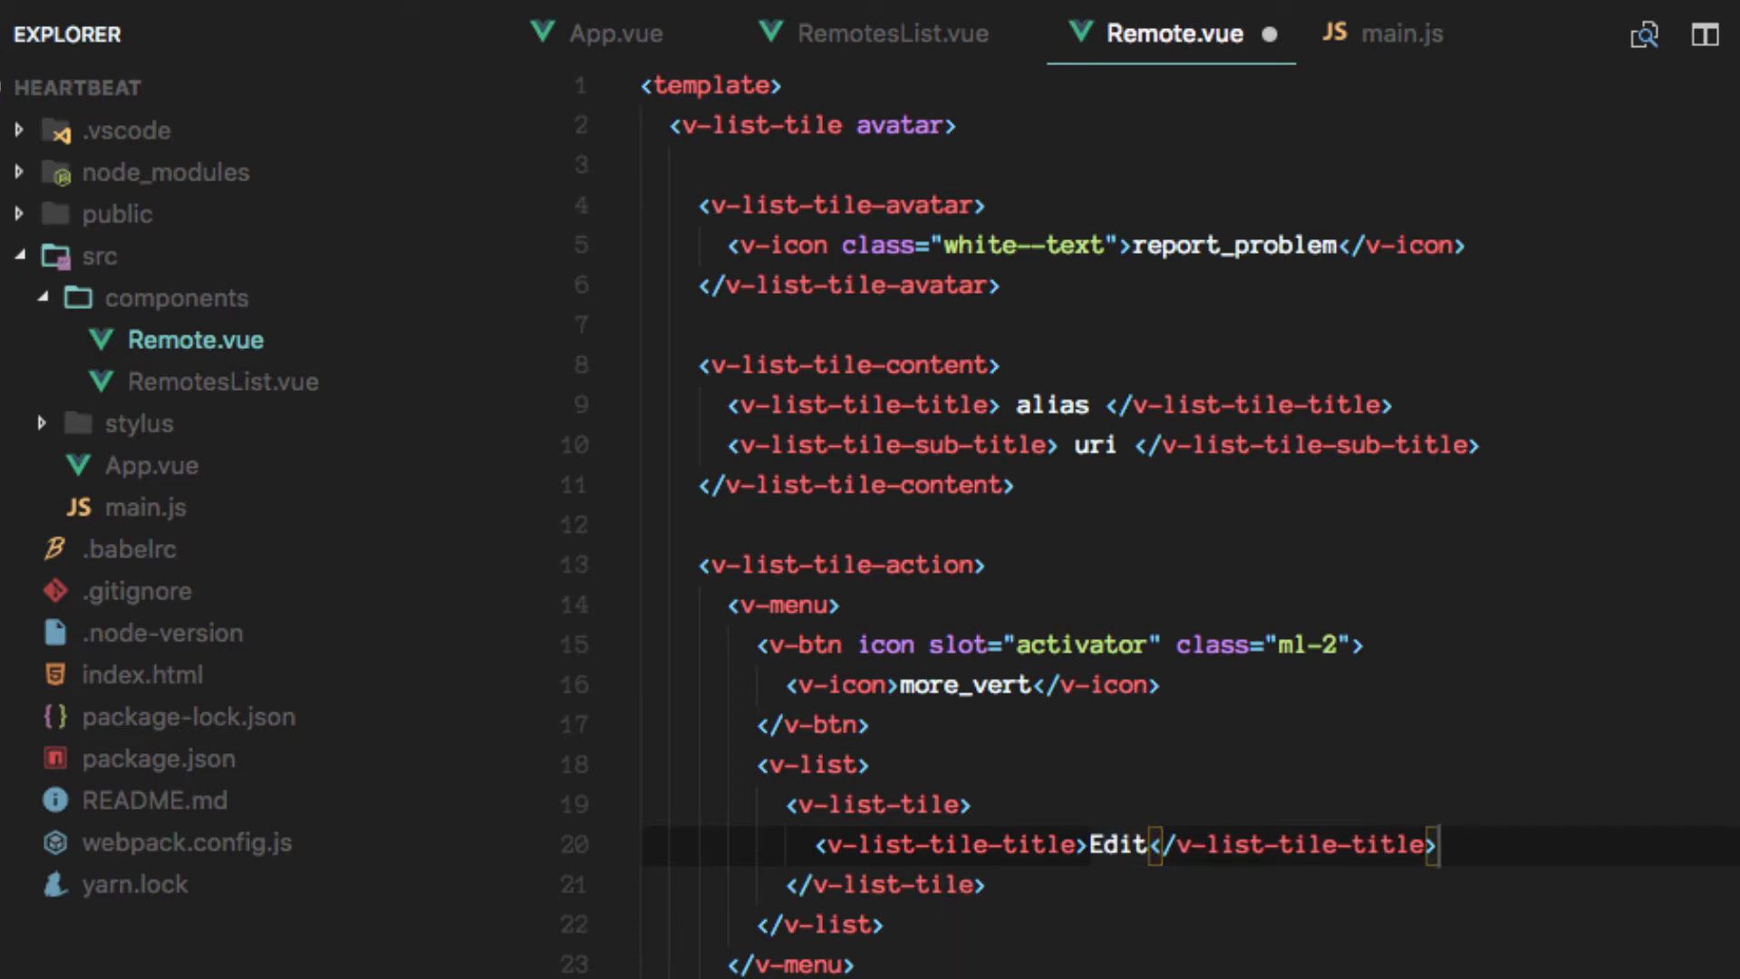
# Duplicate the Edit tile and retitle the copy 'Remove'.
pyautogui.press('cmd+c')
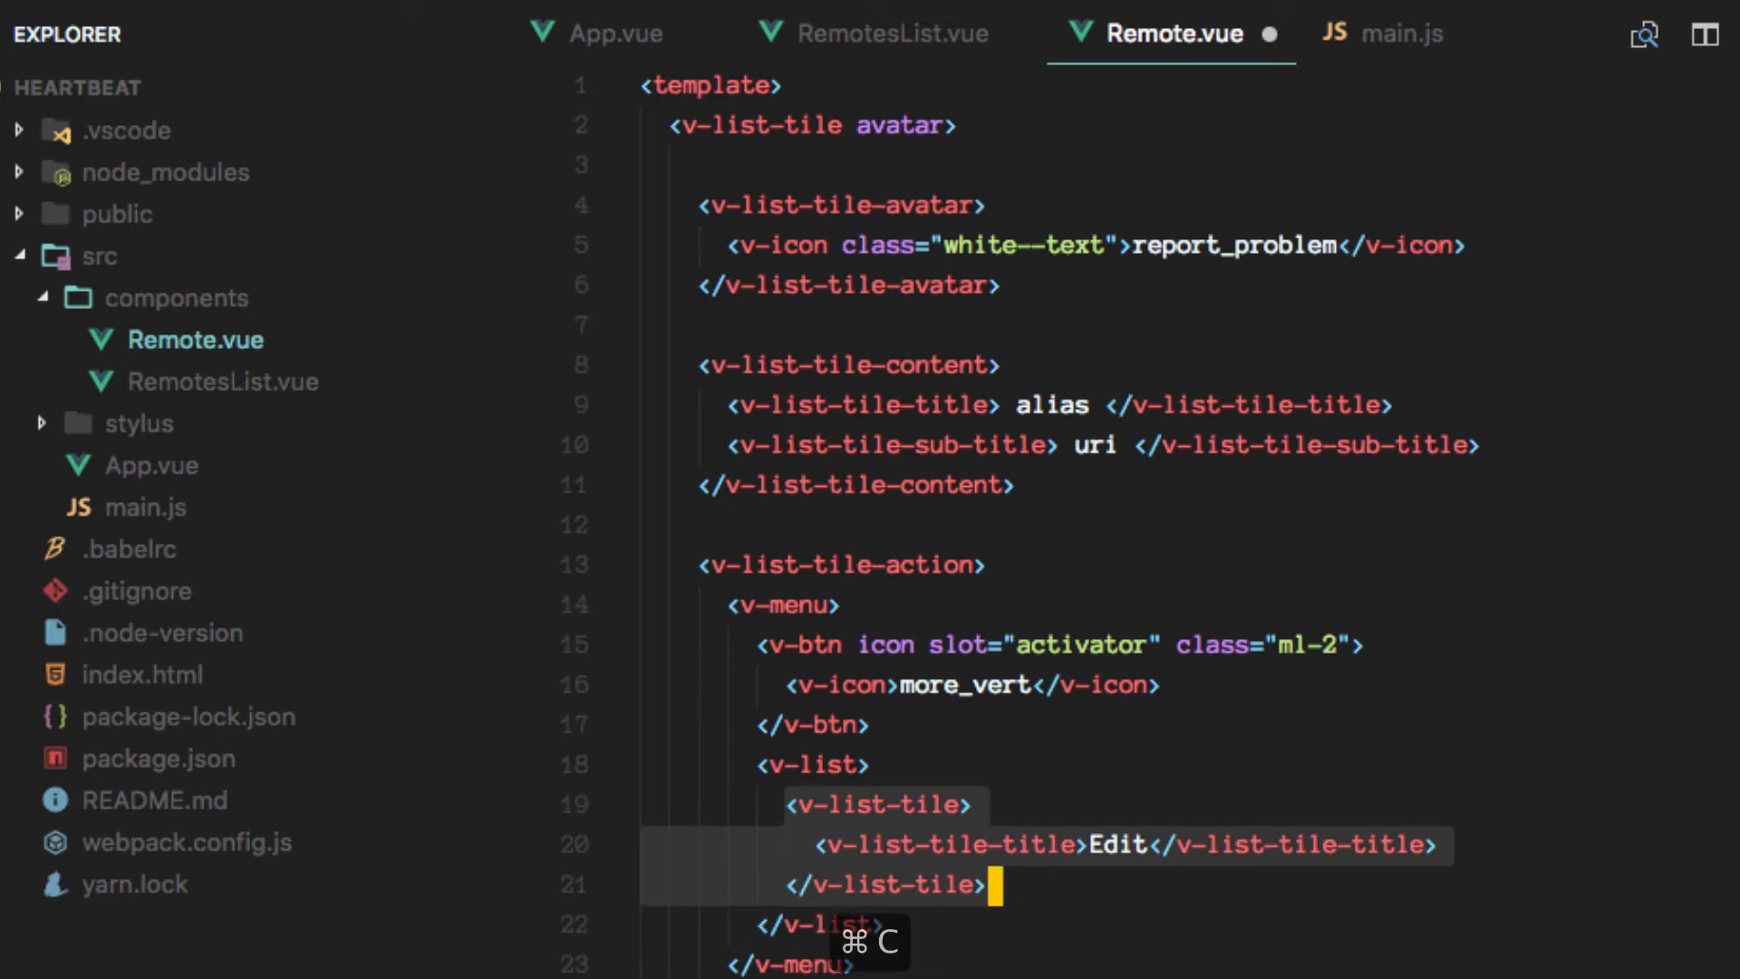
pyautogui.press('cmd+v')
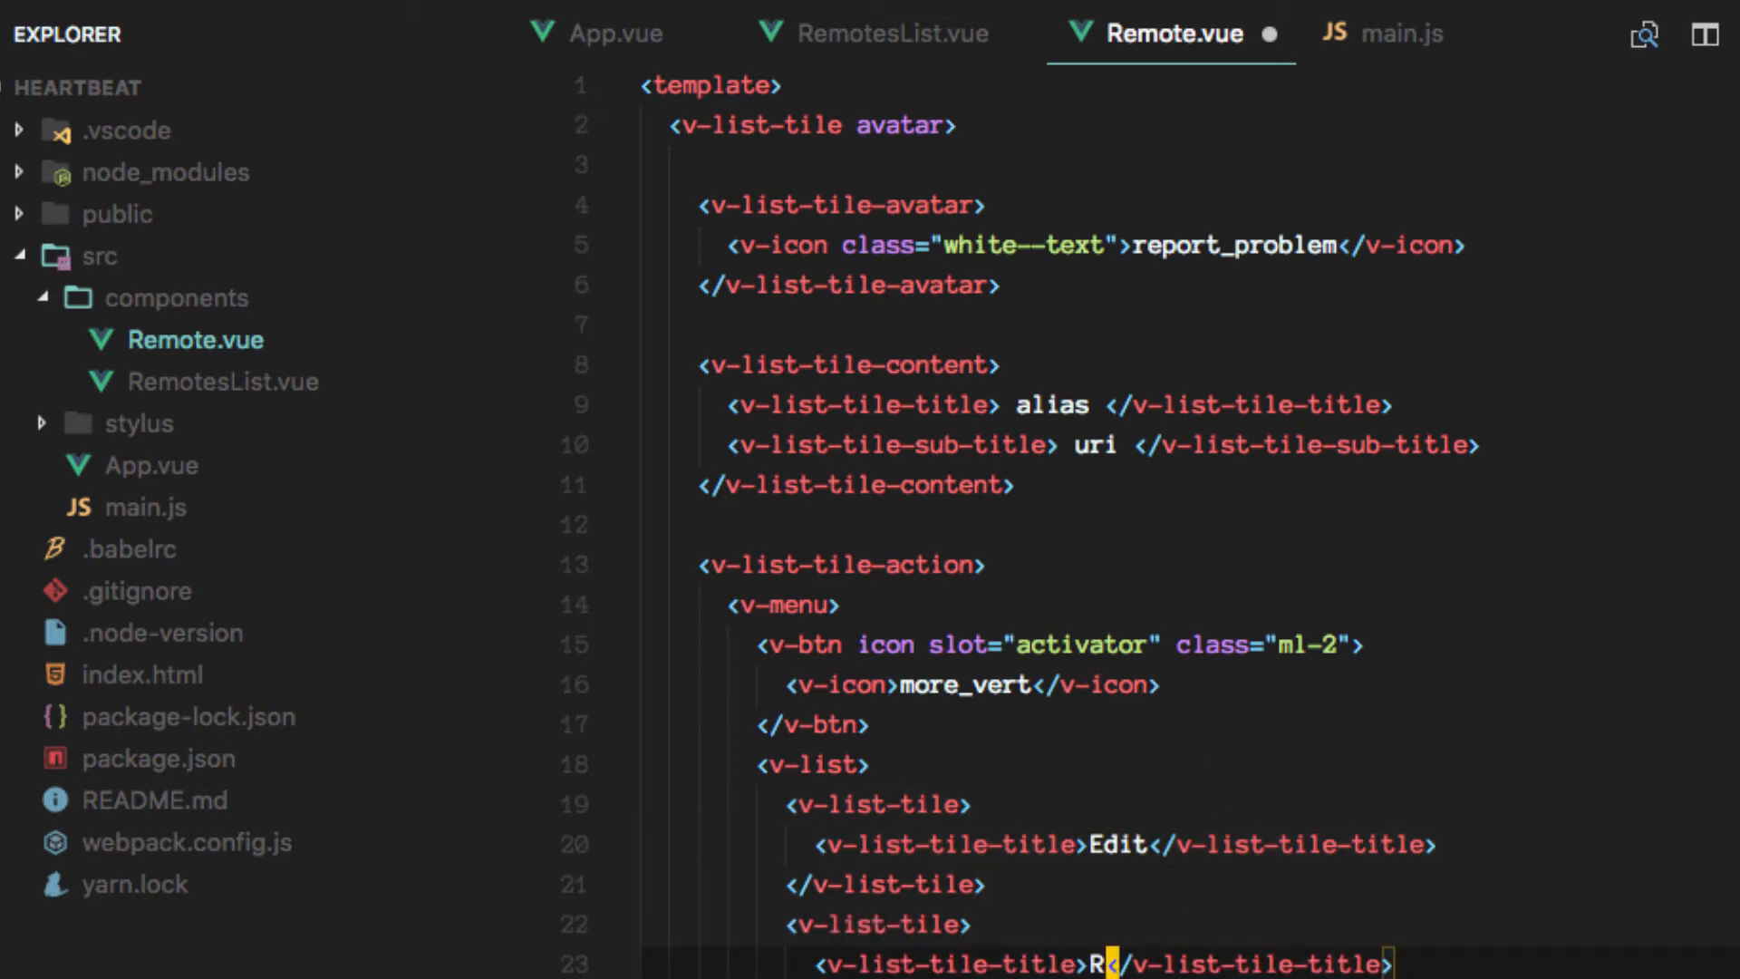
pyautogui.write('move')
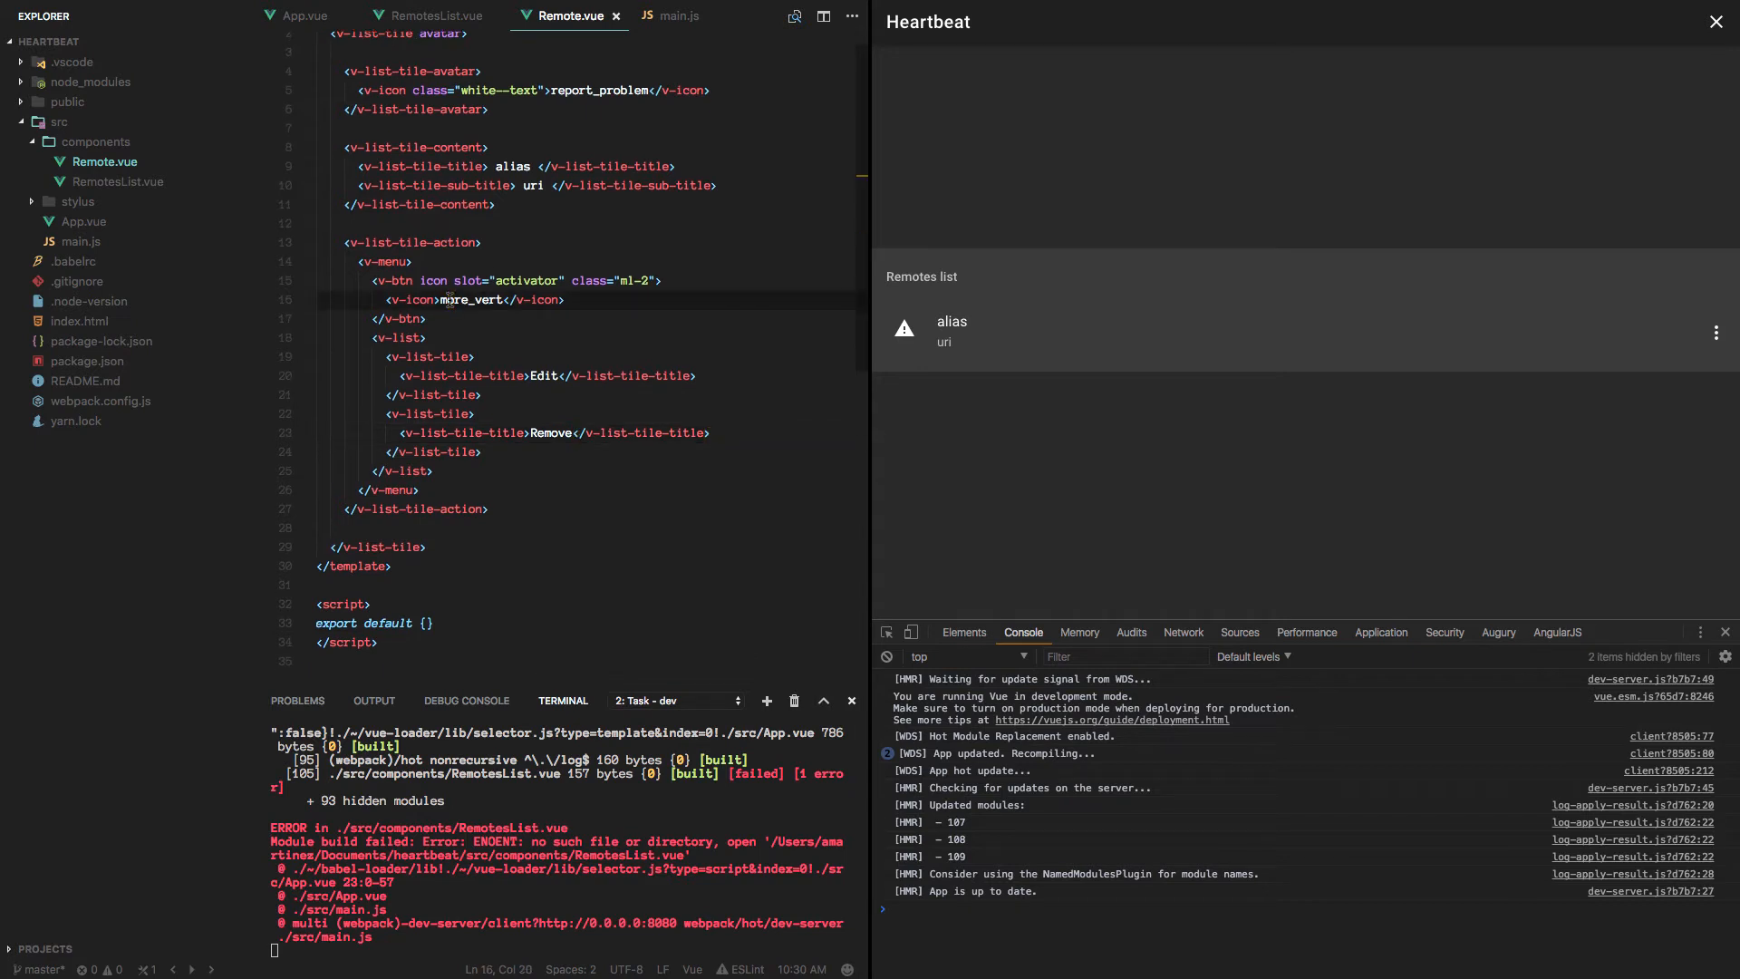
pyautogui.moveTo(974, 372)
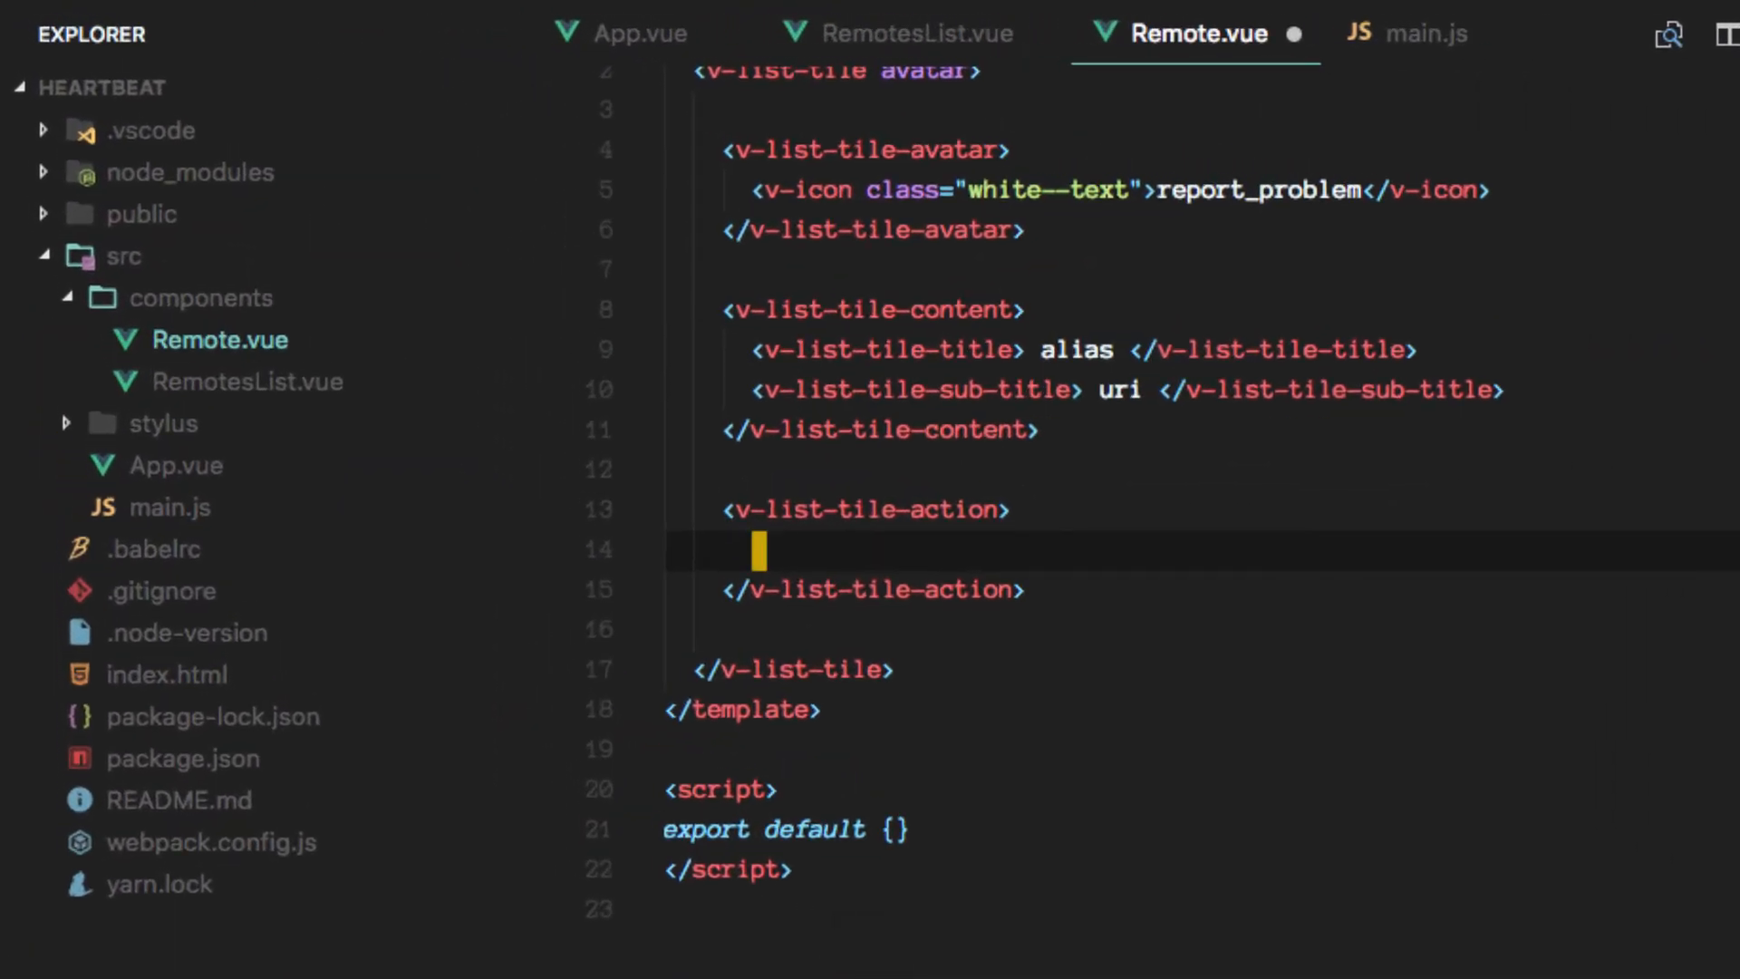
# Insert a v-layout in the tile action and expand a v-switch inside it.
pyautogui.write('v-layout></v-layout>')
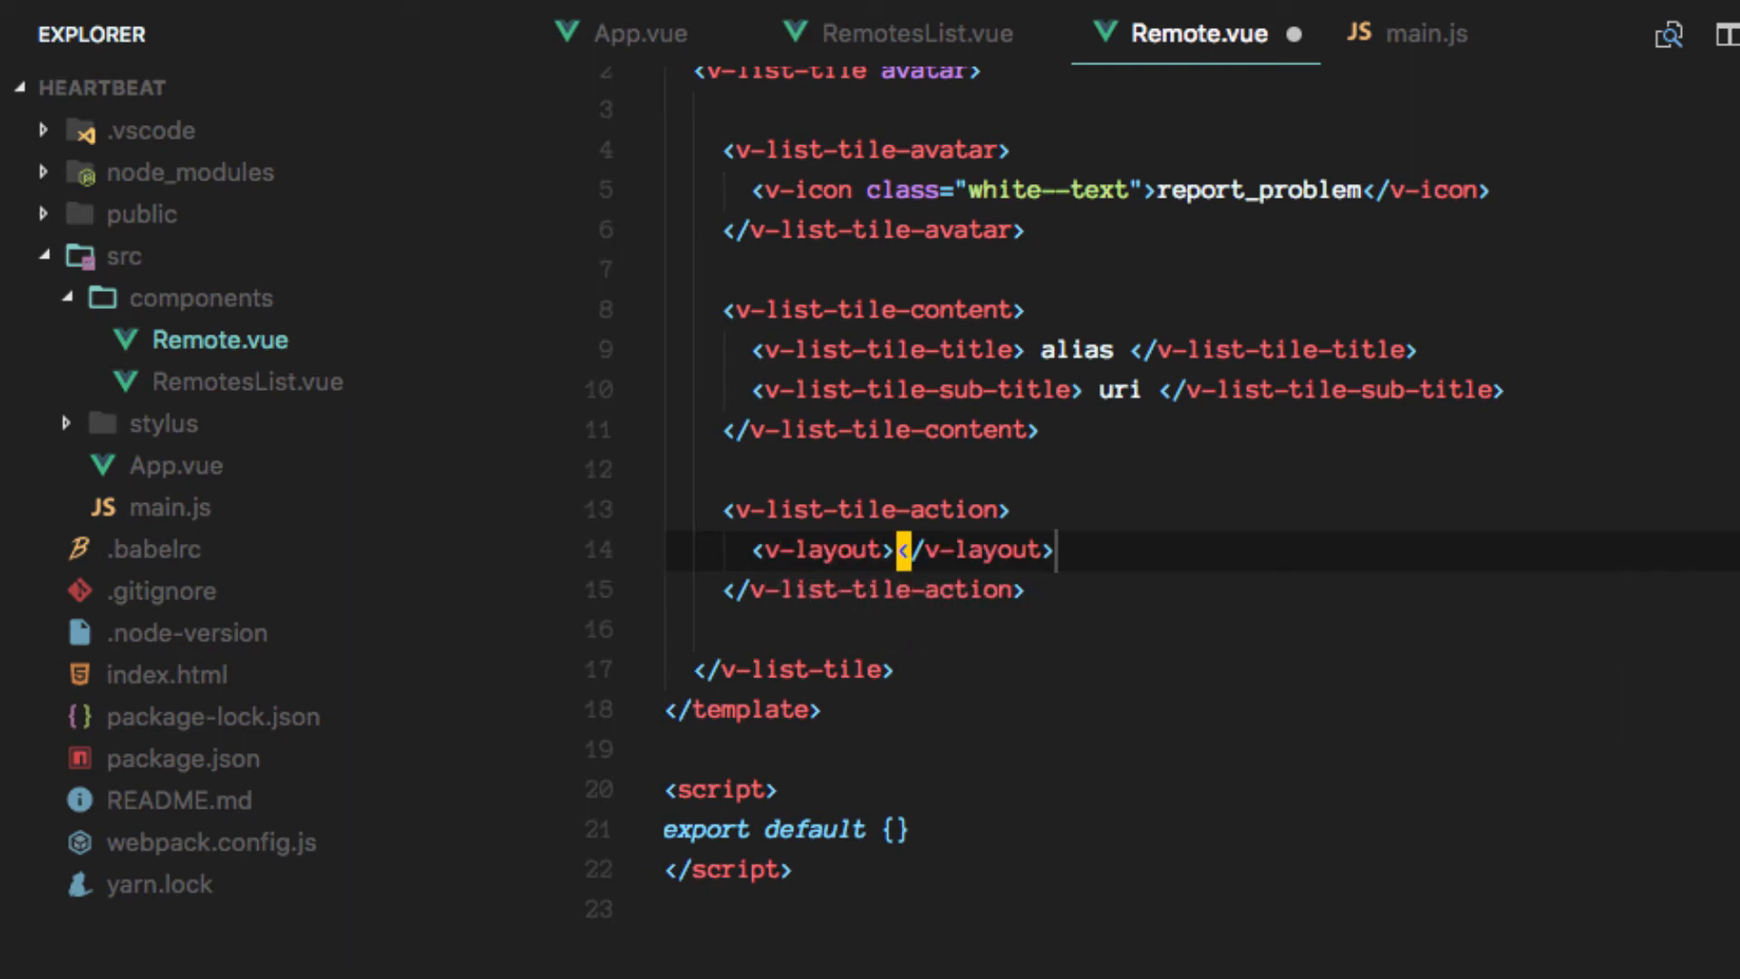
pyautogui.press('Enter')
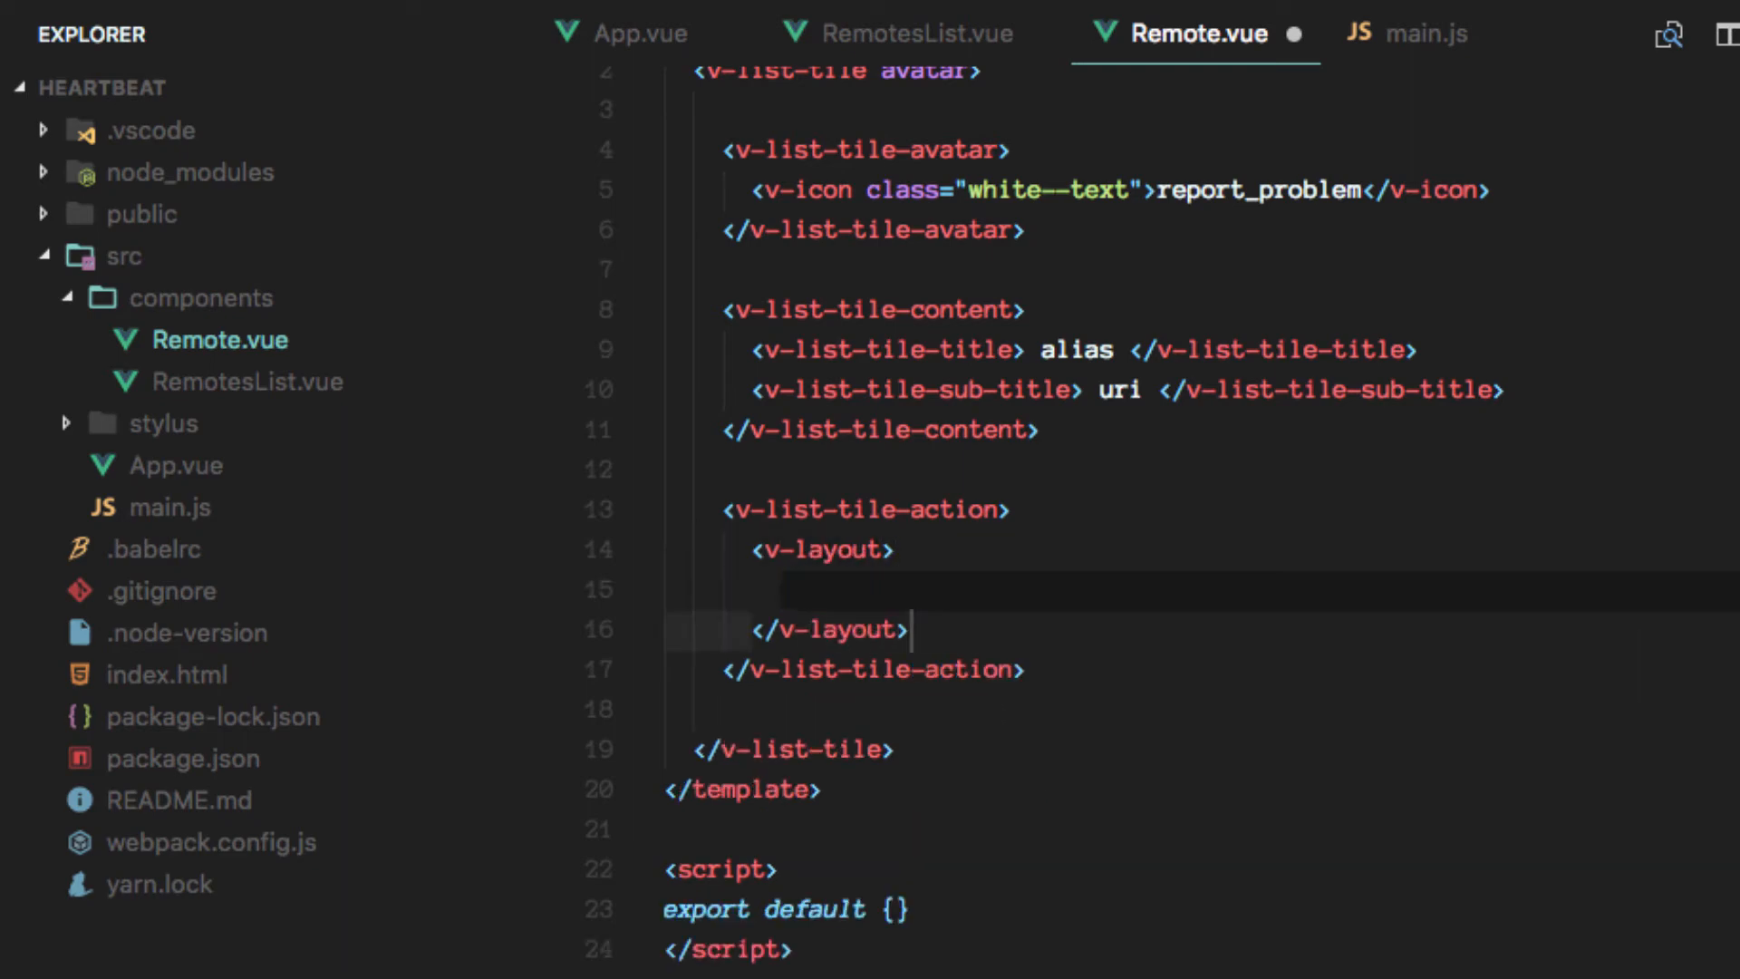
pyautogui.write('v-s')
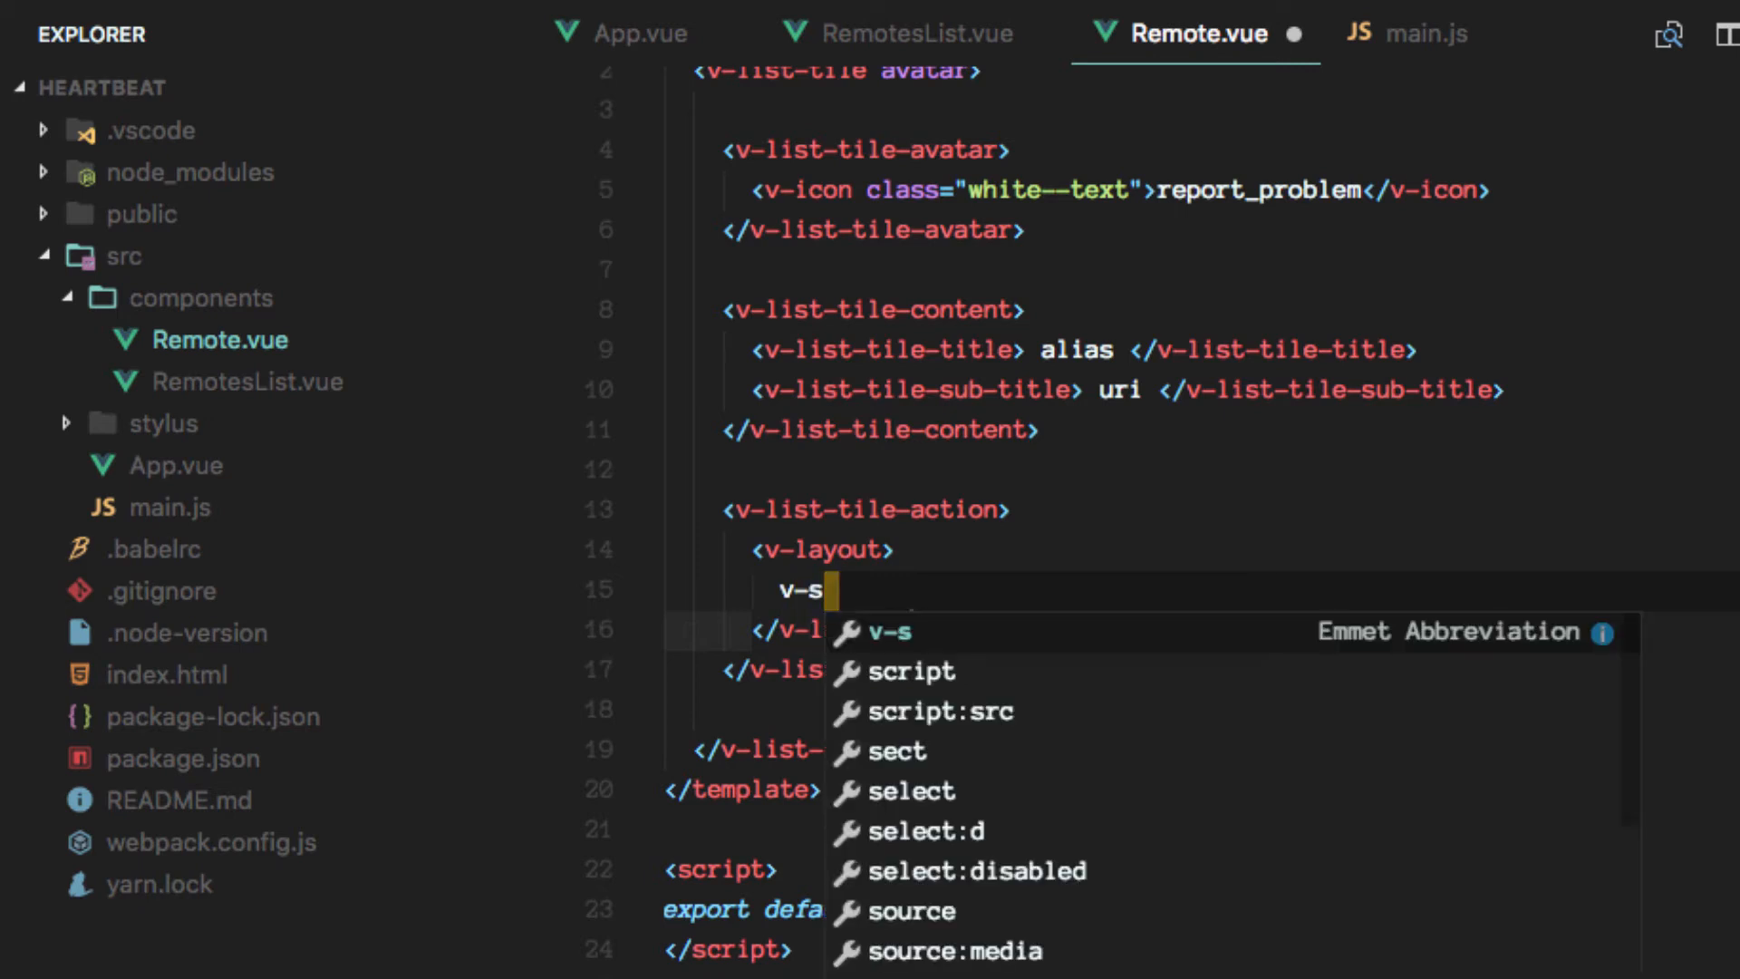
pyautogui.write('witch')
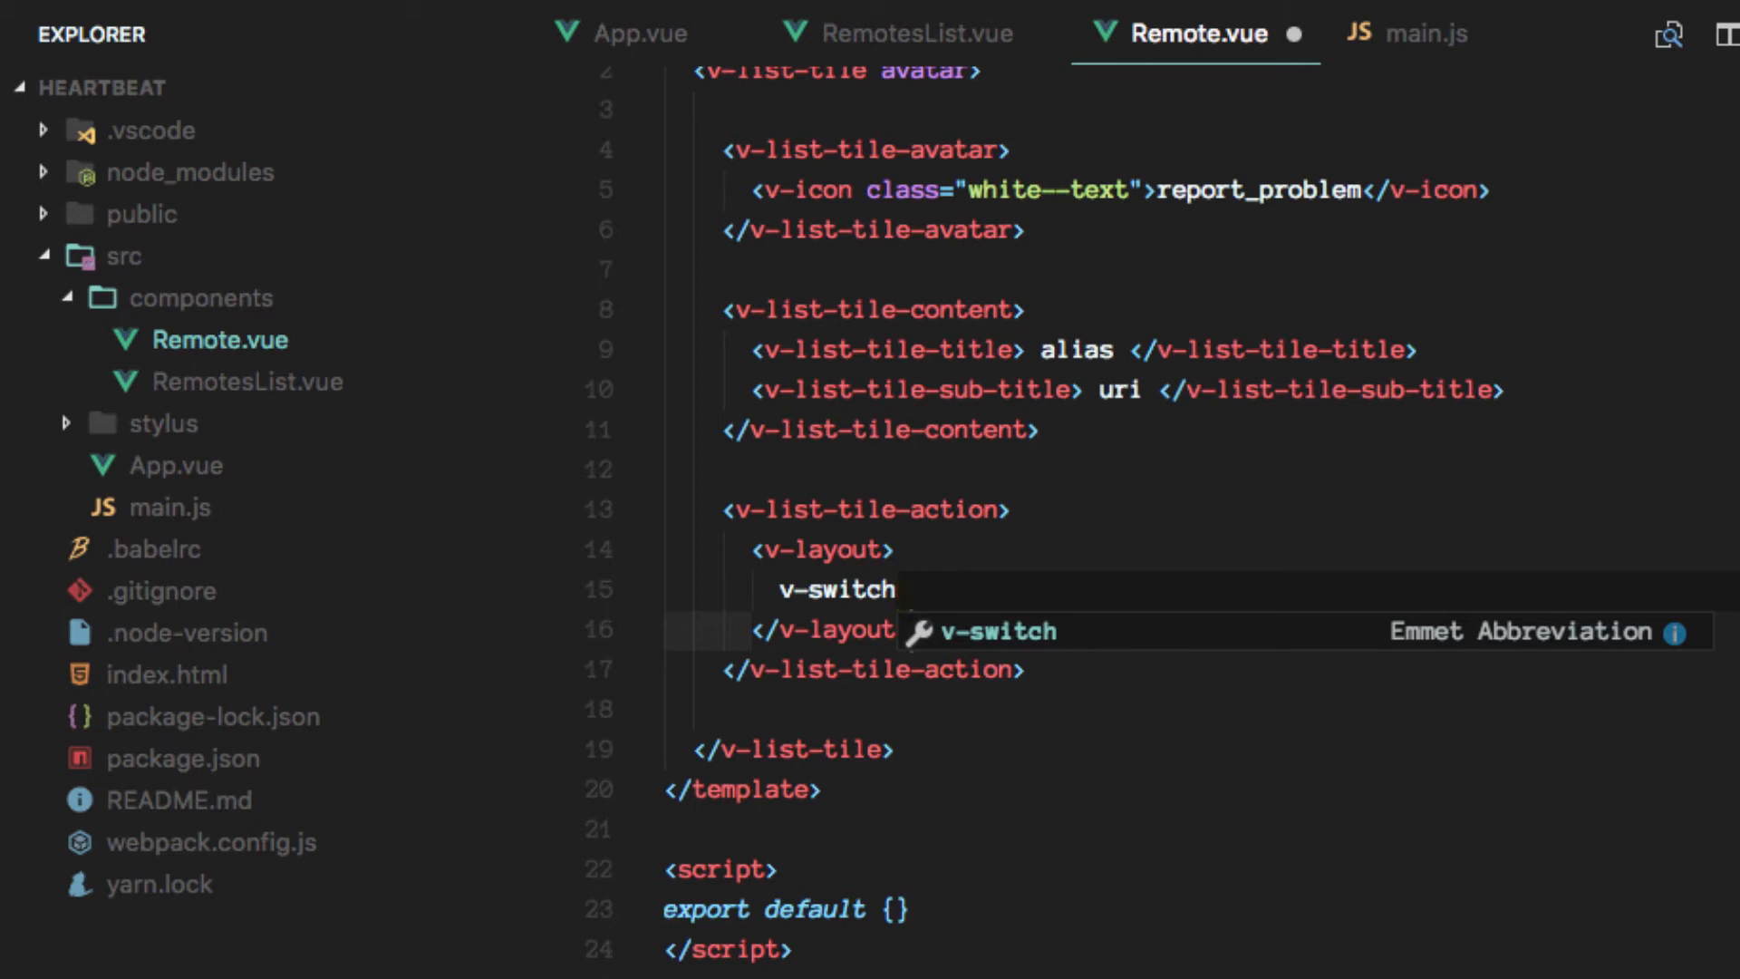
pyautogui.press('Tab')
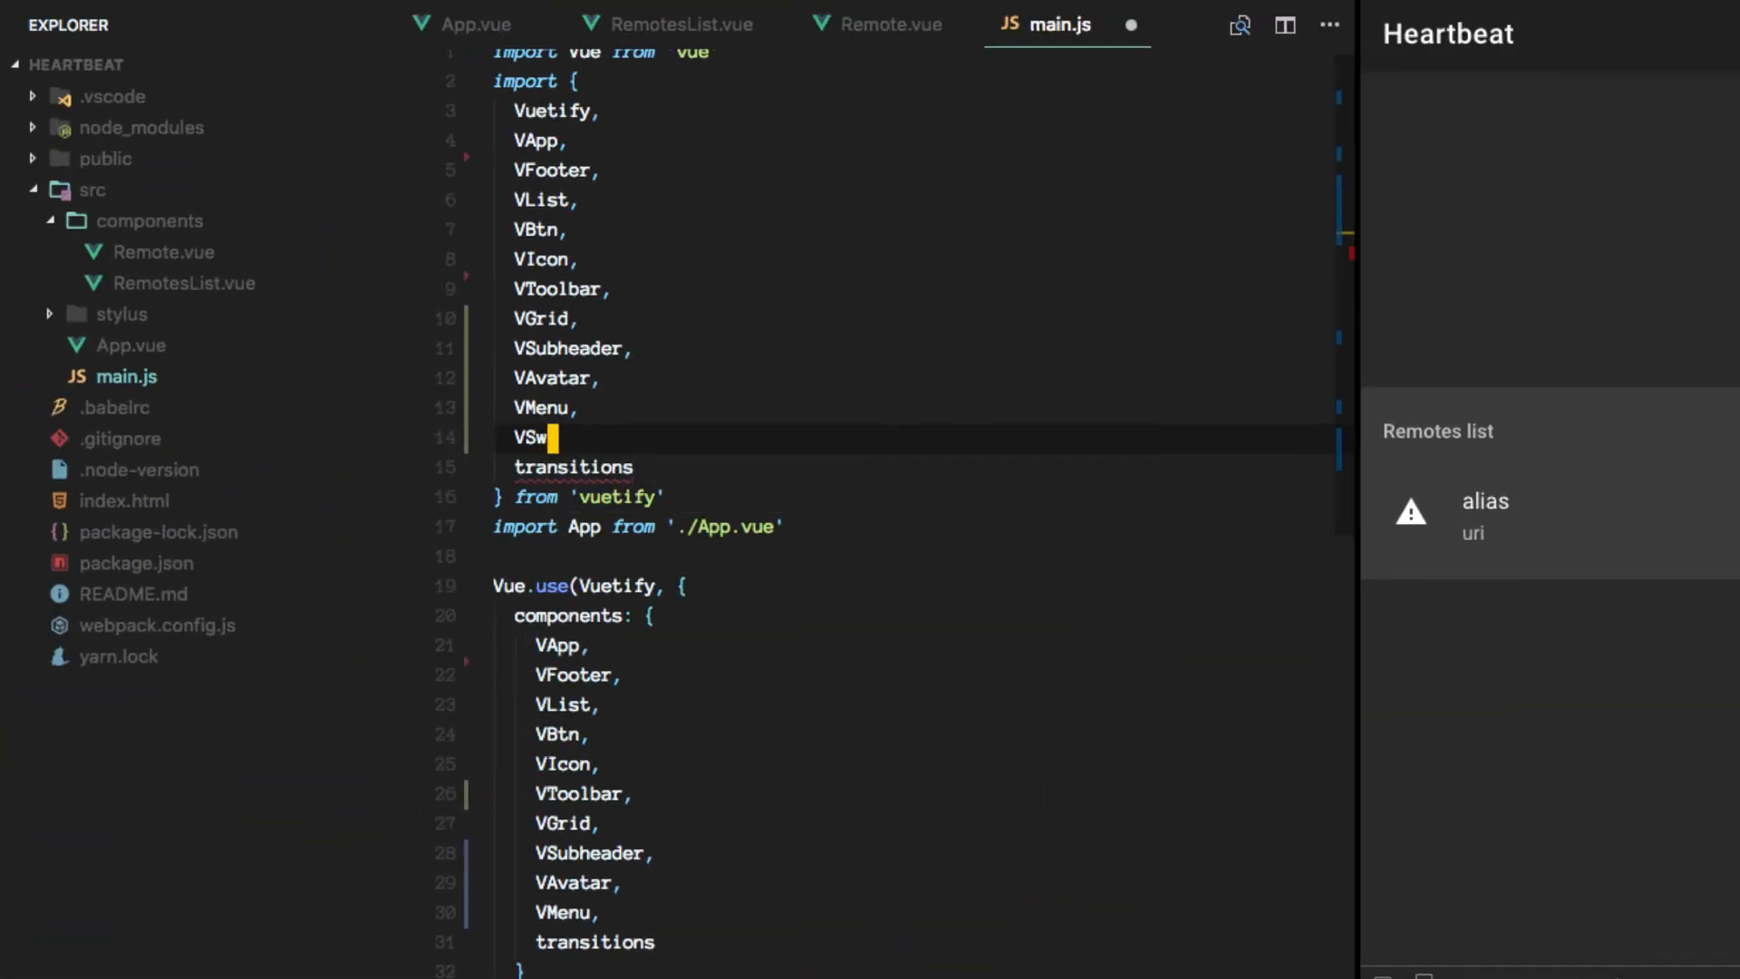
# Finish adding VSwitch to main.js's vuetify imports.
pyautogui.write('itch></v-switch>')
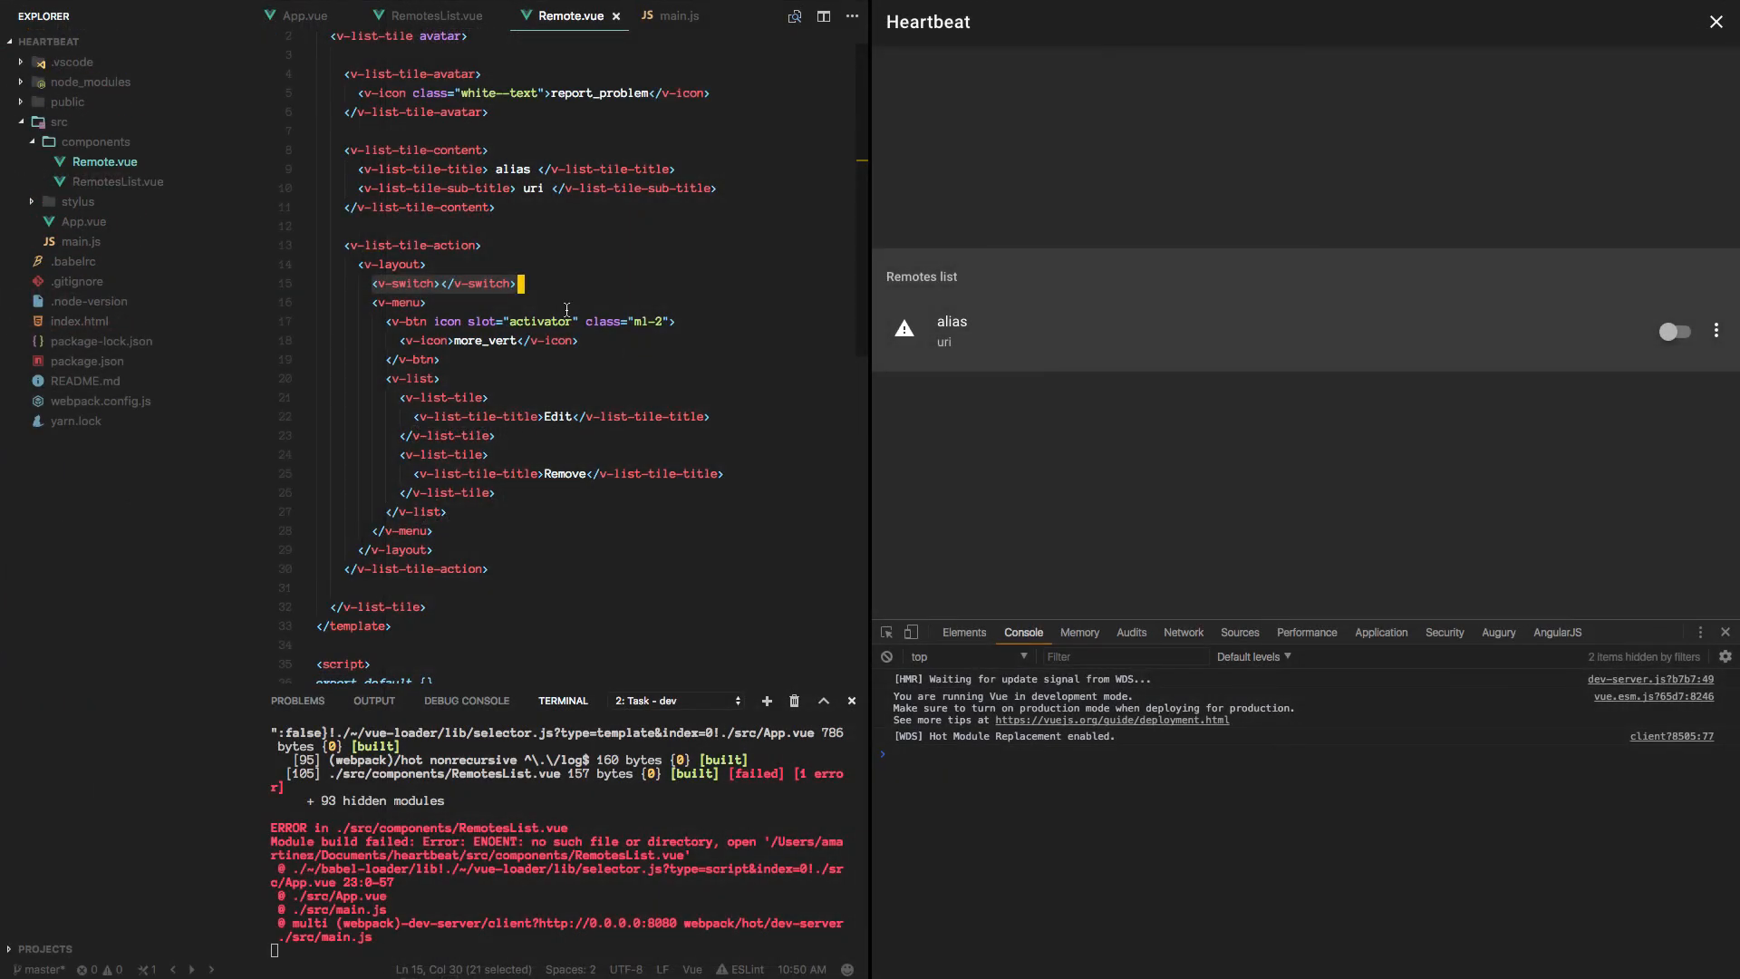
pyautogui.moveTo(993, 347)
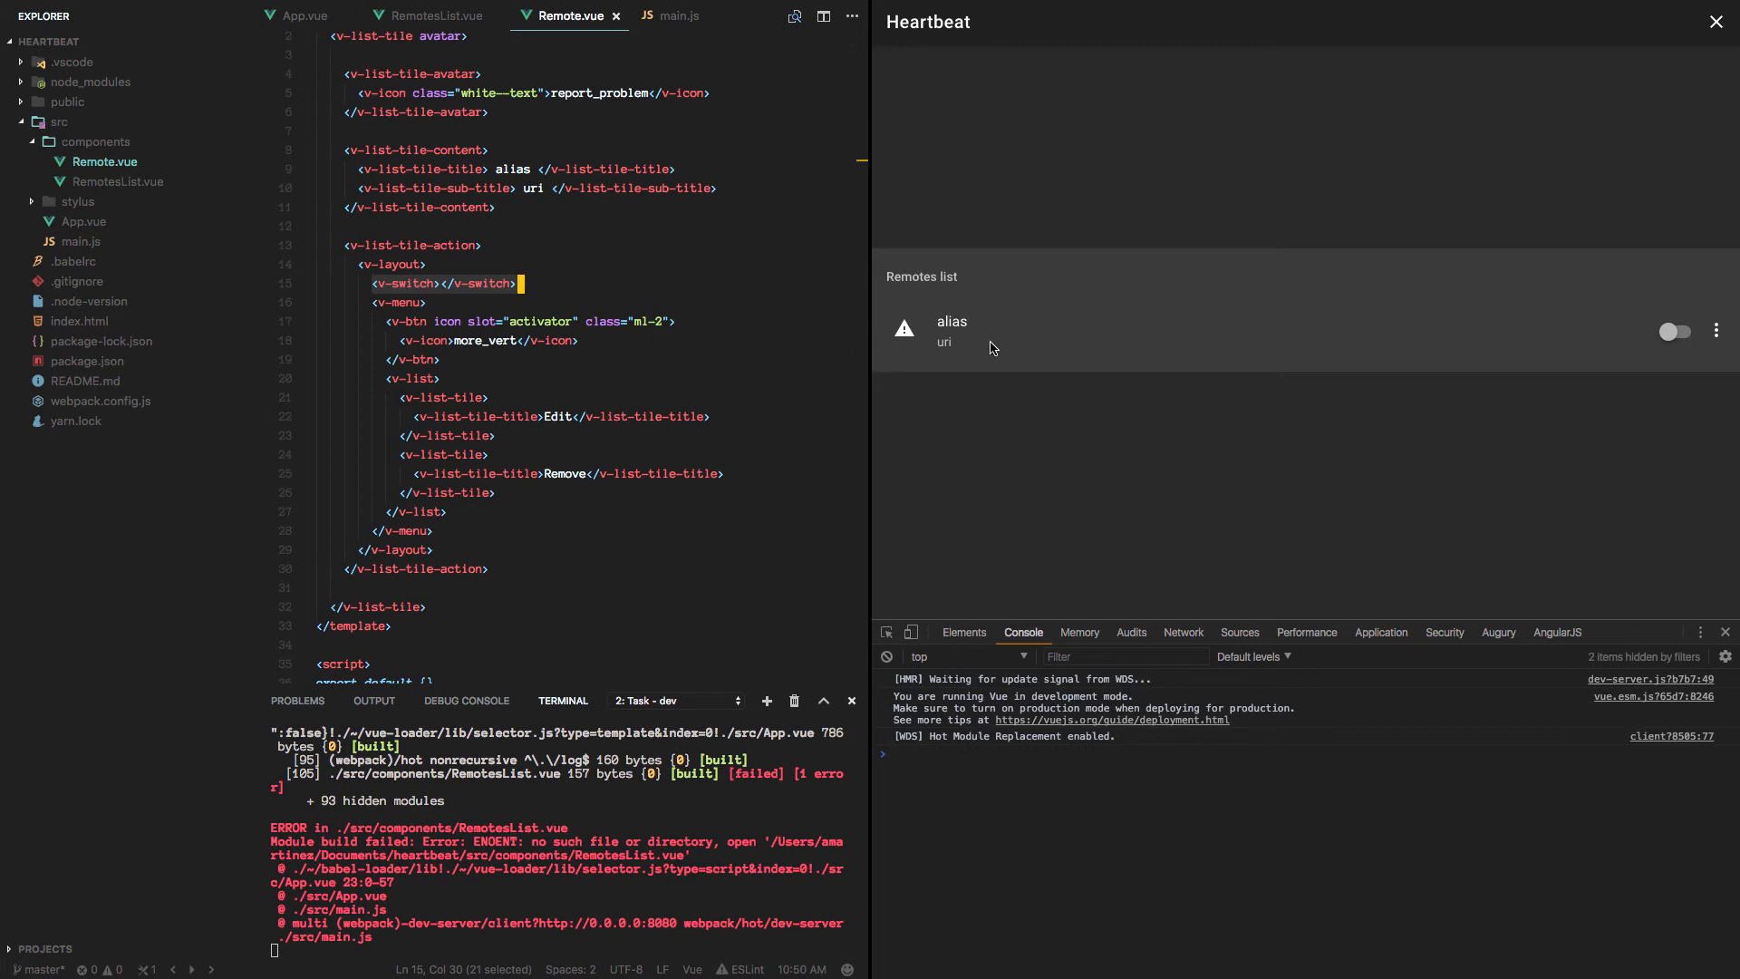
pyautogui.moveTo(1030, 320)
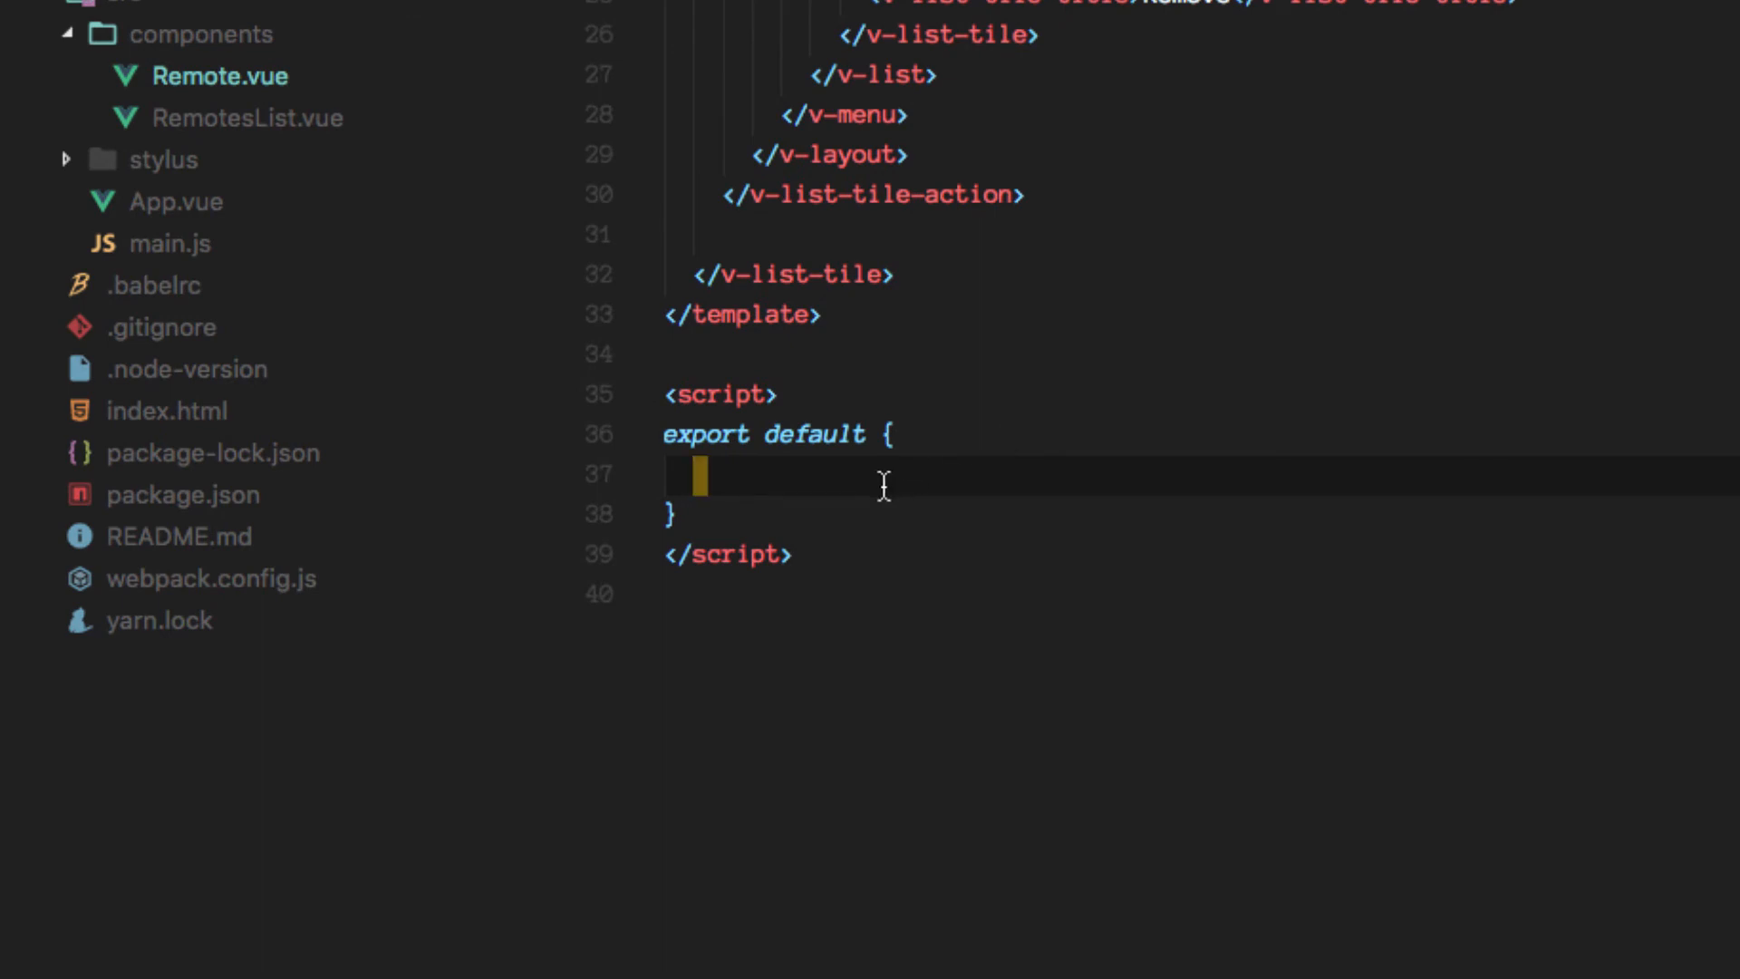
# Declare a 'remote' Object prop whose default() returns alias '', uri '' and status '-'.
pyautogui.write('p')
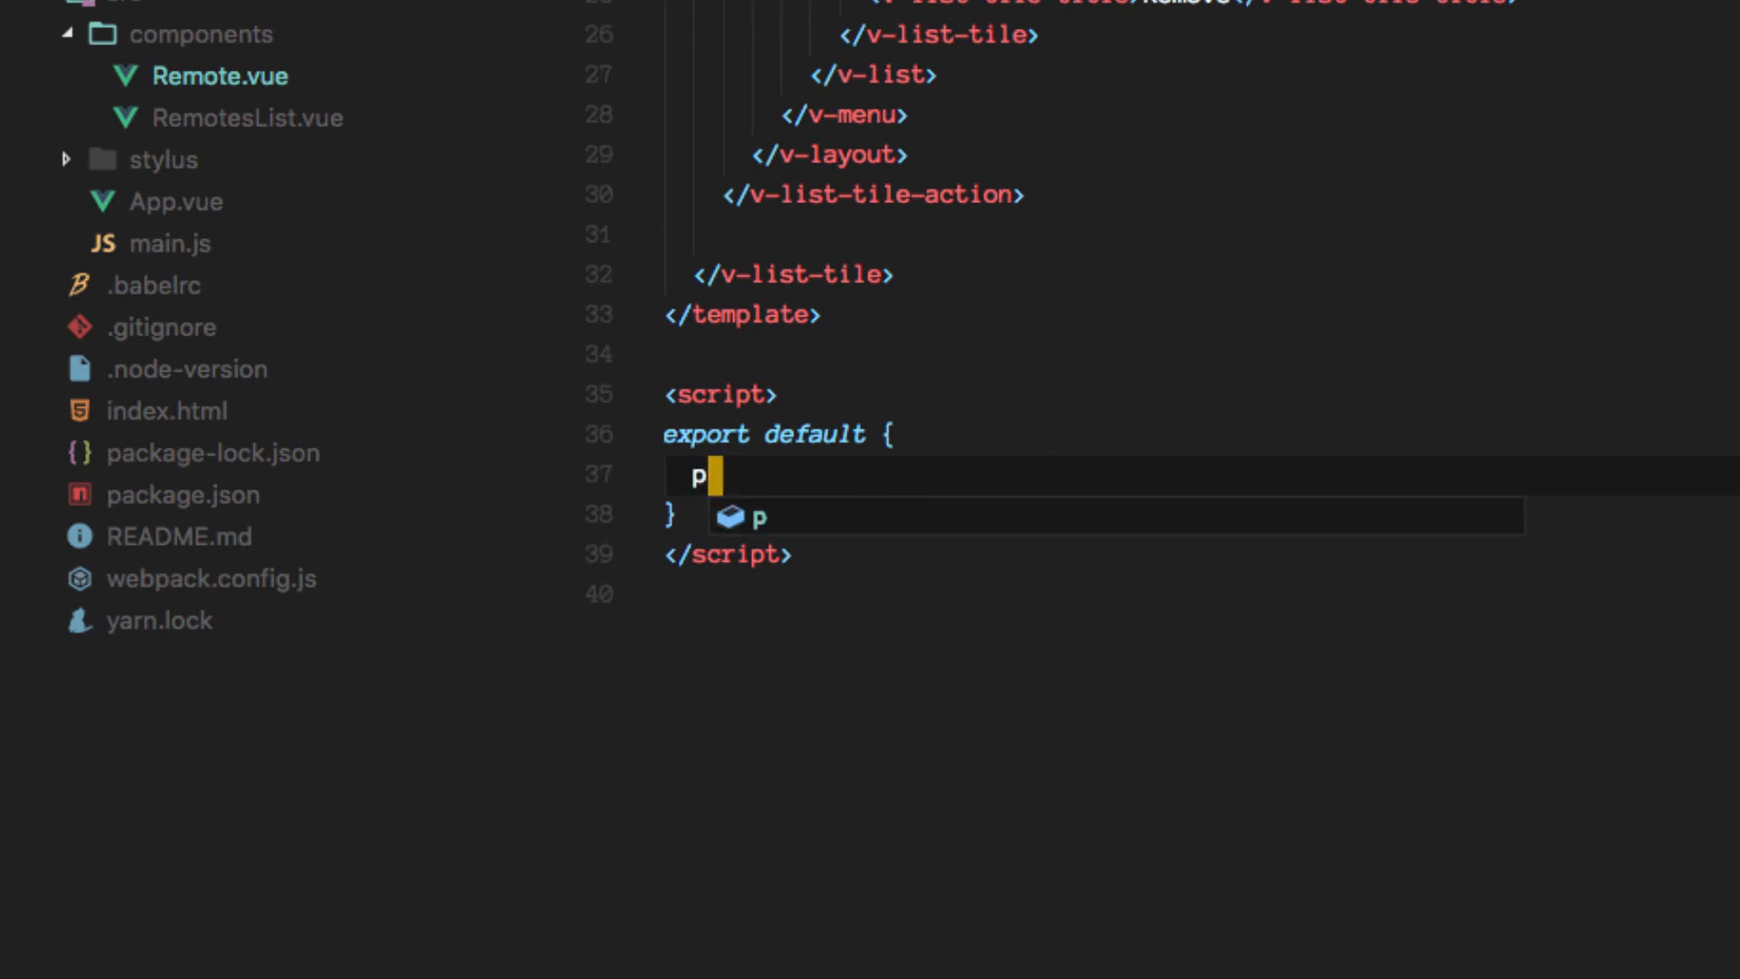
pyautogui.write('rops: {')
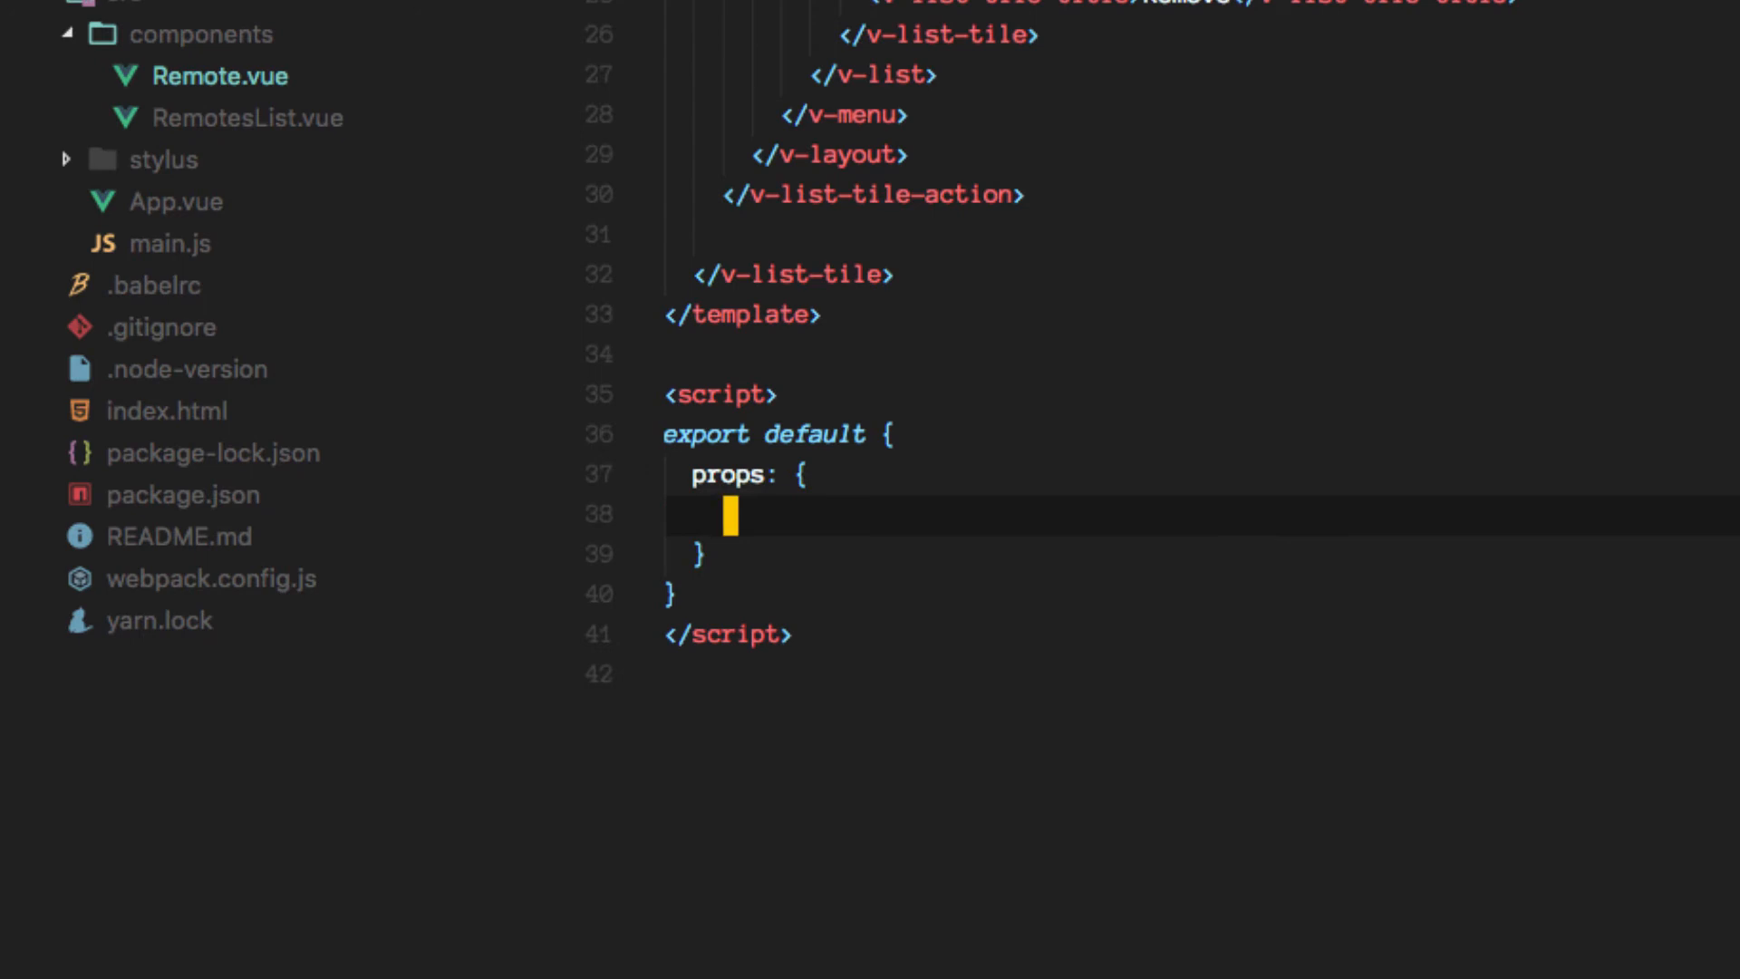
pyautogui.write('remote')
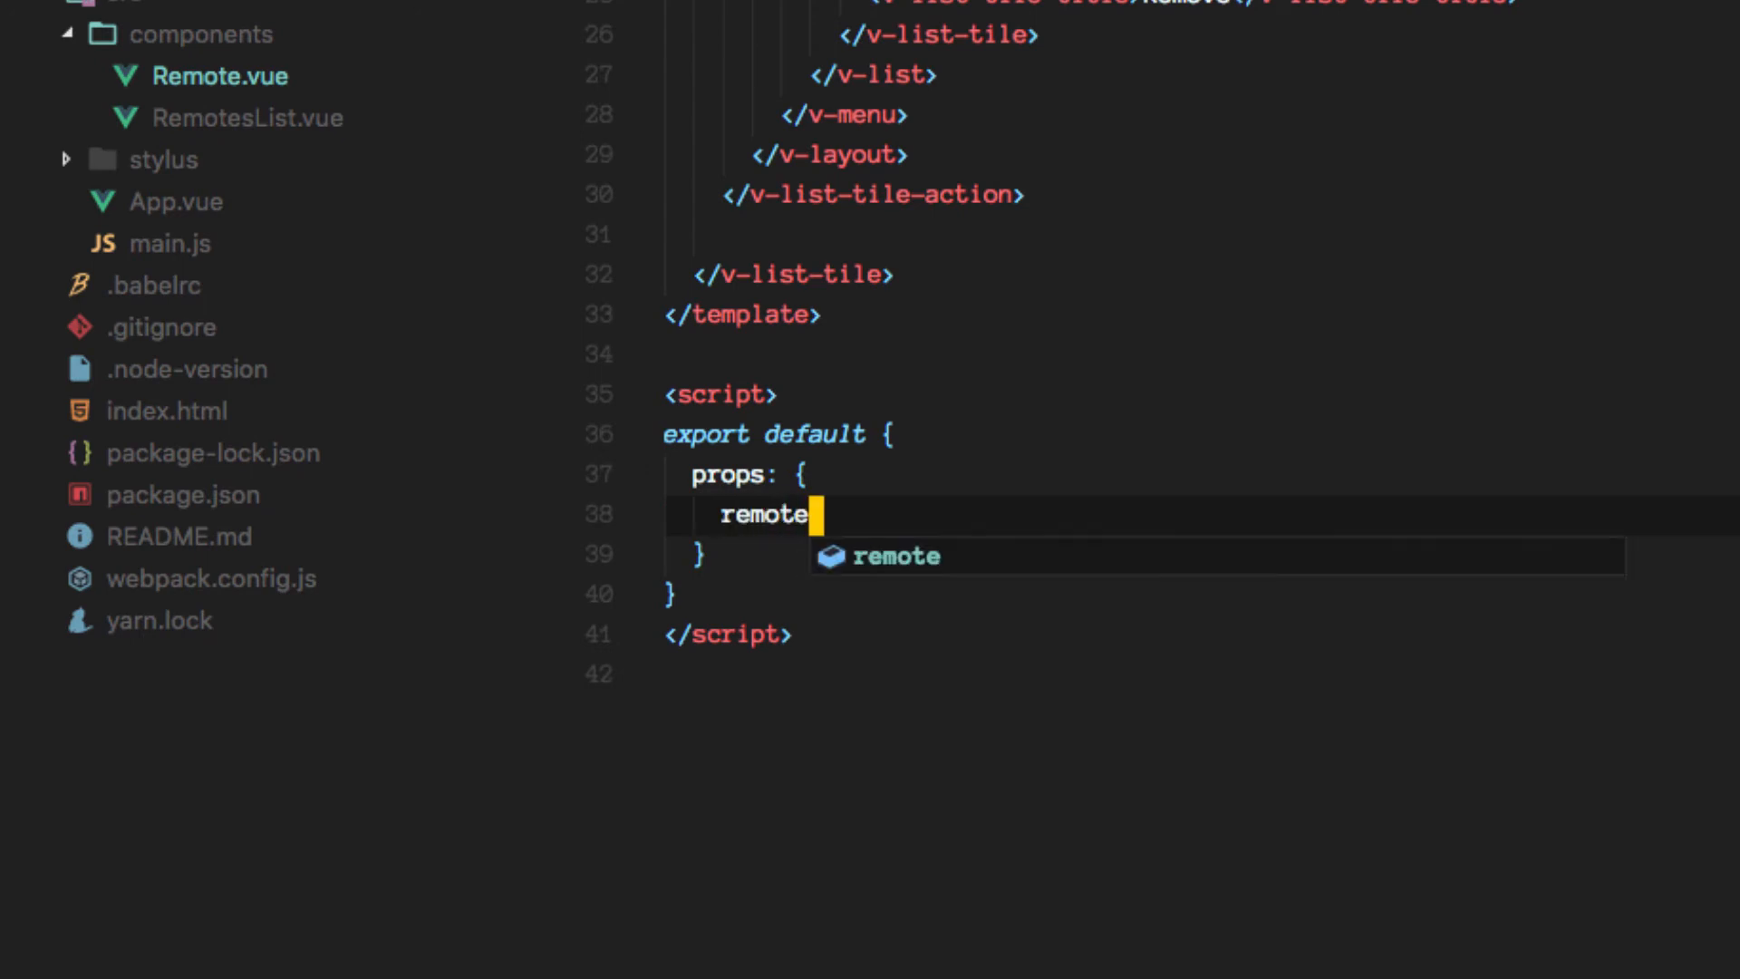
pyautogui.write(':')
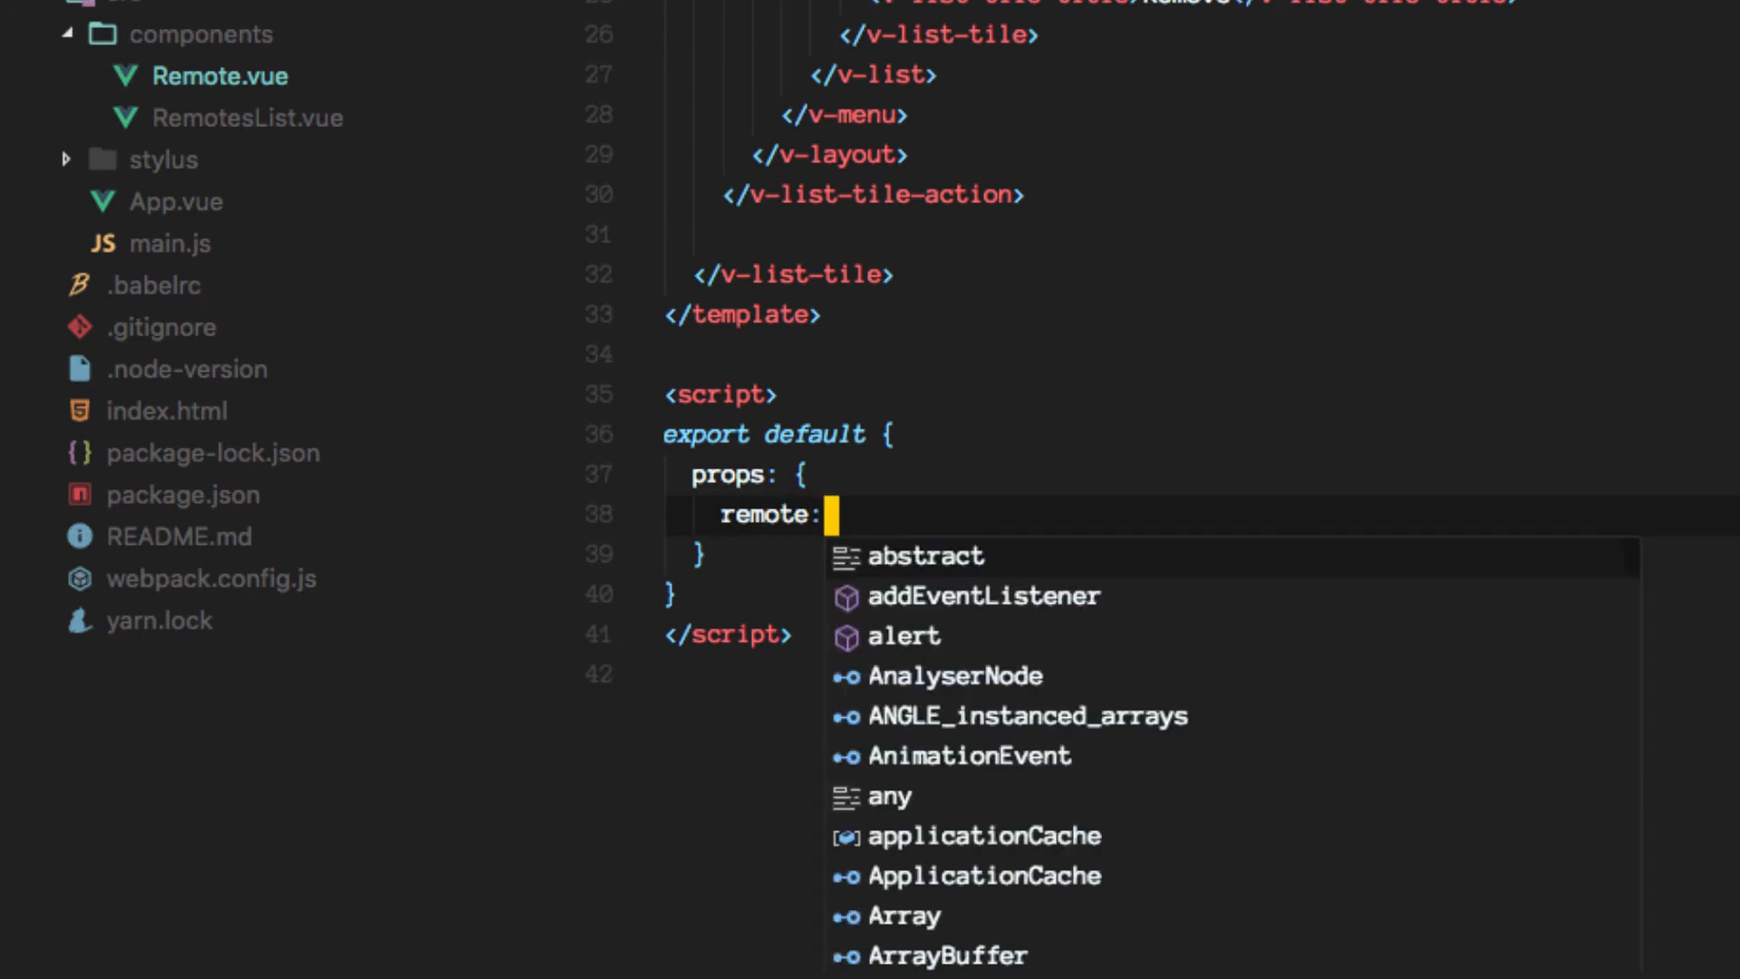
pyautogui.write('{}')
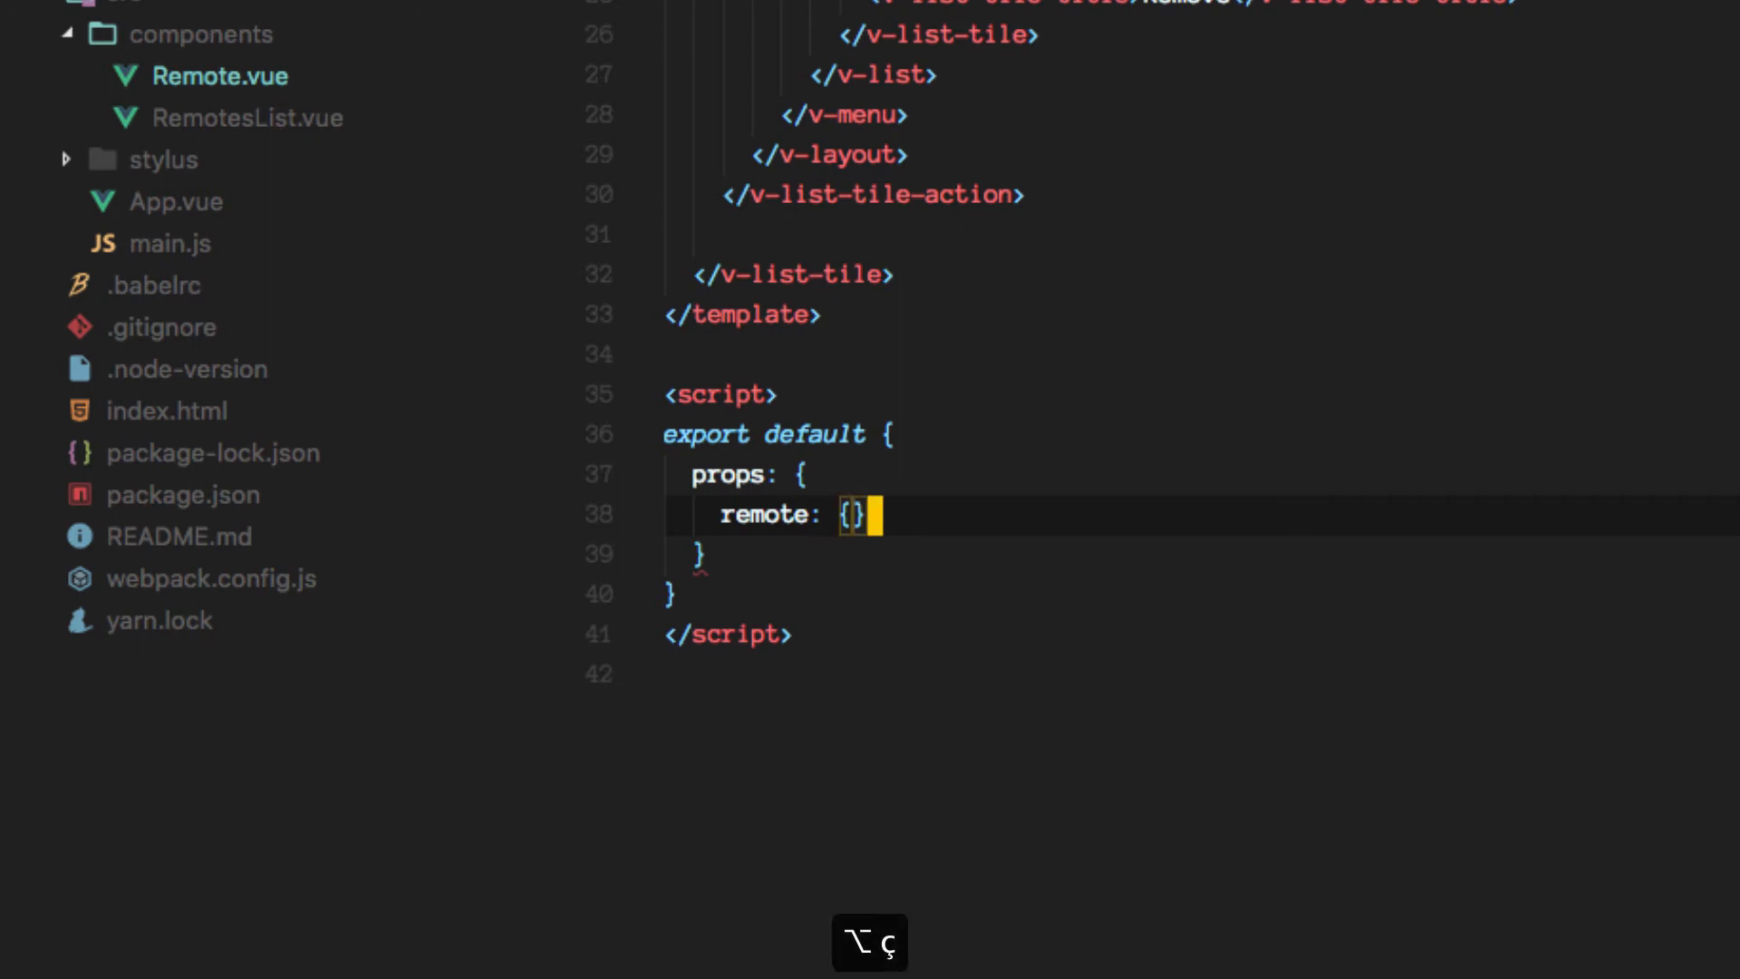
pyautogui.write('type:')
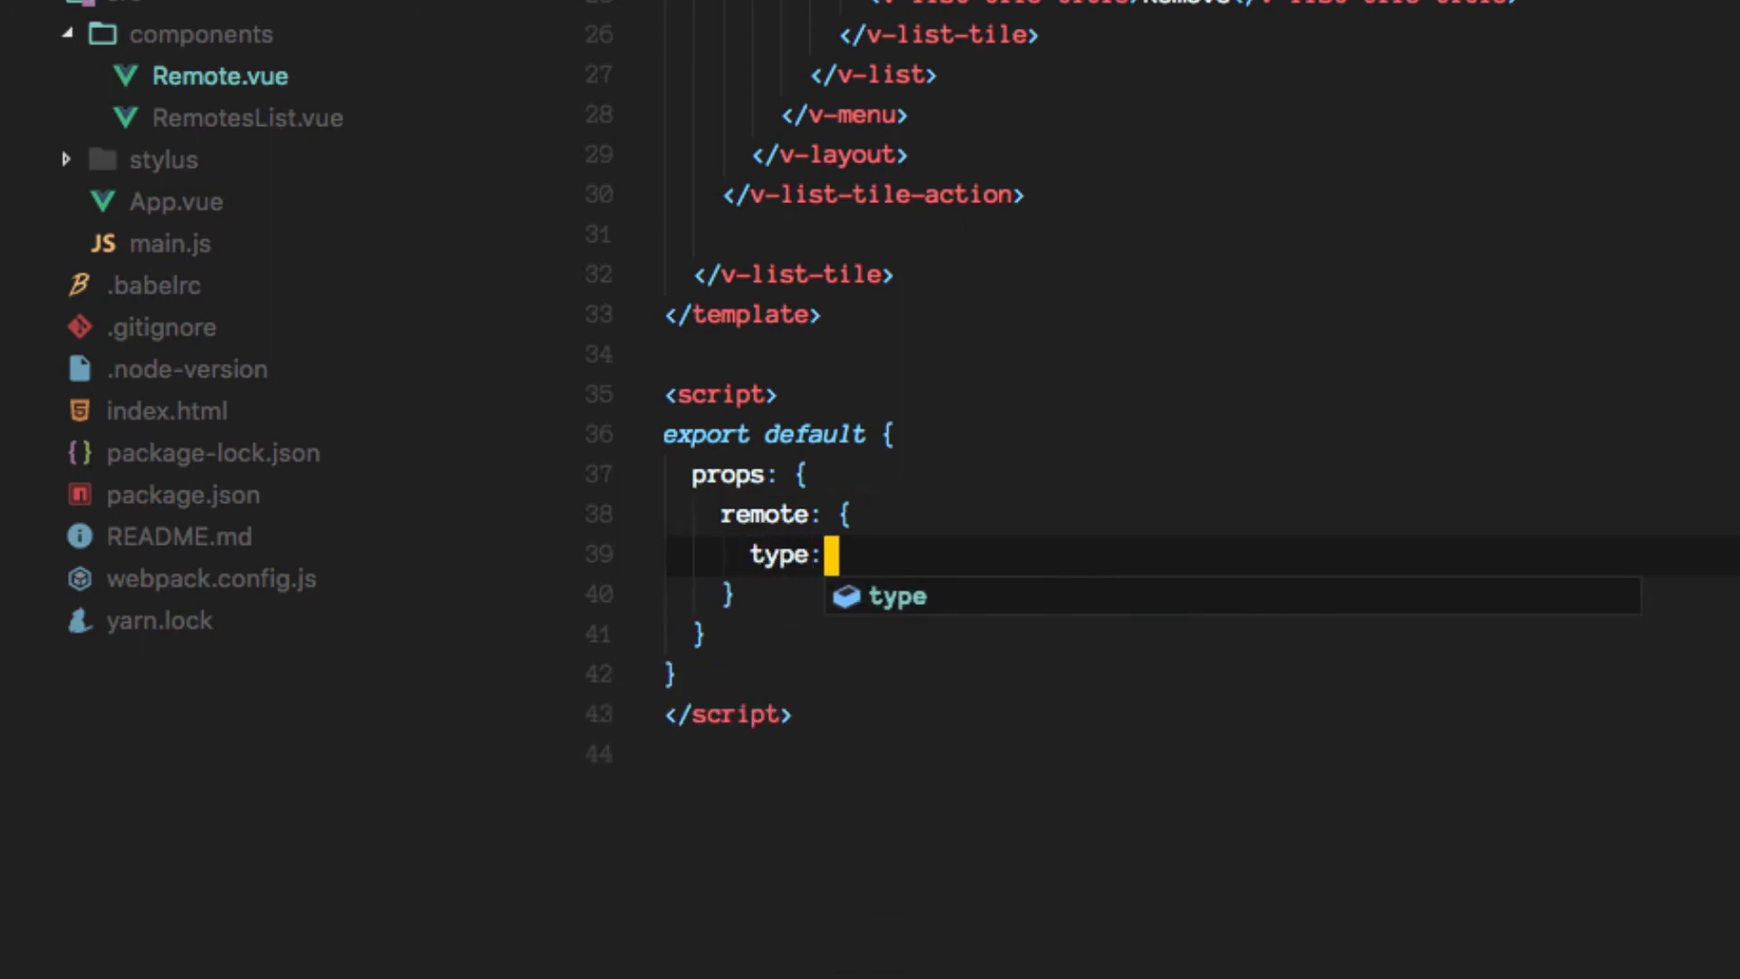
pyautogui.write('Objec')
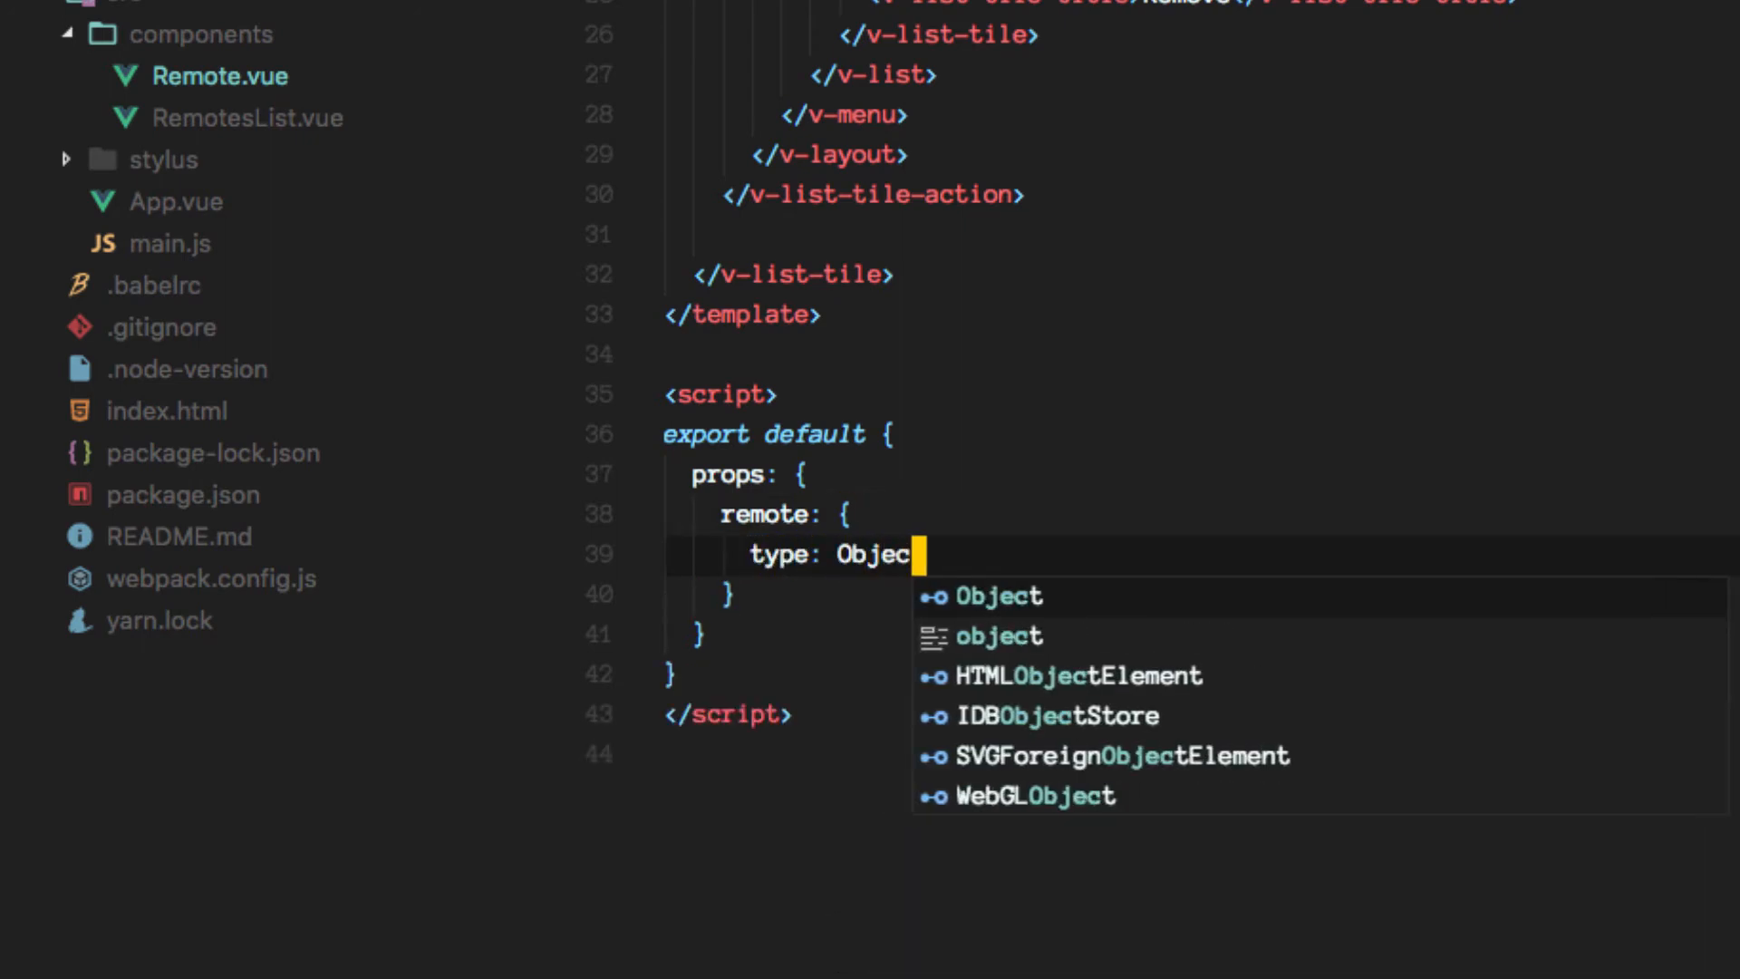
pyautogui.write('t')
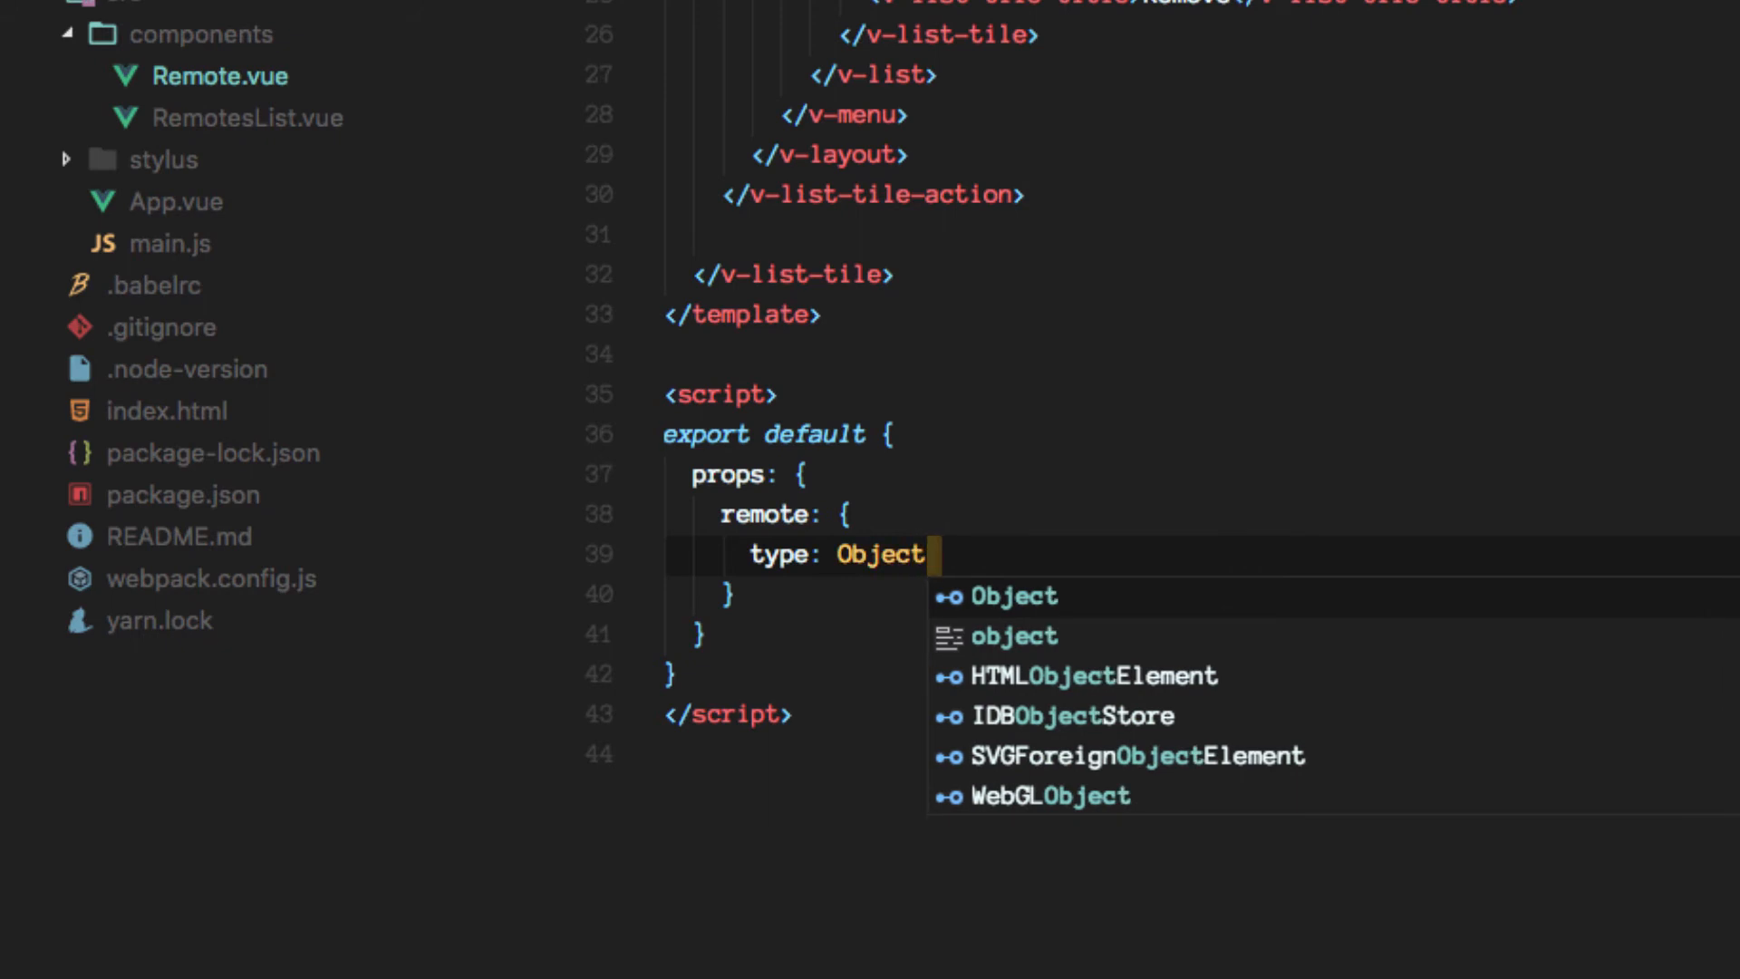
pyautogui.write(',')
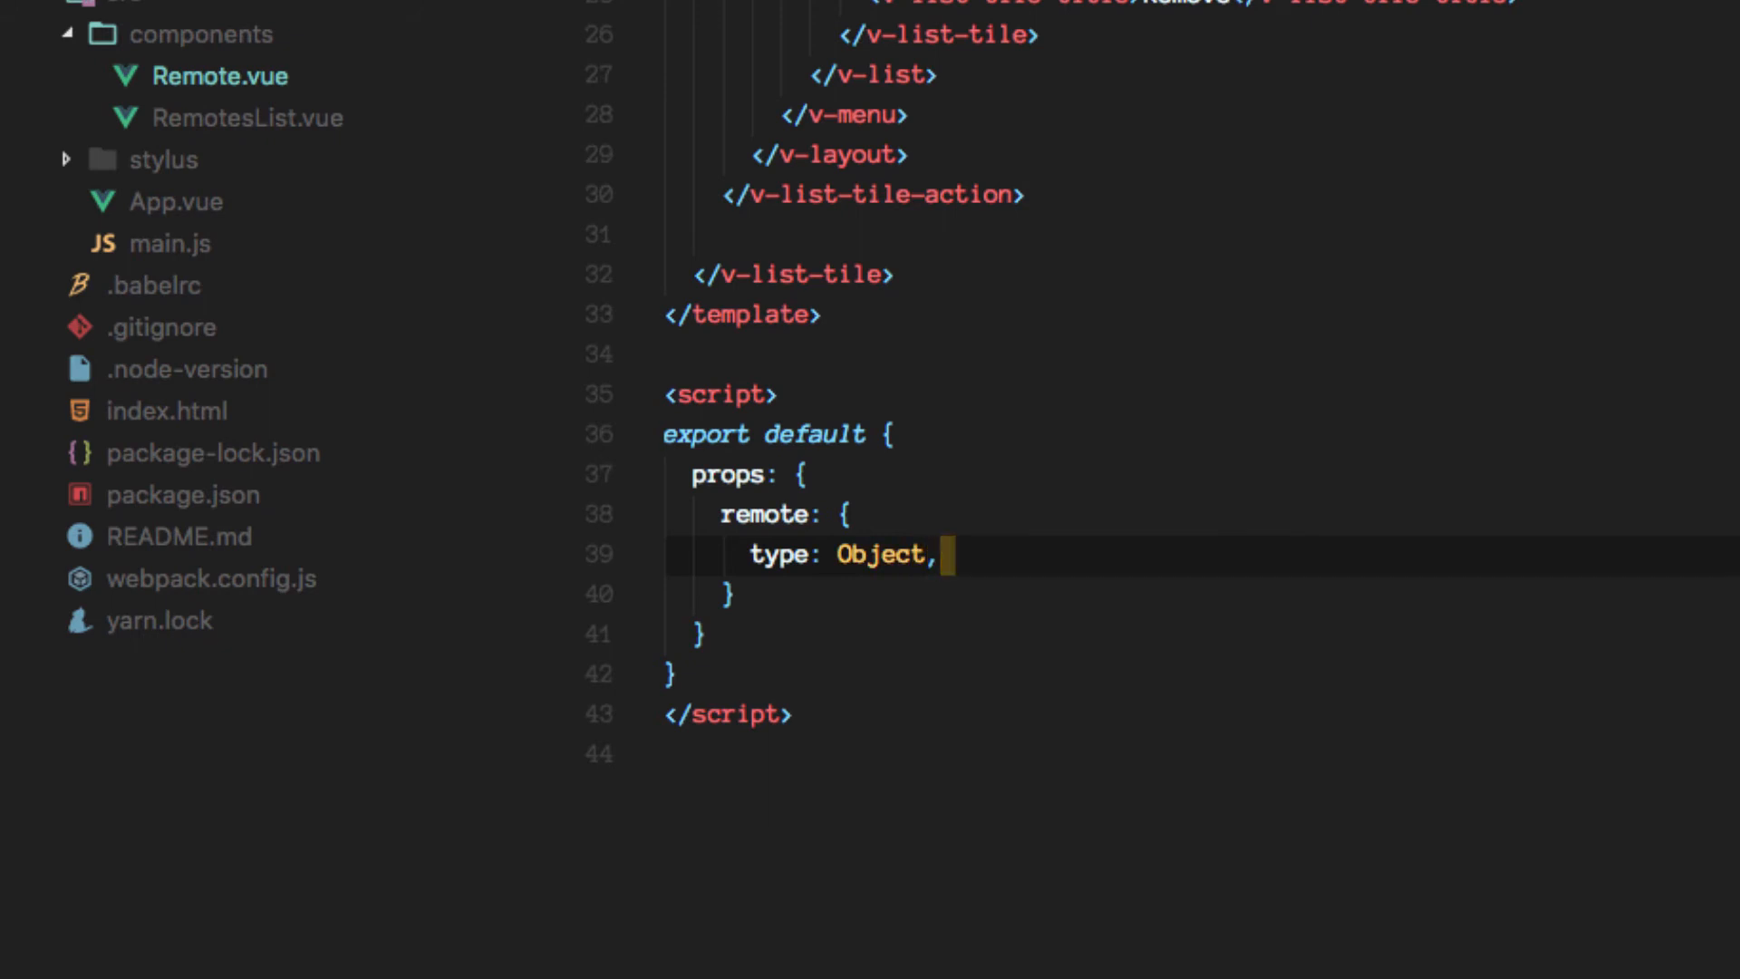
pyautogui.write('default() {}')
pyautogui.write("uri: '',")
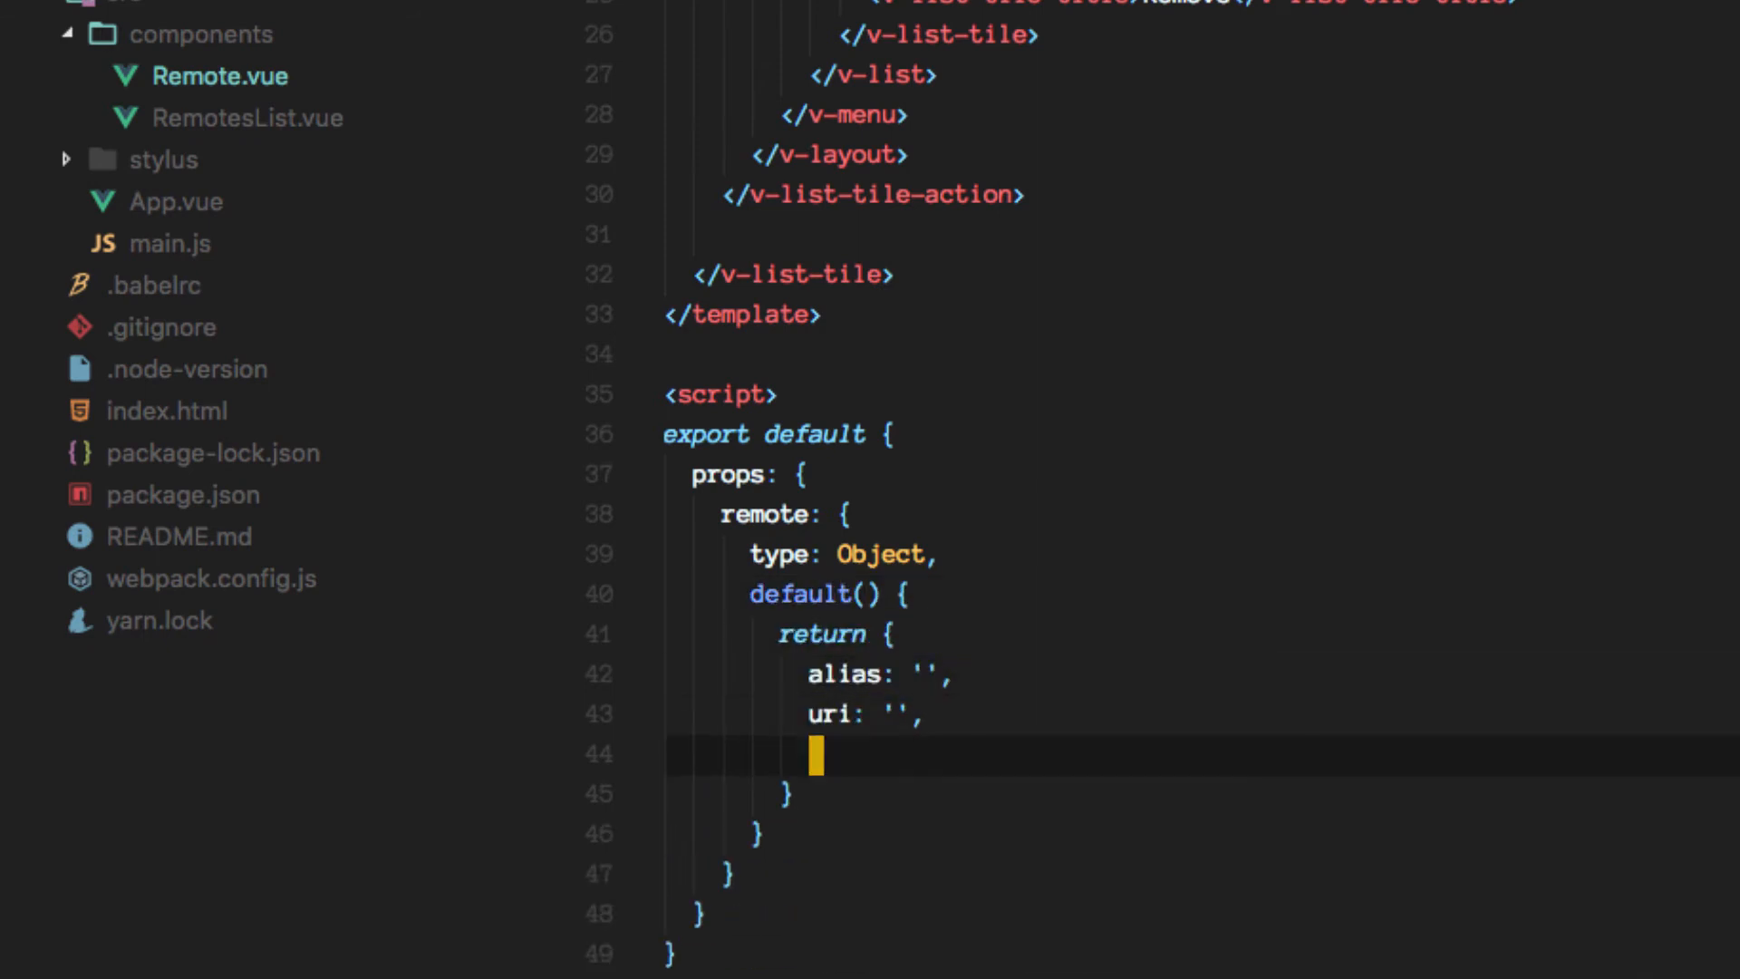
pyautogui.write("status: '-',")
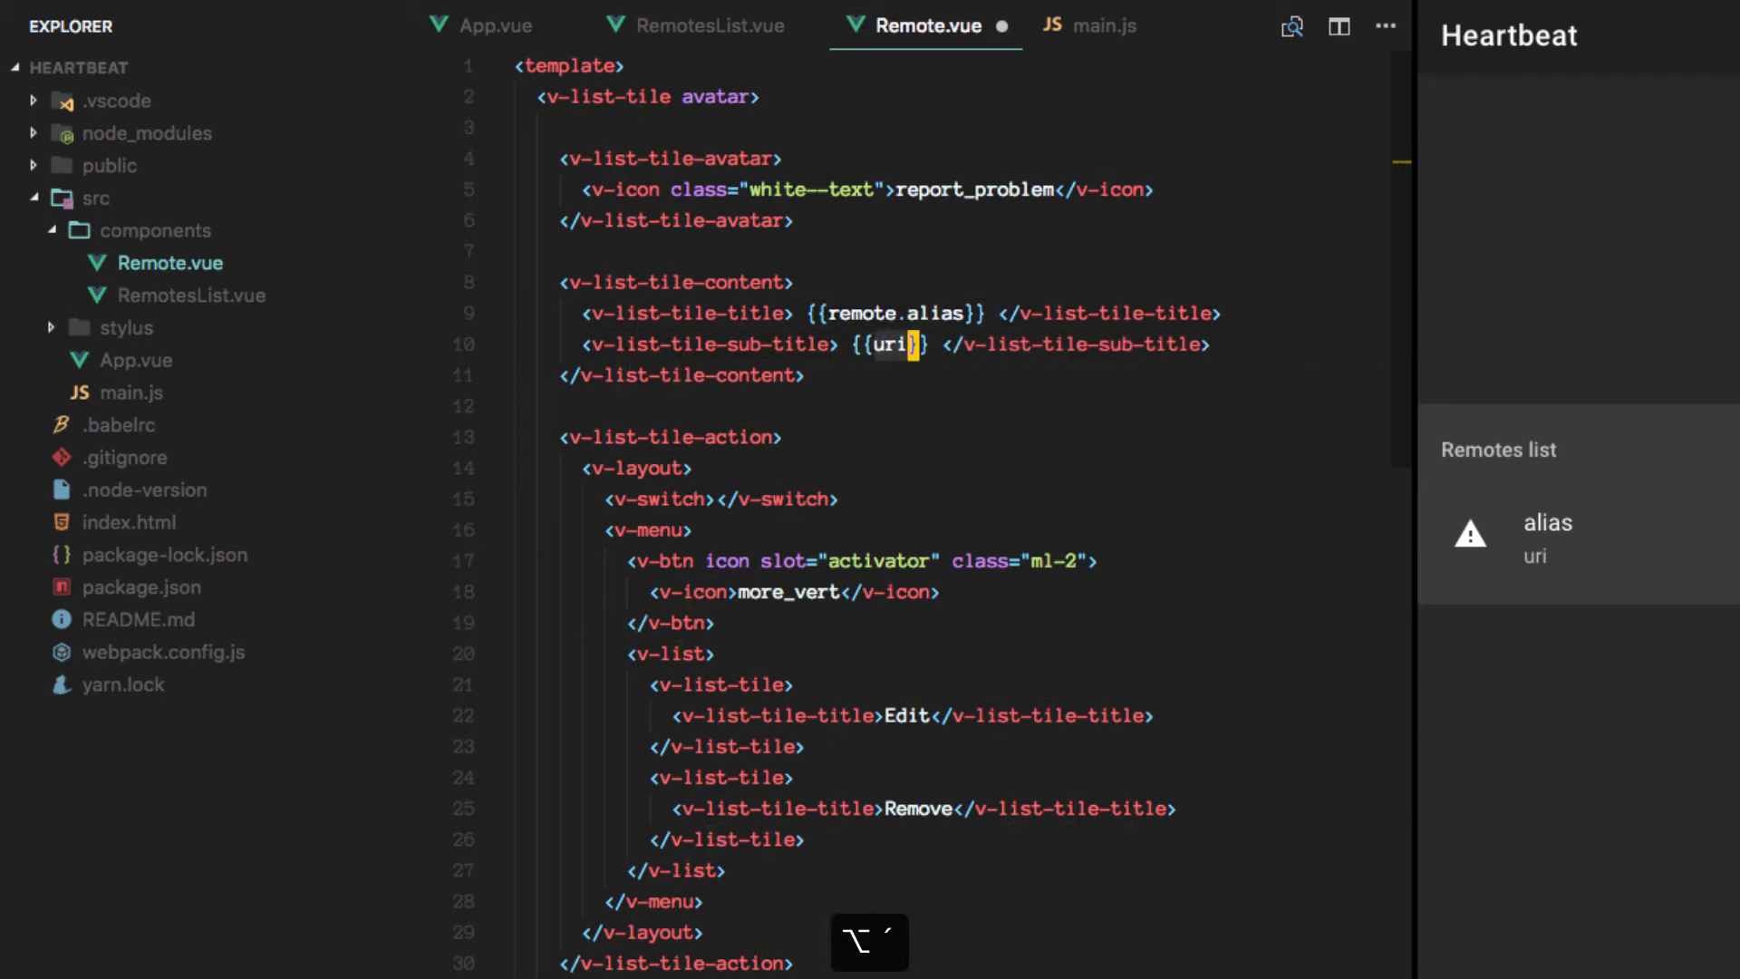
# Replace the tile's fixed alias and uri text with {{remote.alias}} and {{remote.uri}}, then save.
pyautogui.write('remote.')
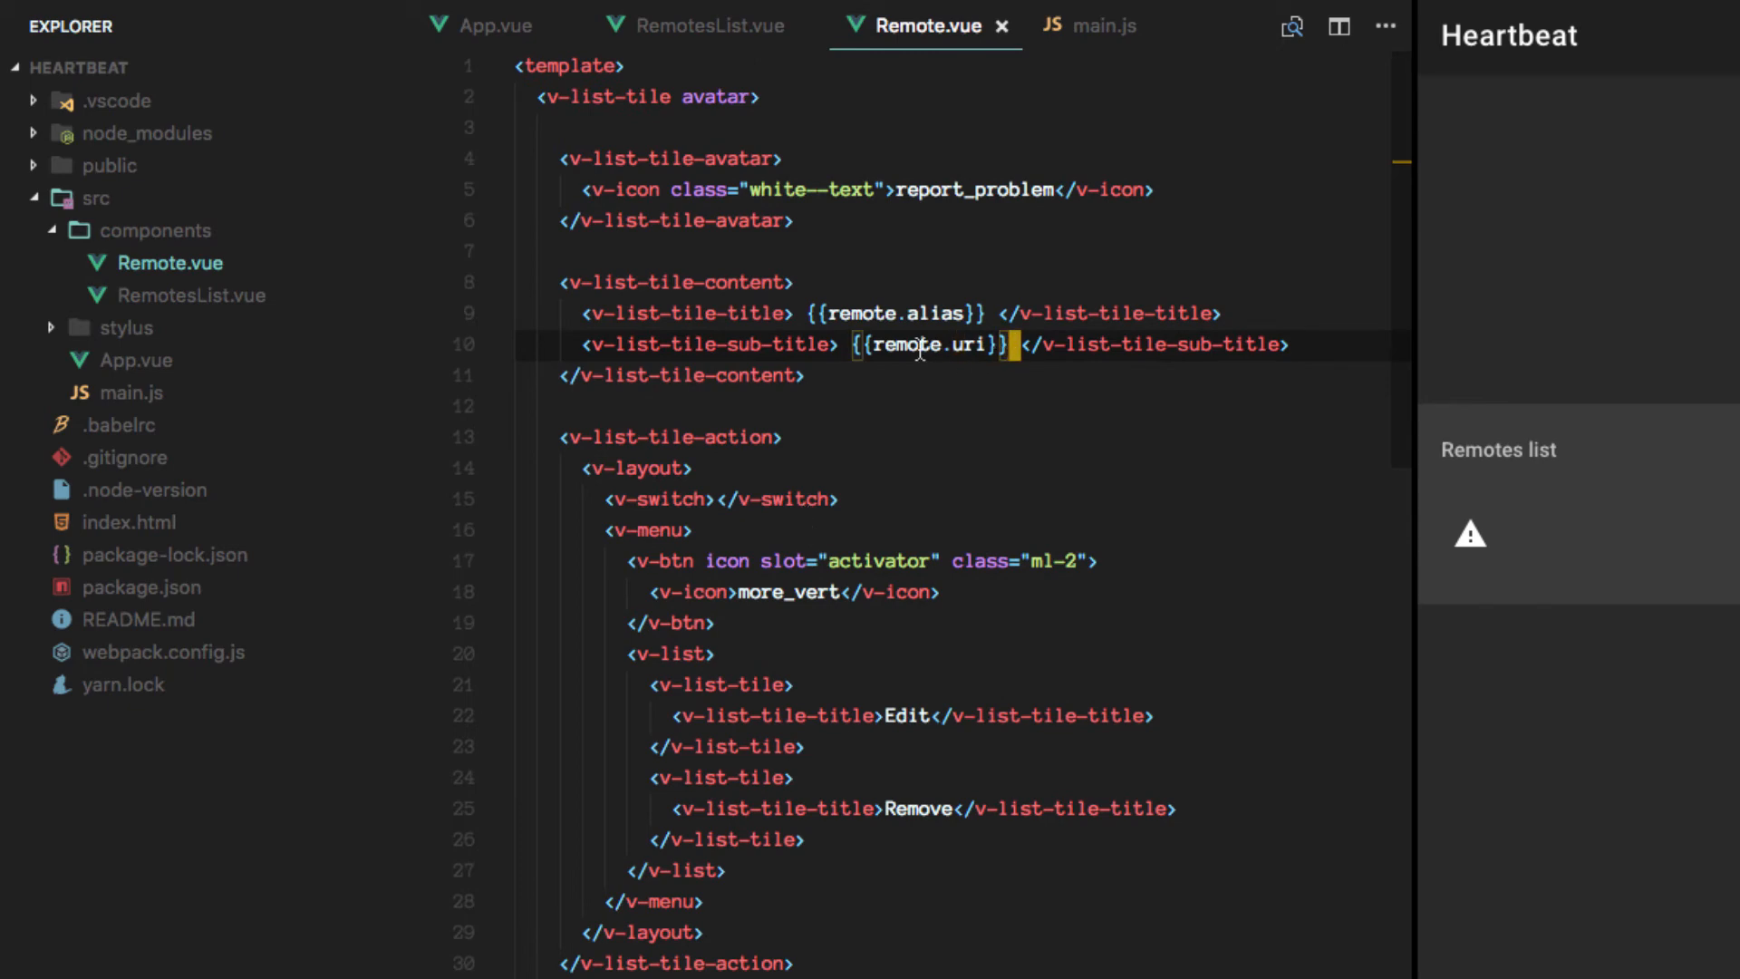
pyautogui.moveTo(824, 230)
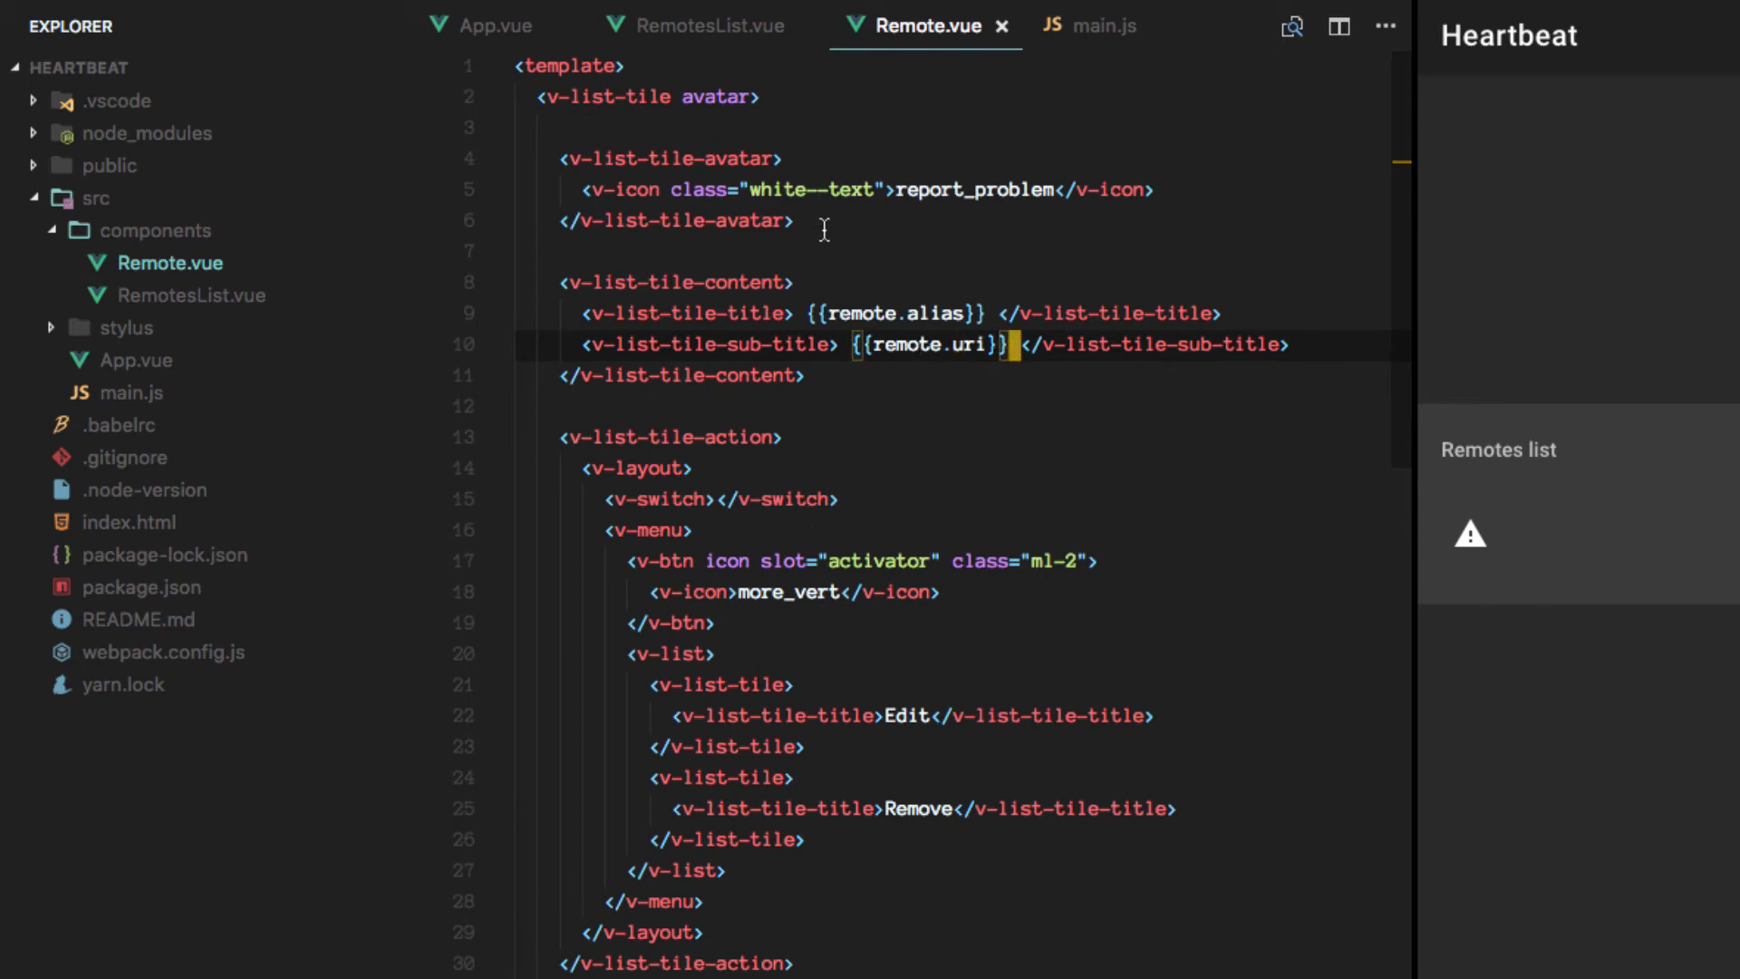
pyautogui.click(706, 25)
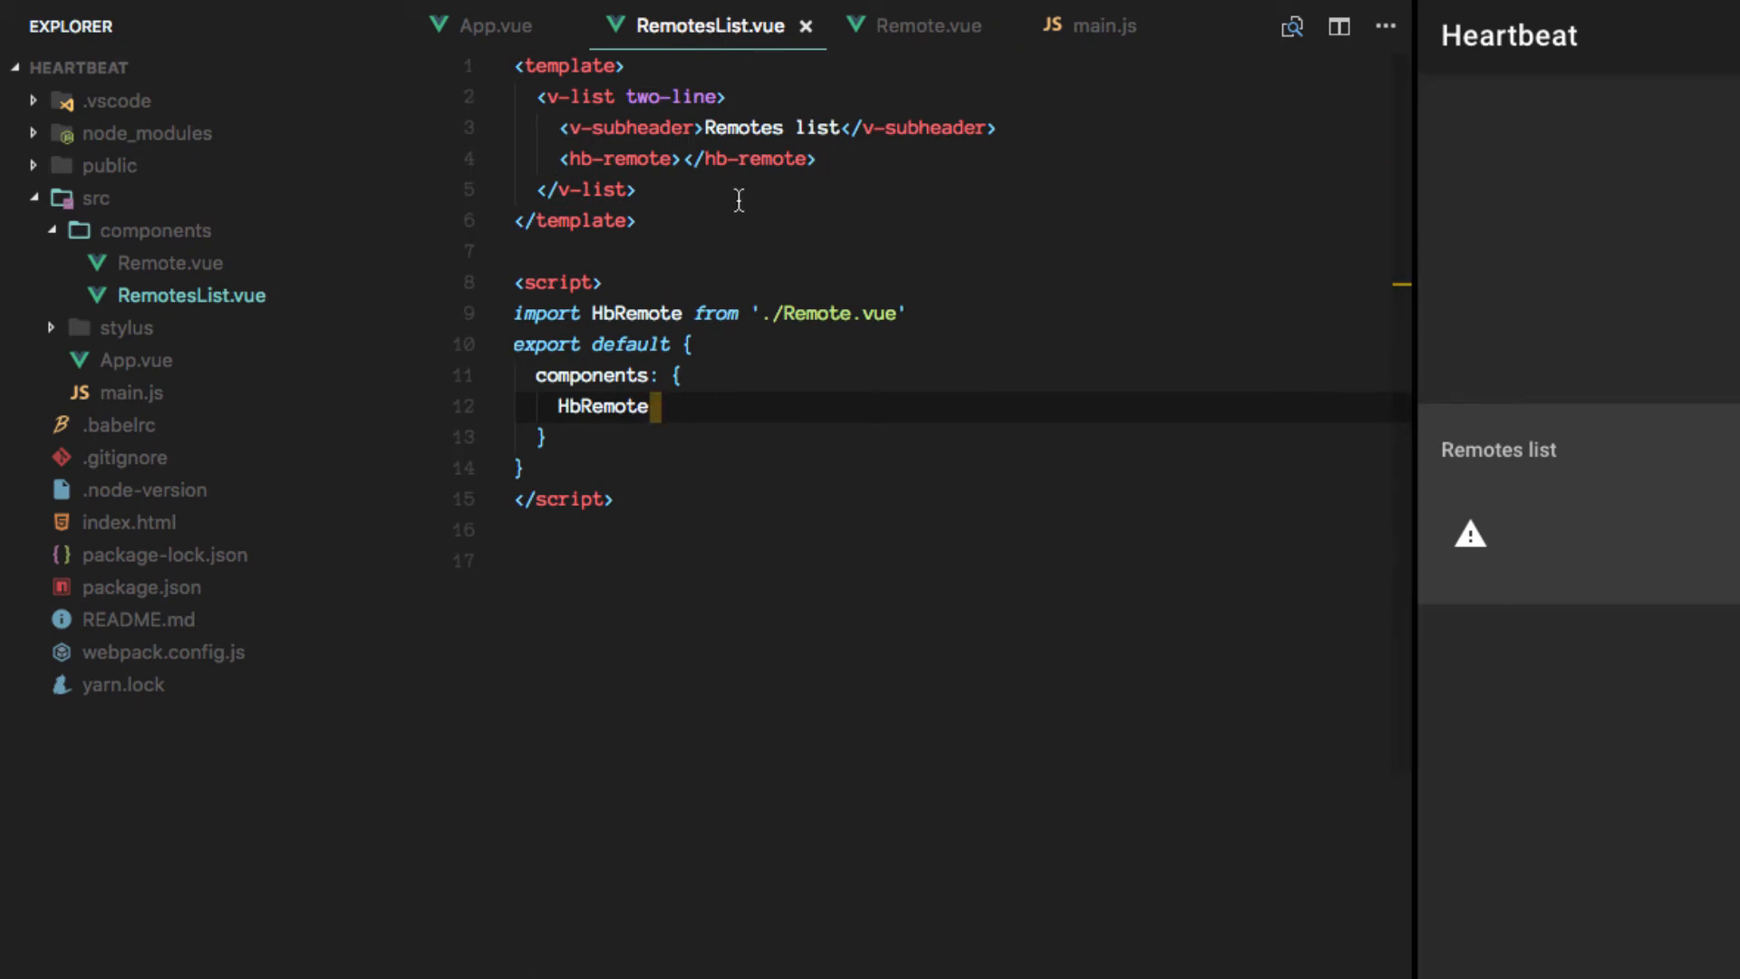
pyautogui.moveTo(618, 452)
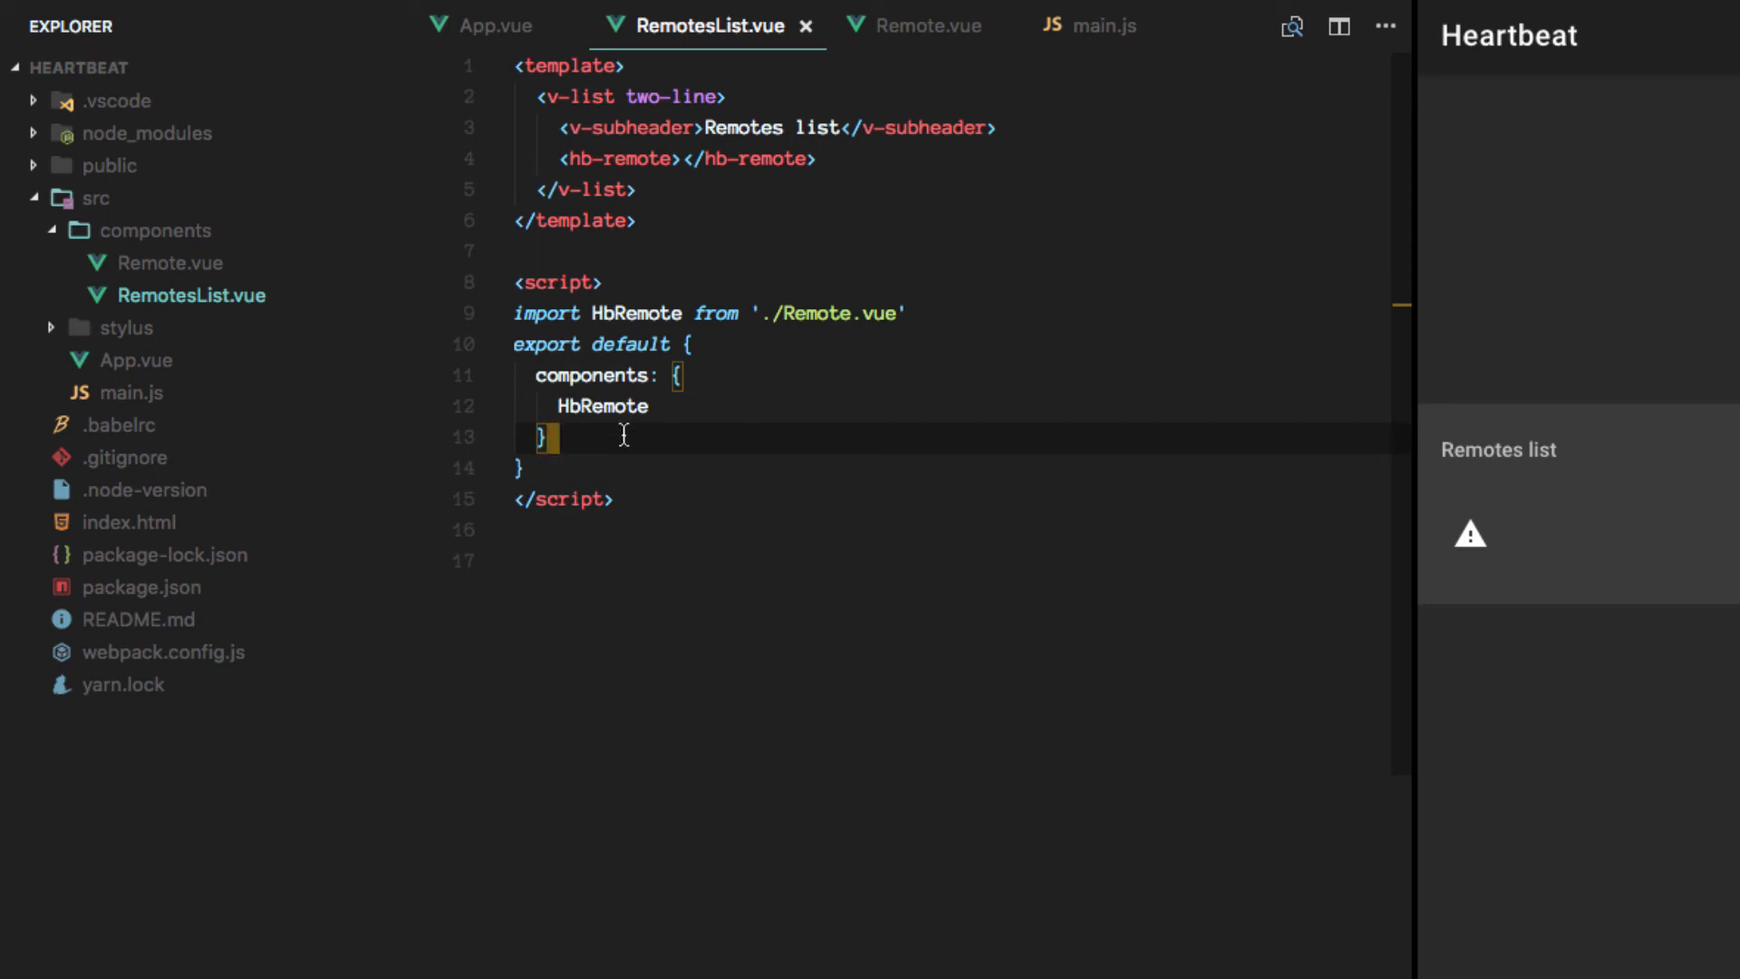
# Add a data() function to RemotesList.vue's script that returns a list.
pyautogui.write(',')
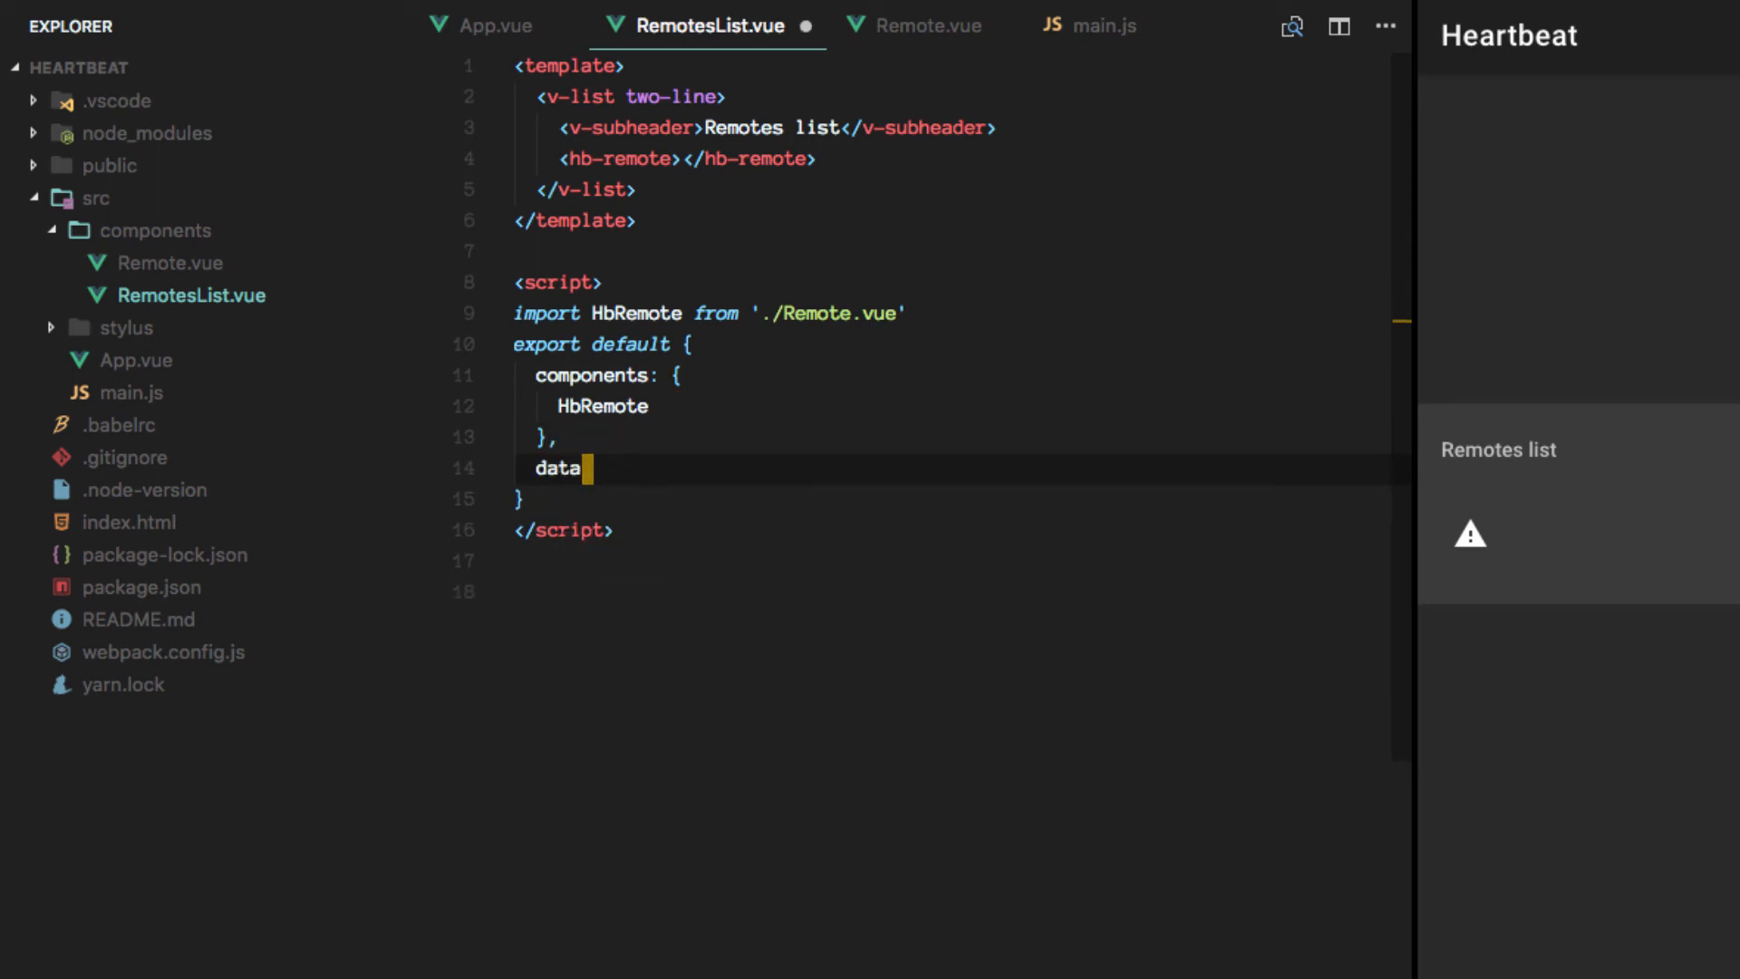
pyautogui.write('()')
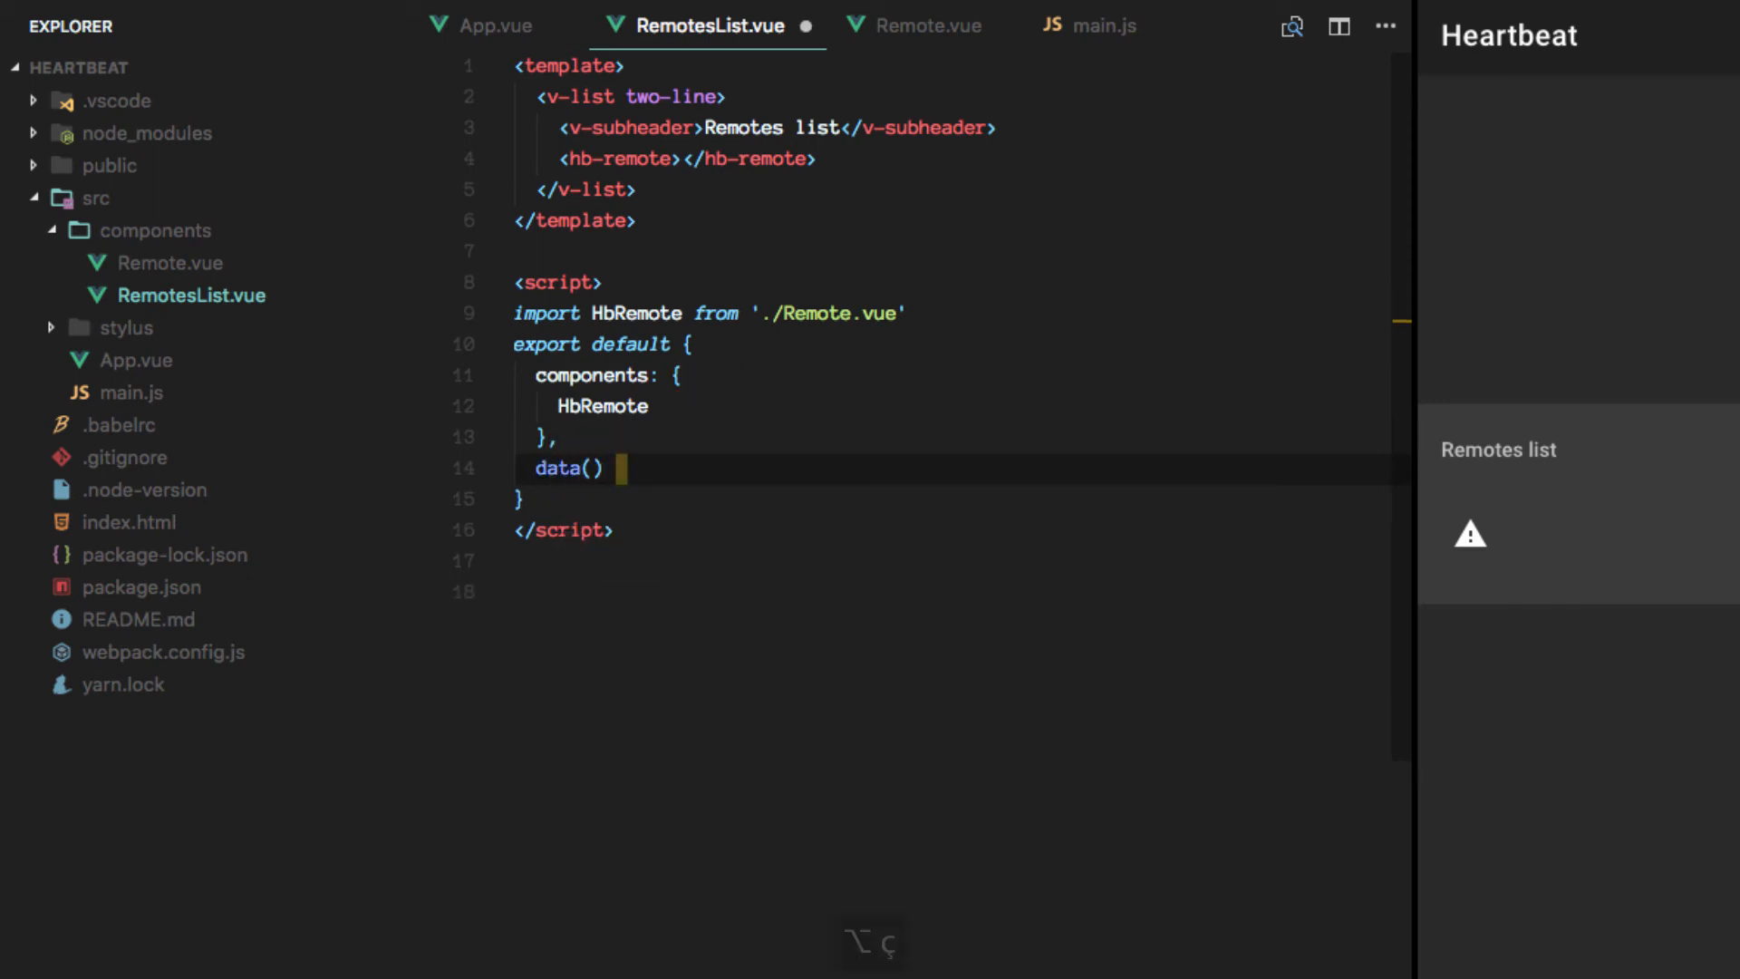
pyautogui.write('{')
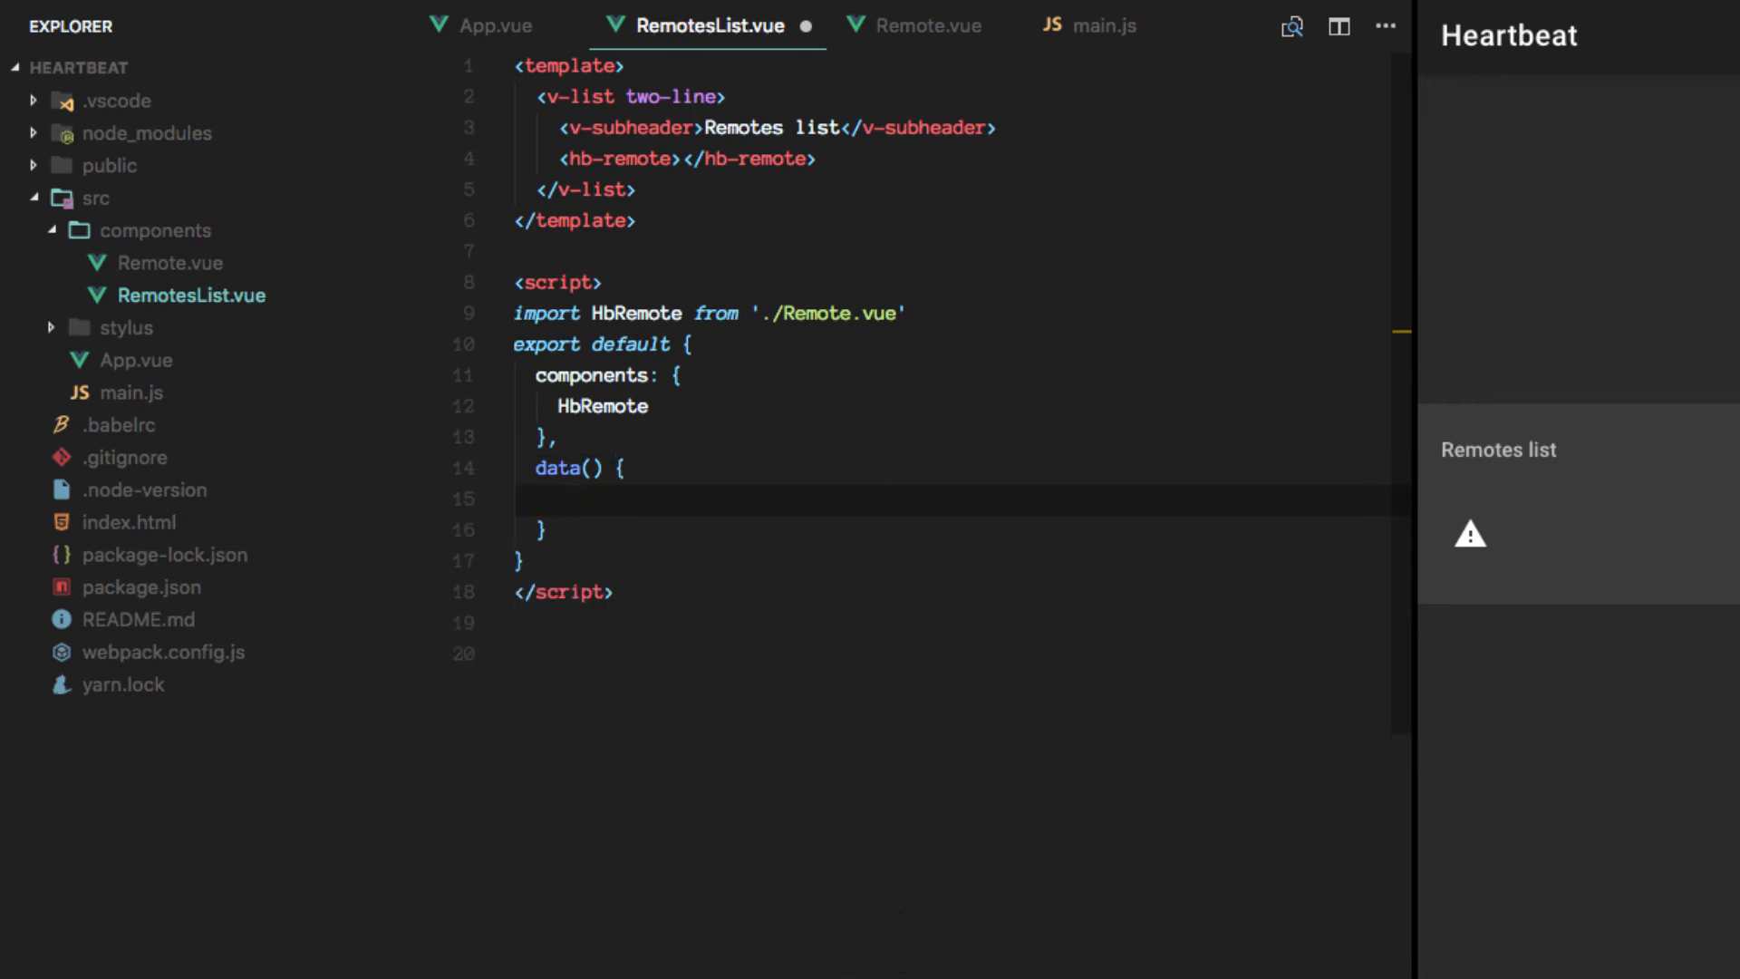
pyautogui.write('return')
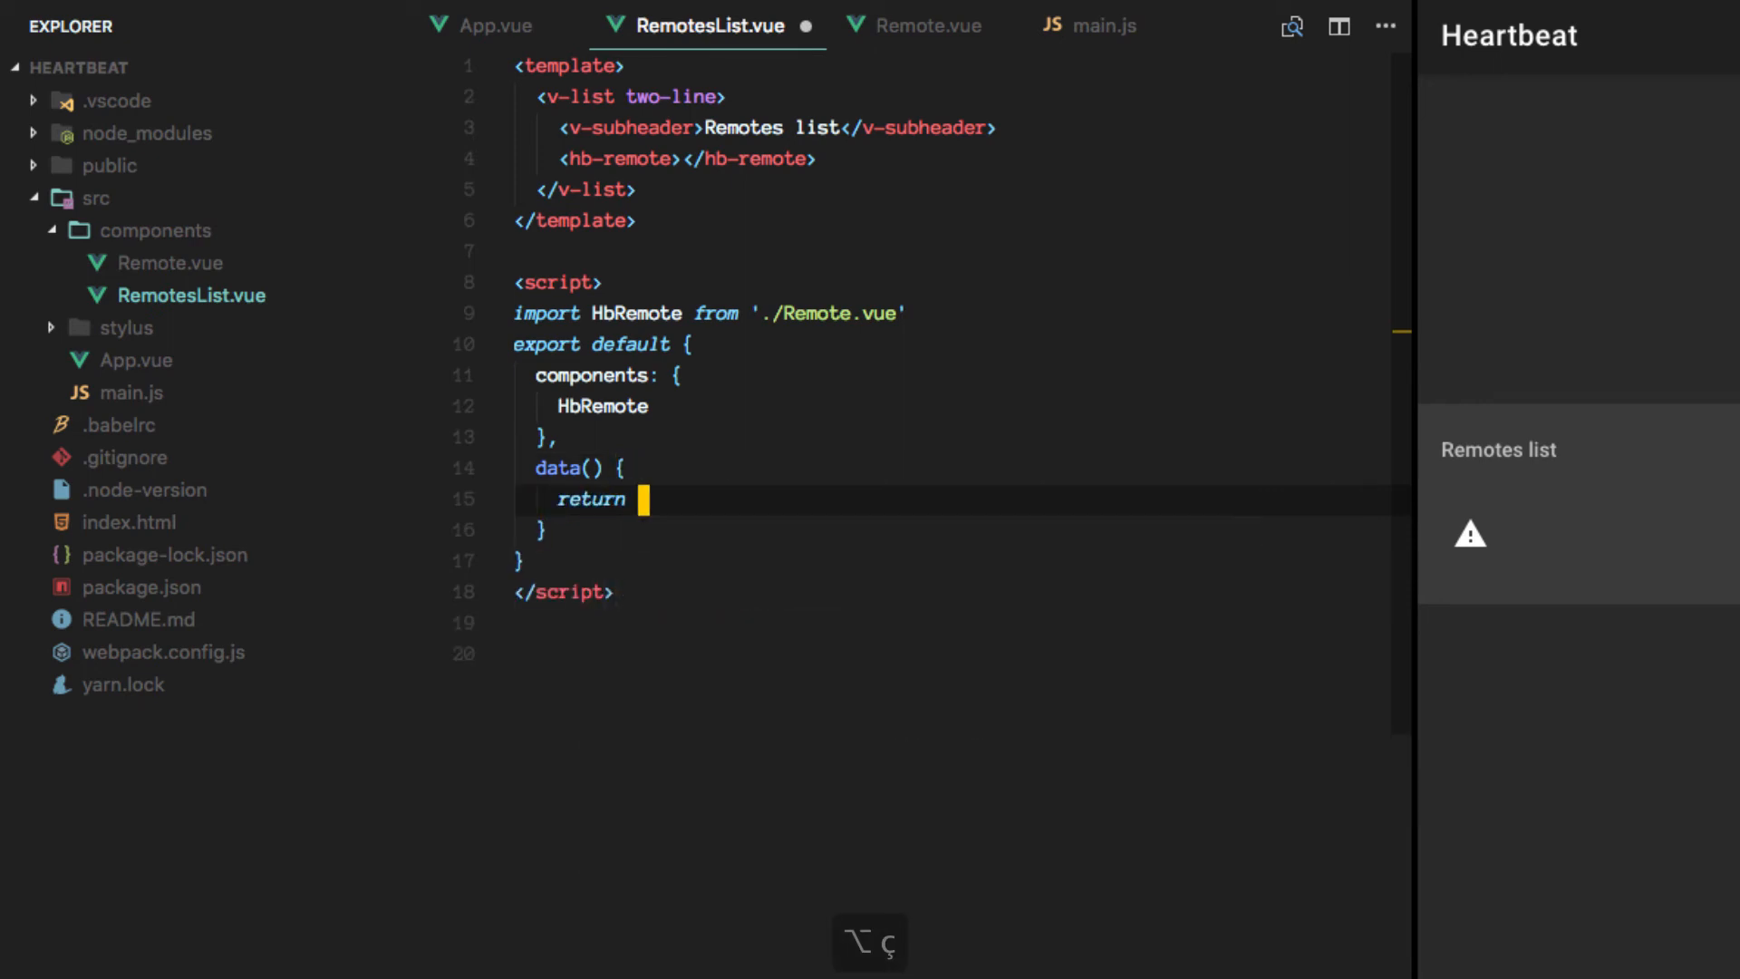
pyautogui.write('{')
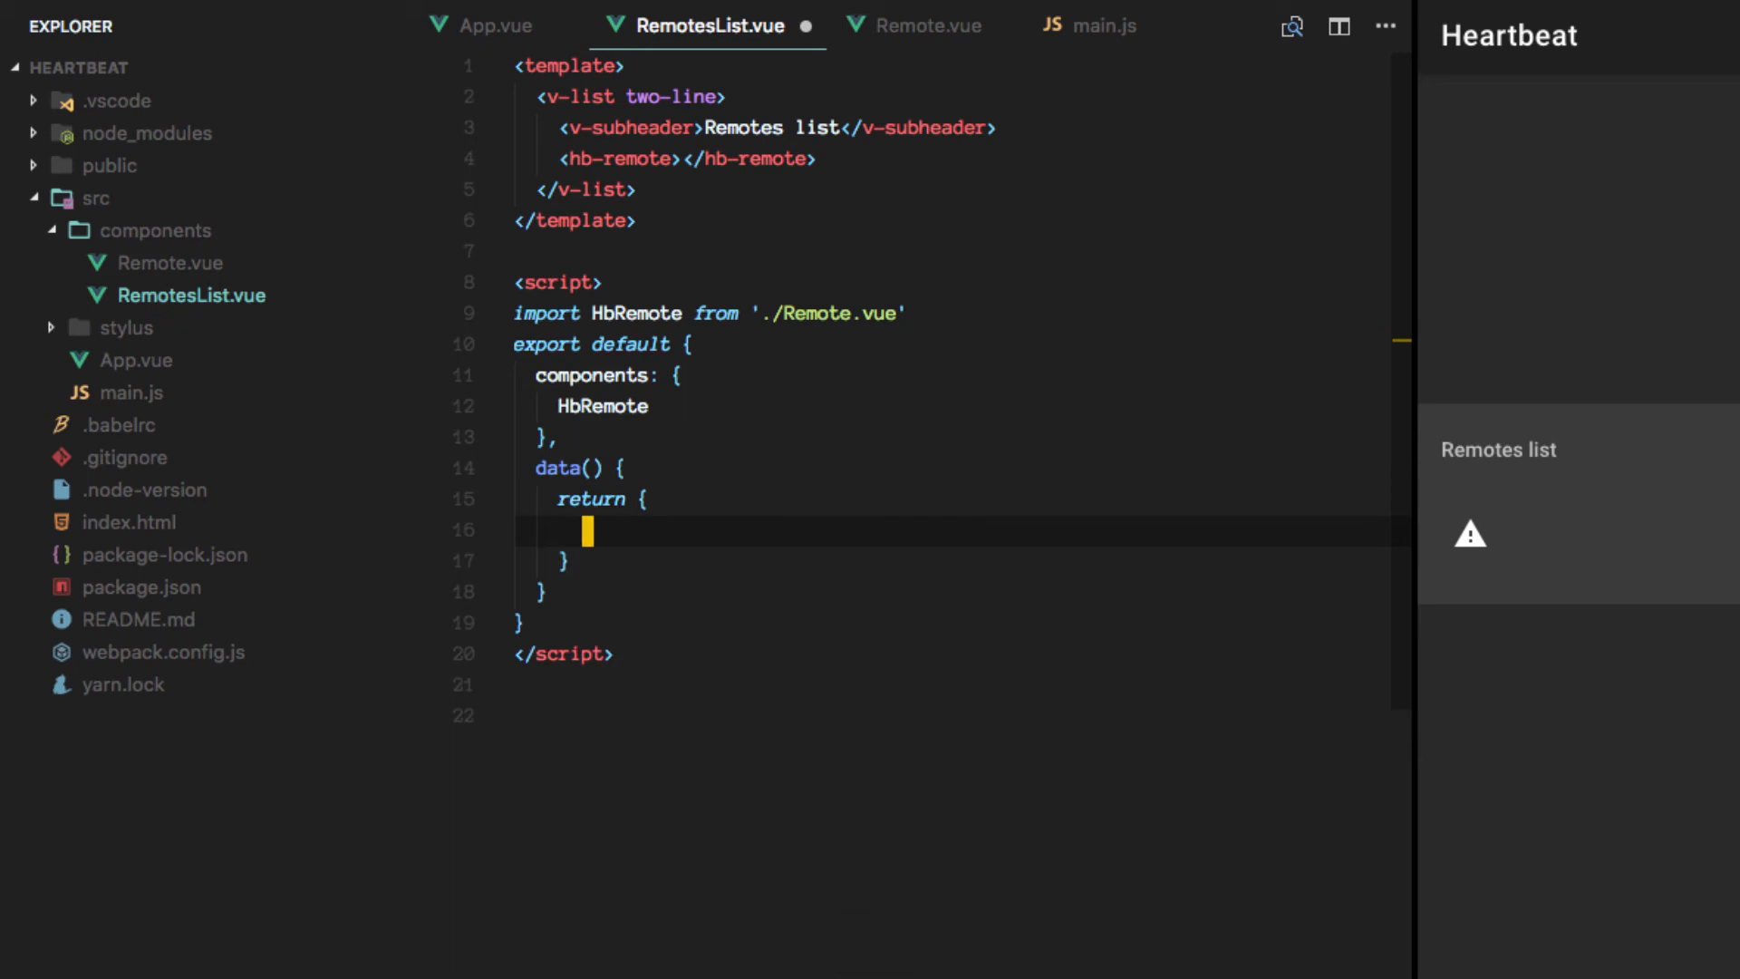
pyautogui.write('list: {}')
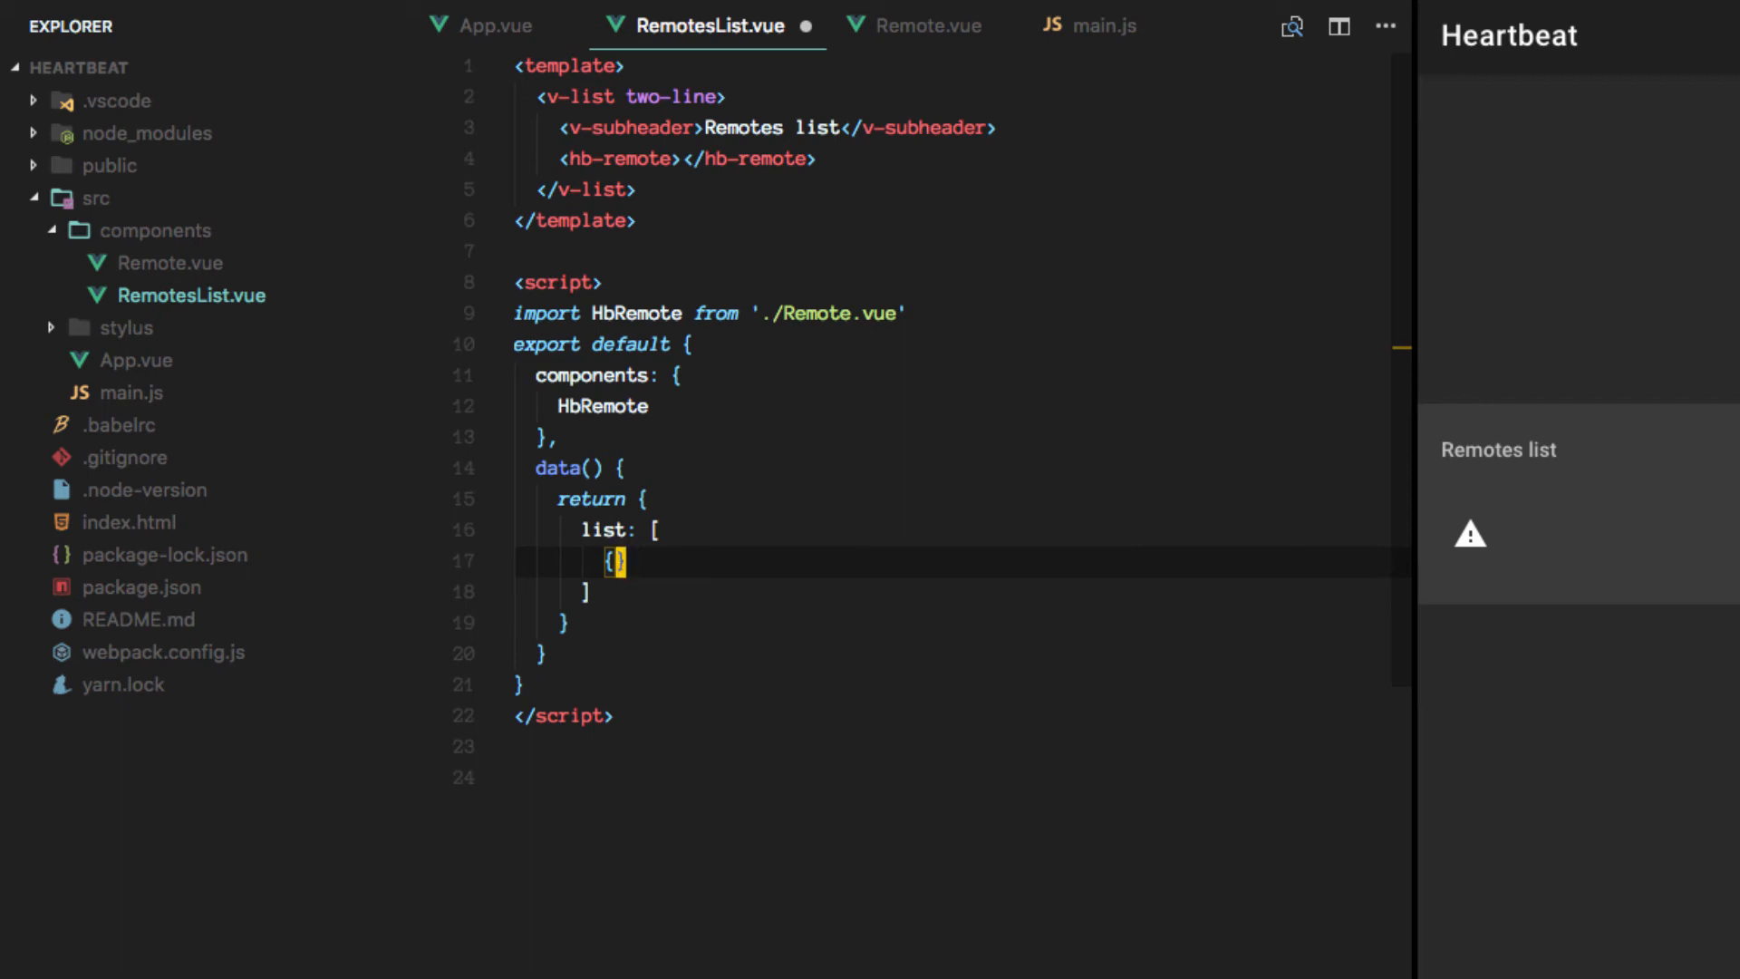
pyautogui.write('alia')
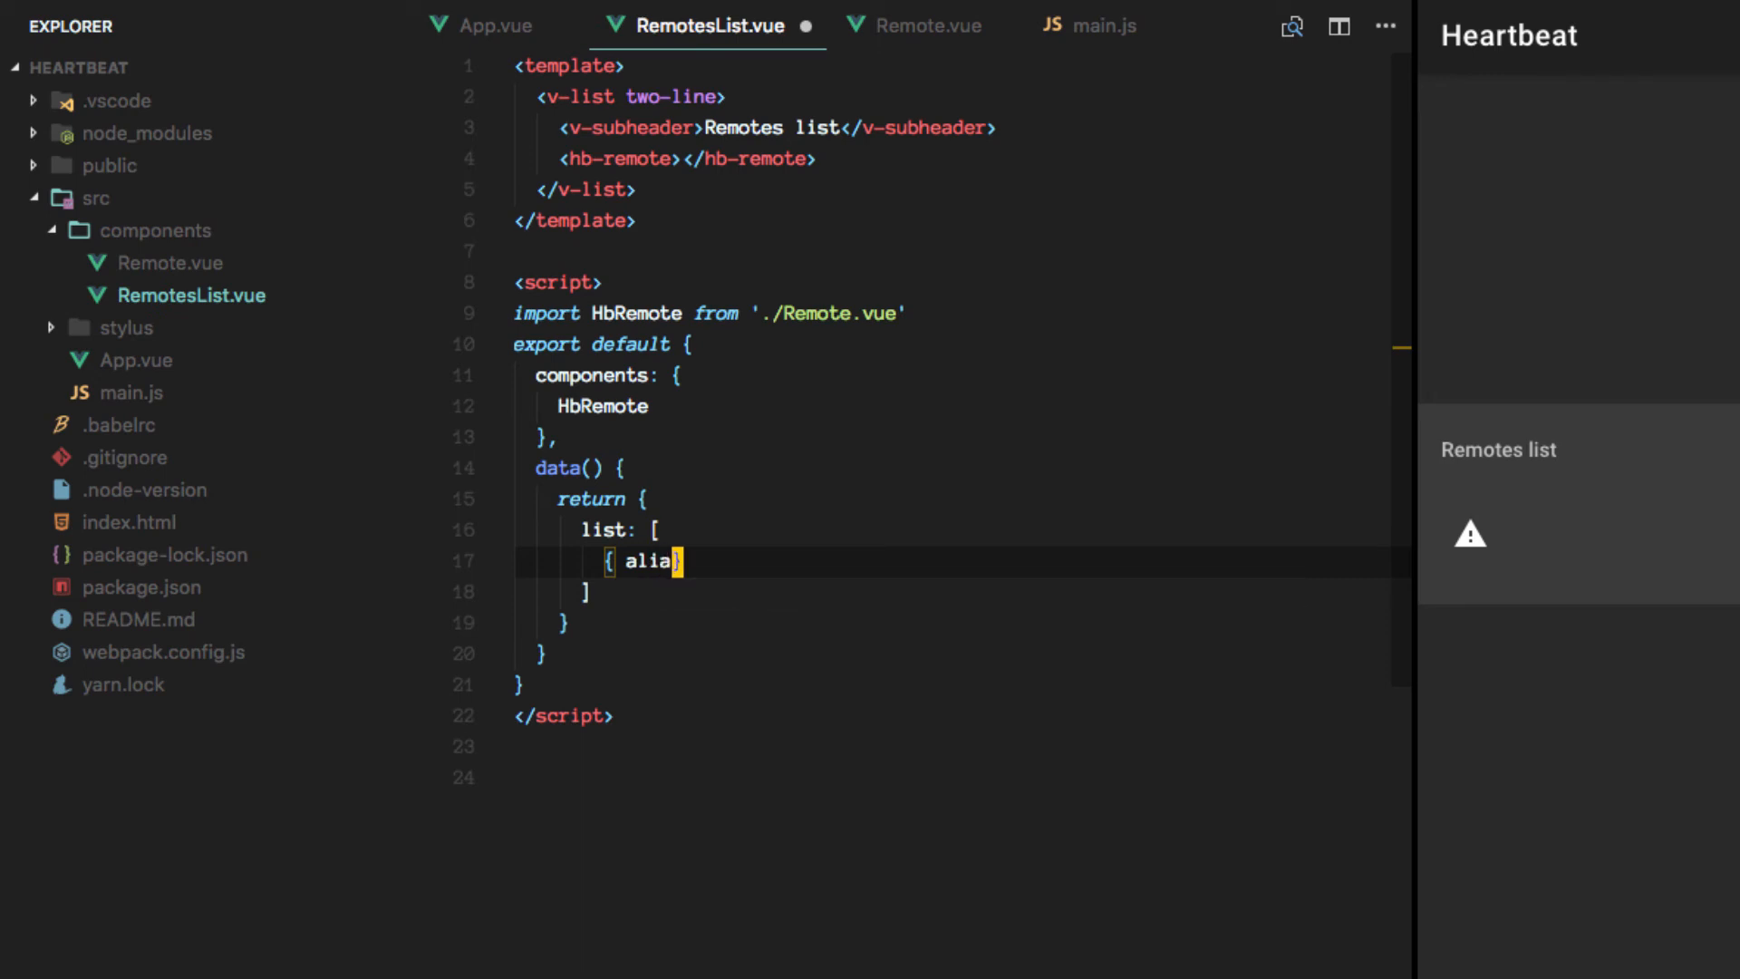
pyautogui.write(':')
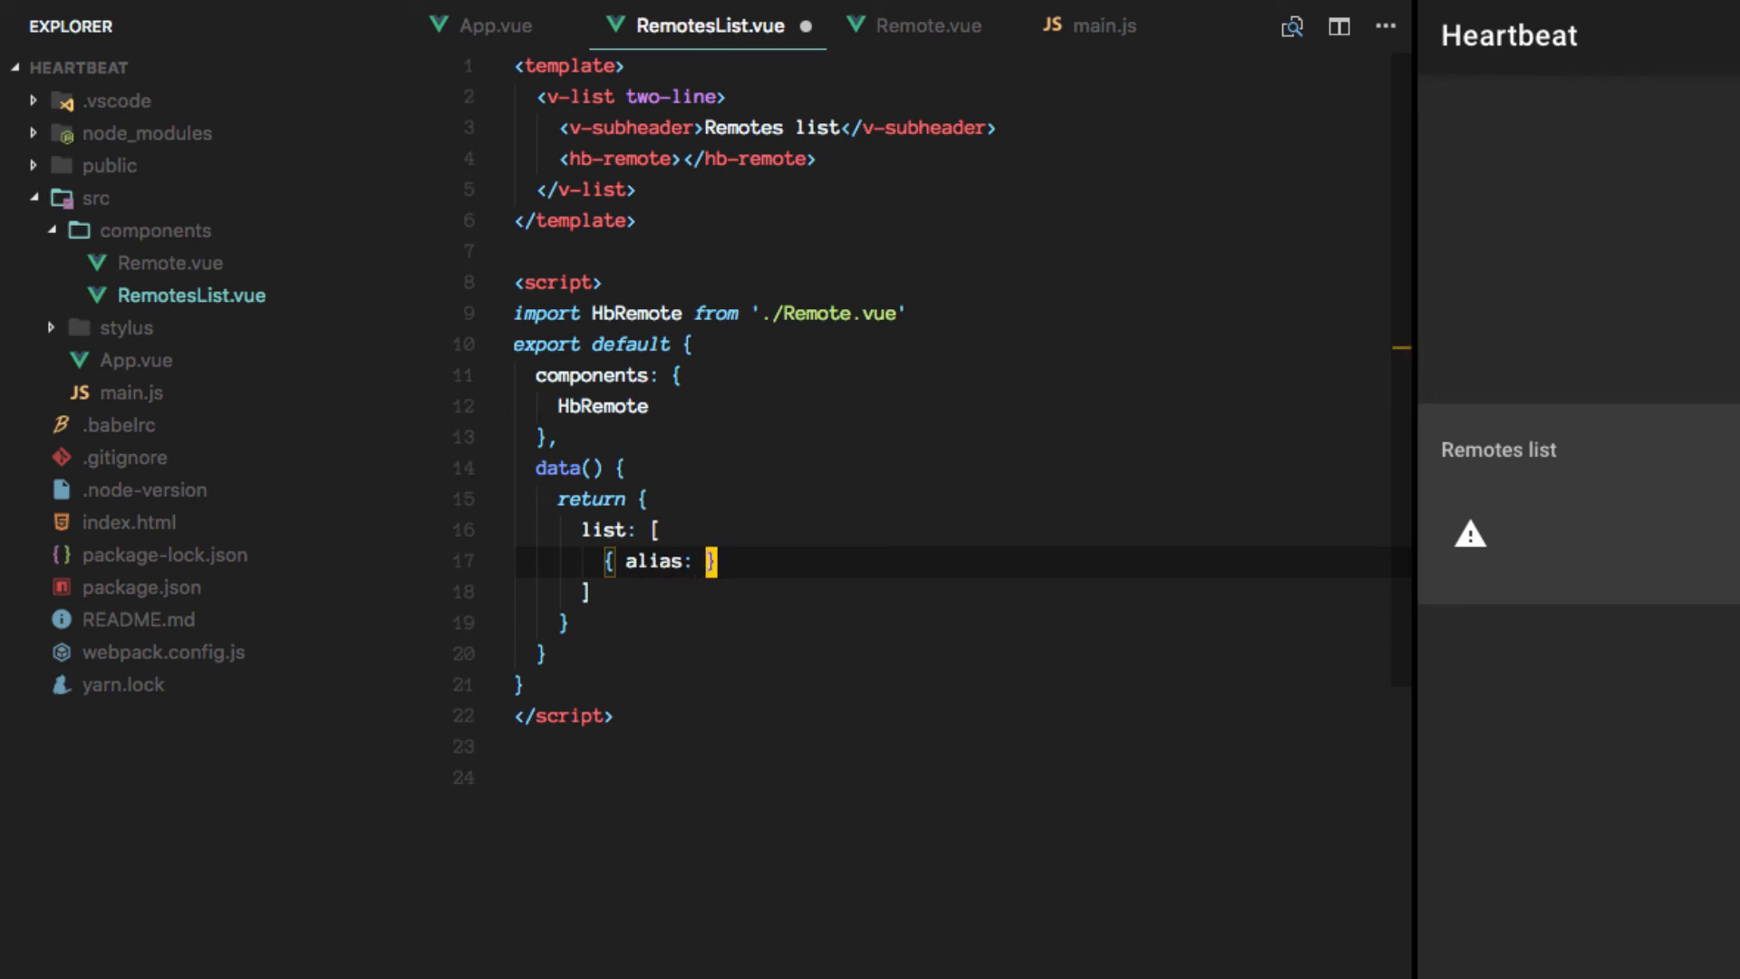
pyautogui.write("'my '")
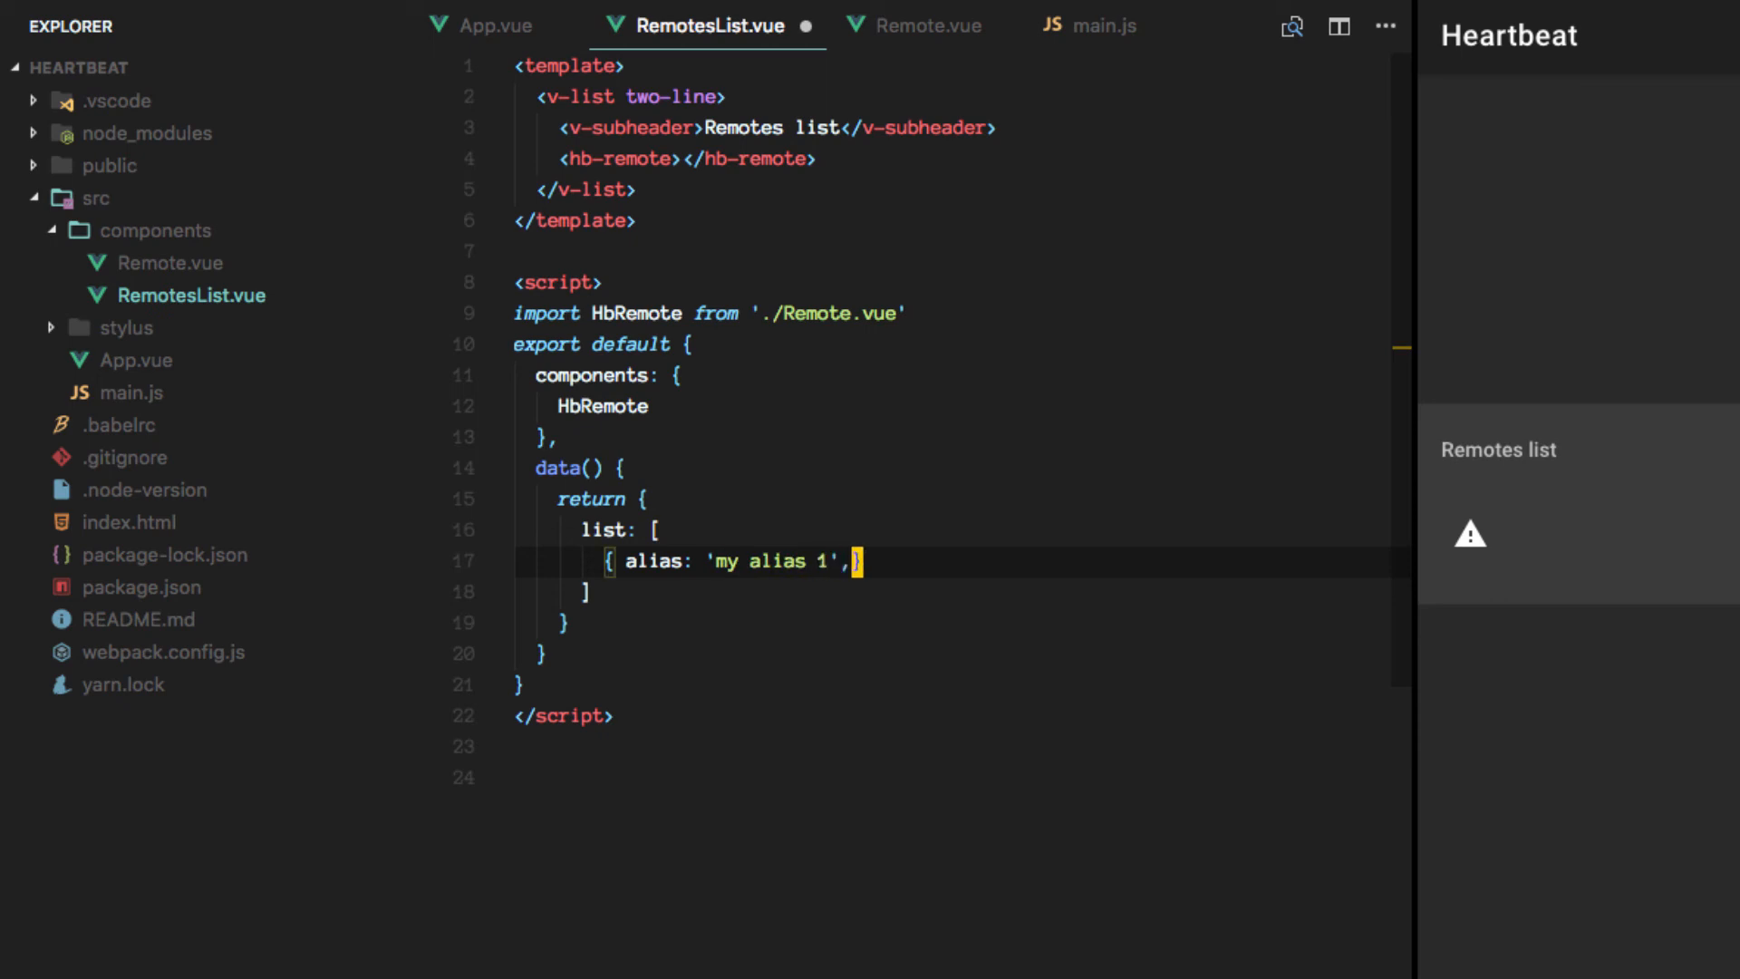
pyautogui.write('uri:')
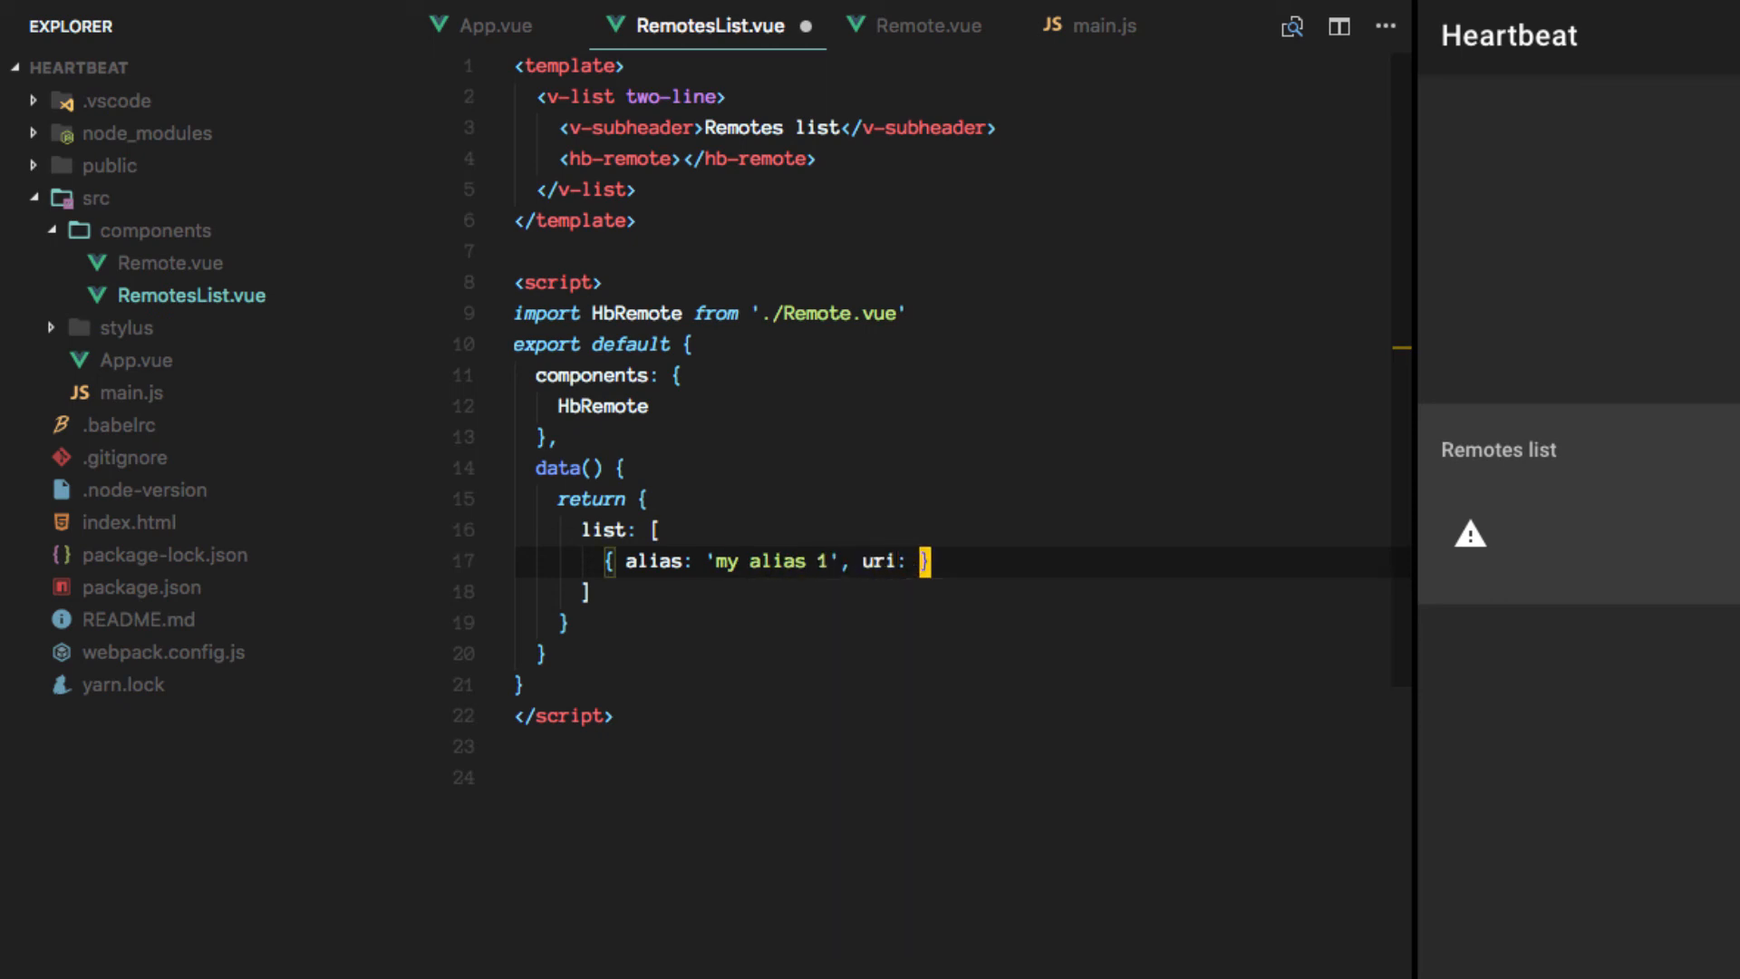
pyautogui.write("'")
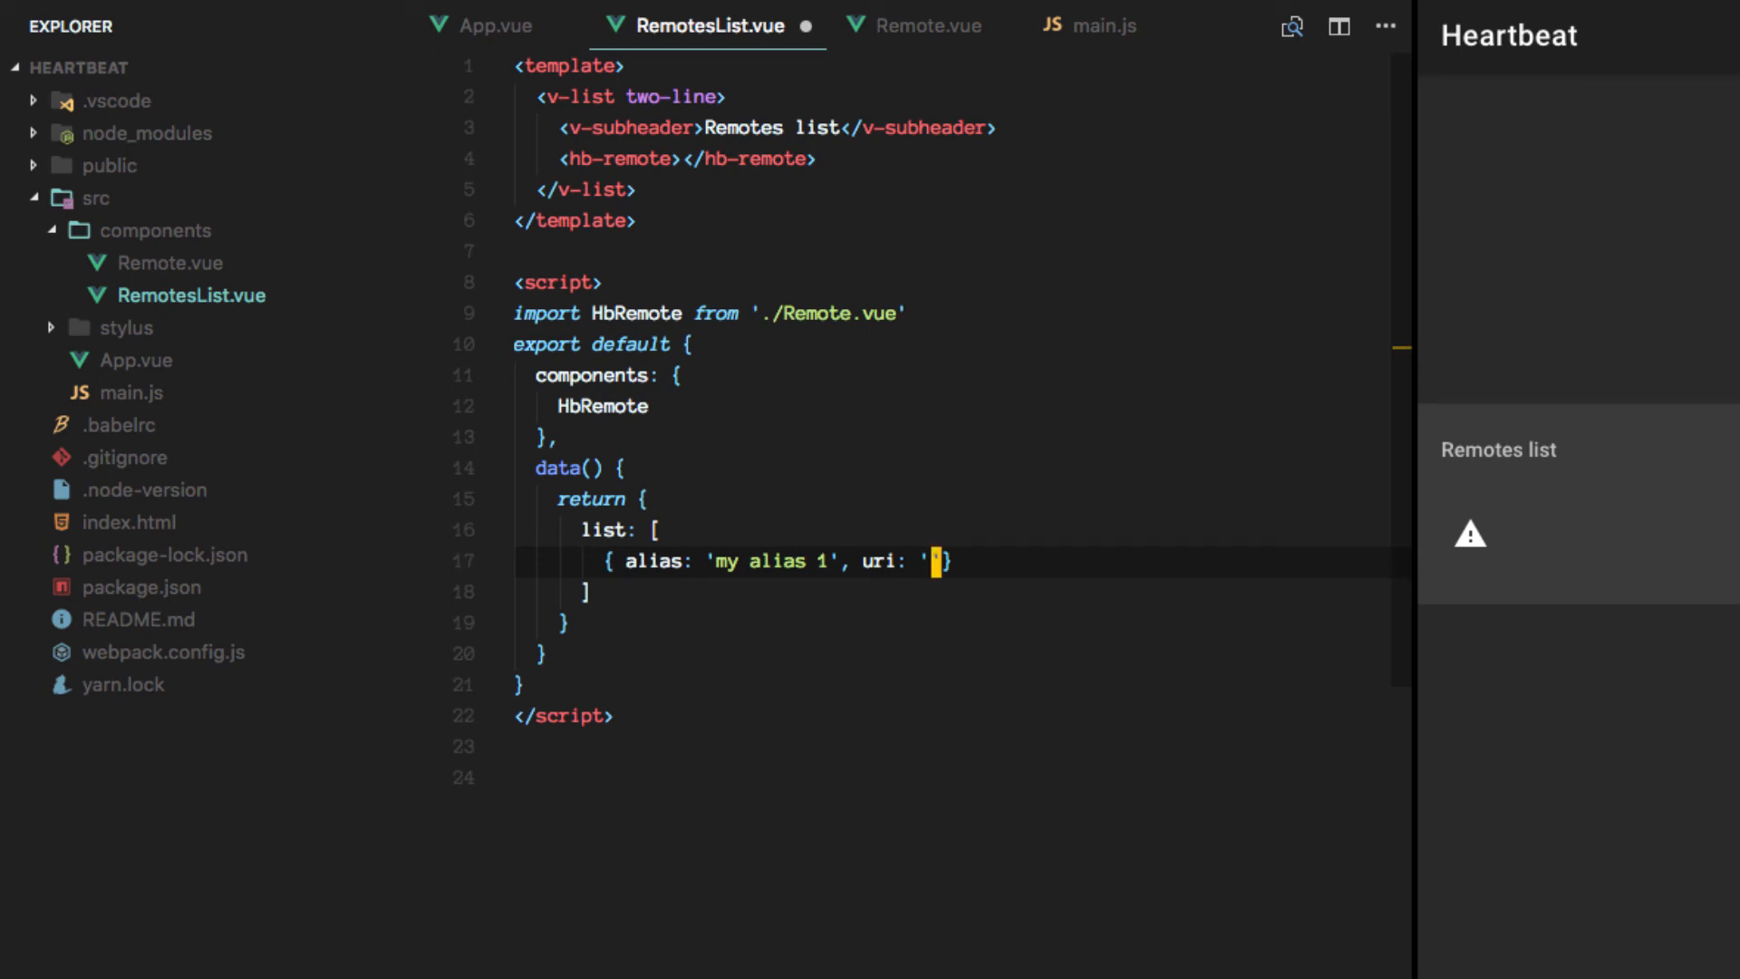
pyautogui.write('http://lo')
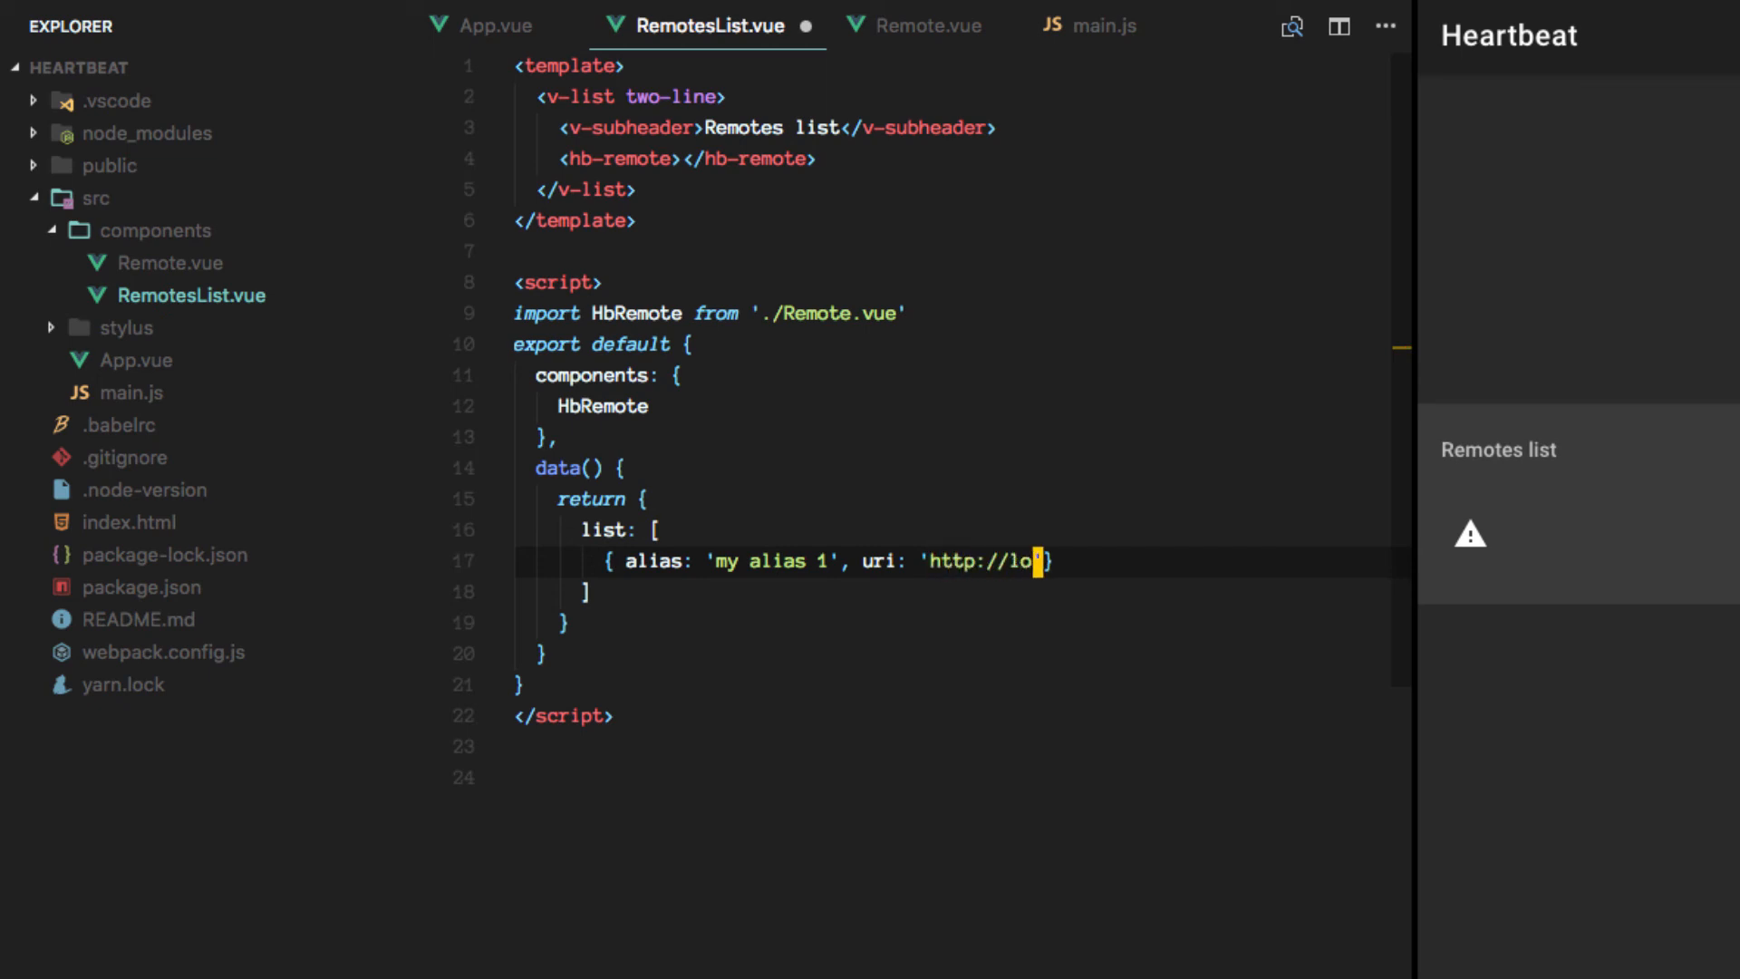
pyautogui.write('calhost:9090')
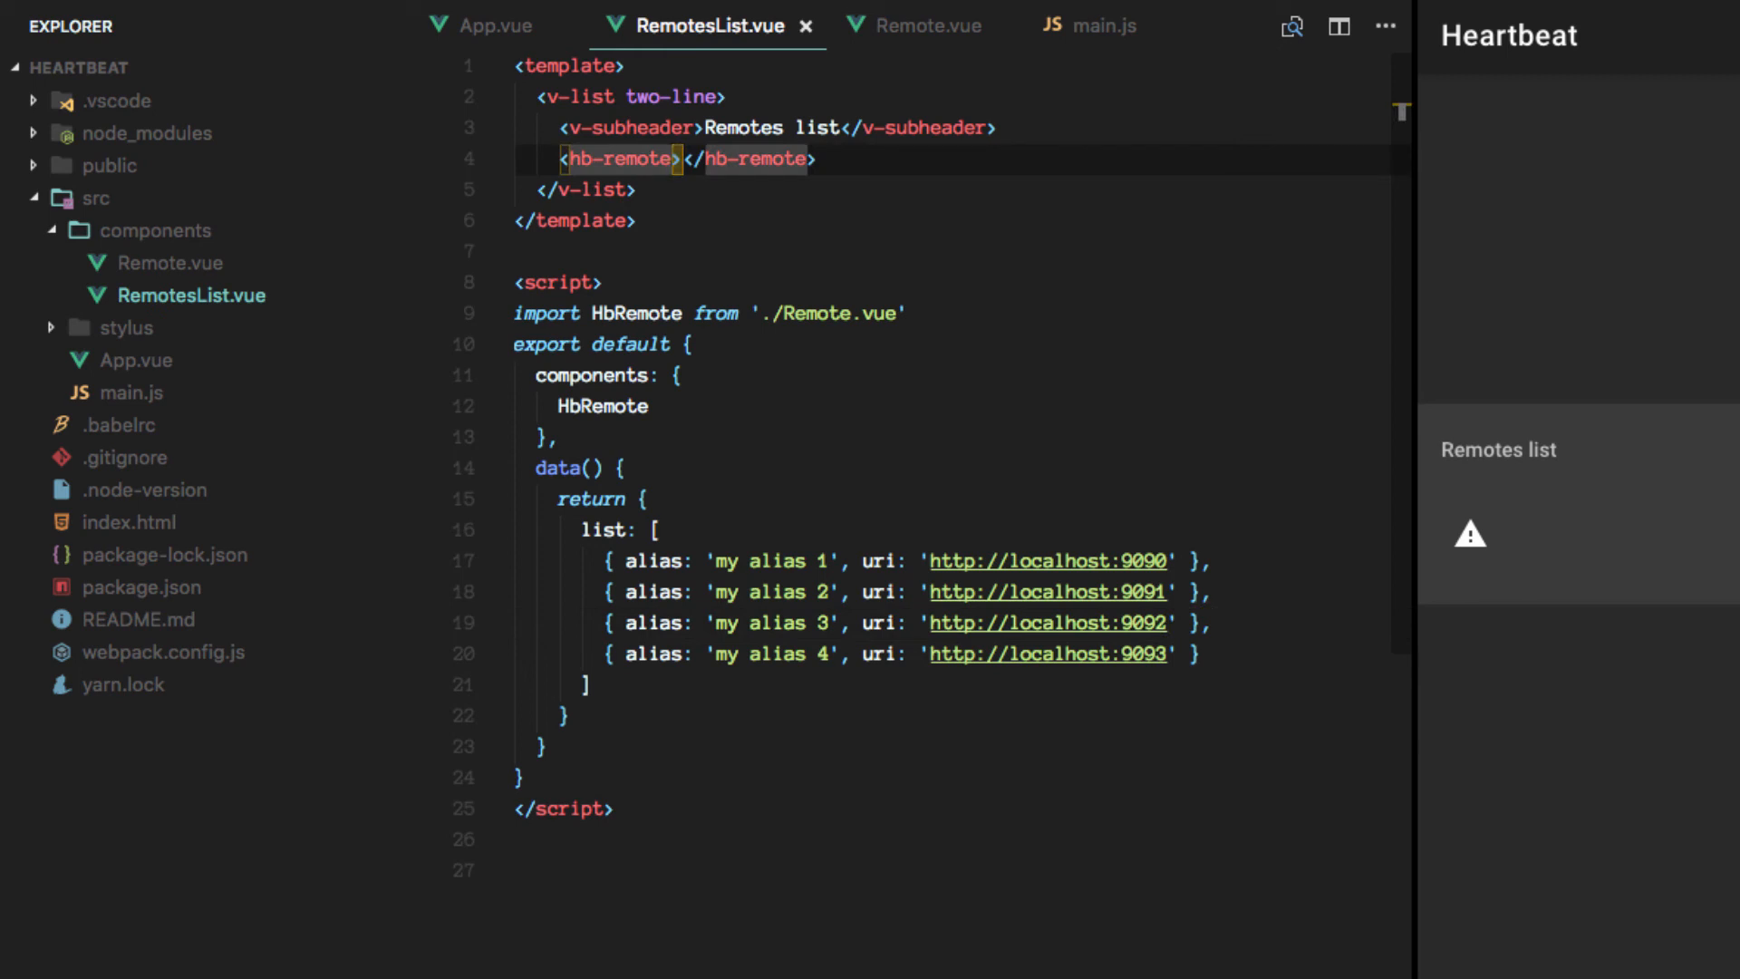
# Loop hb-remote with v-for="remote in list" keyed by remote._id, give entries _id 0–3, and save.
pyautogui.write('v-for="')
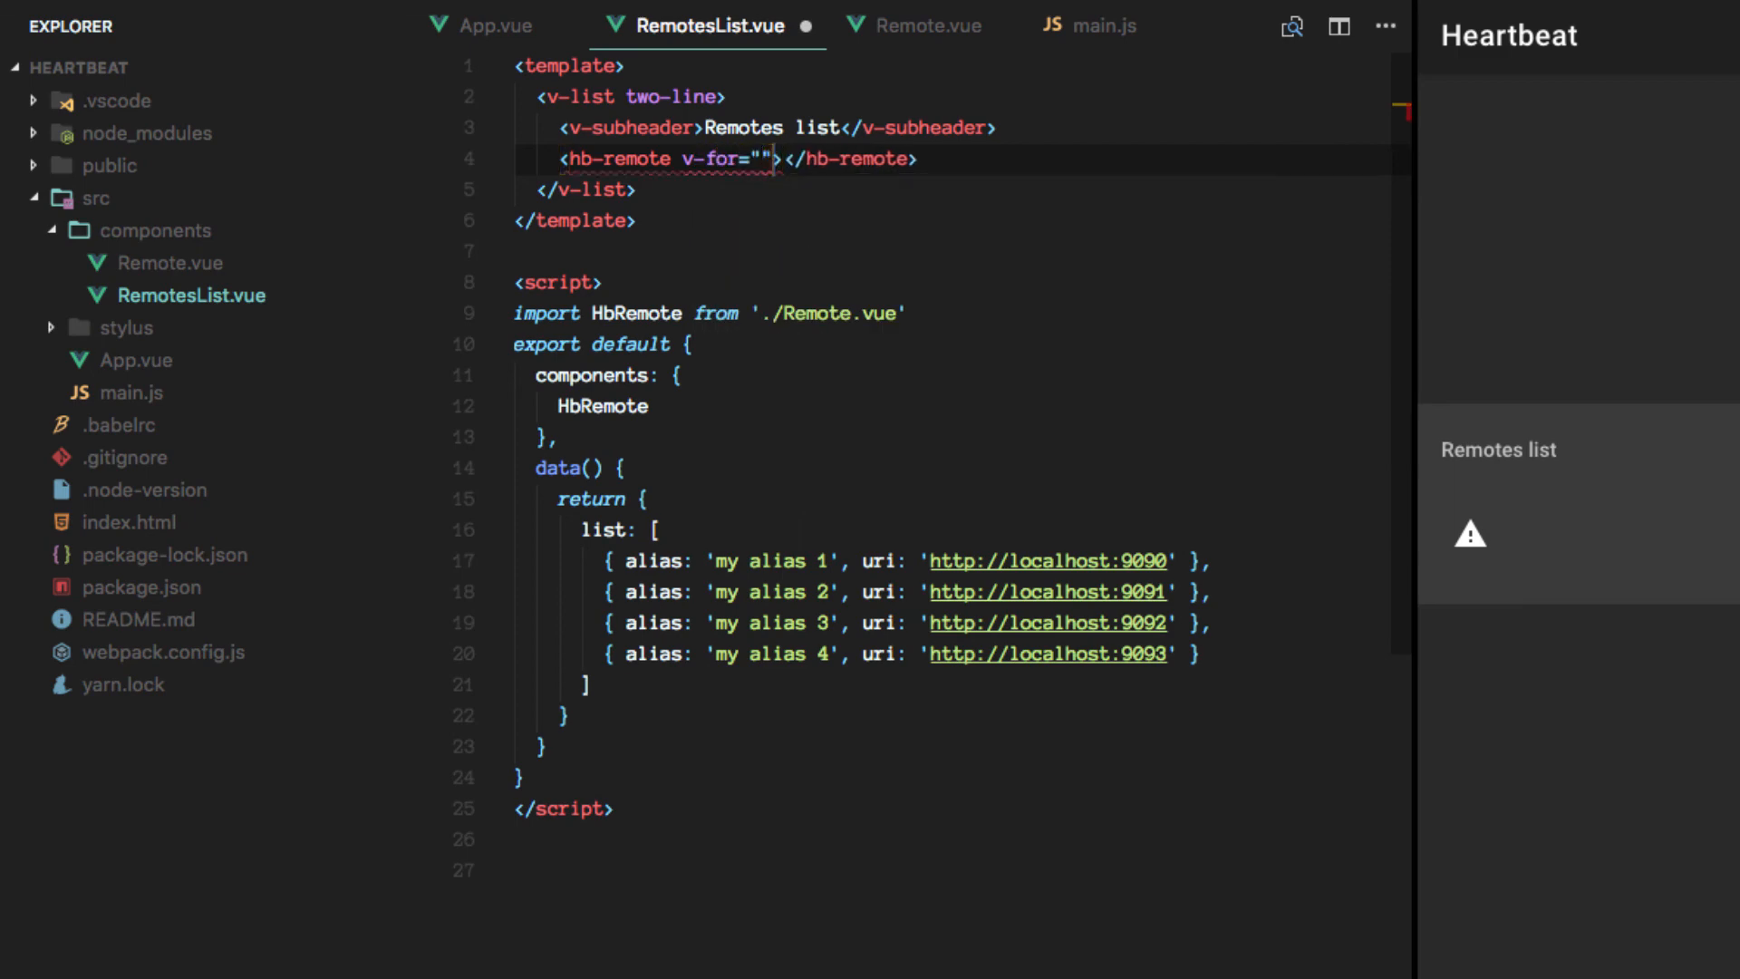
pyautogui.write('remote in remo')
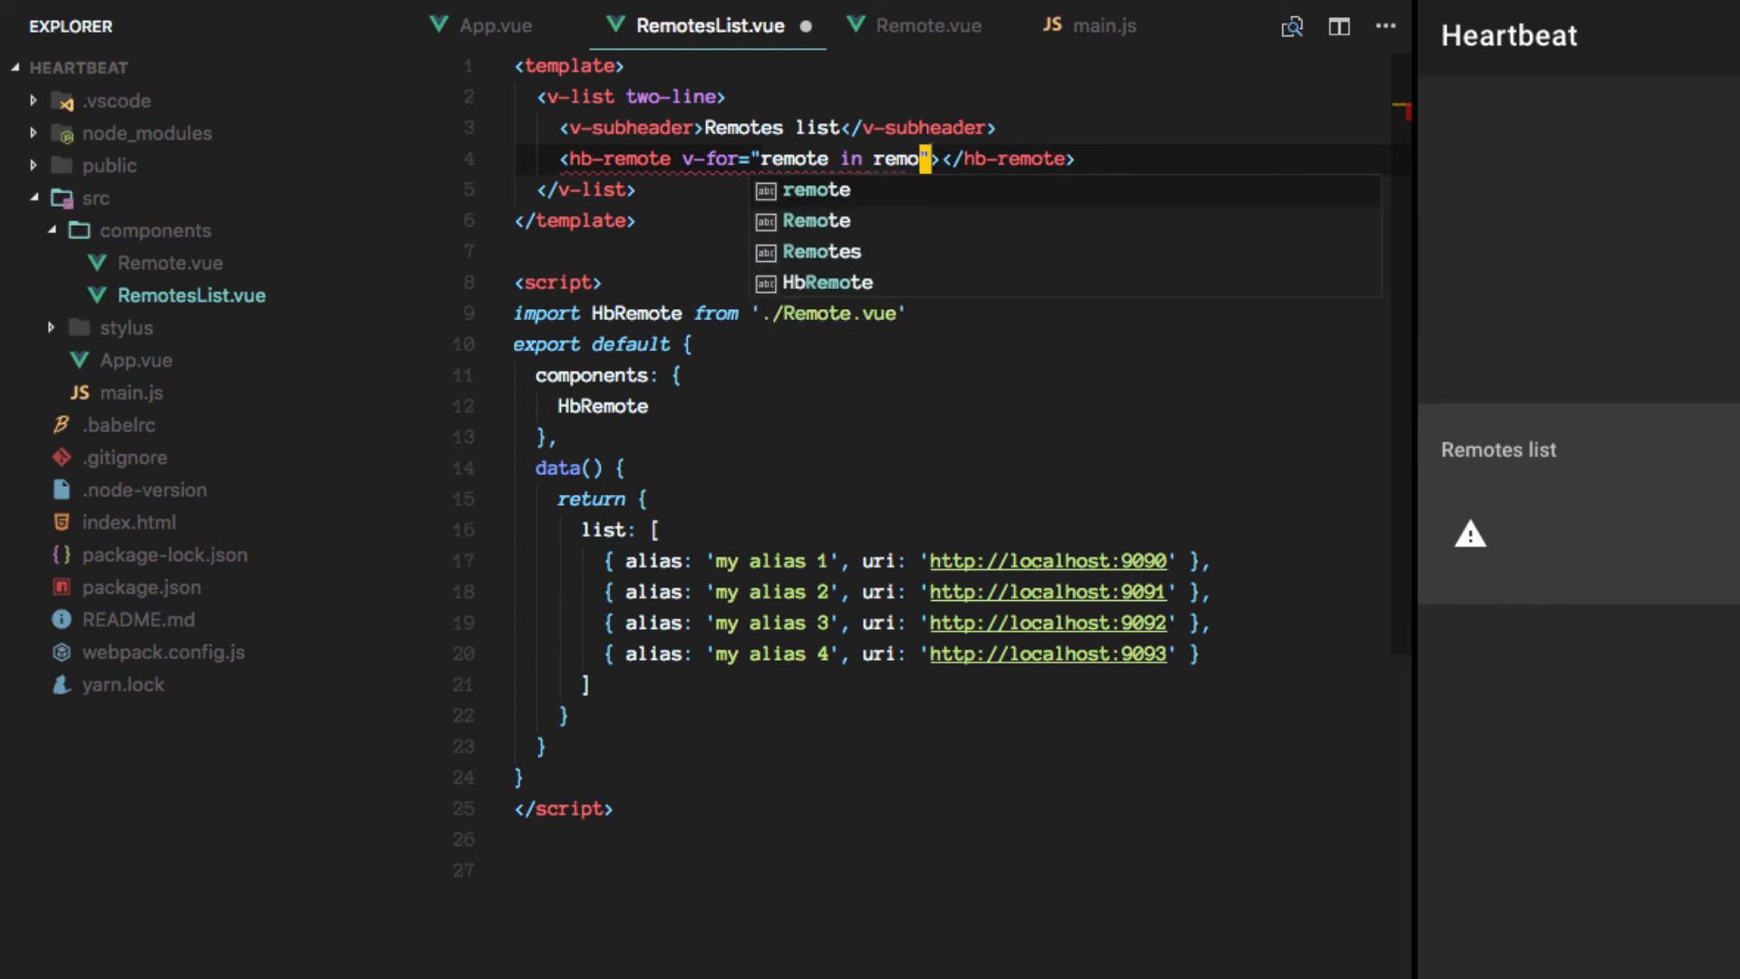
pyautogui.write('list')
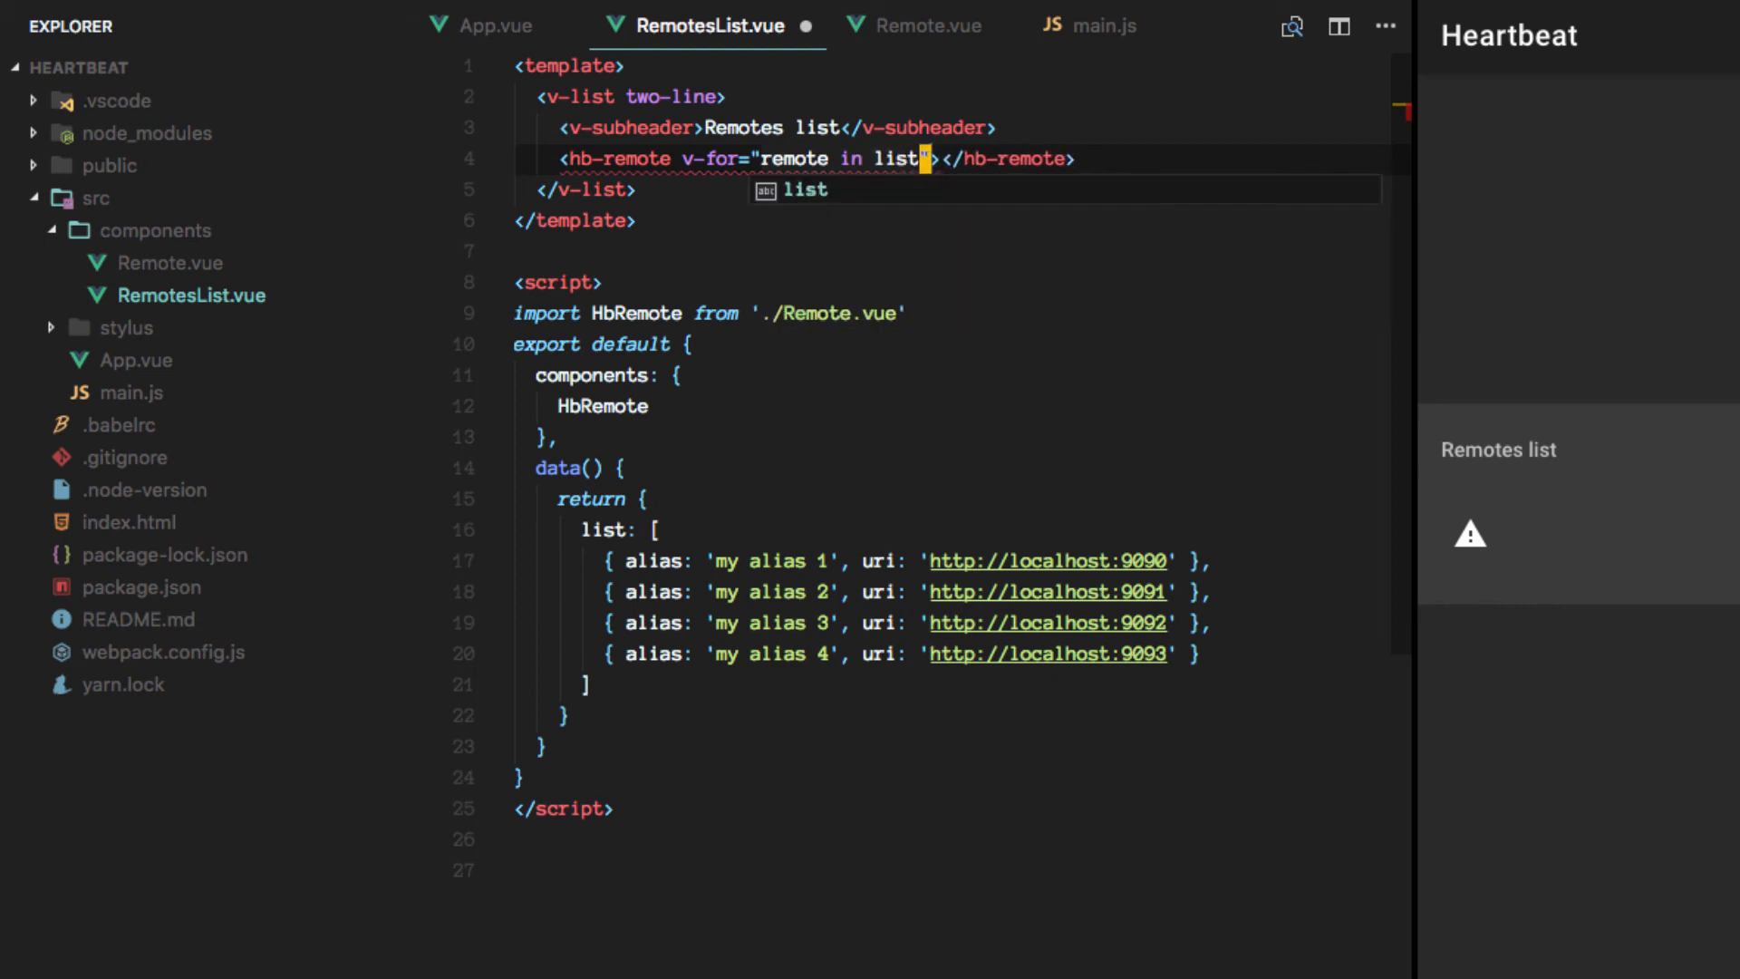
pyautogui.write(':key="remote._id')
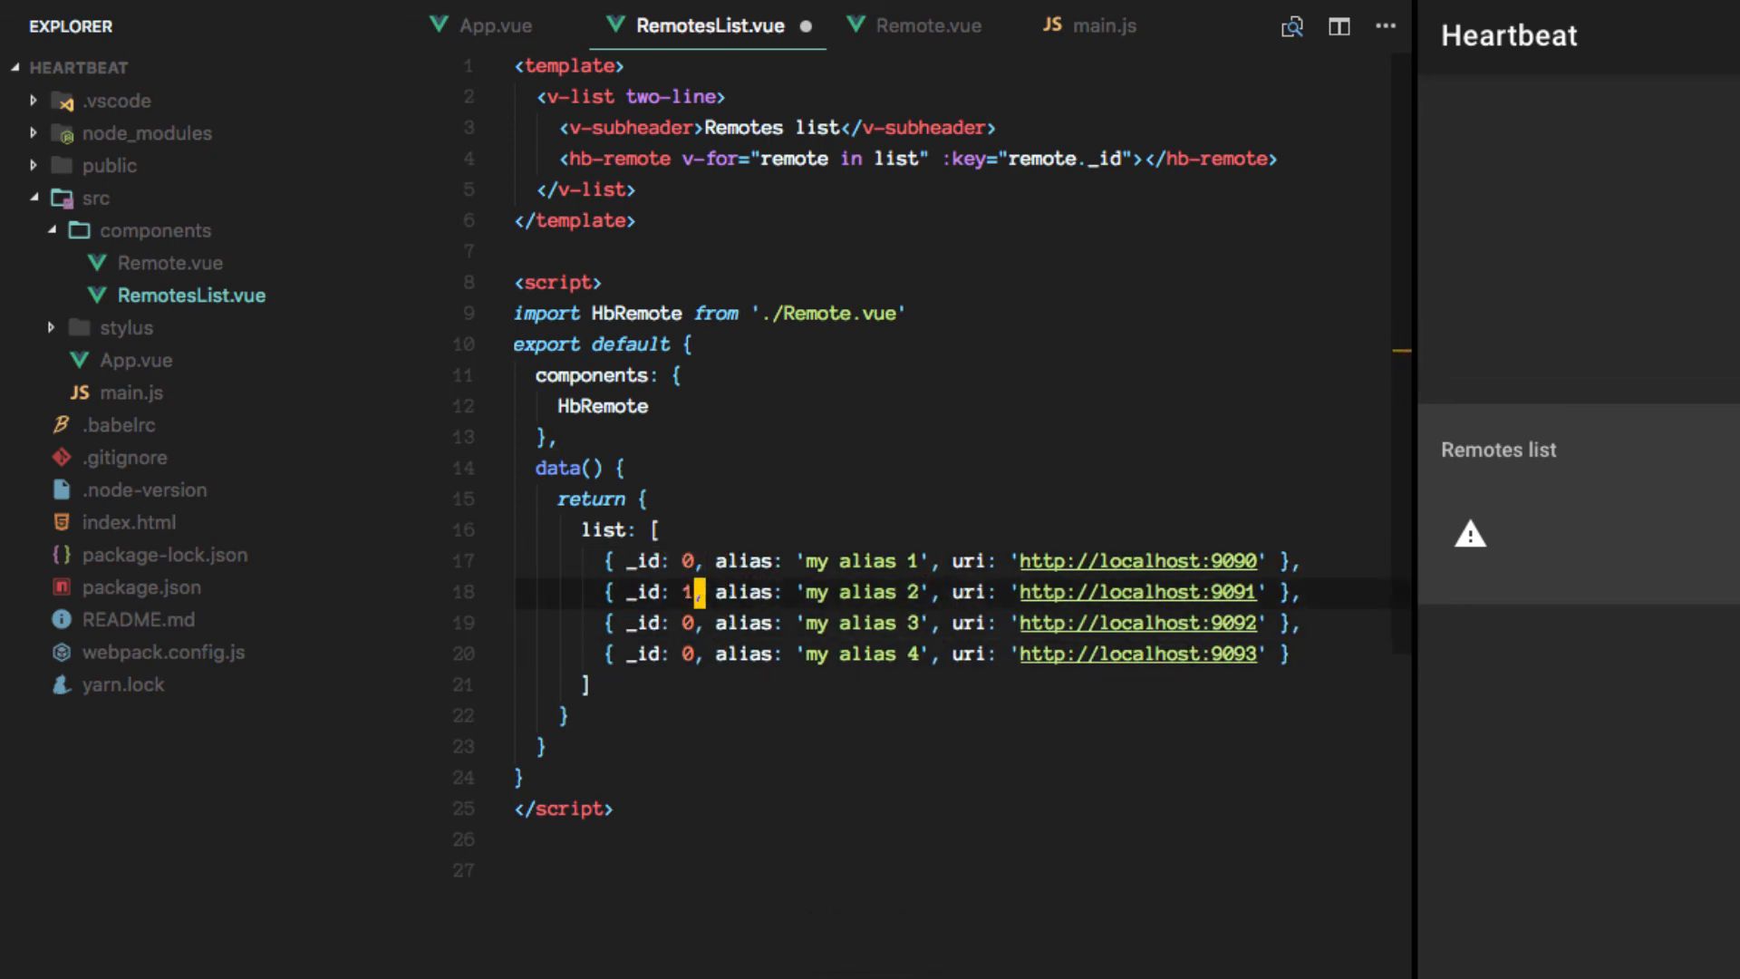
pyautogui.press('cmd+s')
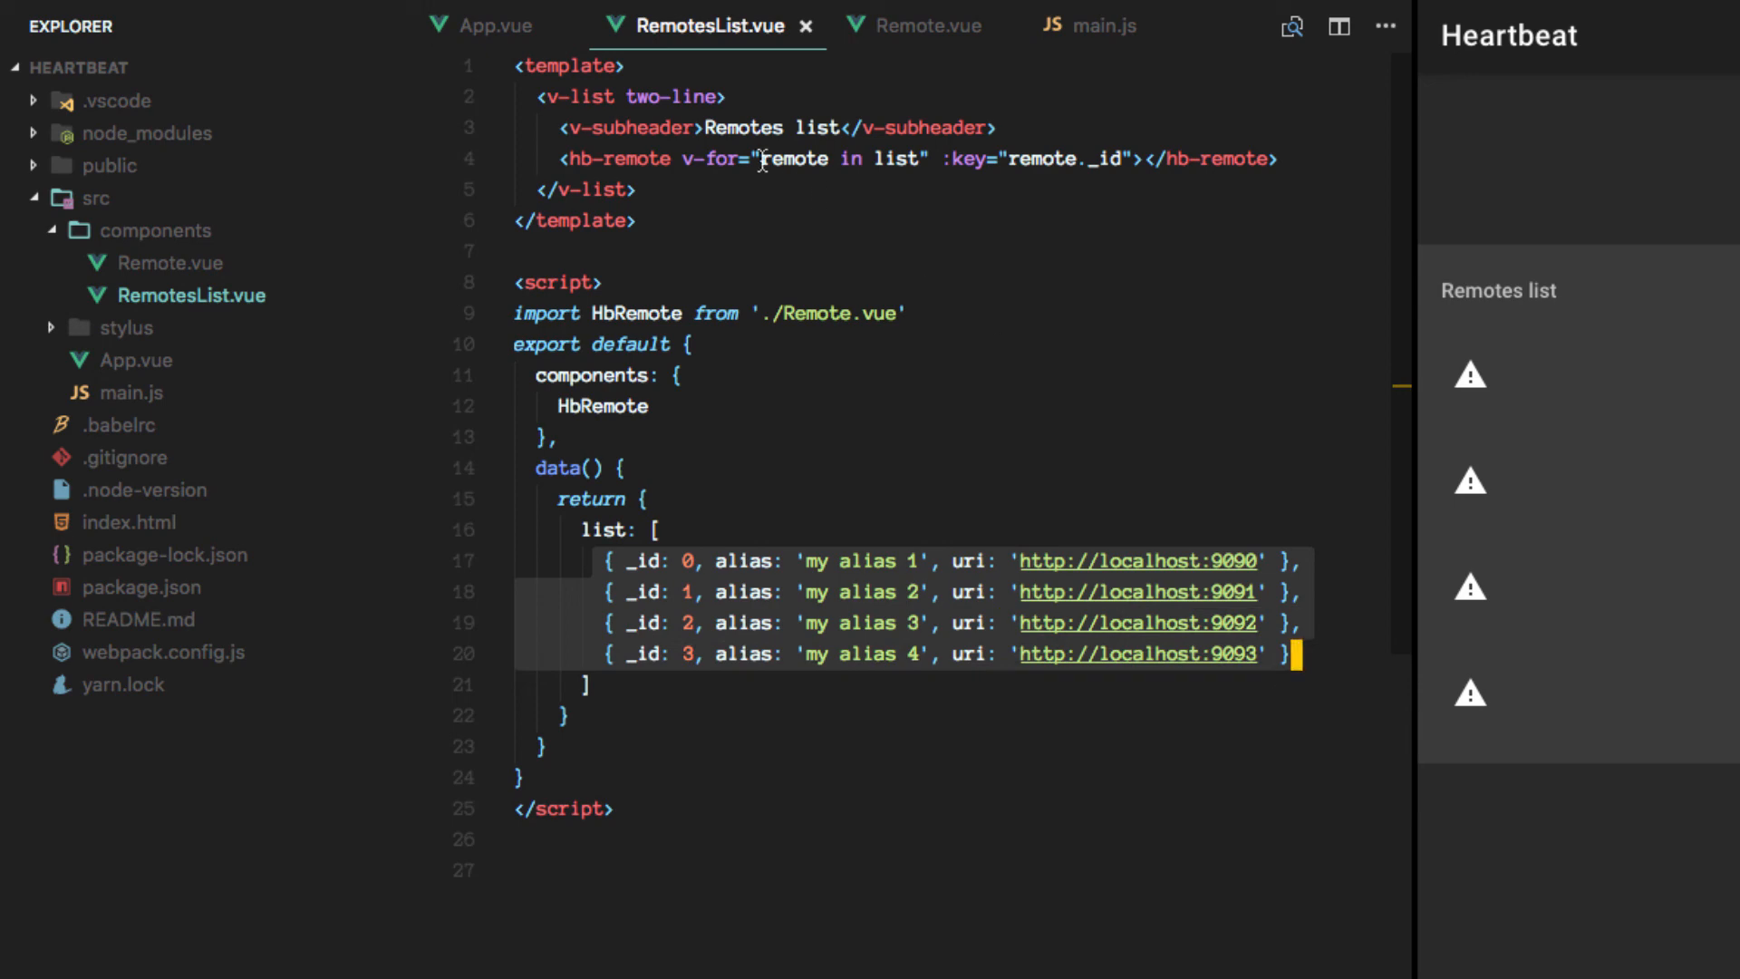
# Pass each item to hb-remote as :remote, save, and rename the loop variable to remoteItem.
pyautogui.write('hb-remote')
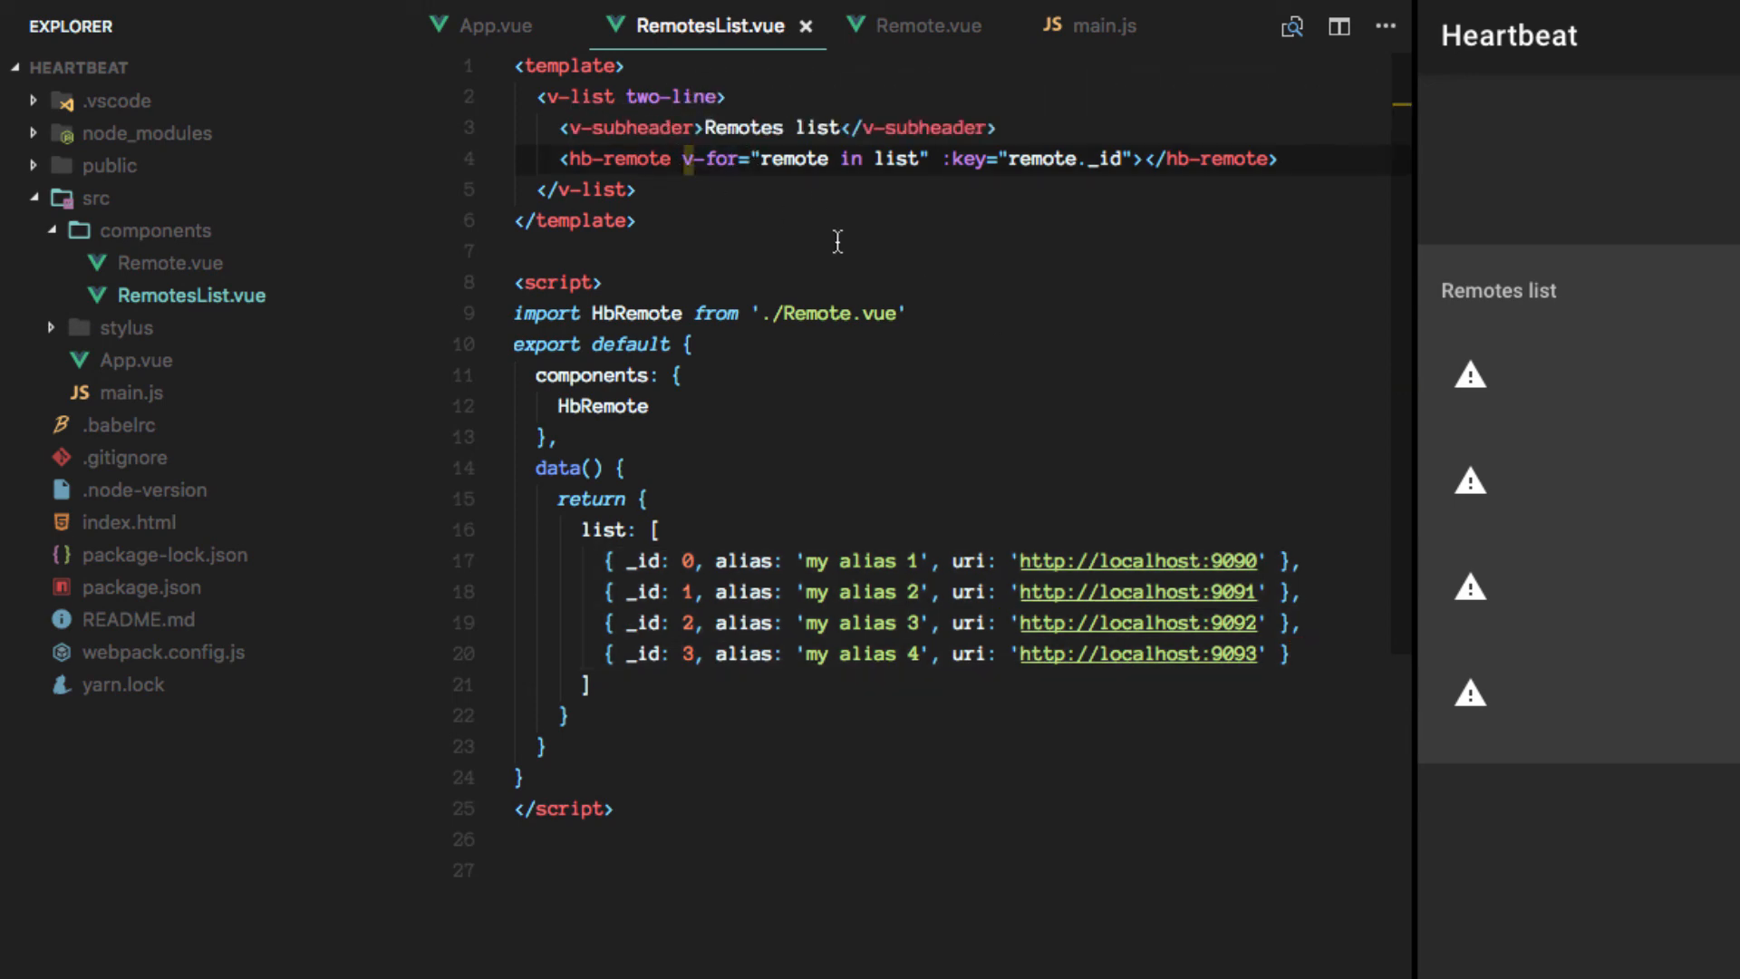
pyautogui.write(':remov')
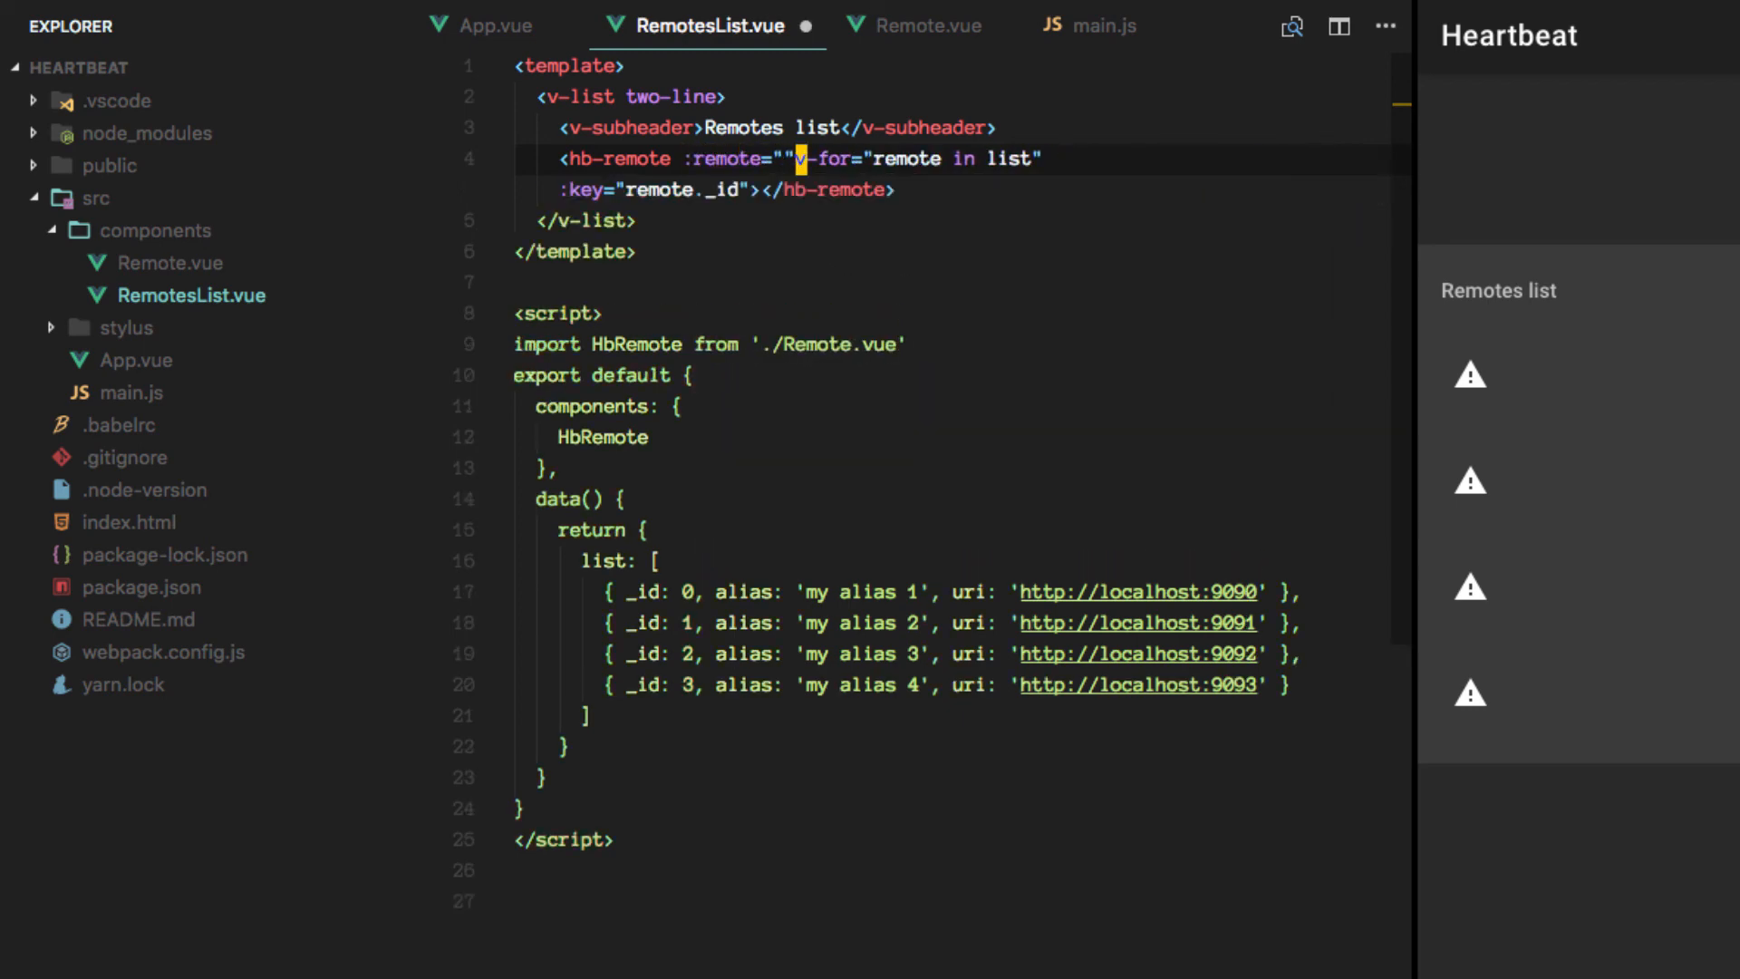
pyautogui.write('remote')
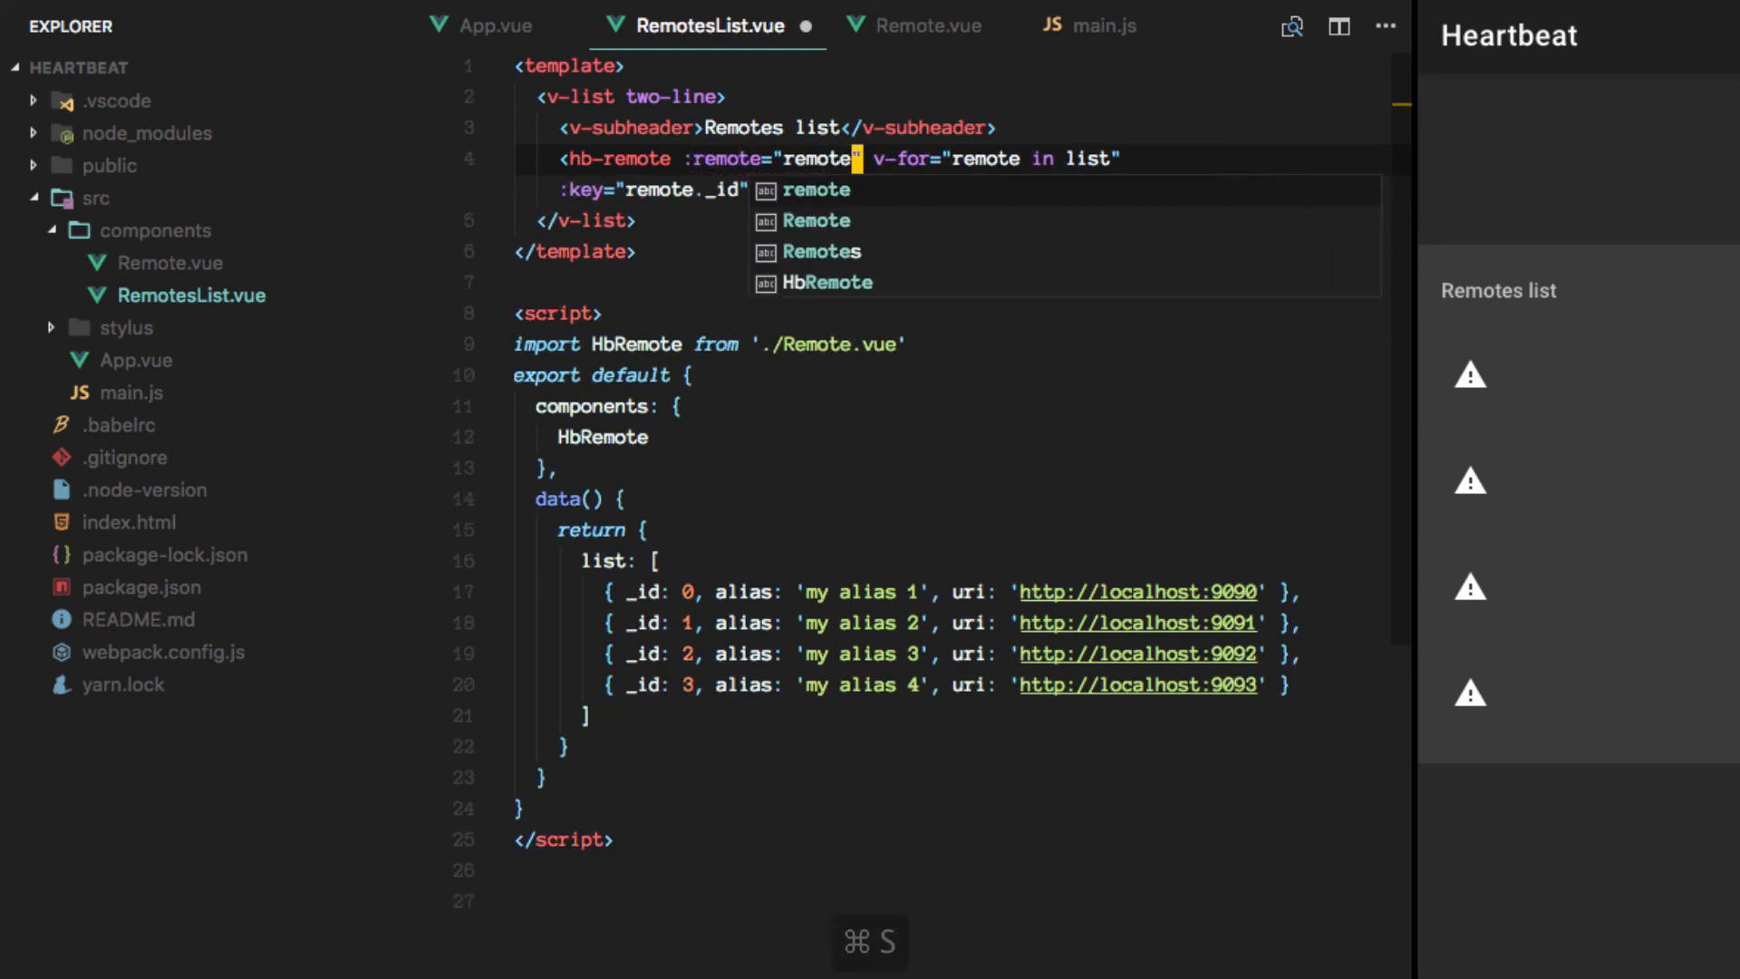
pyautogui.press('cmd+s')
pyautogui.write('I')
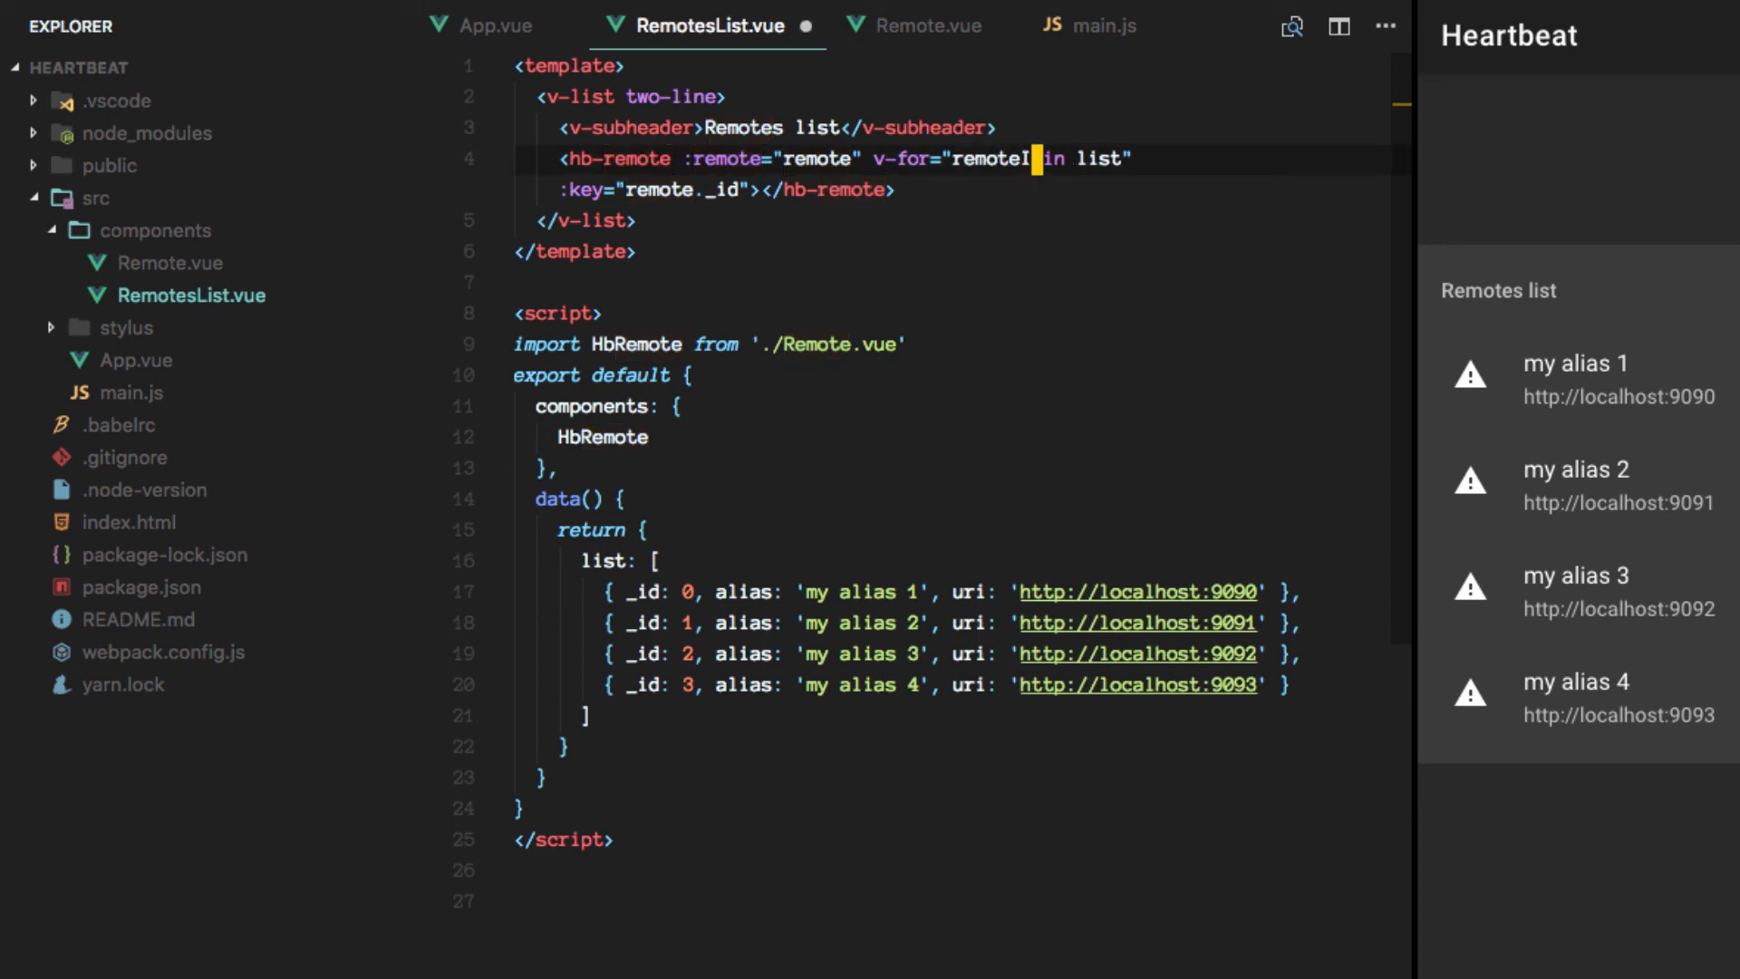
pyautogui.write('tem')
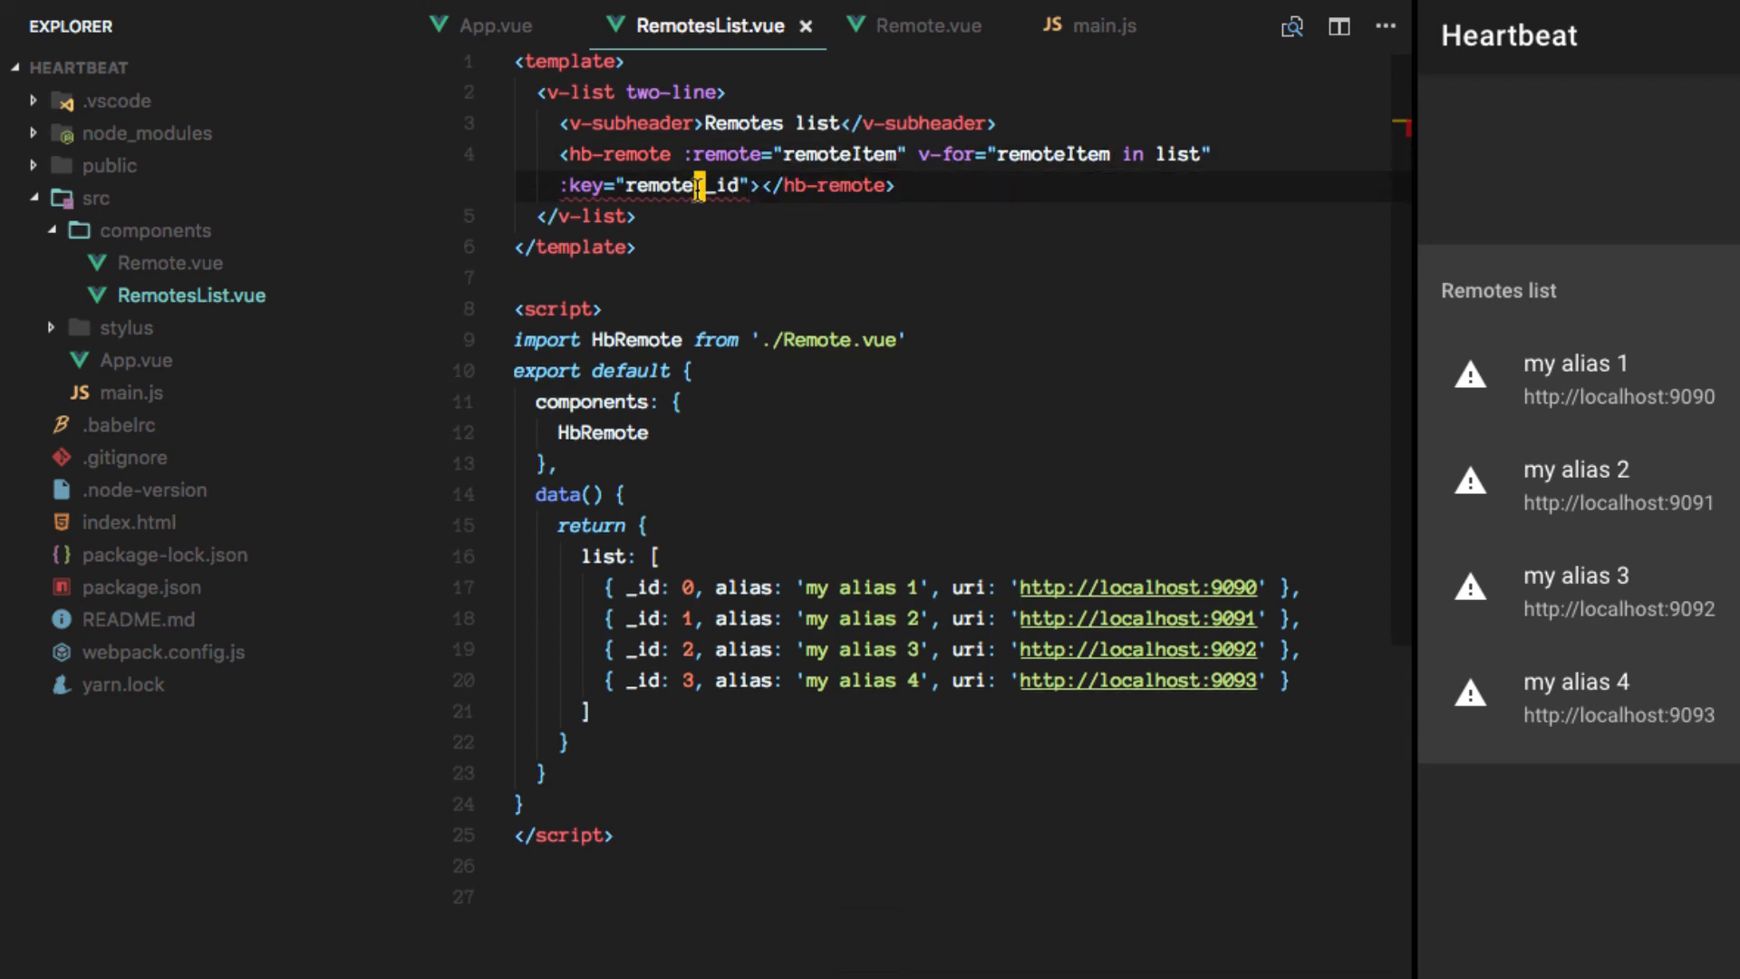
pyautogui.write('Item')
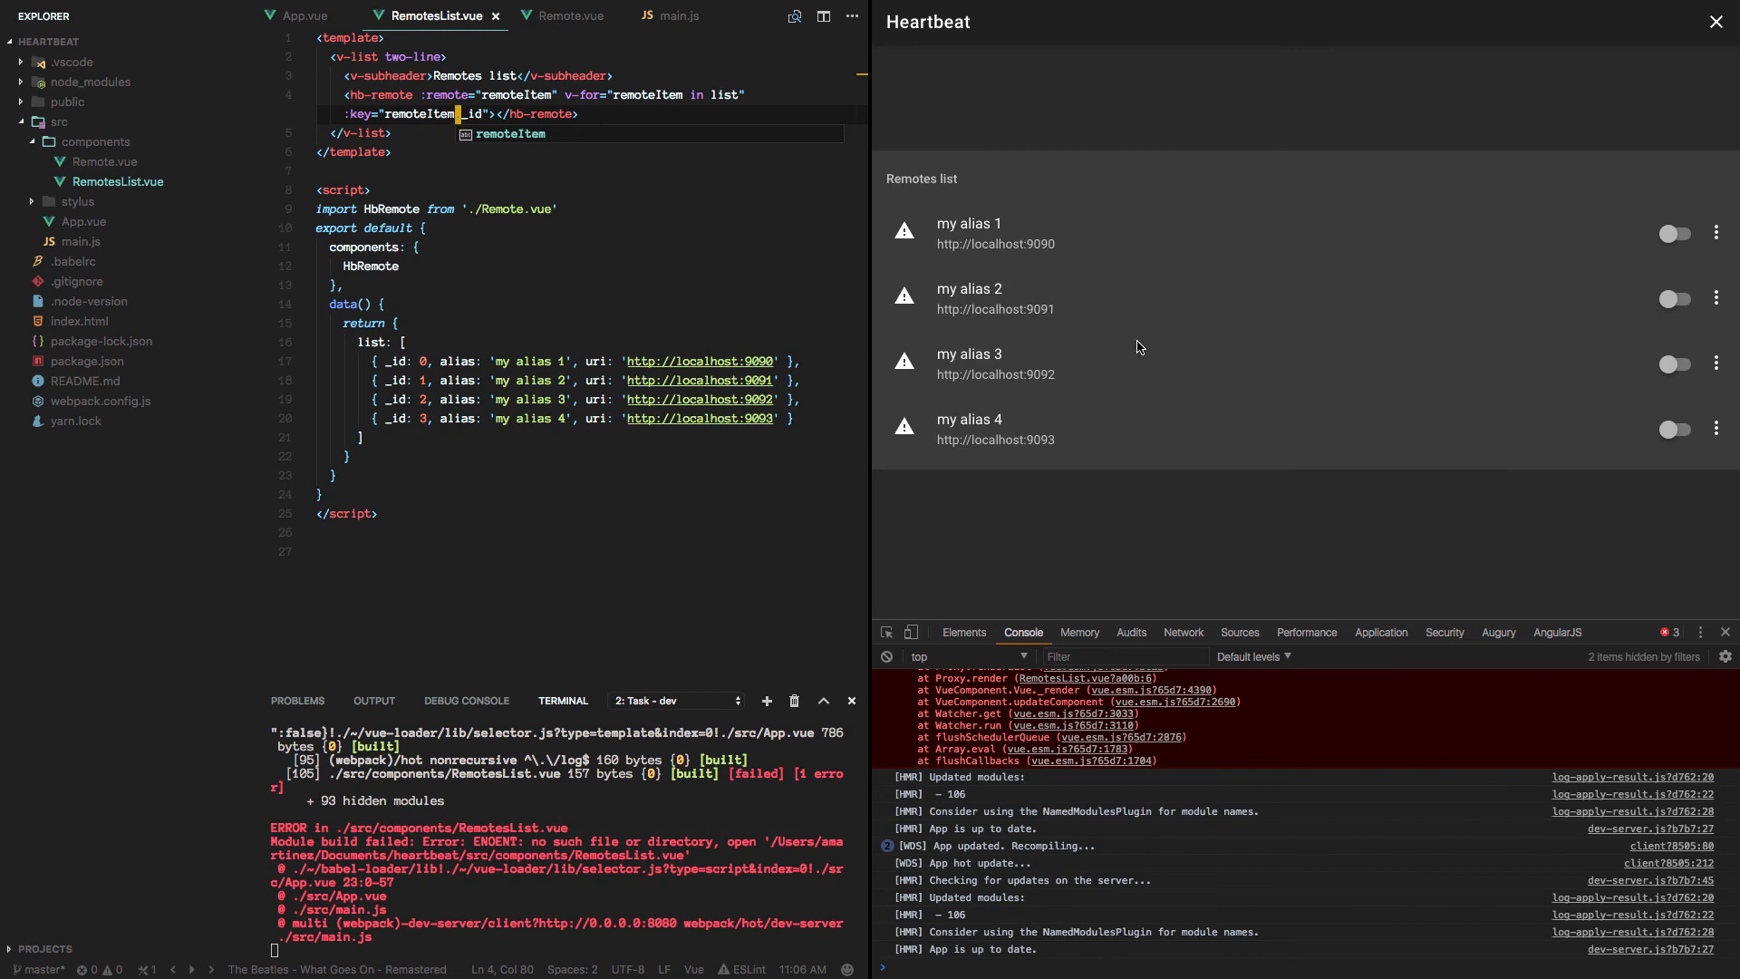
pyautogui.moveTo(977, 466)
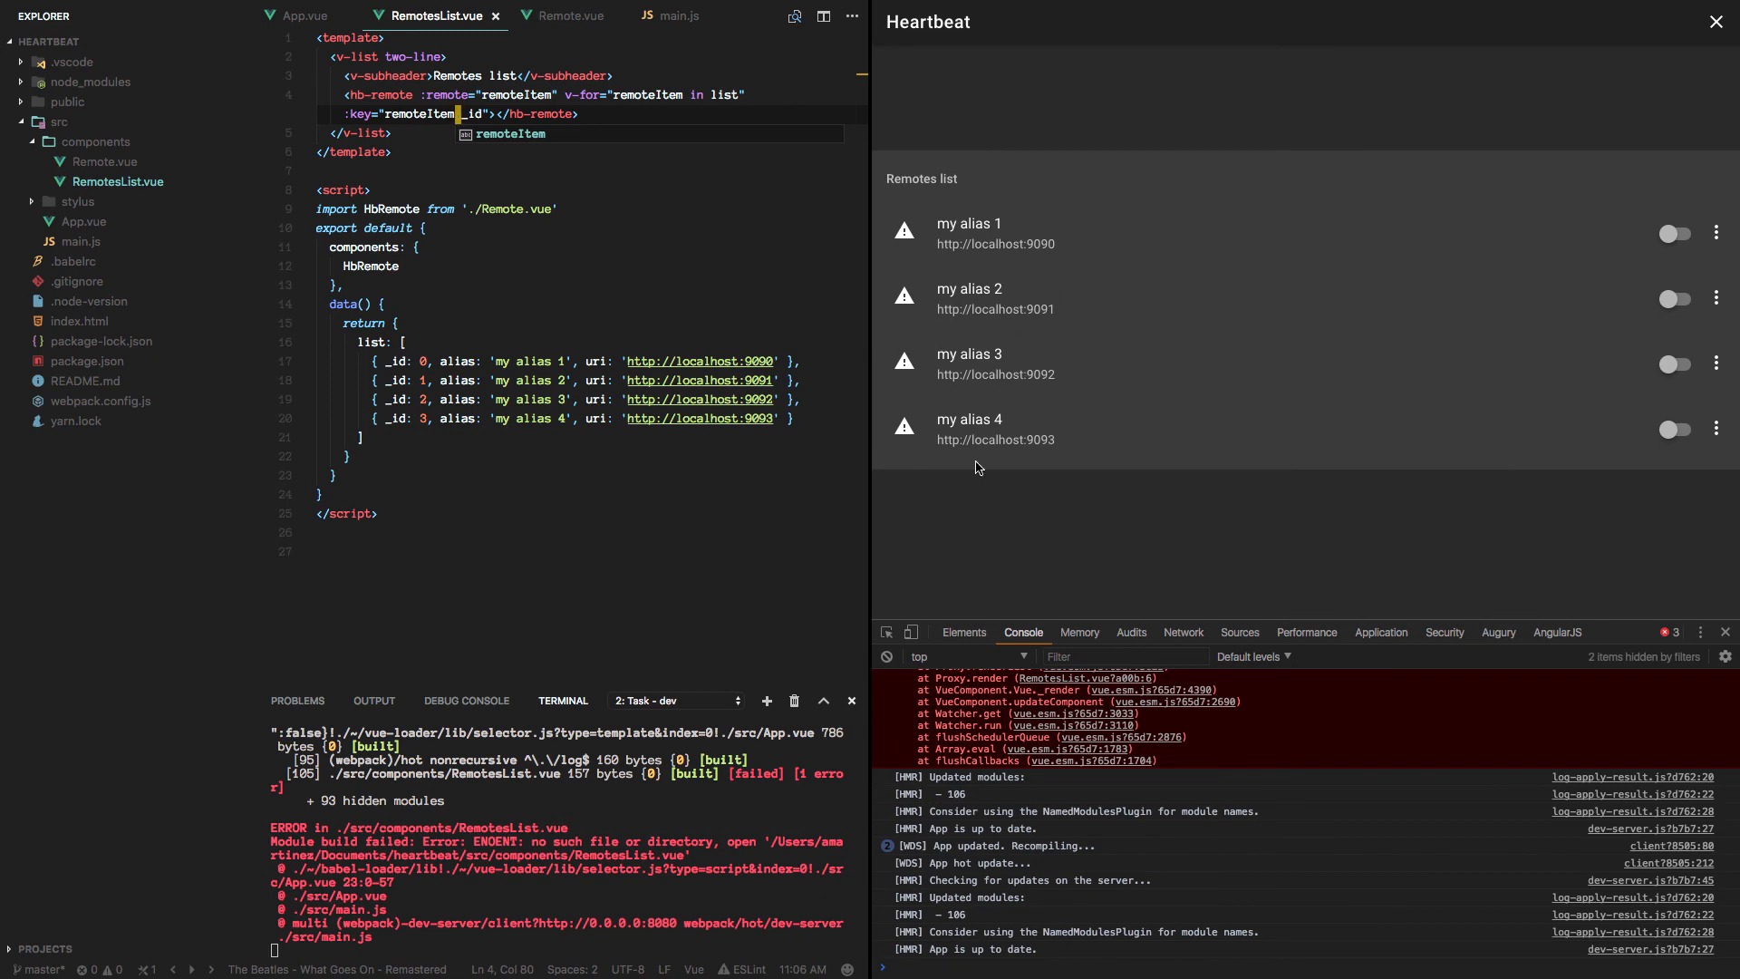